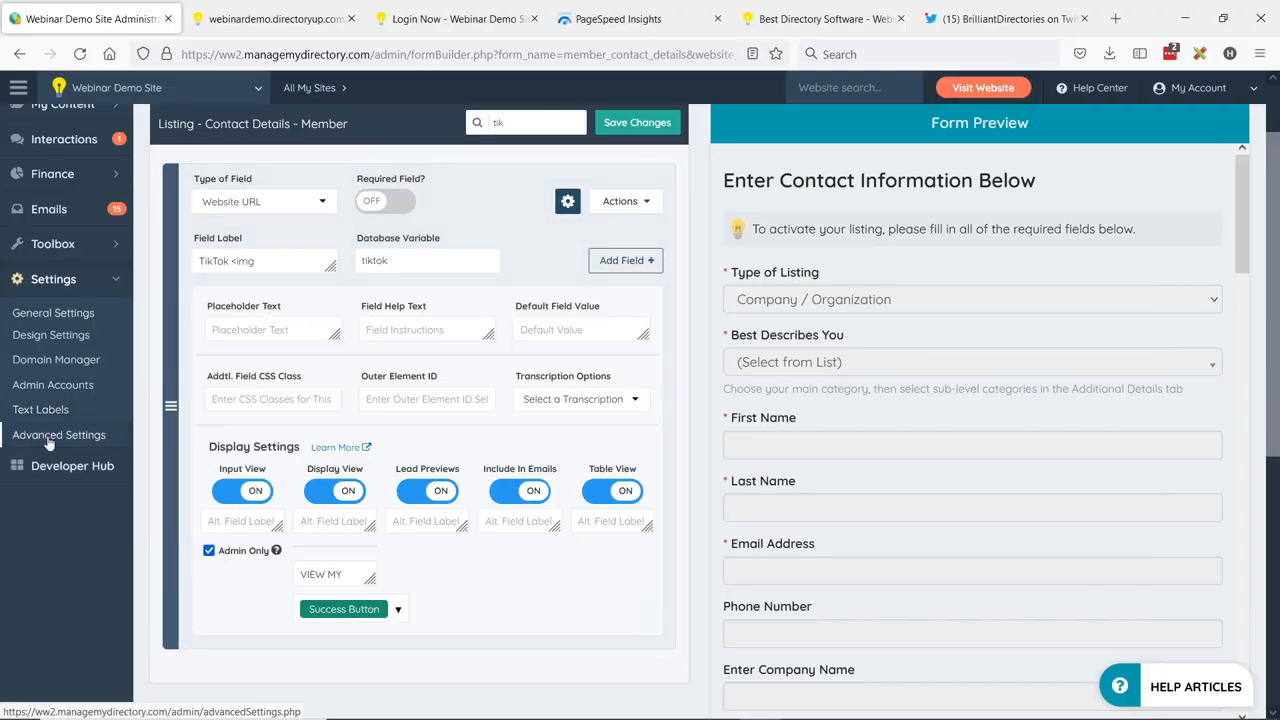
# - In Advanced Settings, search 'embe' and tick Froala Text Editor - Access Media Manager under Enable Embedly
pyautogui.click(58, 434)
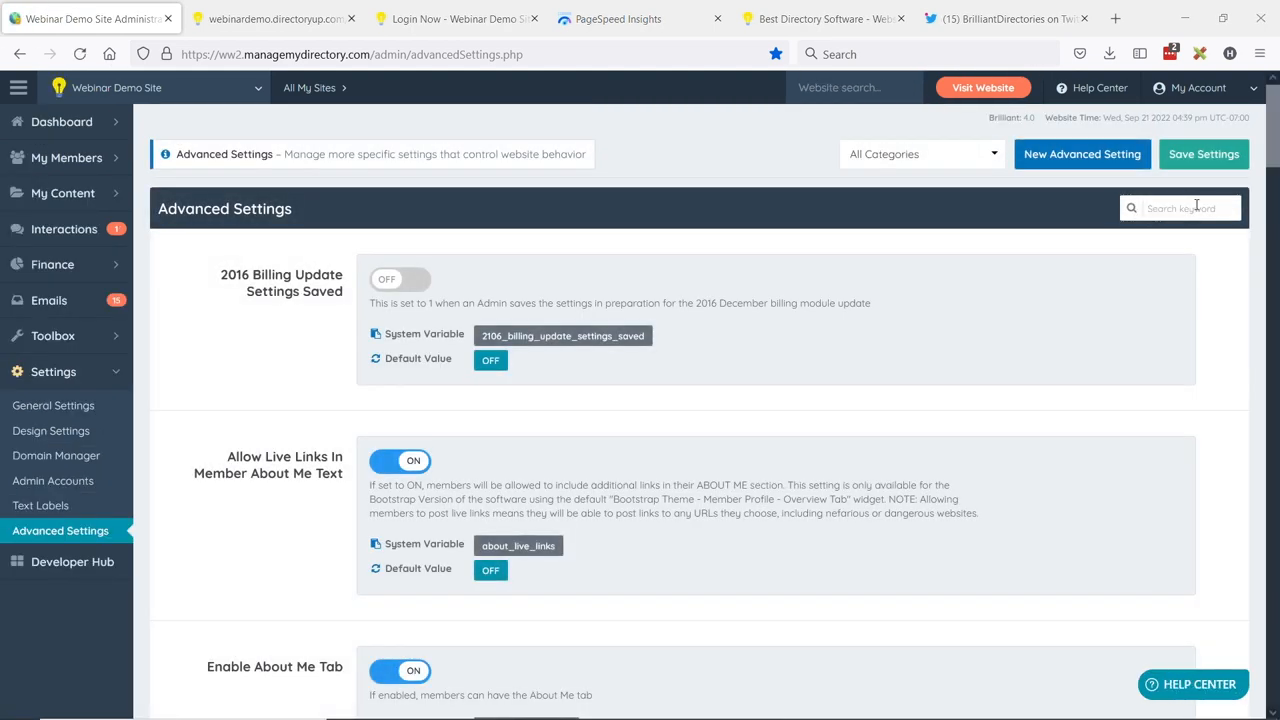
pyautogui.write('embedly')
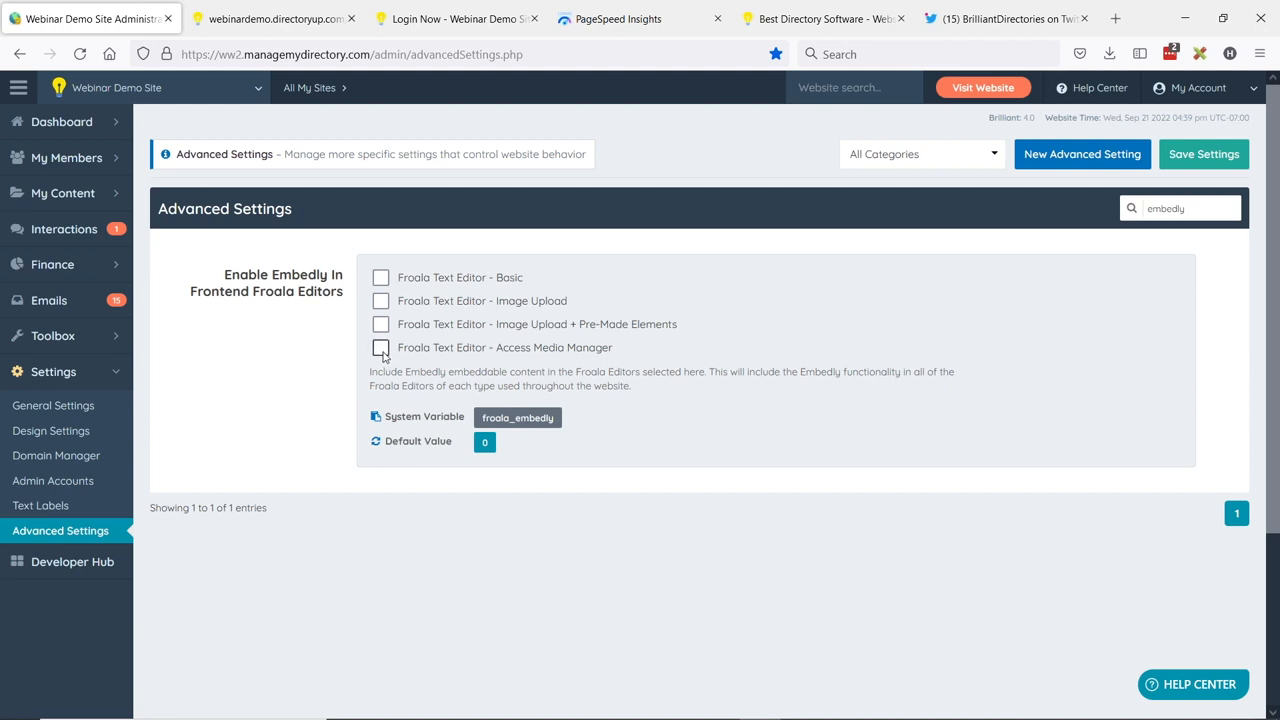
pyautogui.click(380, 348)
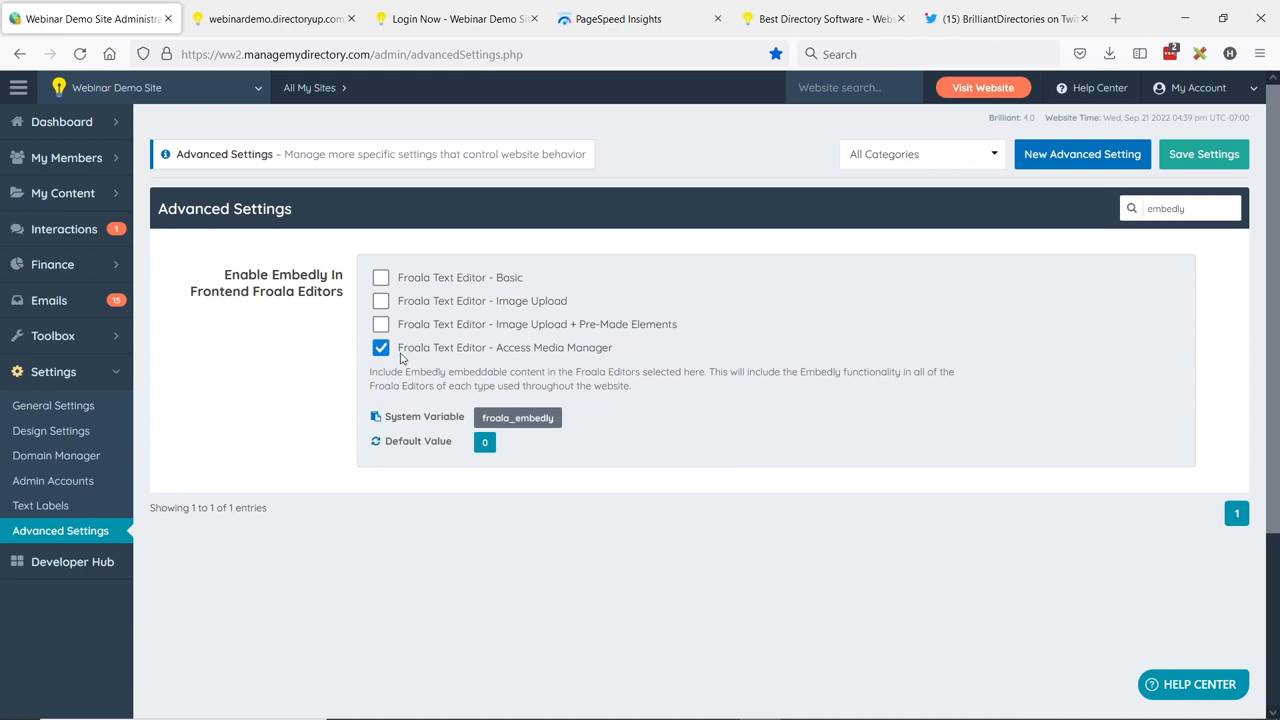
pyautogui.moveTo(412, 356)
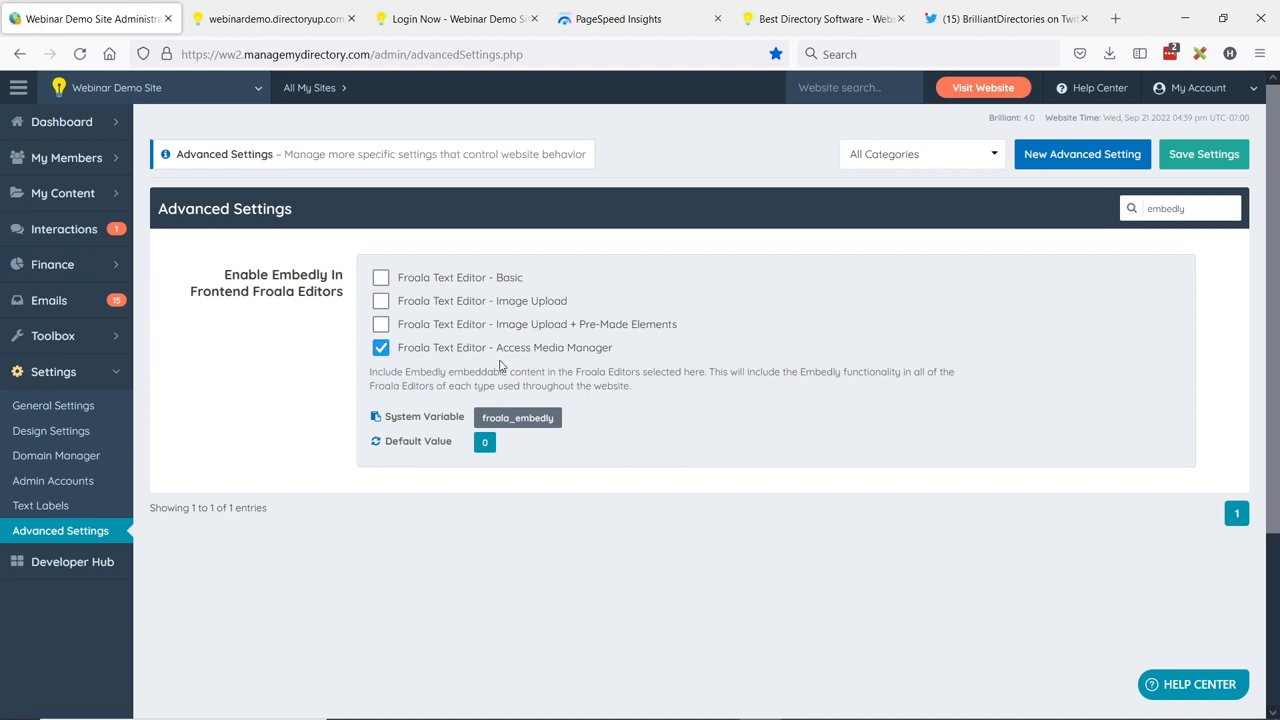
pyautogui.moveTo(512, 364)
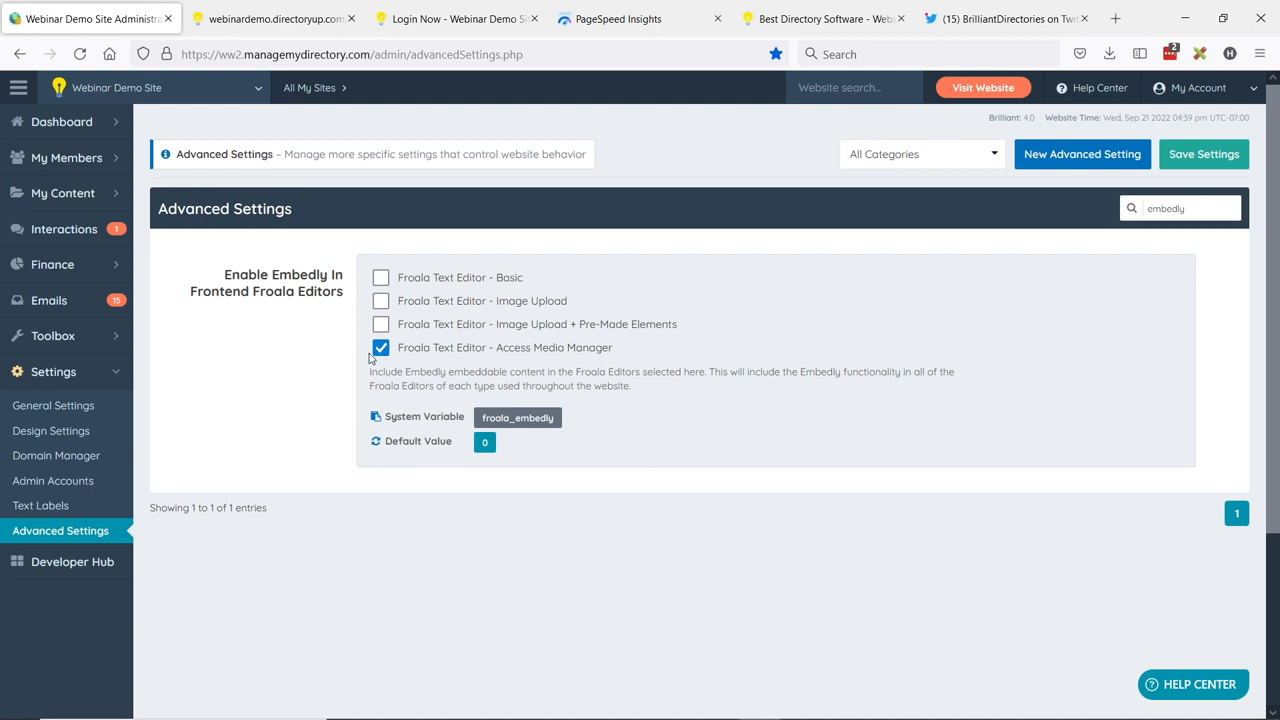
pyautogui.moveTo(396, 344)
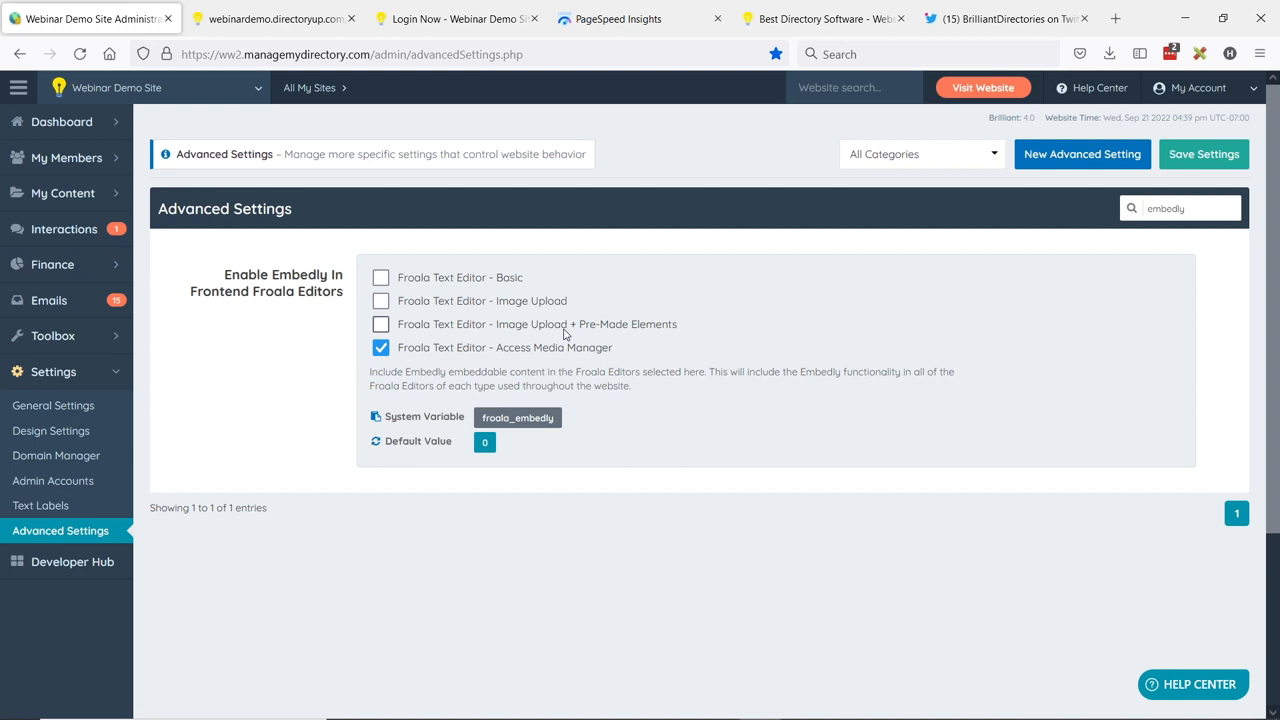
pyautogui.moveTo(484, 312)
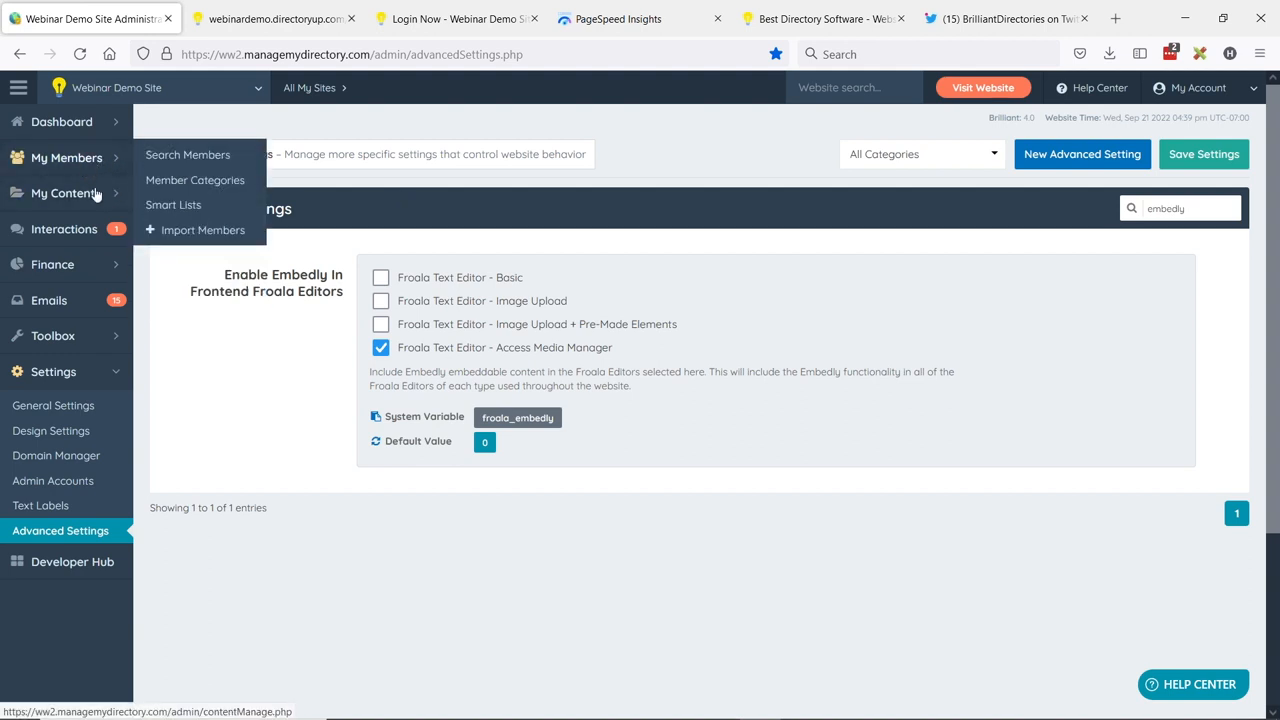
pyautogui.moveTo(64, 192)
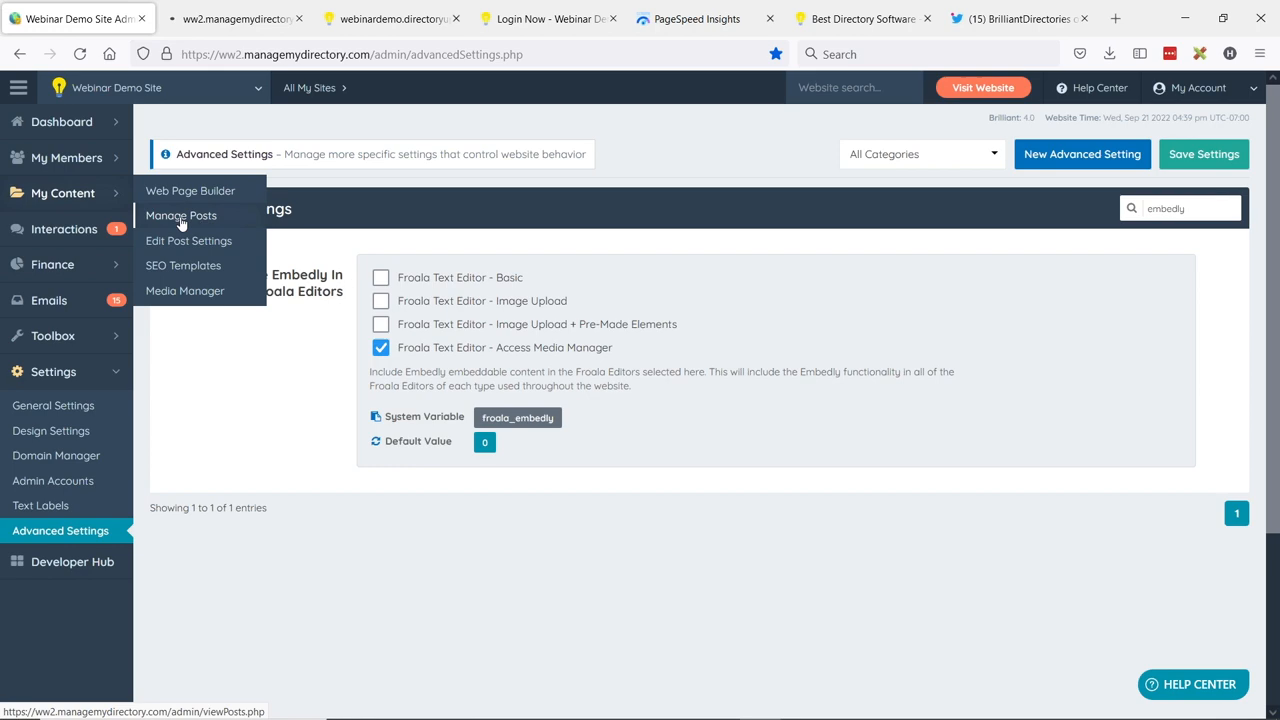
# - From Manage Posts, edit 'THIS IS A ZAPIER TEST' and scroll to its Article Content with Flickr, Facebook and CNN embeds
pyautogui.click(180, 216)
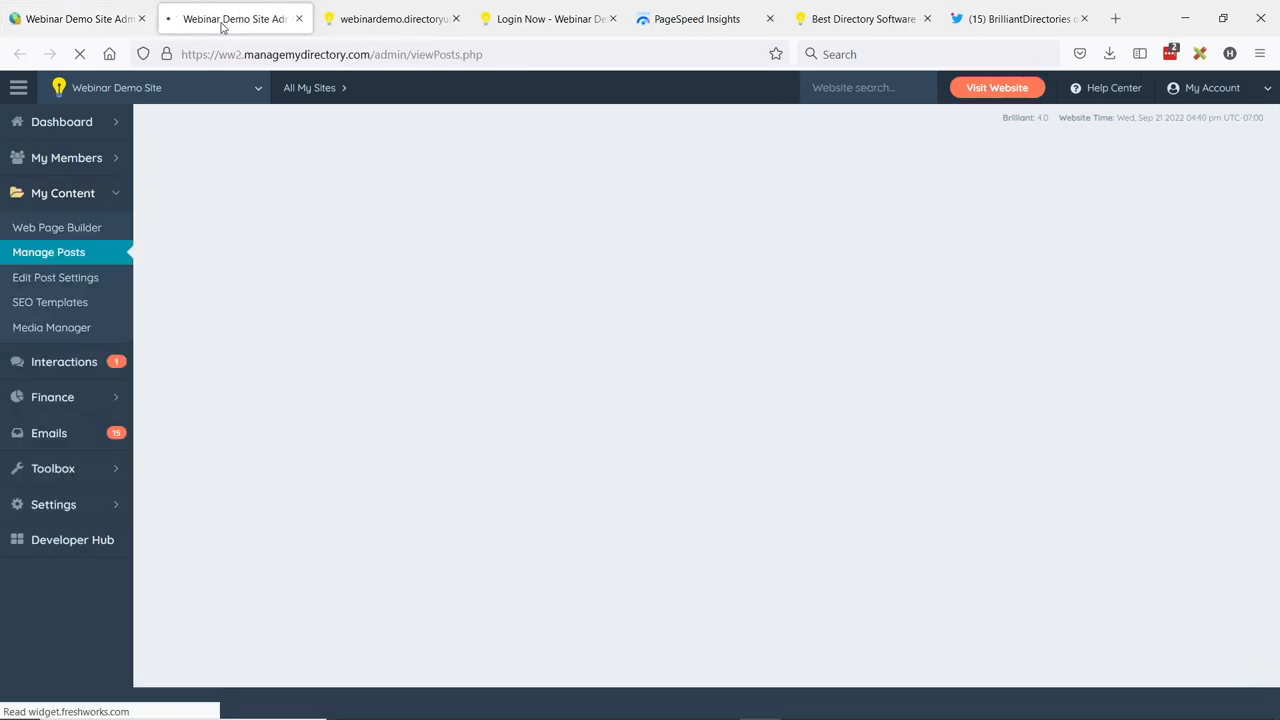
pyautogui.click(234, 18)
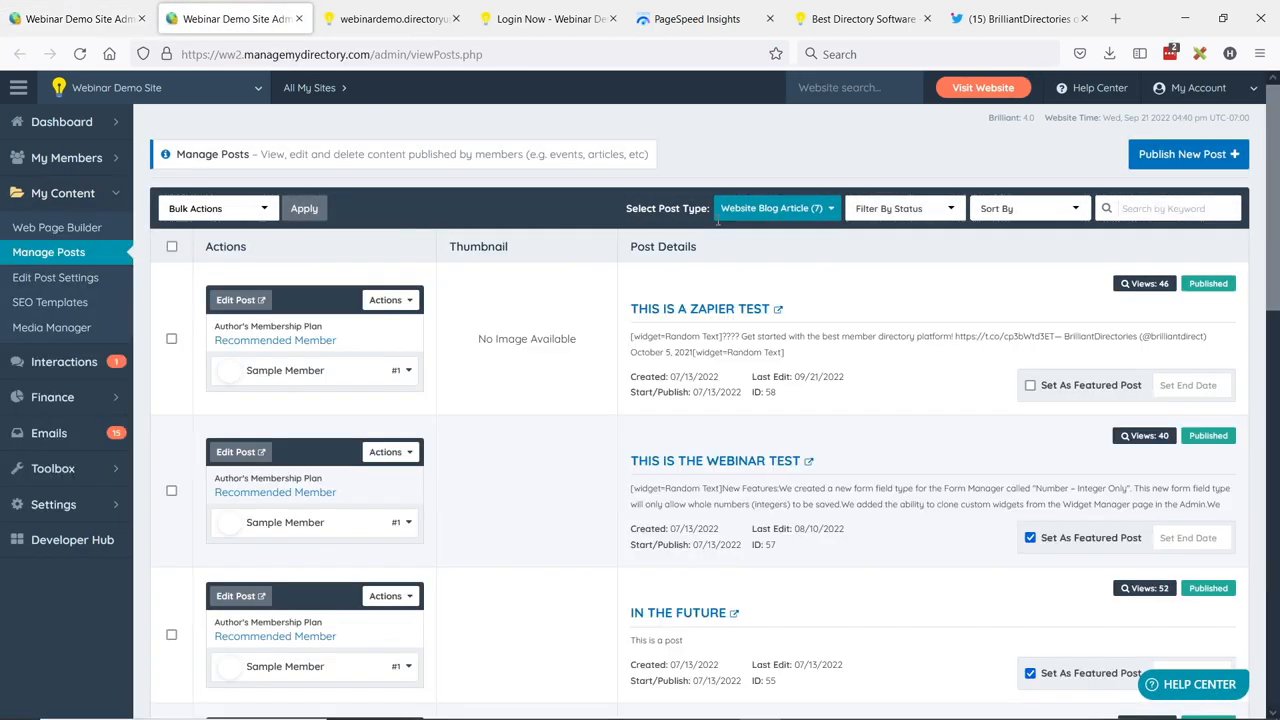
pyautogui.click(236, 300)
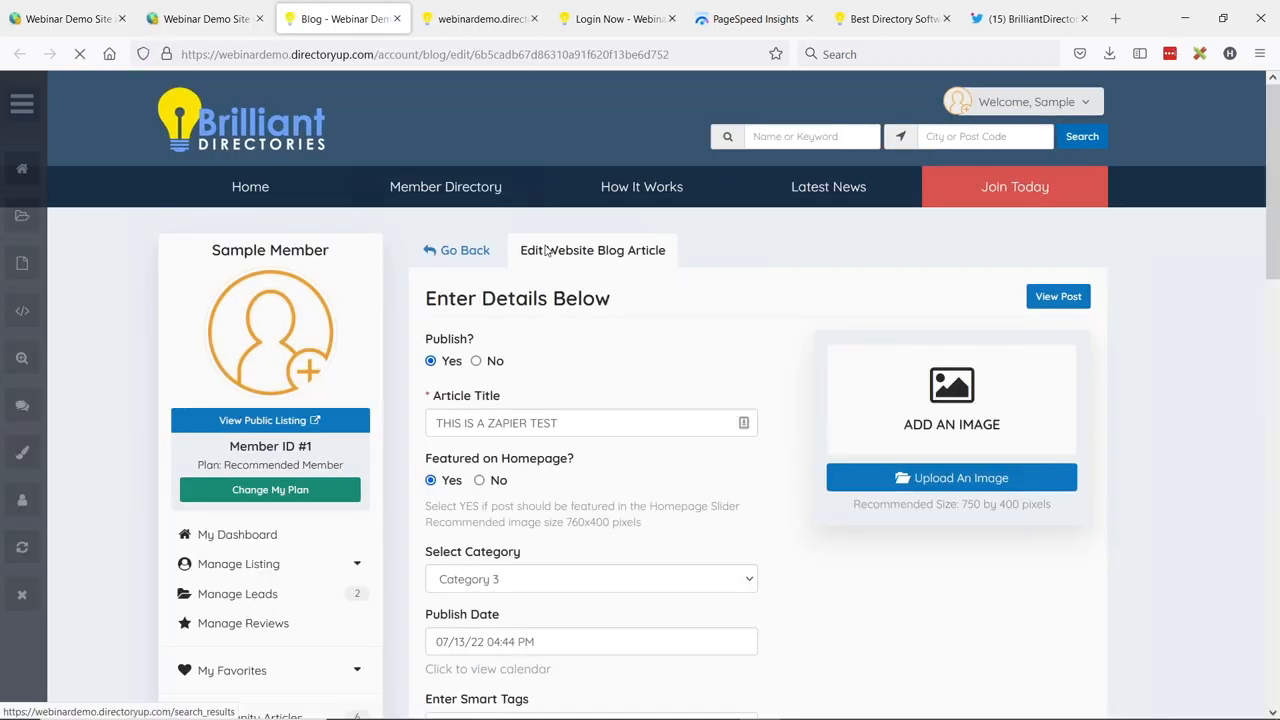
pyautogui.scroll(-3)
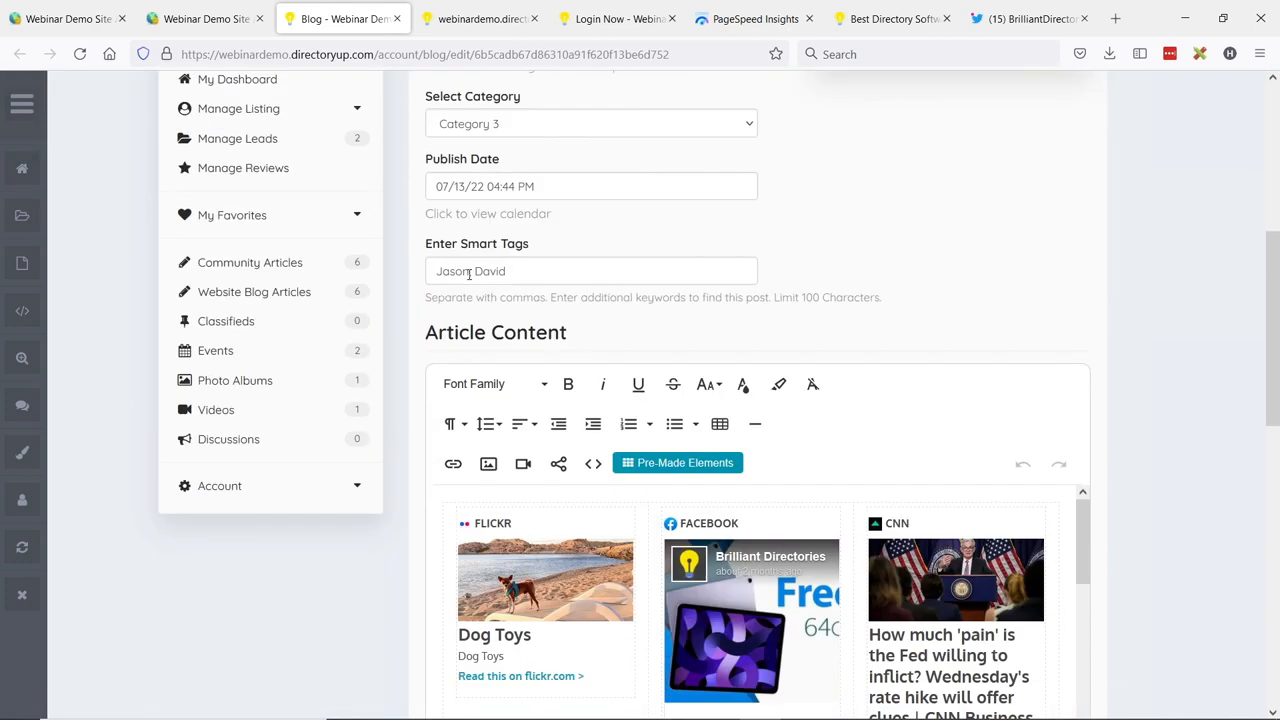
pyautogui.scroll(-3)
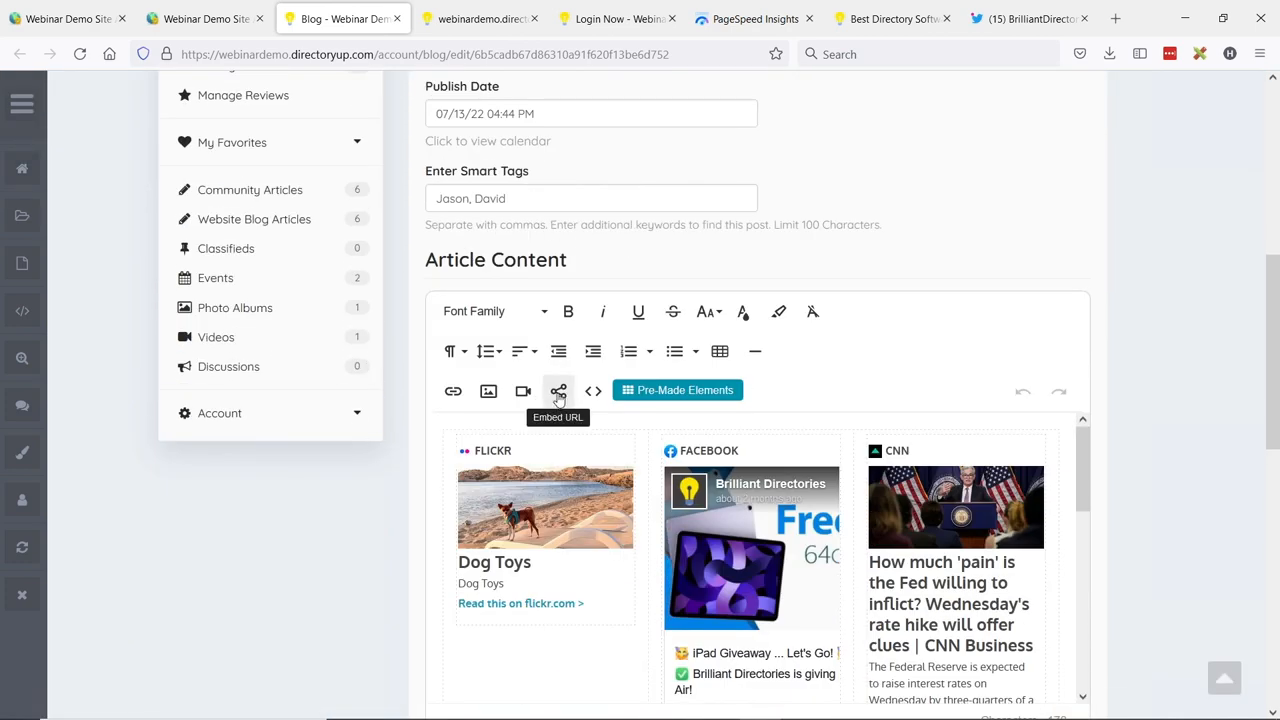
pyautogui.scroll(-3)
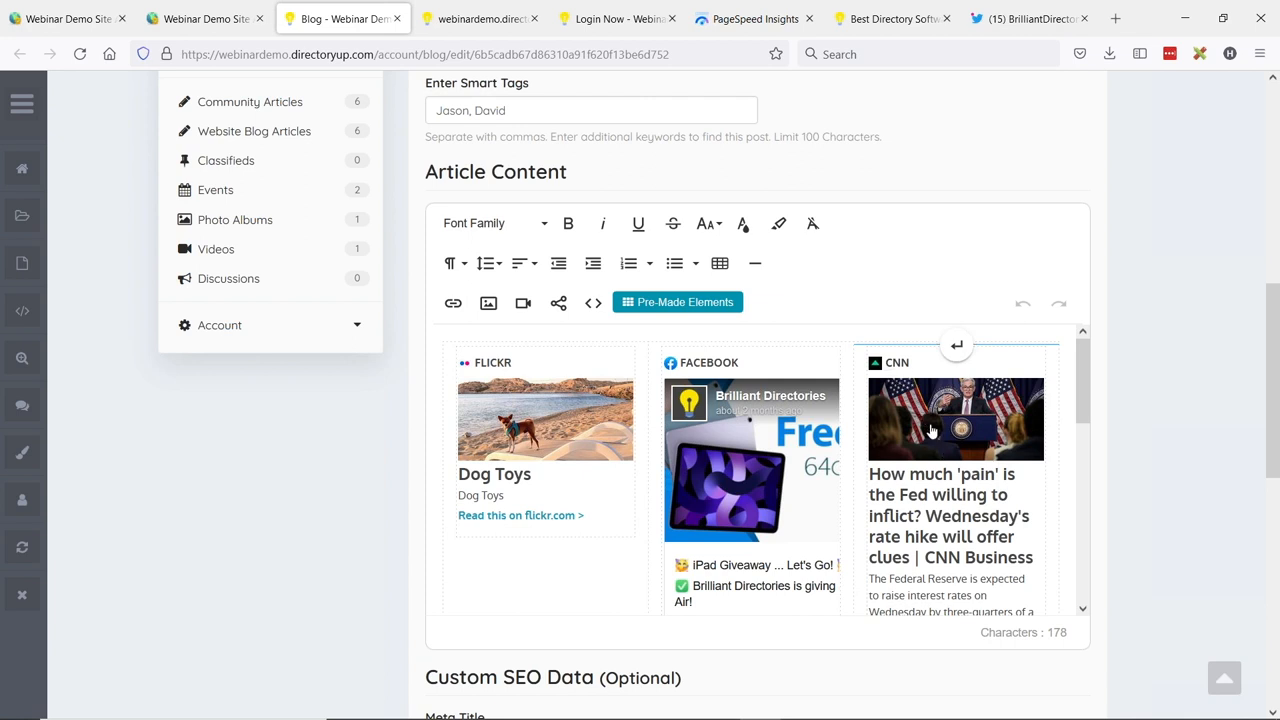
# - Start the Embed URL prompt in the article editor's toolbar
pyautogui.click(558, 302)
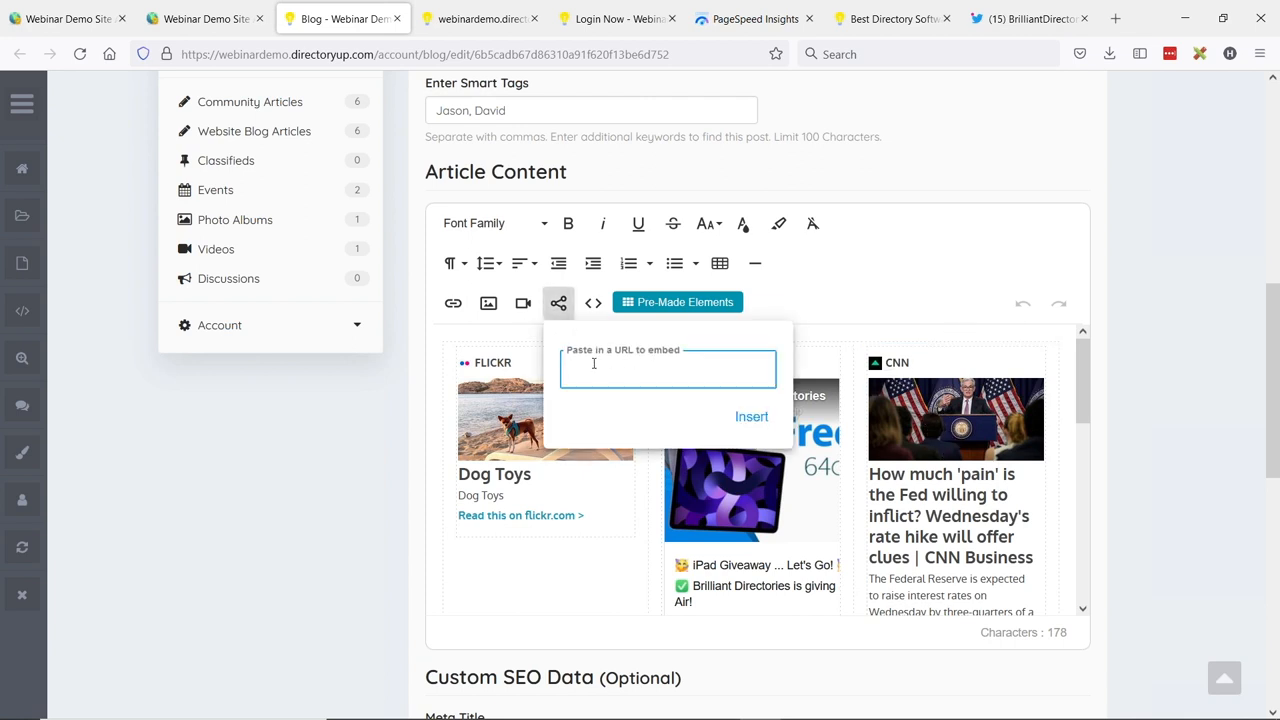
pyautogui.moveTo(654, 362)
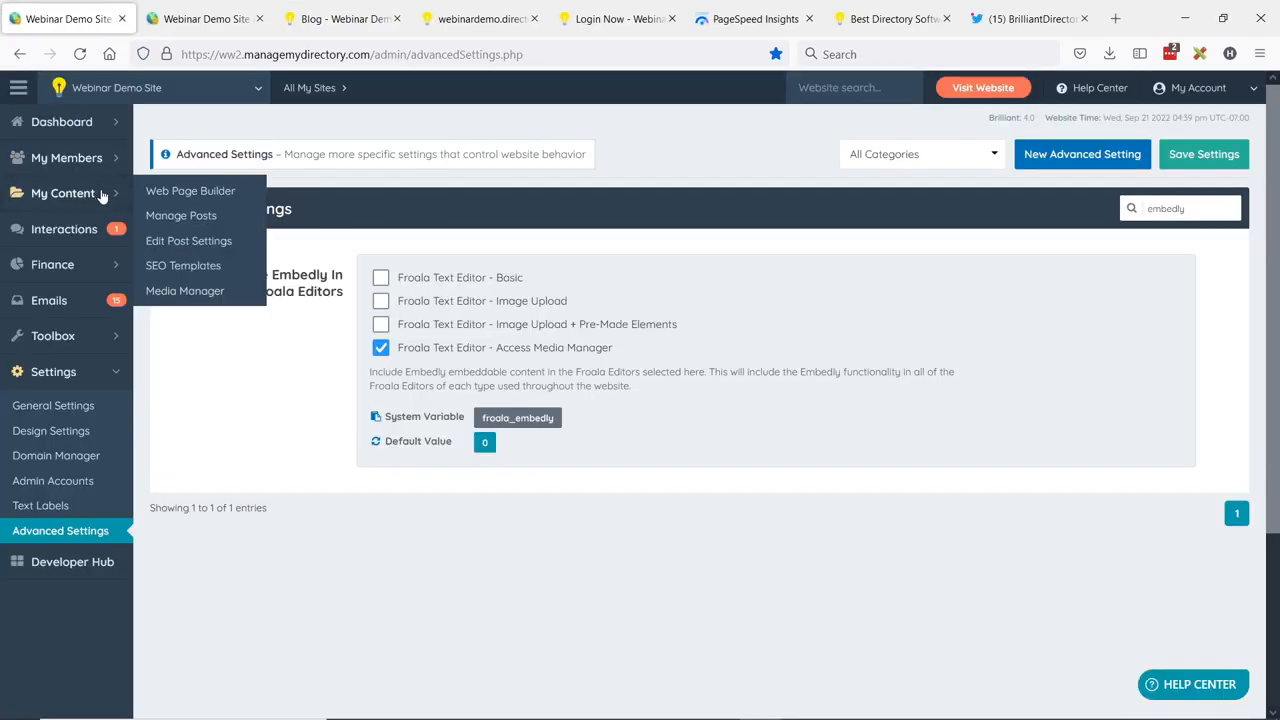
pyautogui.moveTo(686, 384)
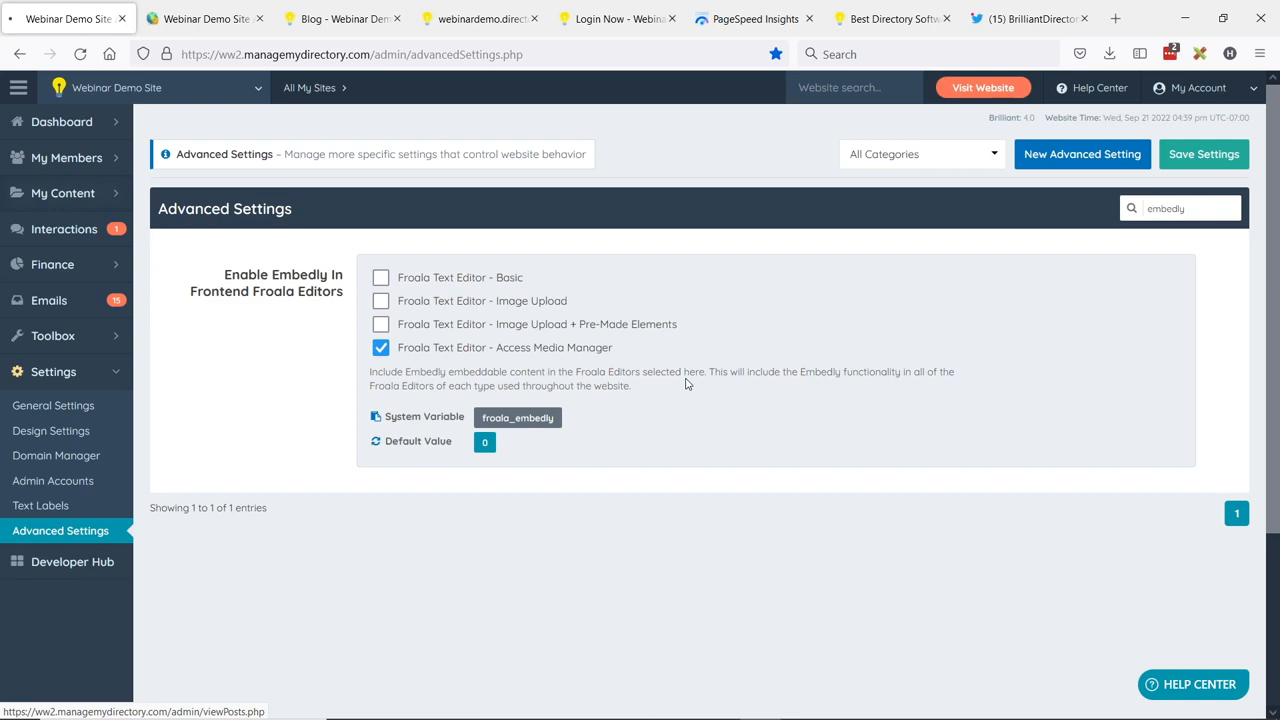
# - Filter Manage Posts to Community Article and view the 'Embedly - Social Media' post live
pyautogui.click(62, 192)
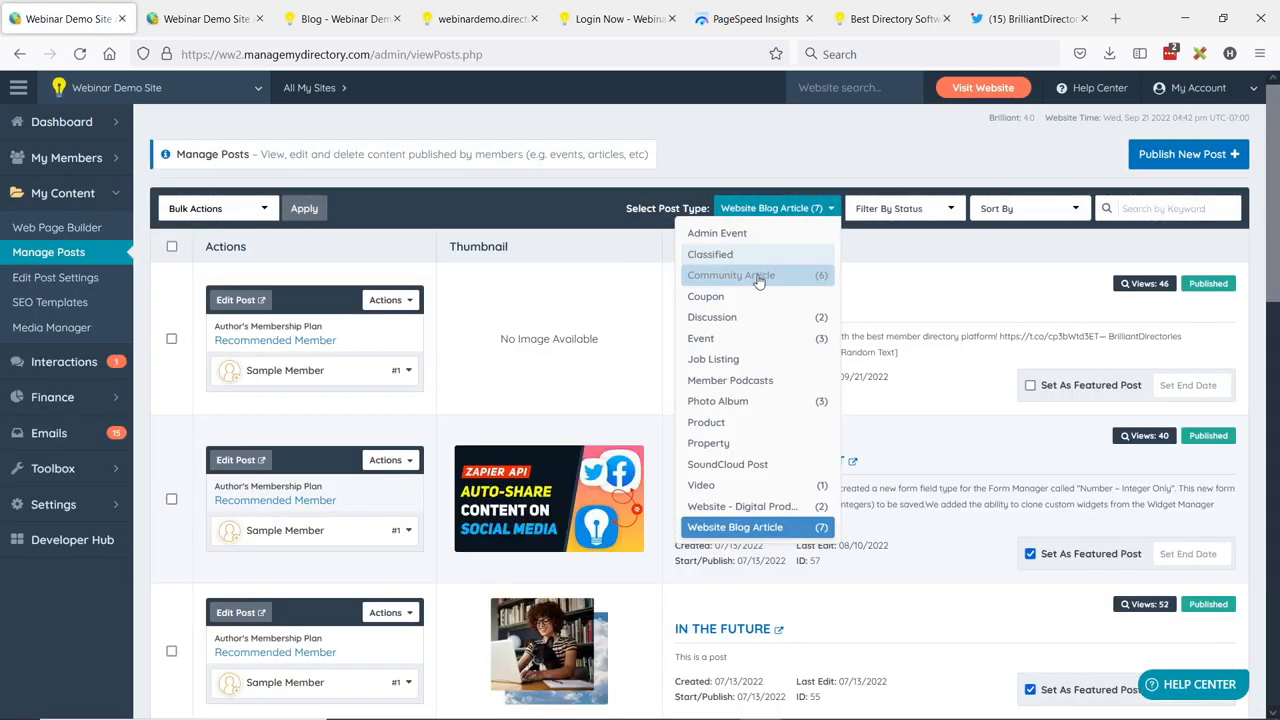
pyautogui.click(732, 276)
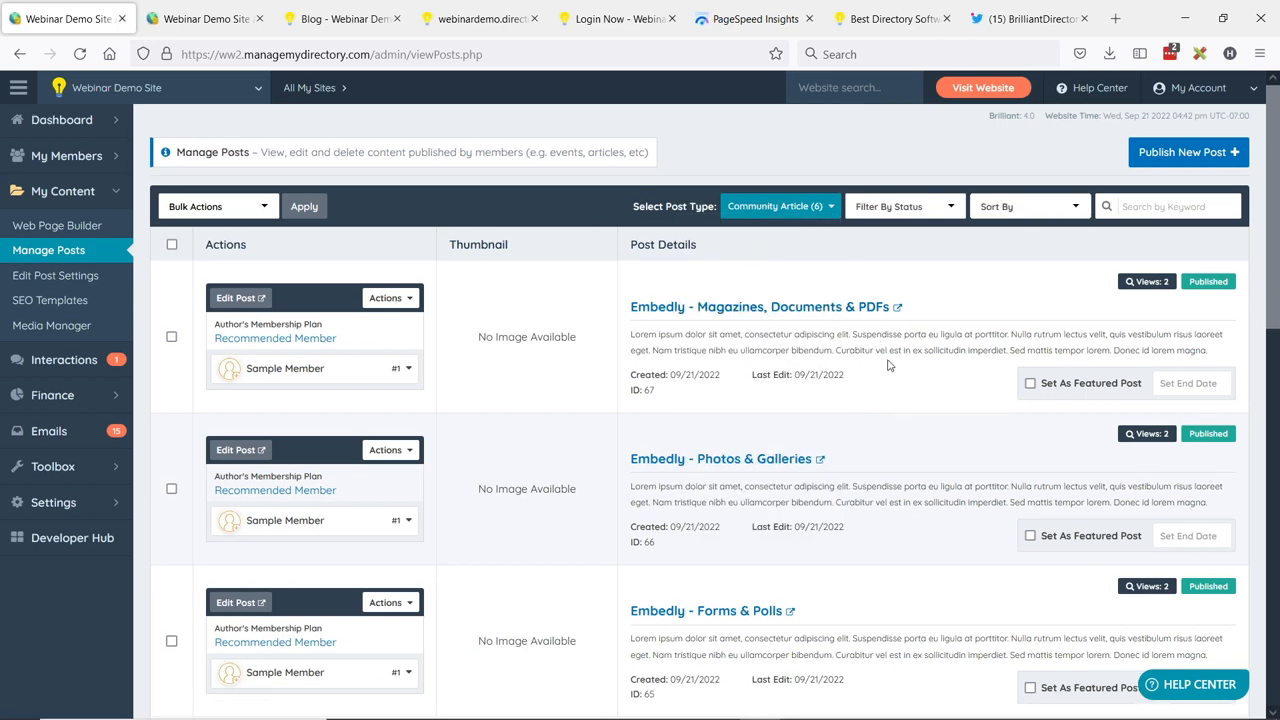
pyautogui.scroll(-3)
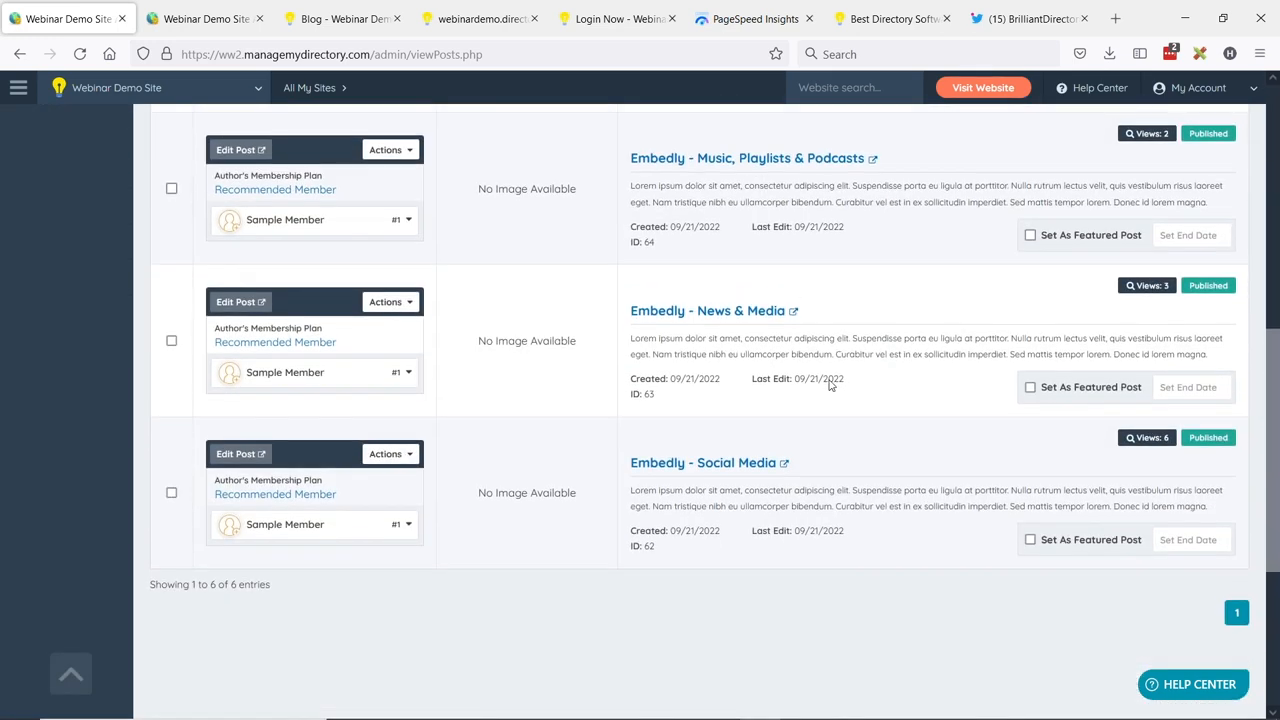
pyautogui.click(390, 532)
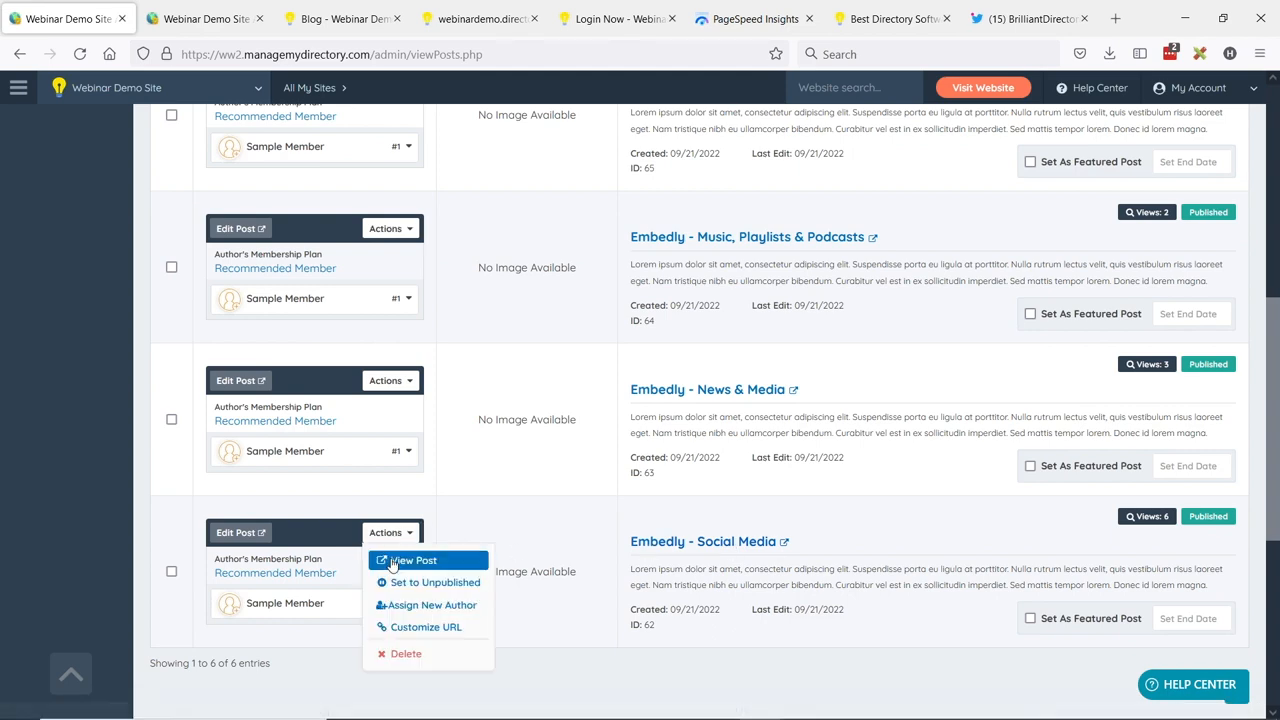
pyautogui.click(412, 560)
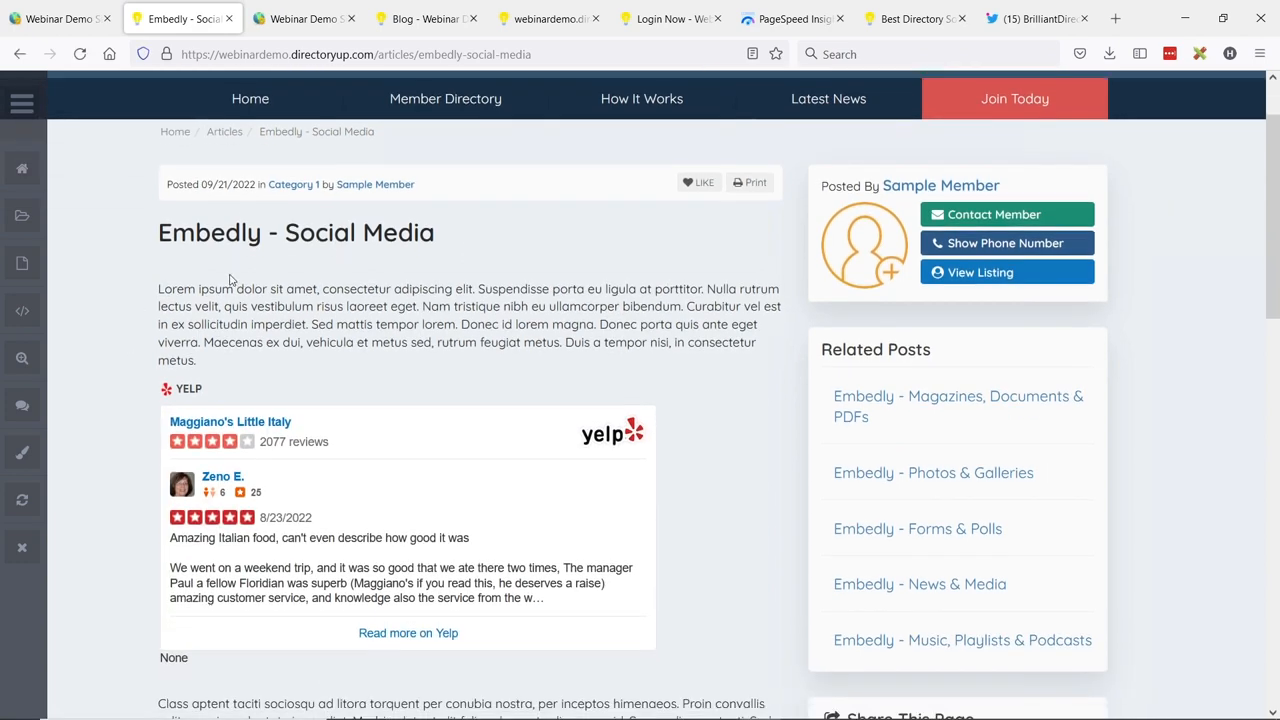
# - Review the Yelp and tweet embeds on the live article, then return to the admin posts list
pyautogui.scroll(-3)
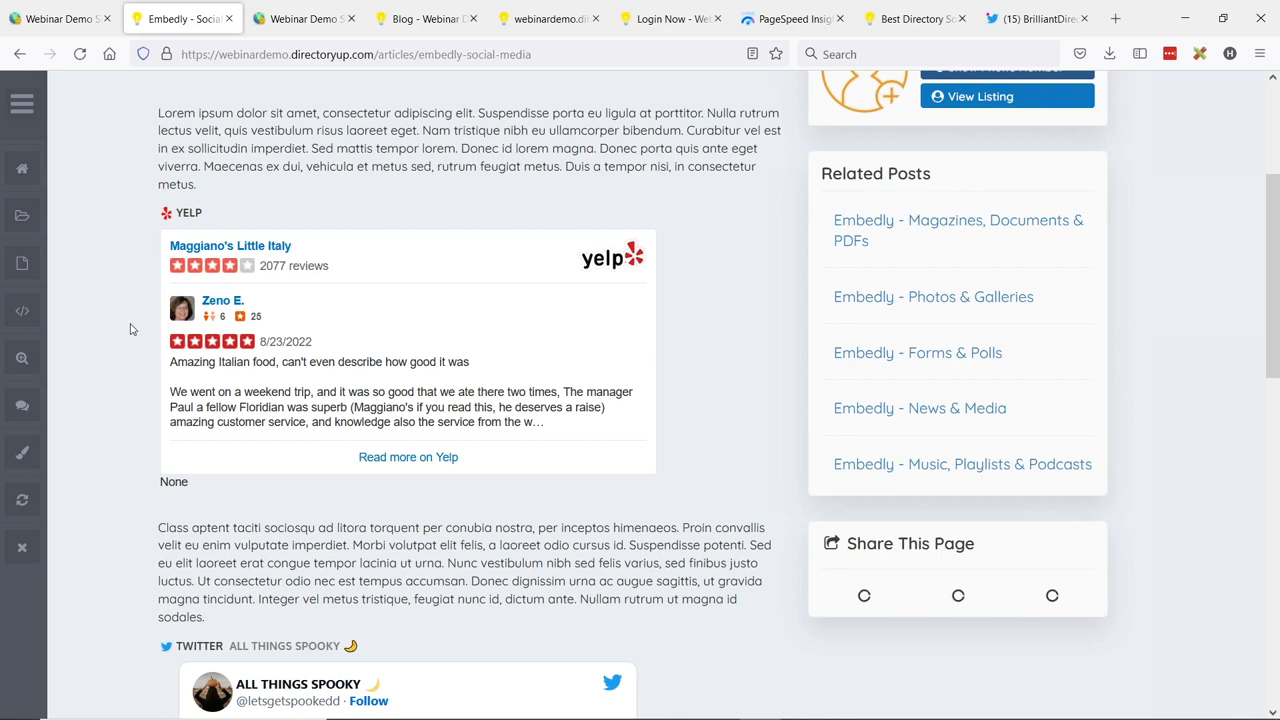
pyautogui.scroll(-3)
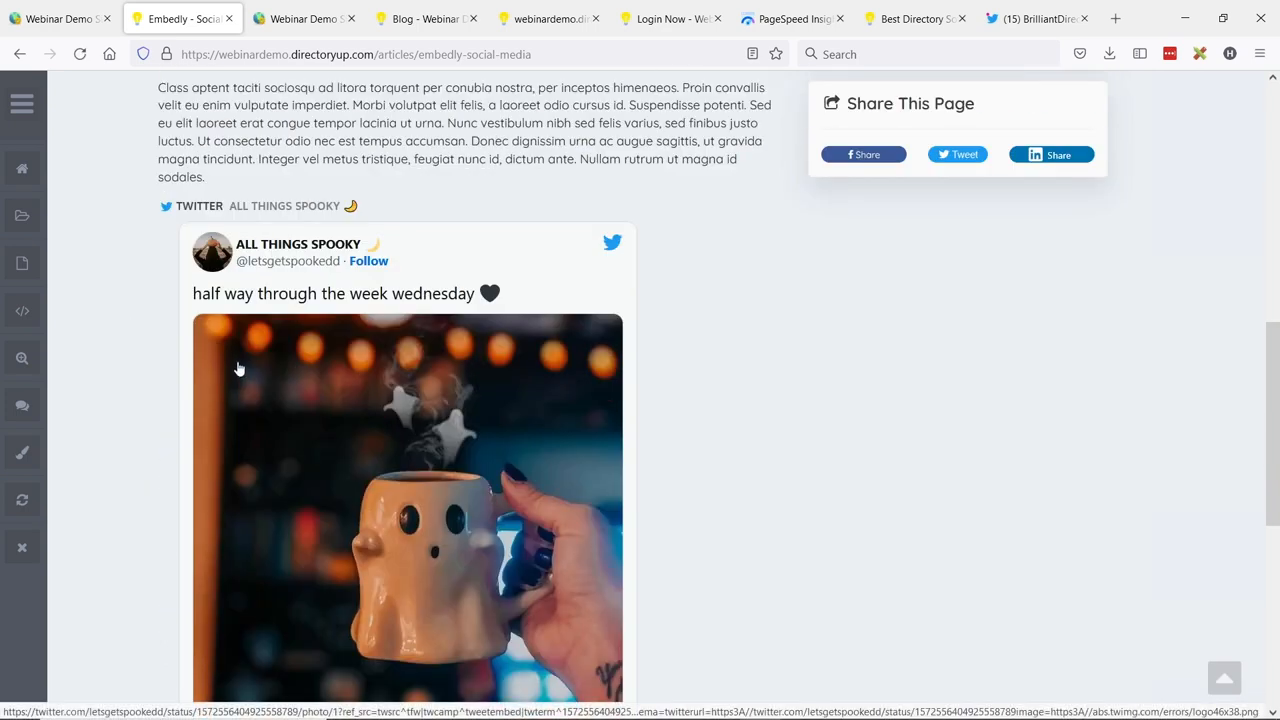
pyautogui.scroll(-3)
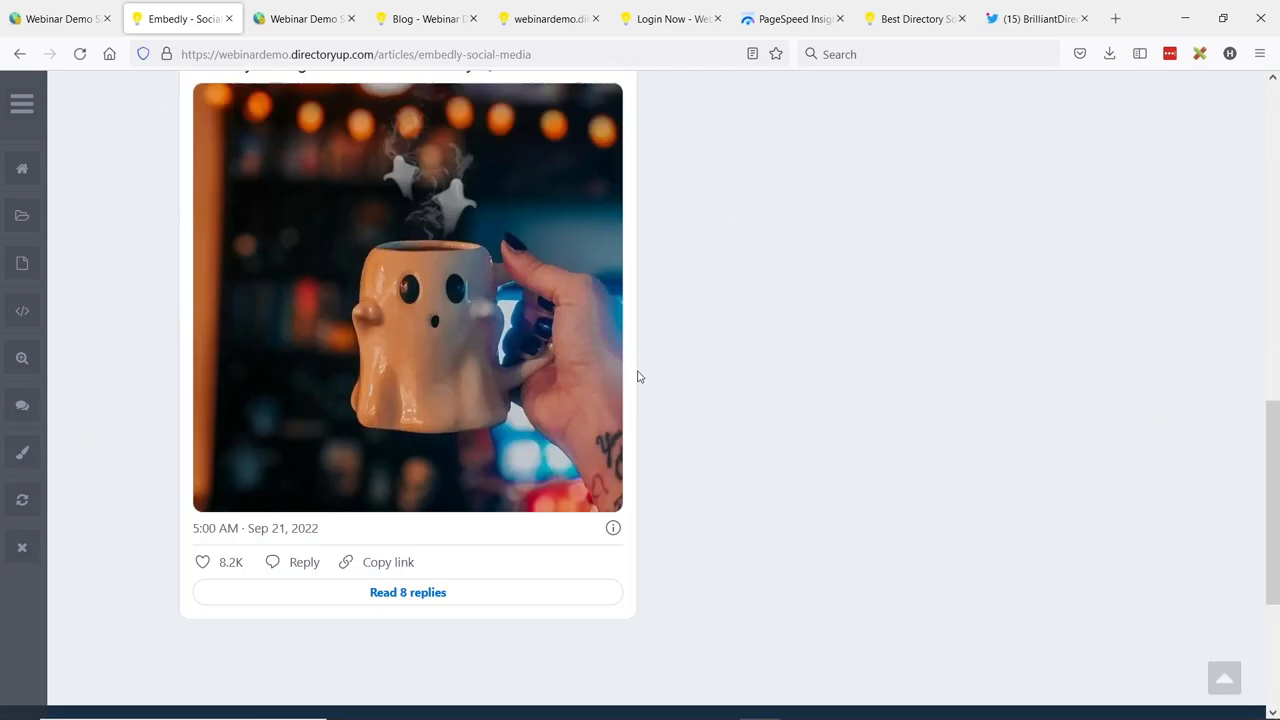
pyautogui.click(60, 18)
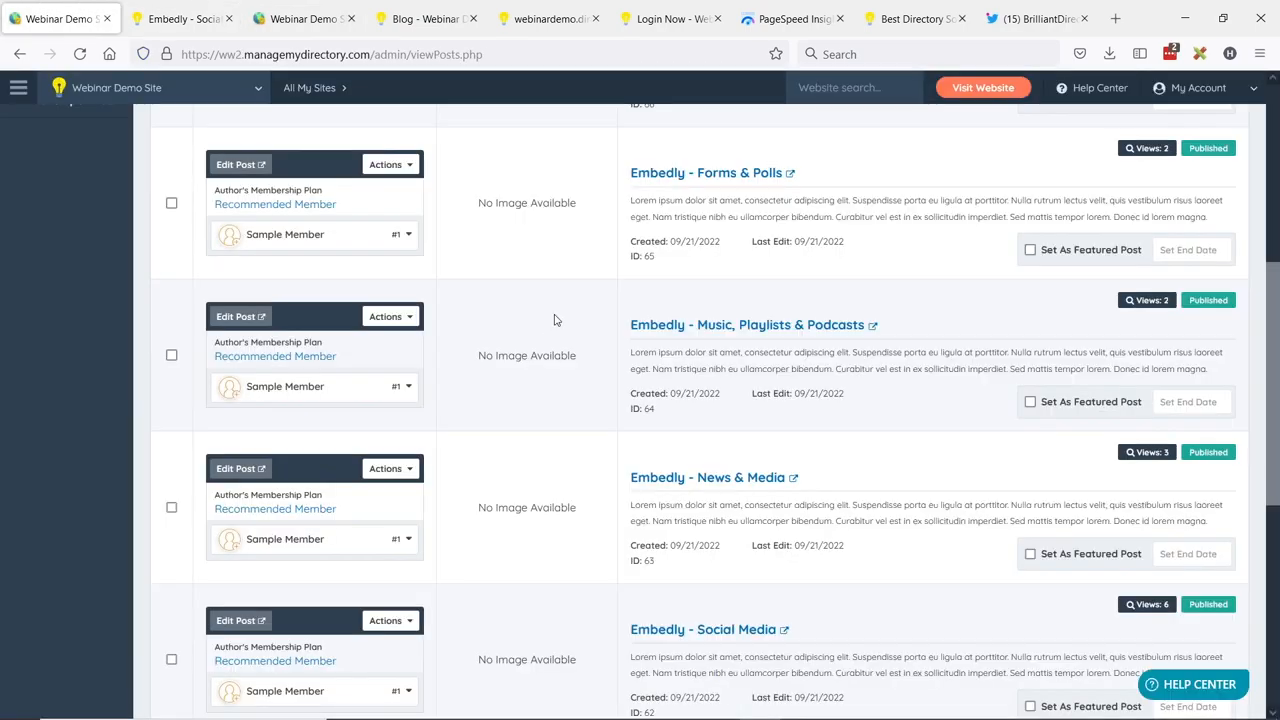
# - Edit the 'Embedly - Social Media' article and review the embedded tweet in the Froala editor
pyautogui.click(388, 444)
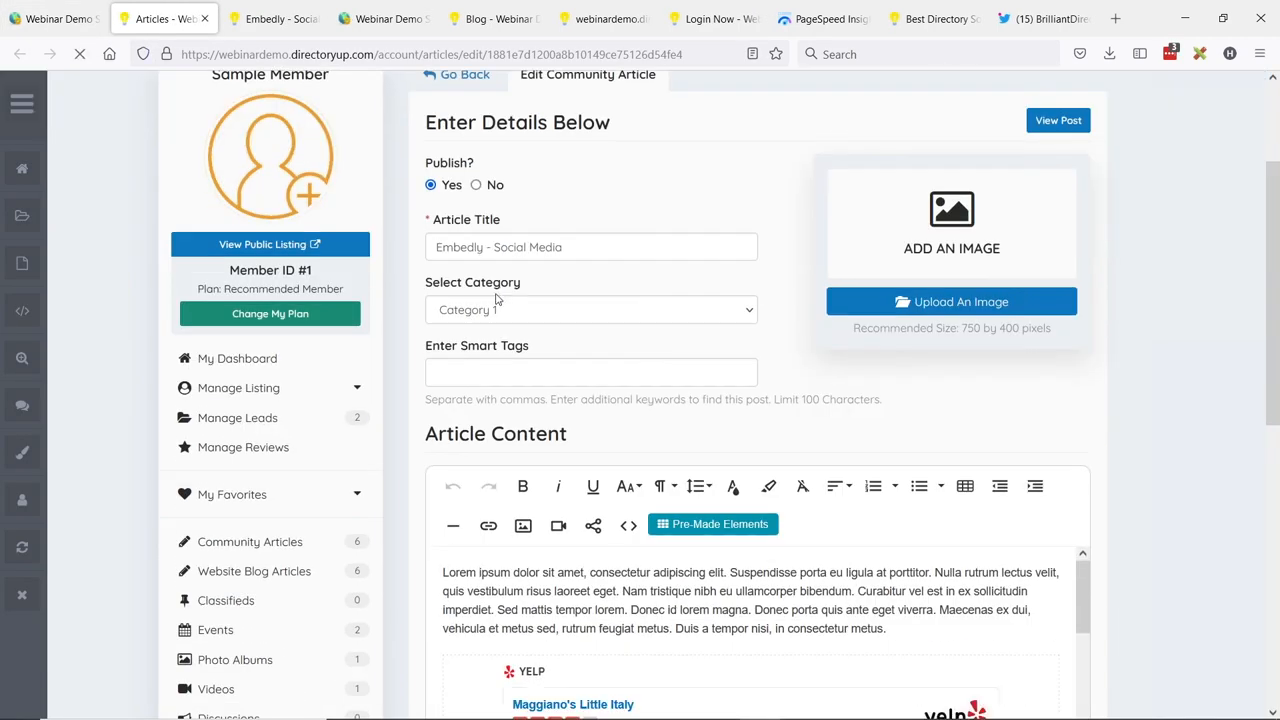
pyautogui.scroll(-3)
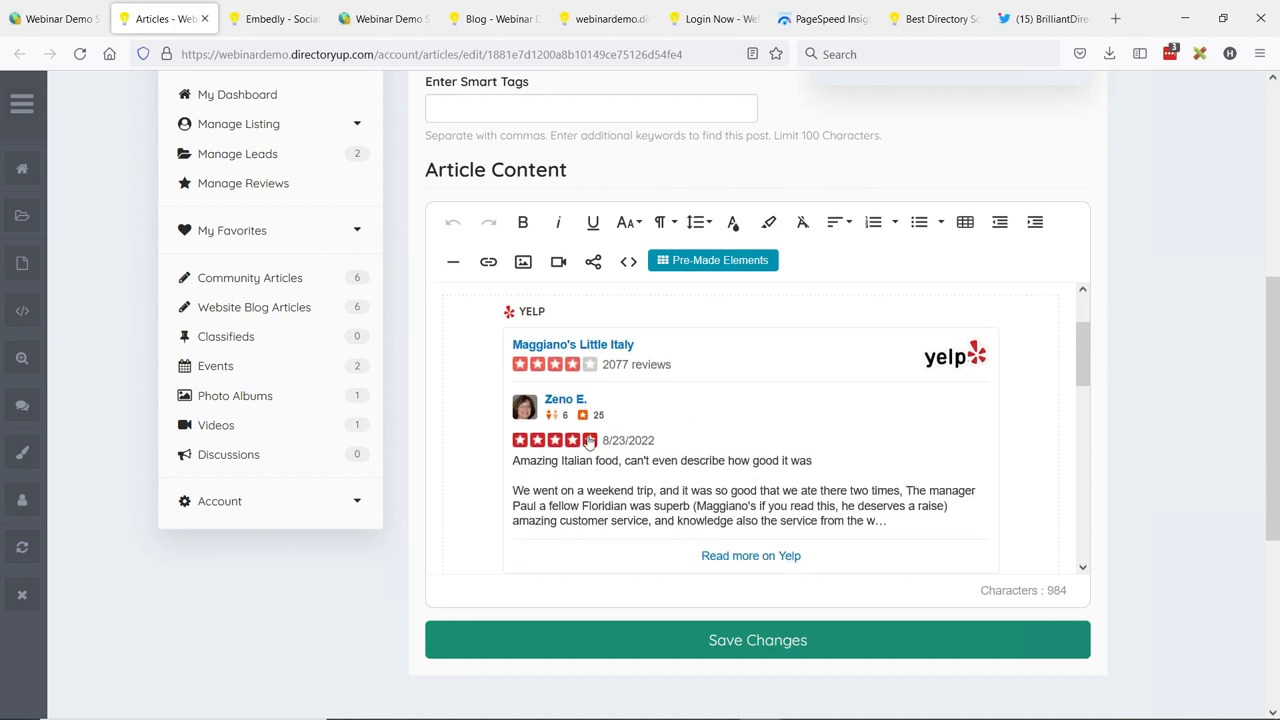
pyautogui.moveTo(620, 412)
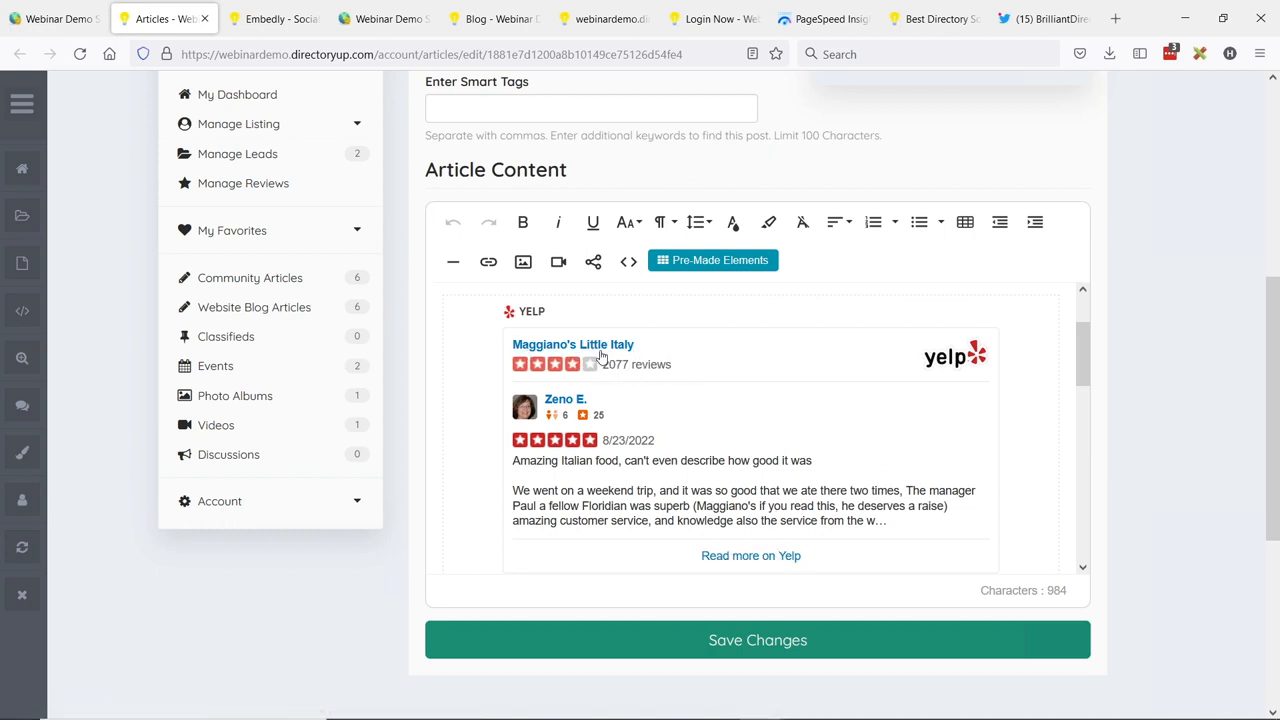
pyautogui.moveTo(636, 362)
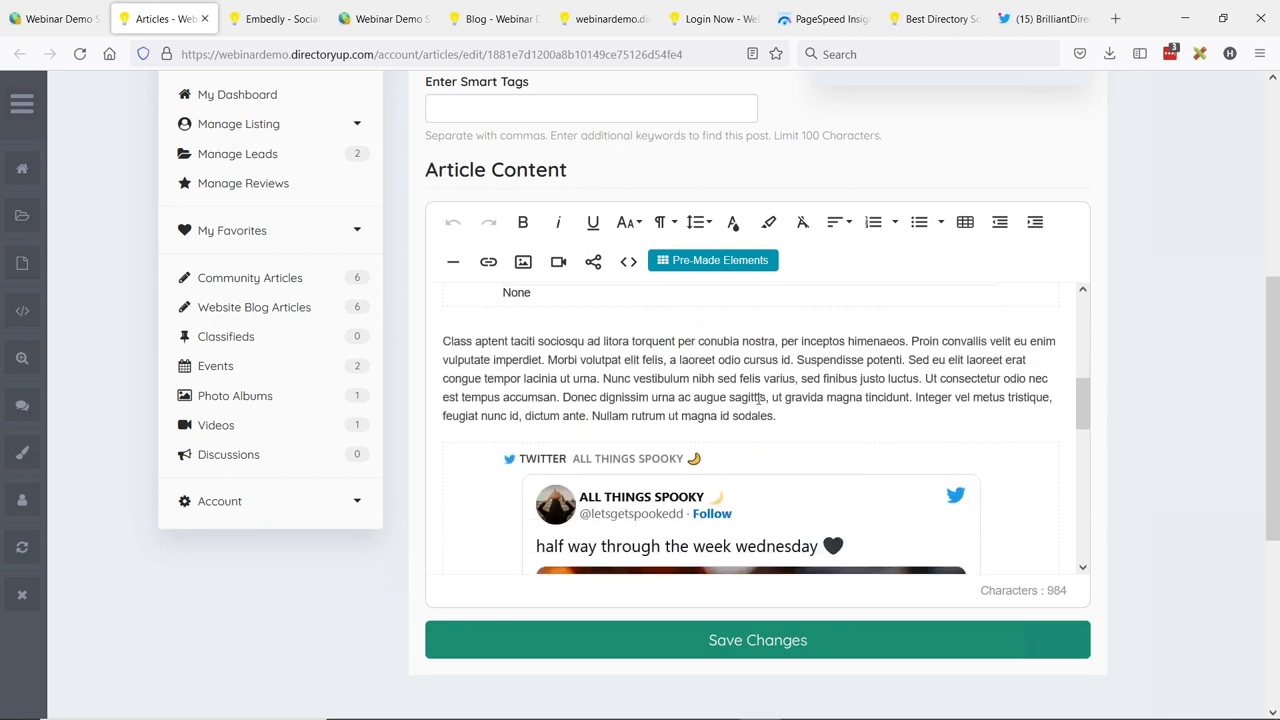
pyautogui.scroll(-3)
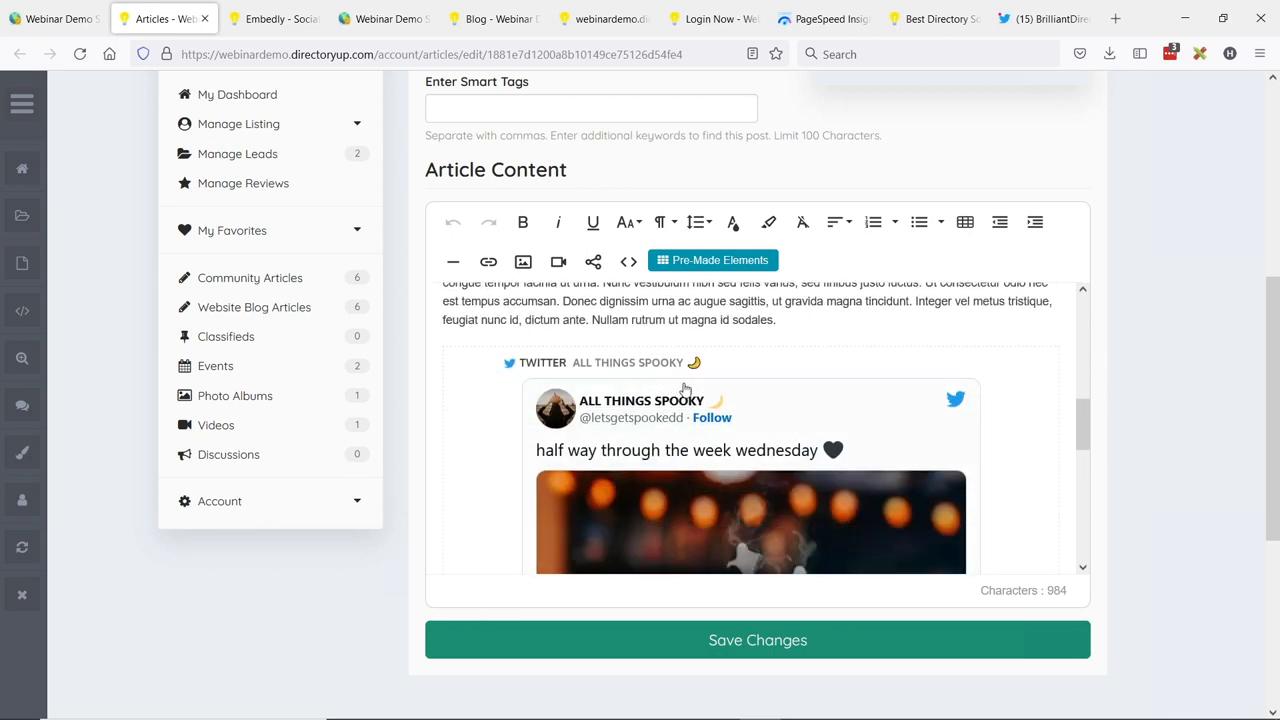
pyautogui.scroll(-3)
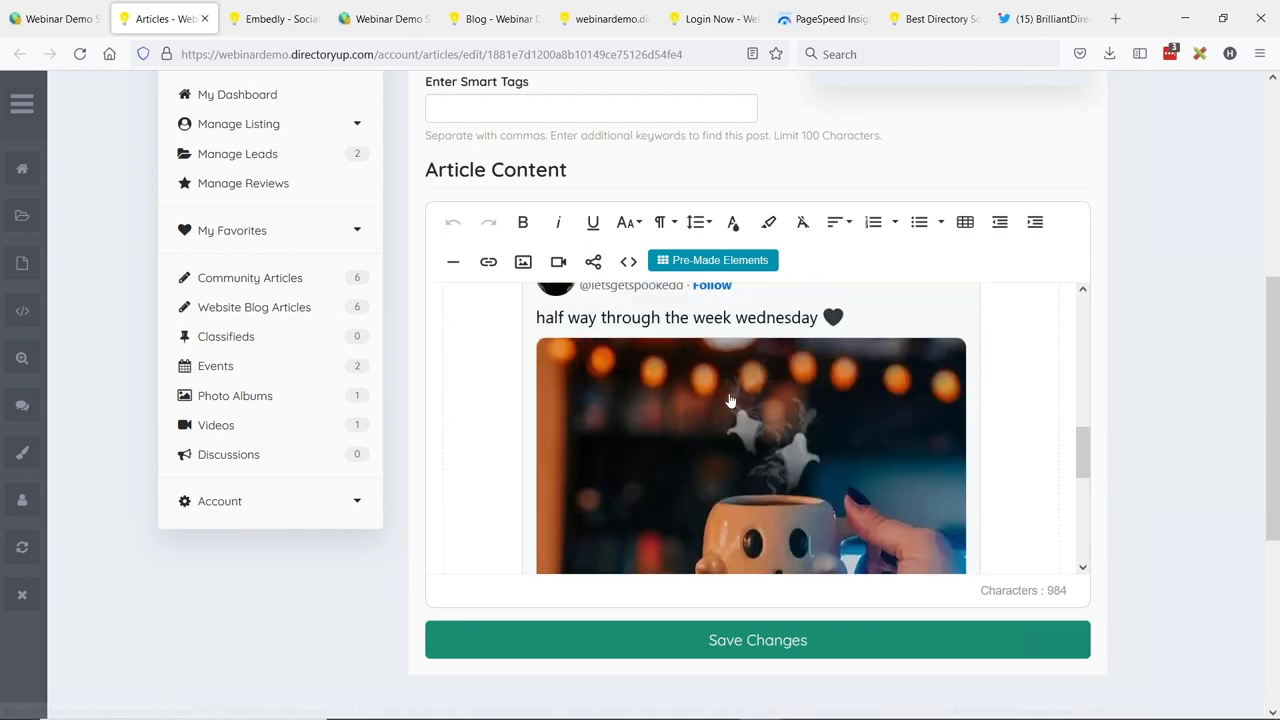
pyautogui.scroll(-3)
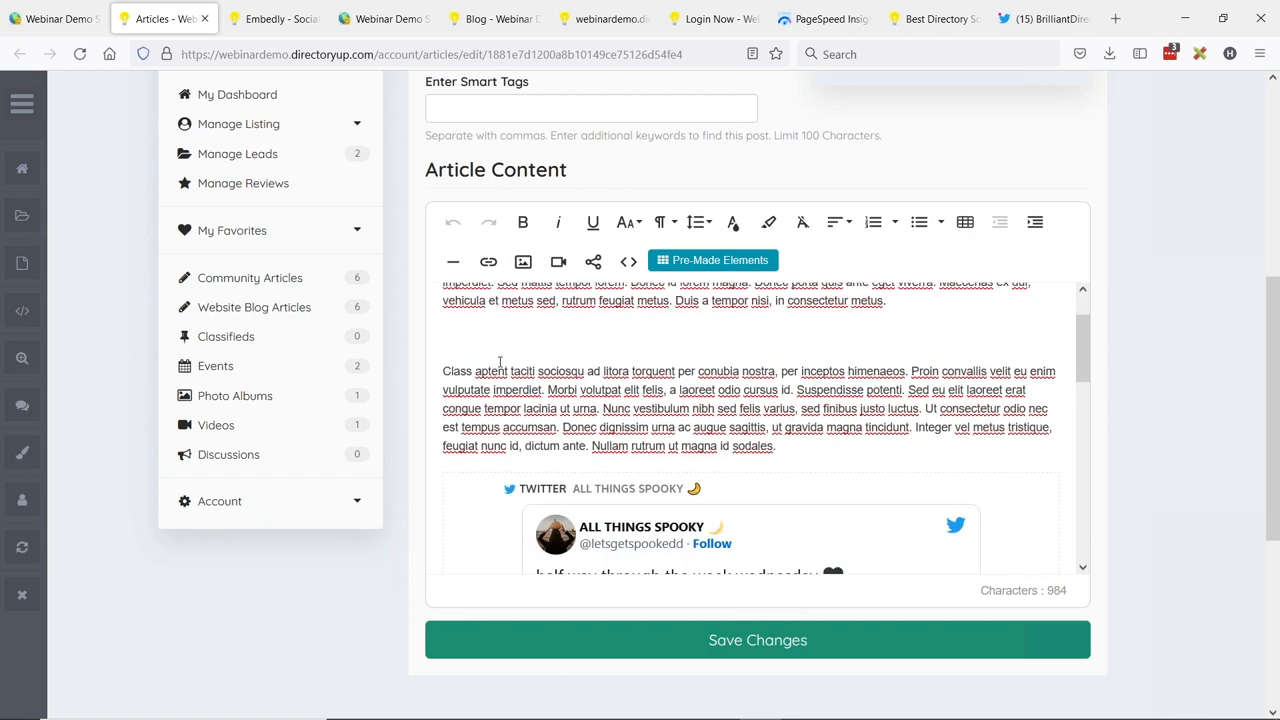
# - Bring up the published 'Embedly - News & Media' article with its Wikipedia preview
pyautogui.scroll(-3)
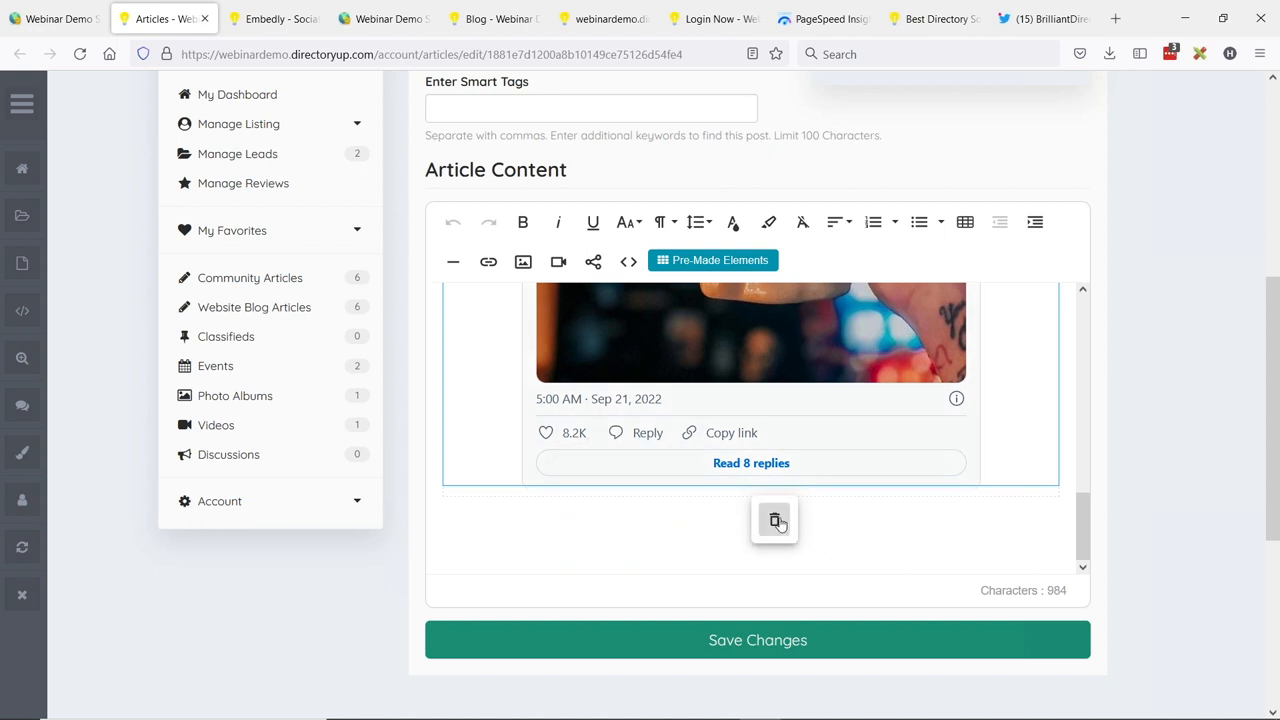
pyautogui.click(776, 520)
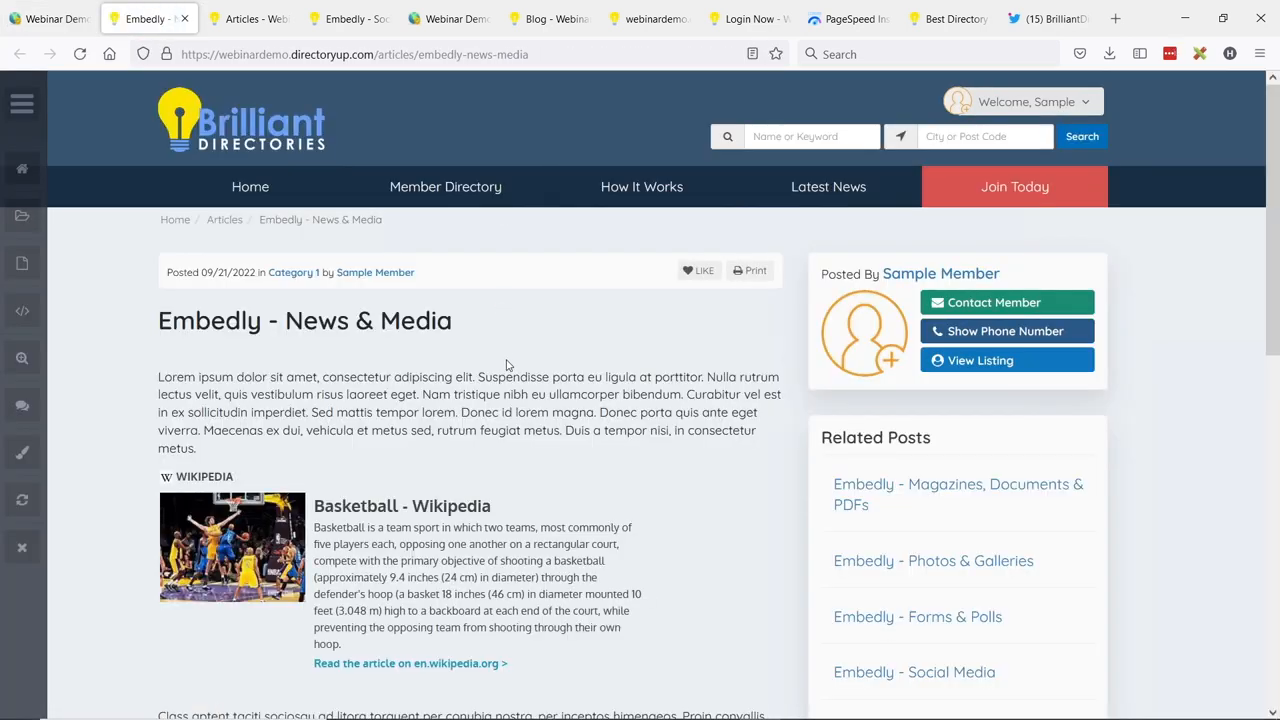
# - Follow the Wikipedia preview's read-more link to the Basketball article twice, then return to the admin posts list
pyautogui.scroll(-3)
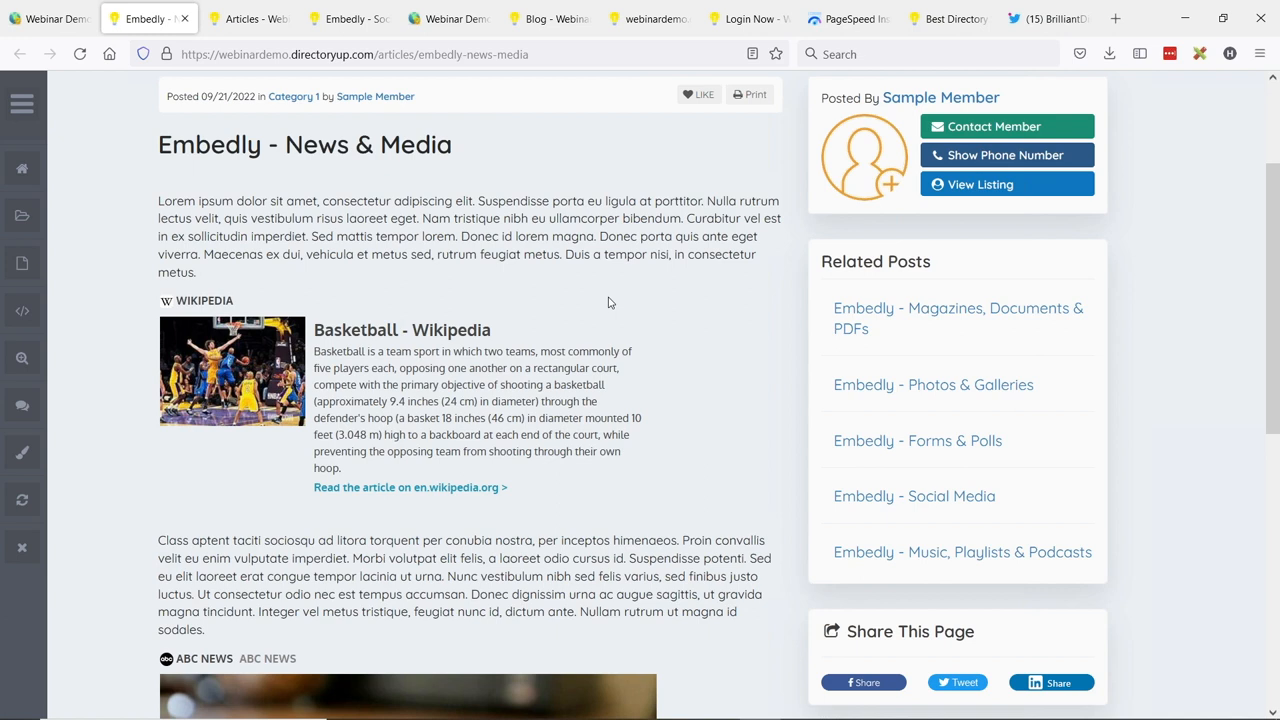
pyautogui.click(410, 488)
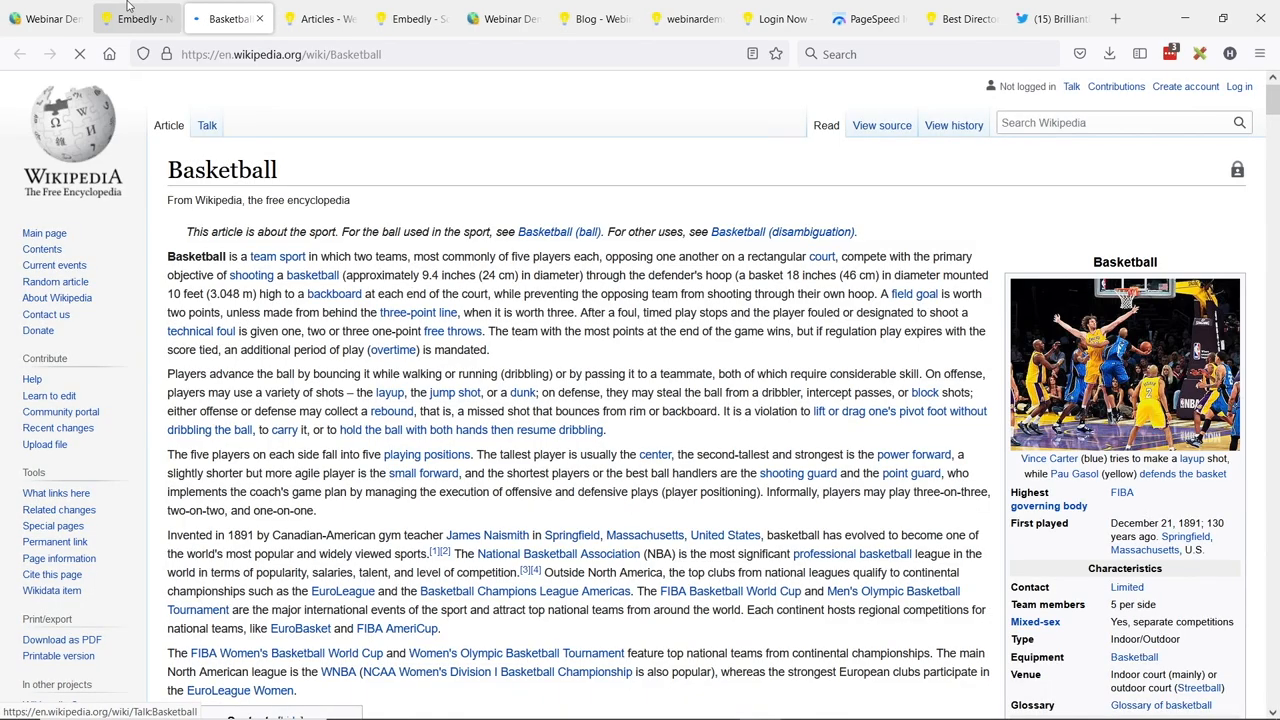
pyautogui.click(136, 18)
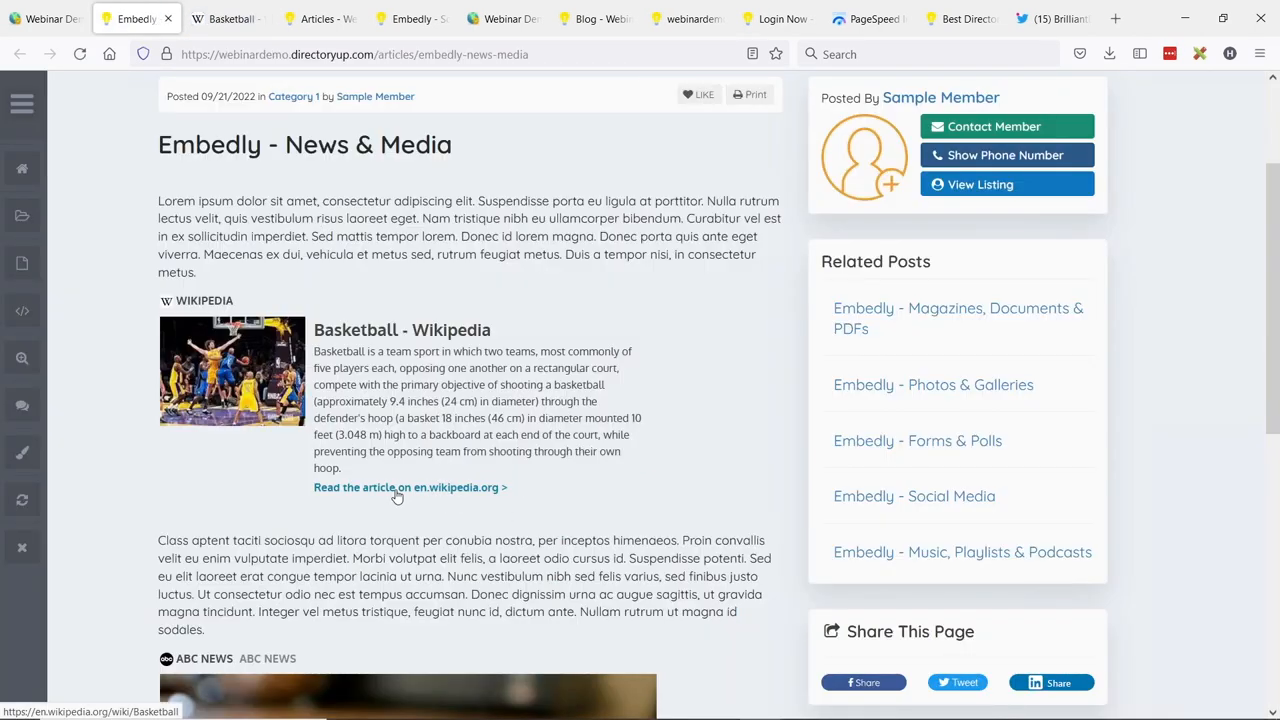
pyautogui.click(404, 488)
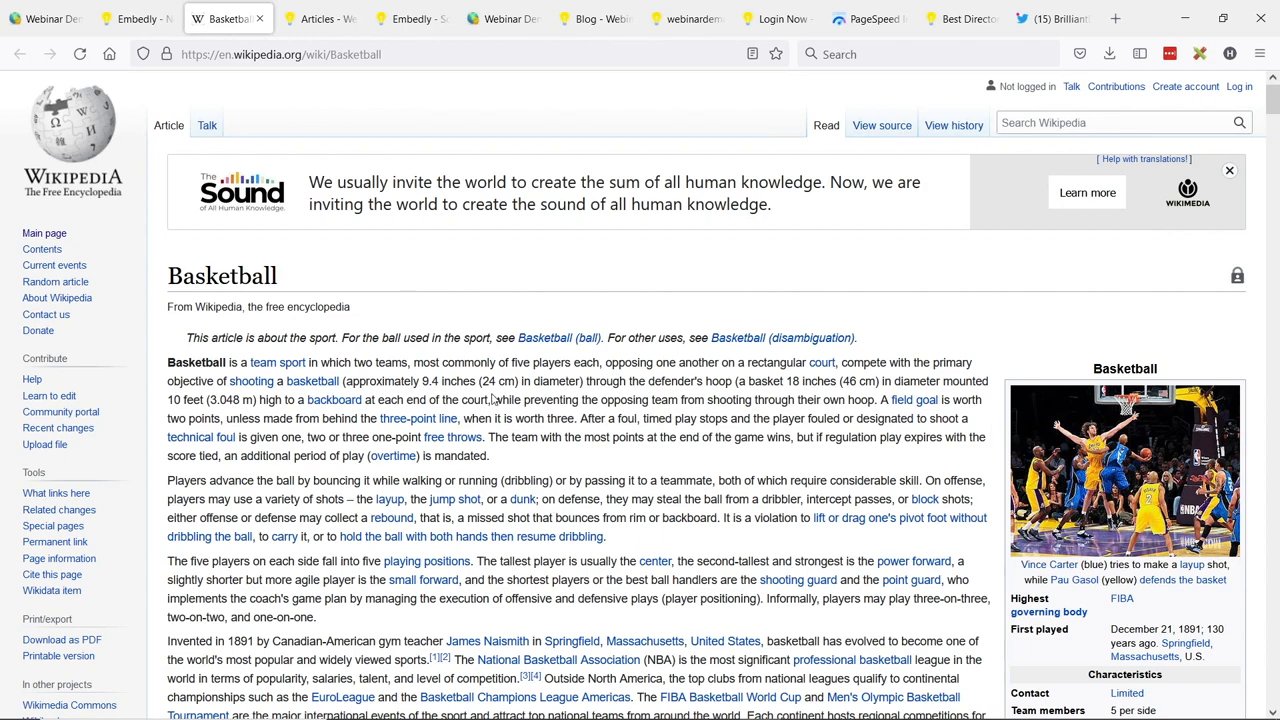
pyautogui.click(136, 18)
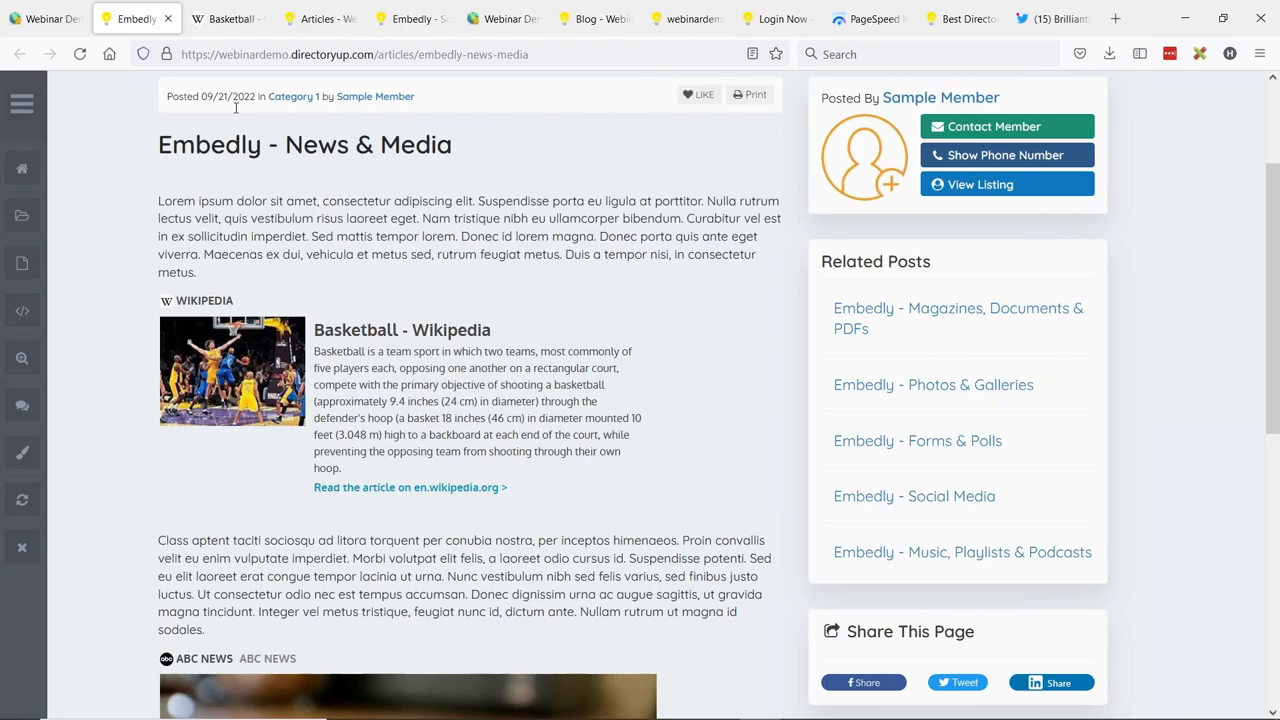
pyautogui.click(44, 18)
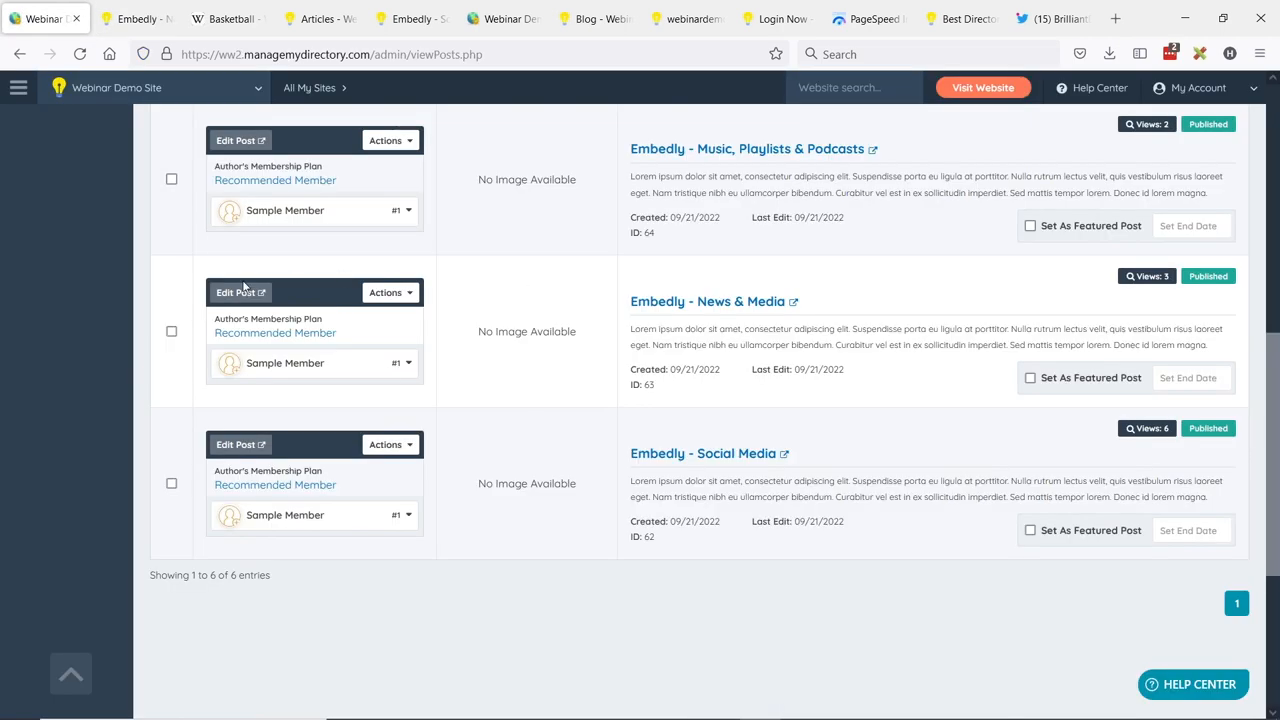
# - Edit 'Embedly - News & Media' and insert its own page URL as an embedded preview at the top
pyautogui.click(284, 210)
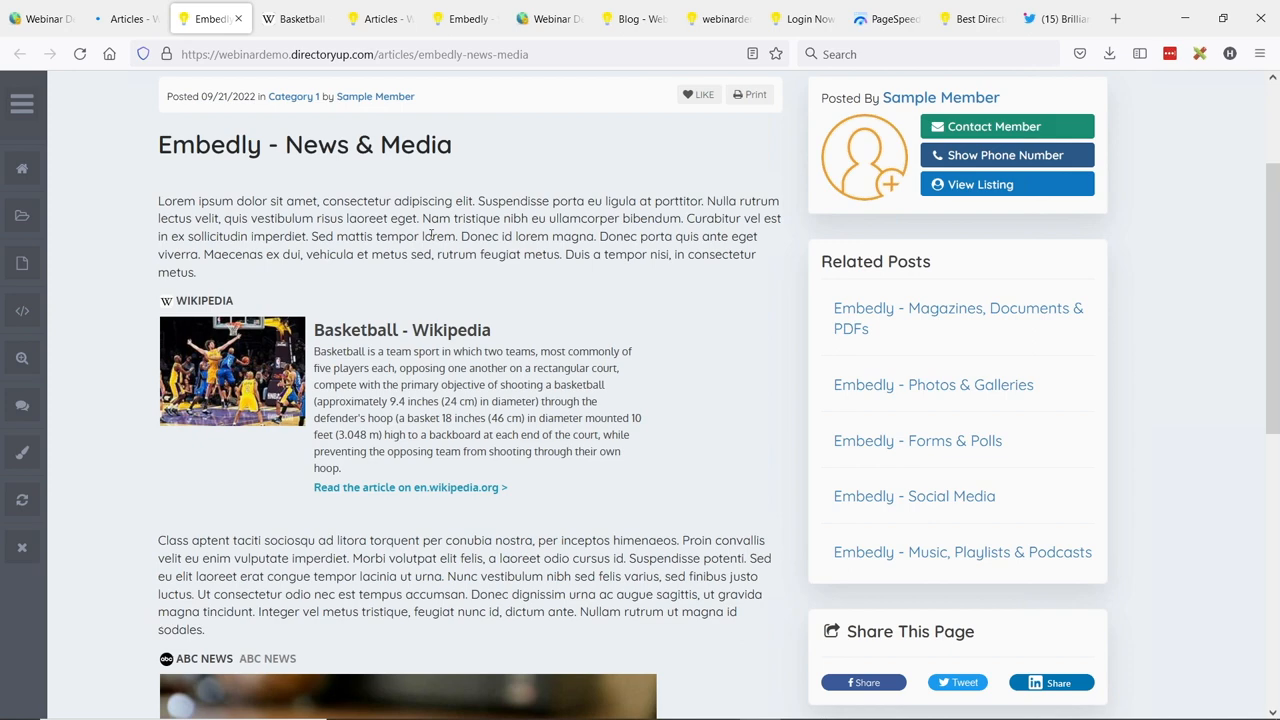
pyautogui.click(356, 54)
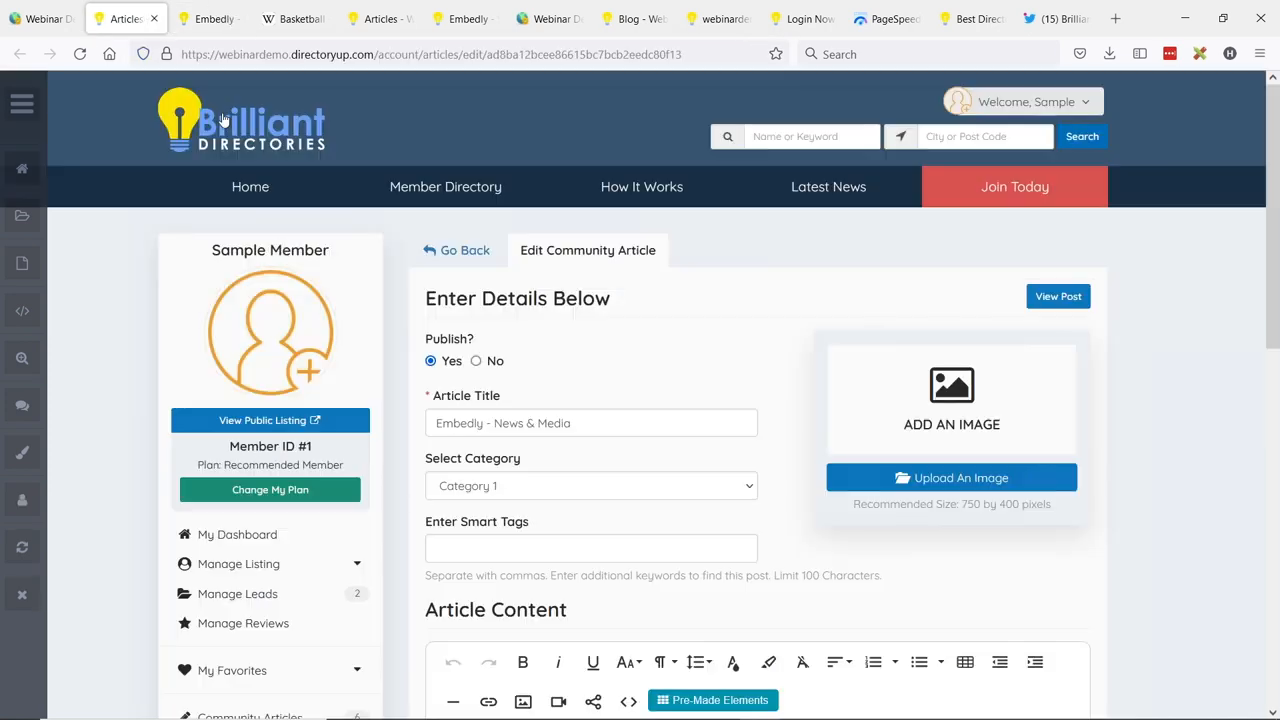
pyautogui.scroll(-3)
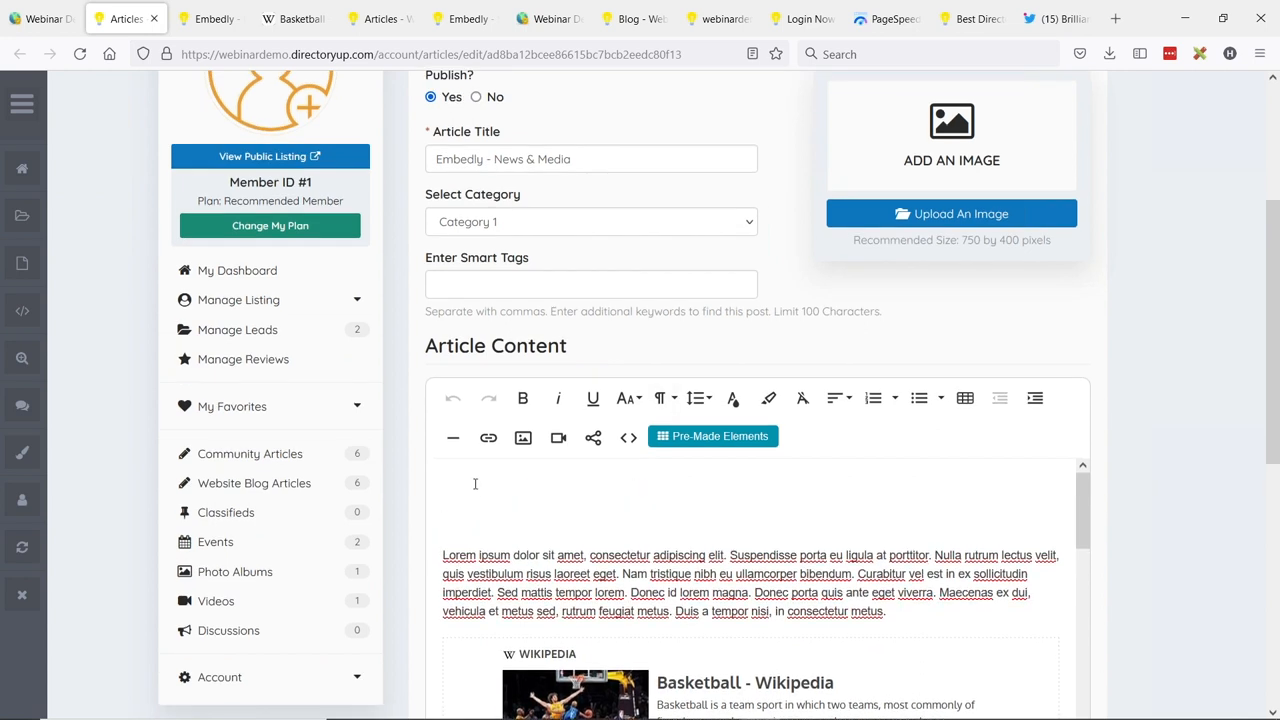
pyautogui.click(592, 436)
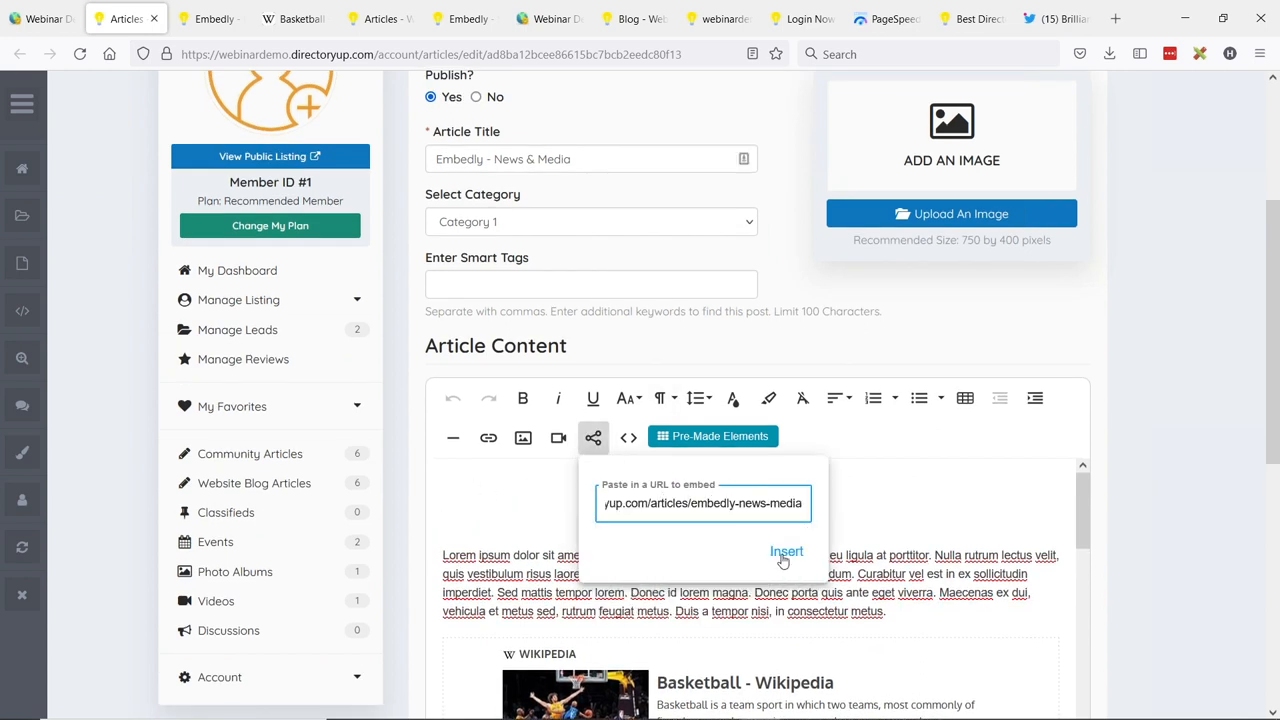
pyautogui.click(786, 552)
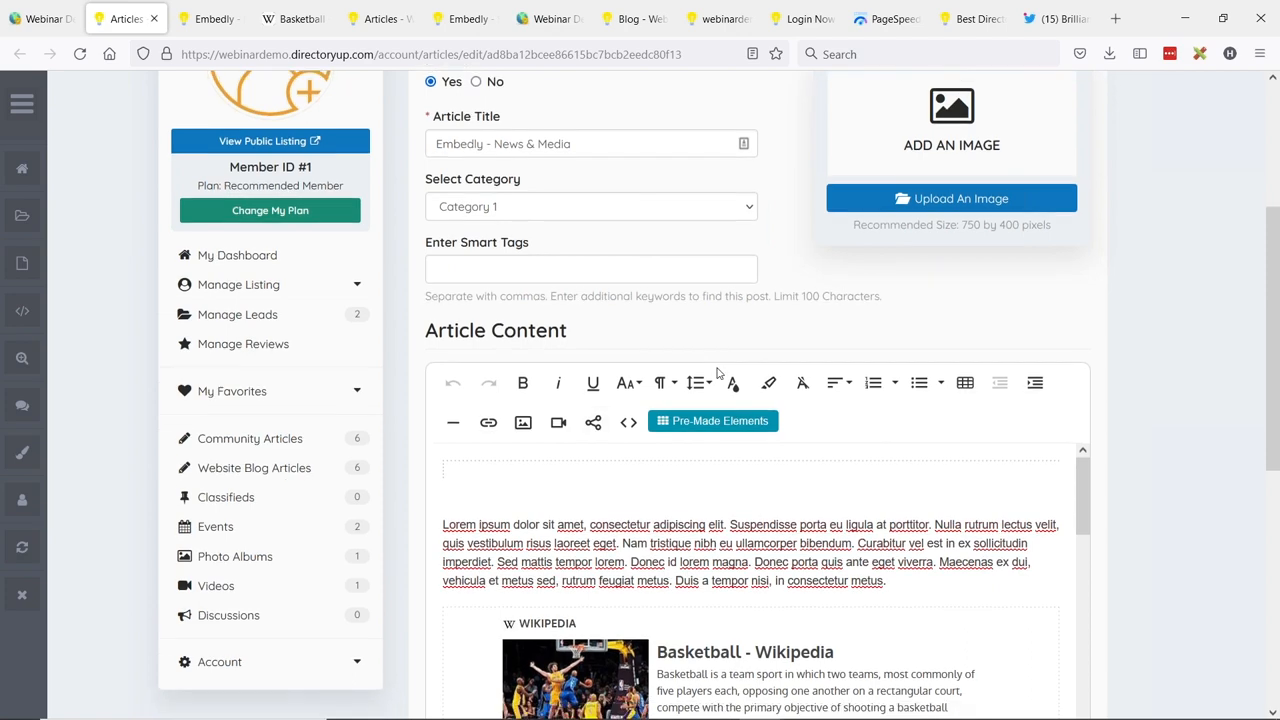
# - Scroll the editor to review the newly inserted self-preview card
pyautogui.scroll(-3)
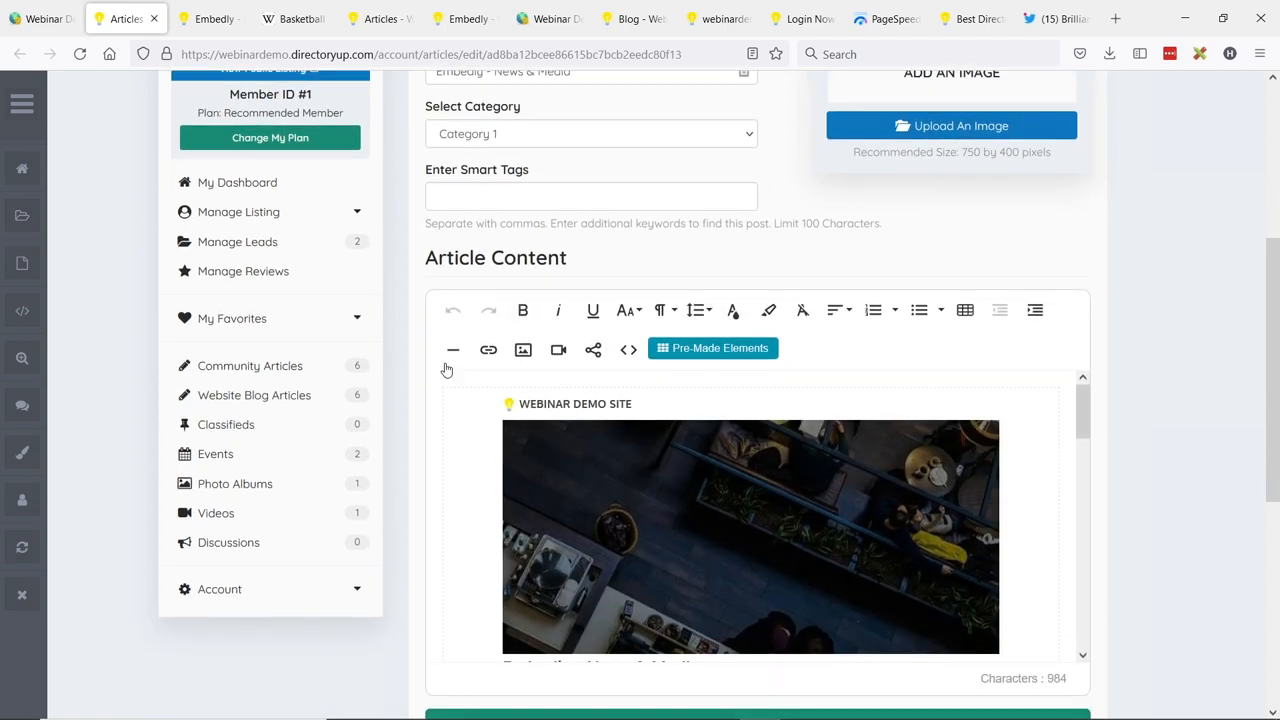
pyautogui.scroll(-3)
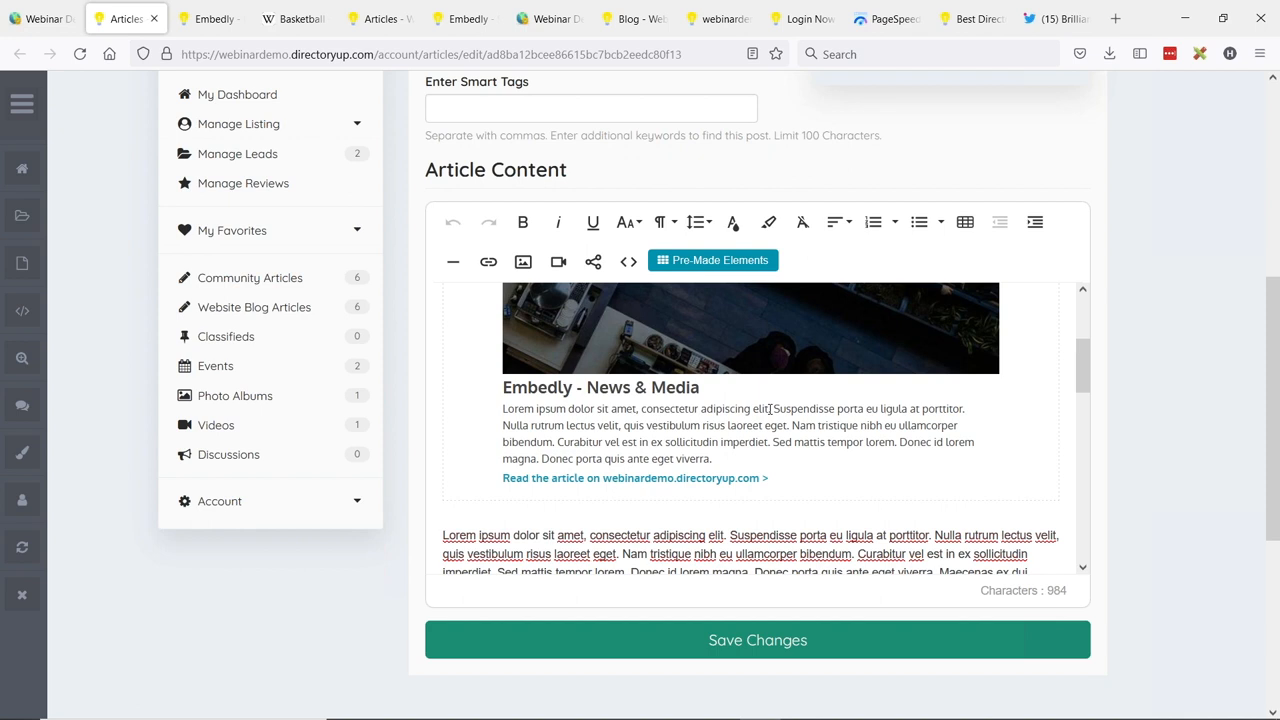
pyautogui.scroll(-3)
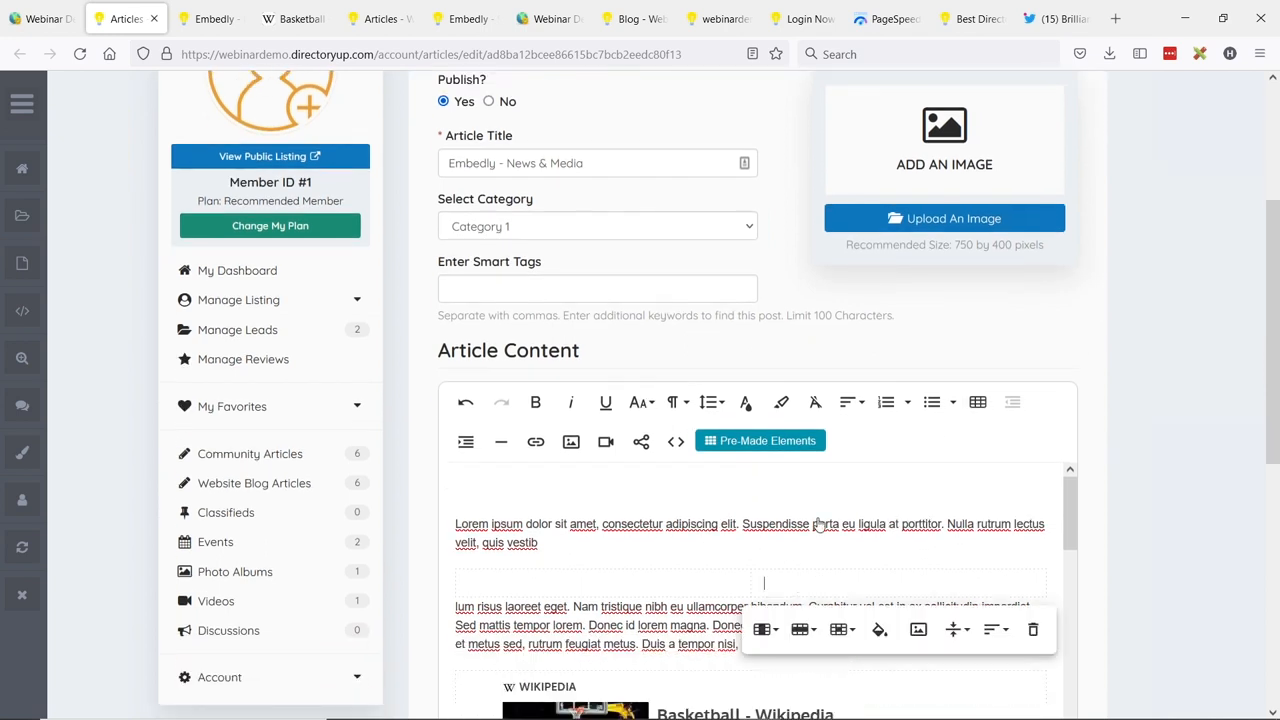
# - Insert the article preview into a table cell and type 'Check what we found on...' beside it
pyautogui.click(640, 442)
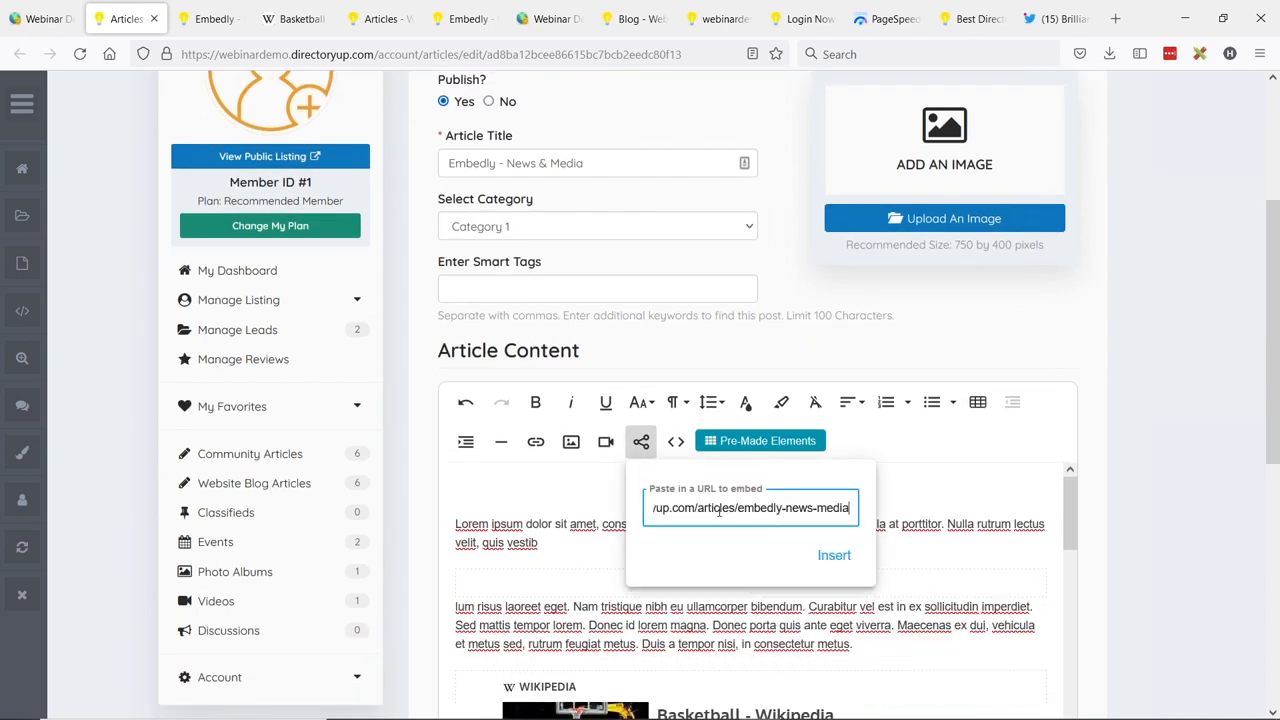
pyautogui.click(834, 556)
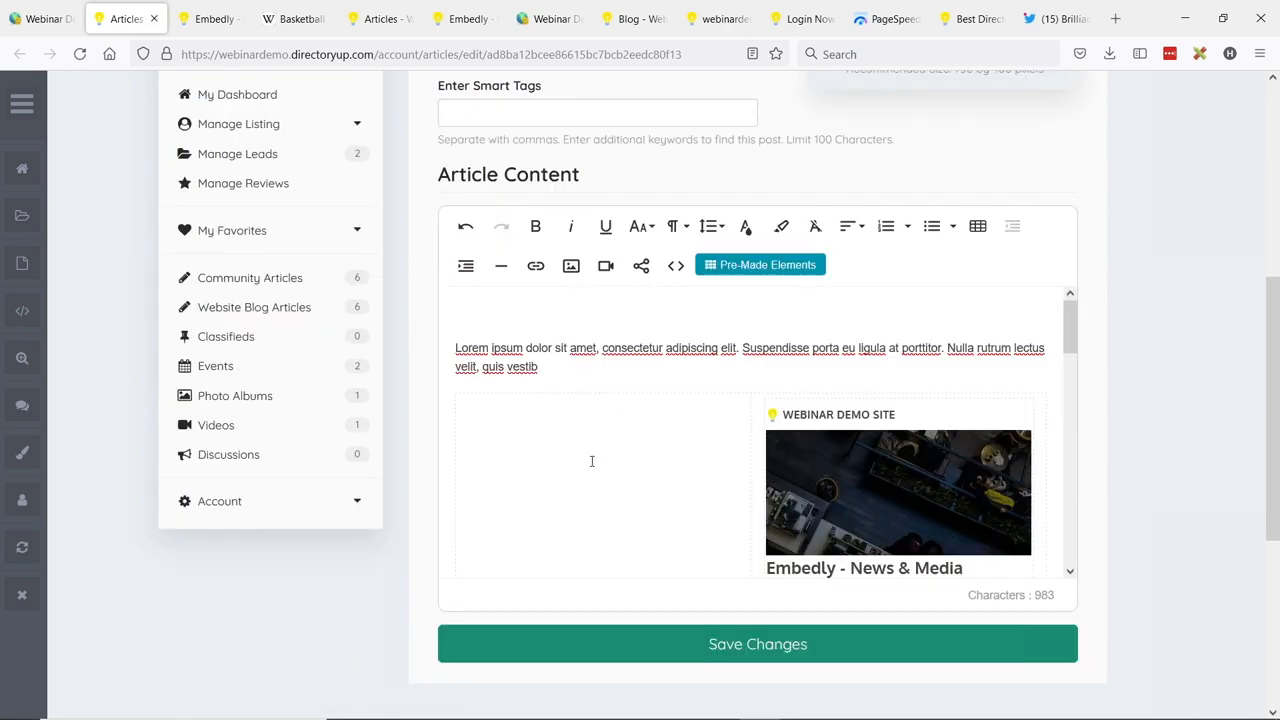
pyautogui.write('Check what we found on............')
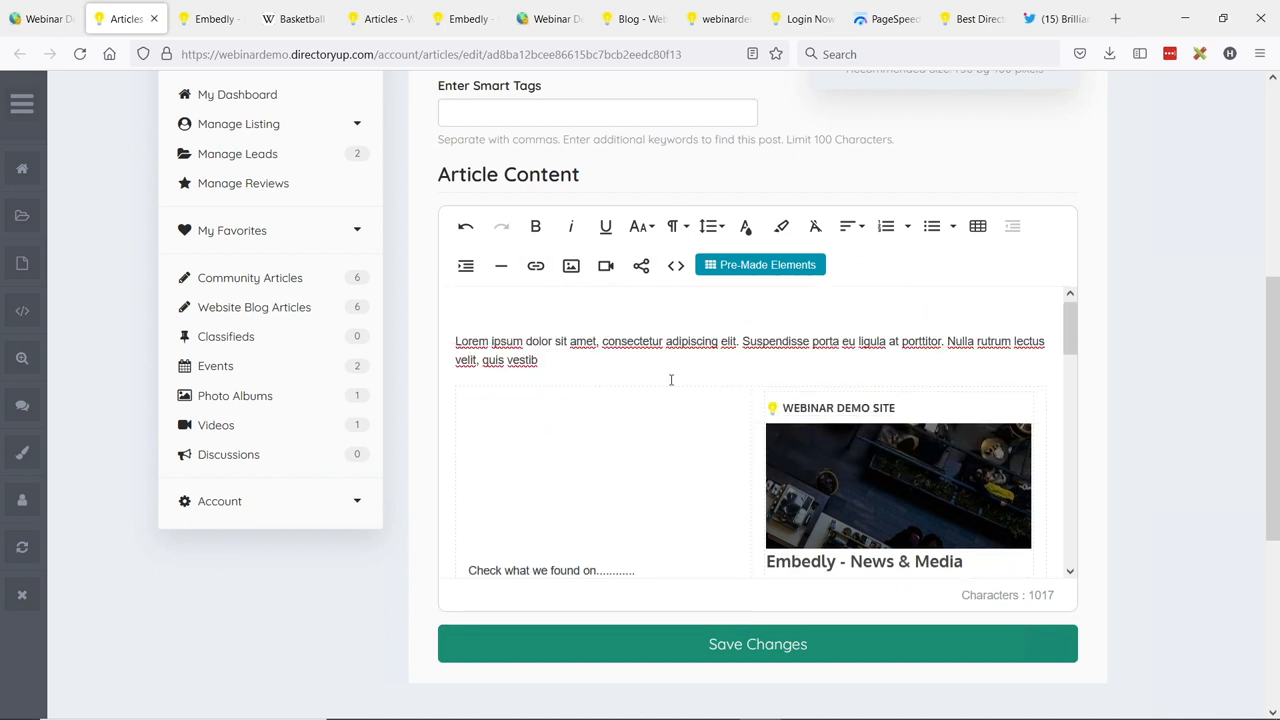
pyautogui.scroll(-3)
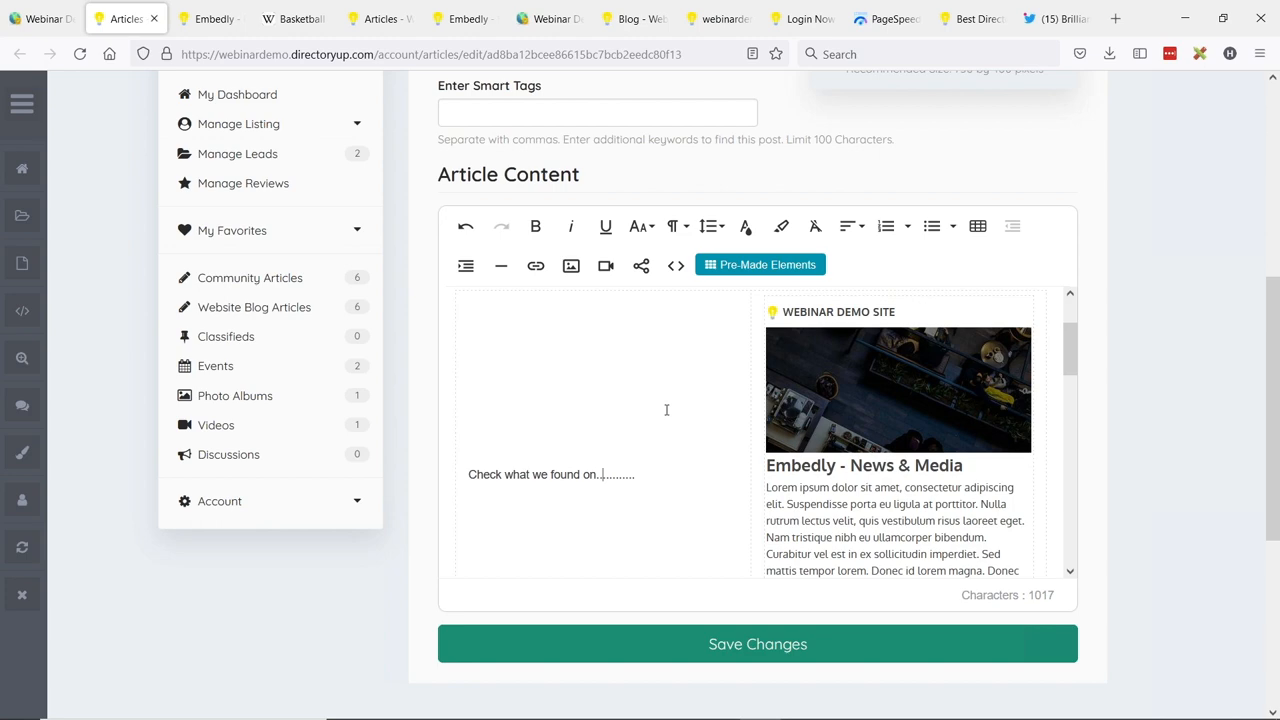
pyautogui.moveTo(660, 434)
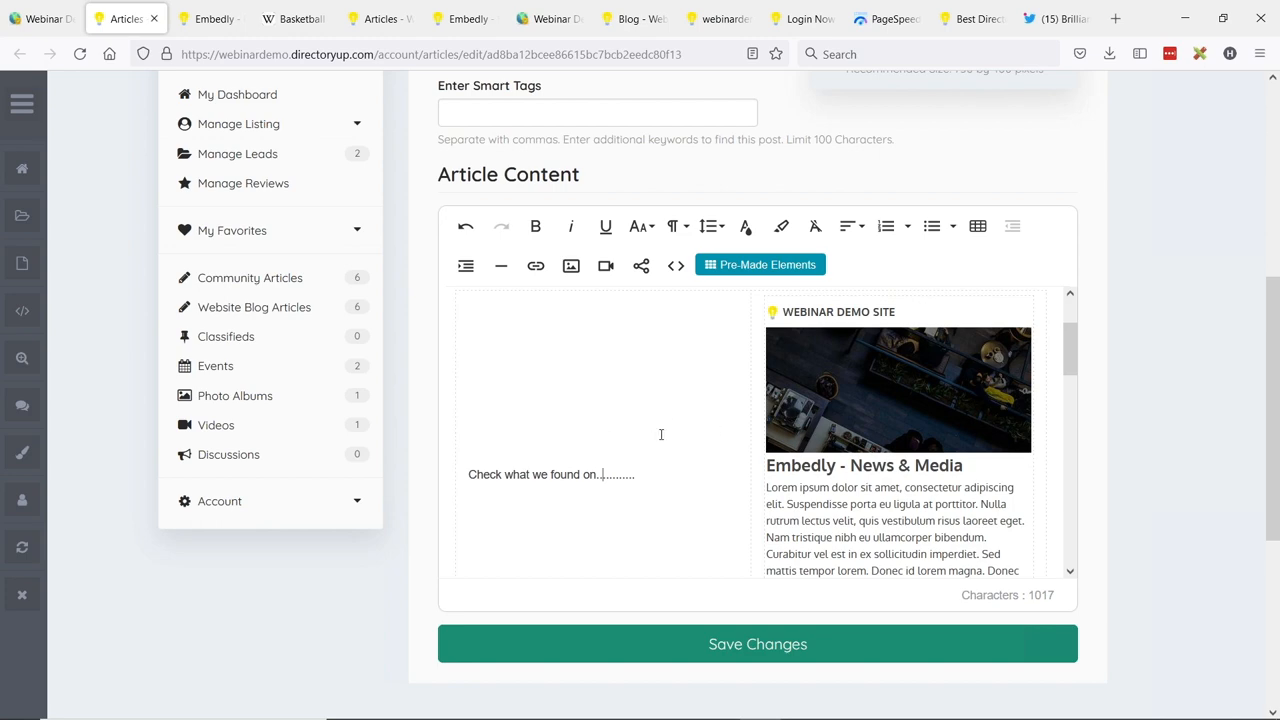
pyautogui.scroll(-3)
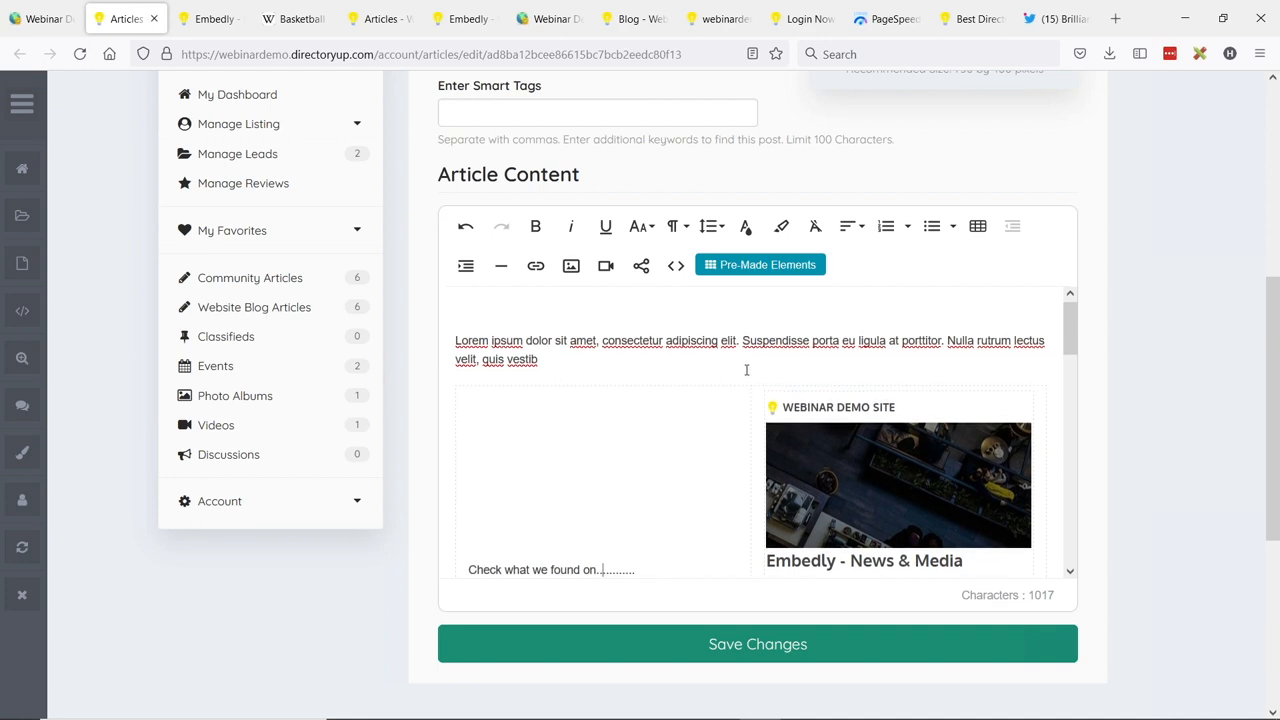
pyautogui.scroll(-3)
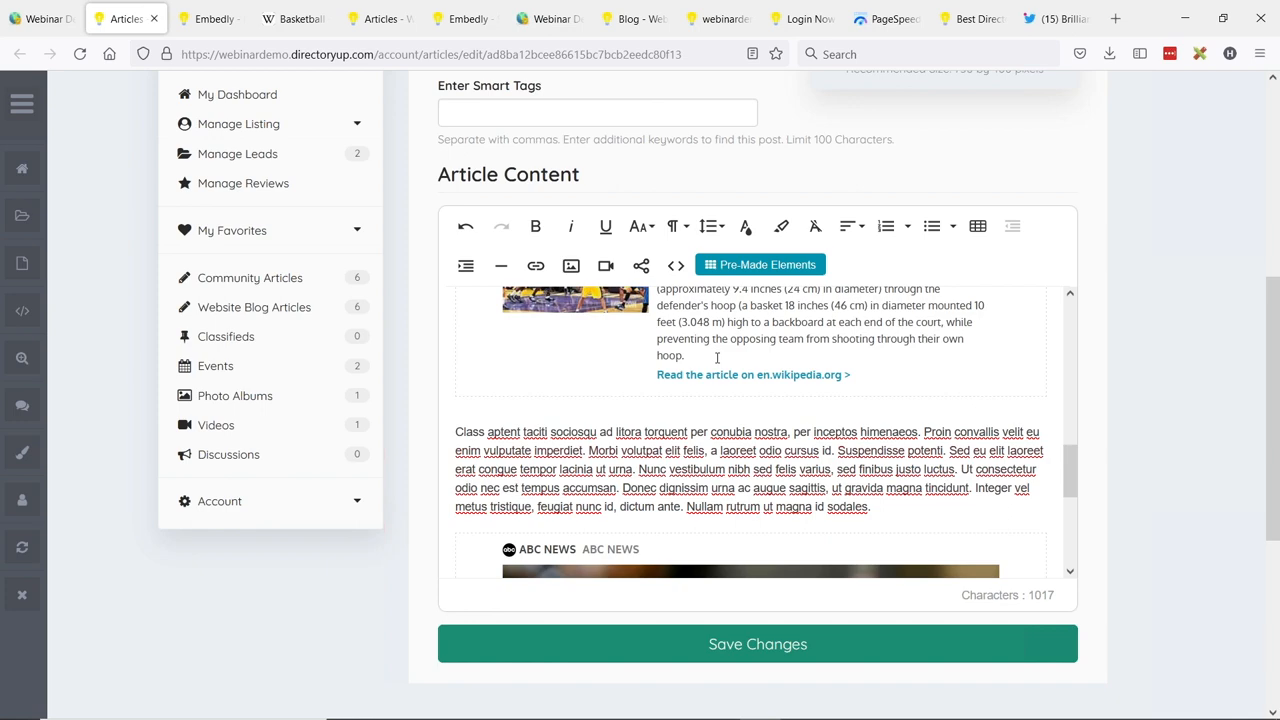
pyautogui.scroll(-3)
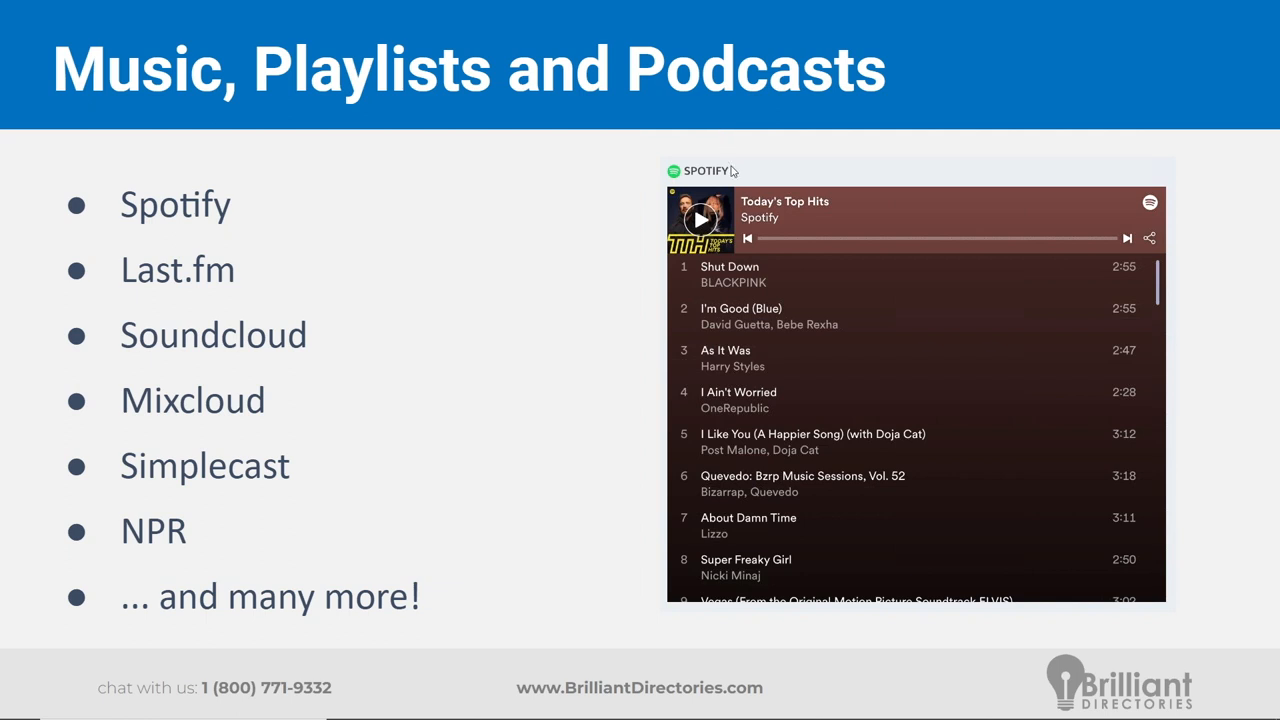
pyautogui.moveTo(560, 104)
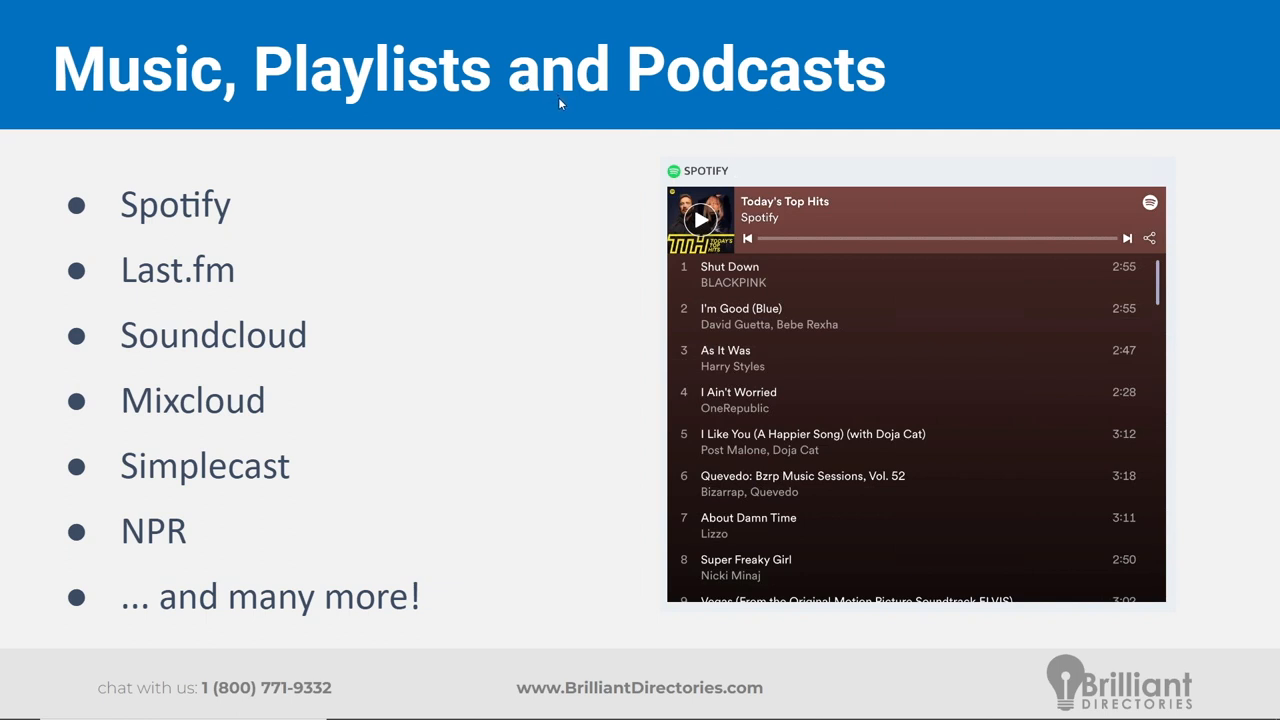
pyautogui.moveTo(562, 110)
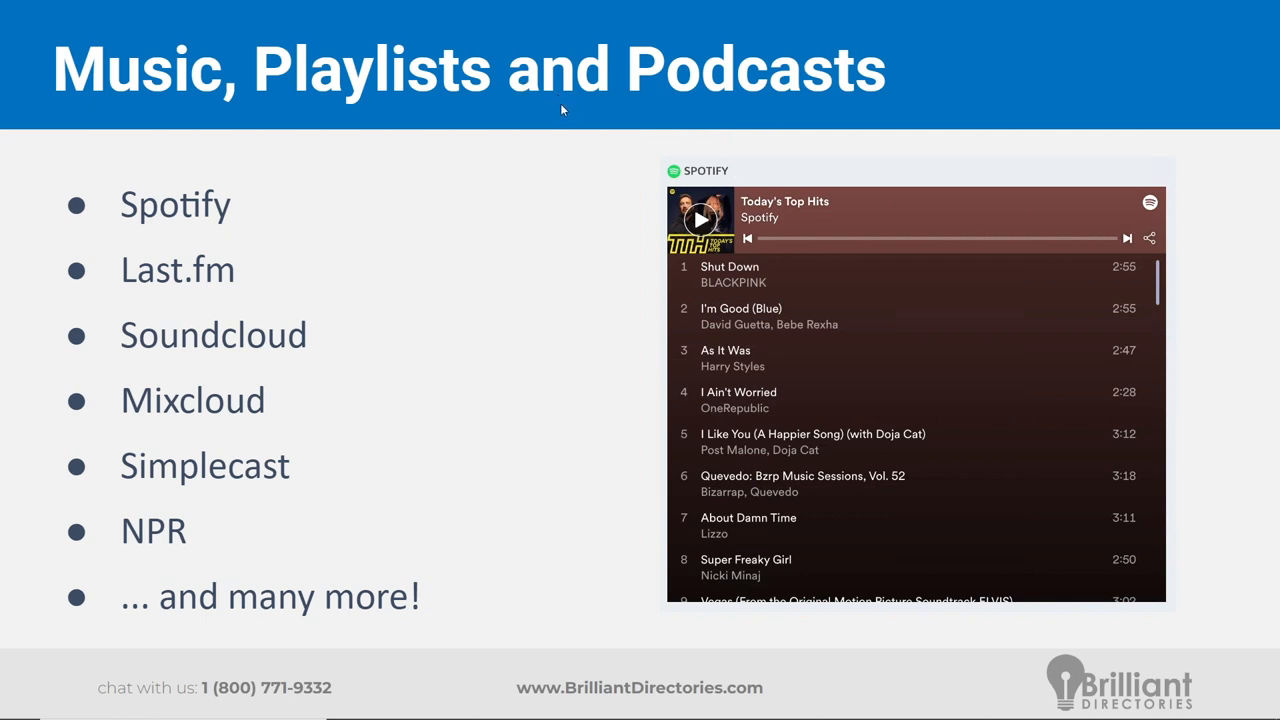
pyautogui.moveTo(496, 120)
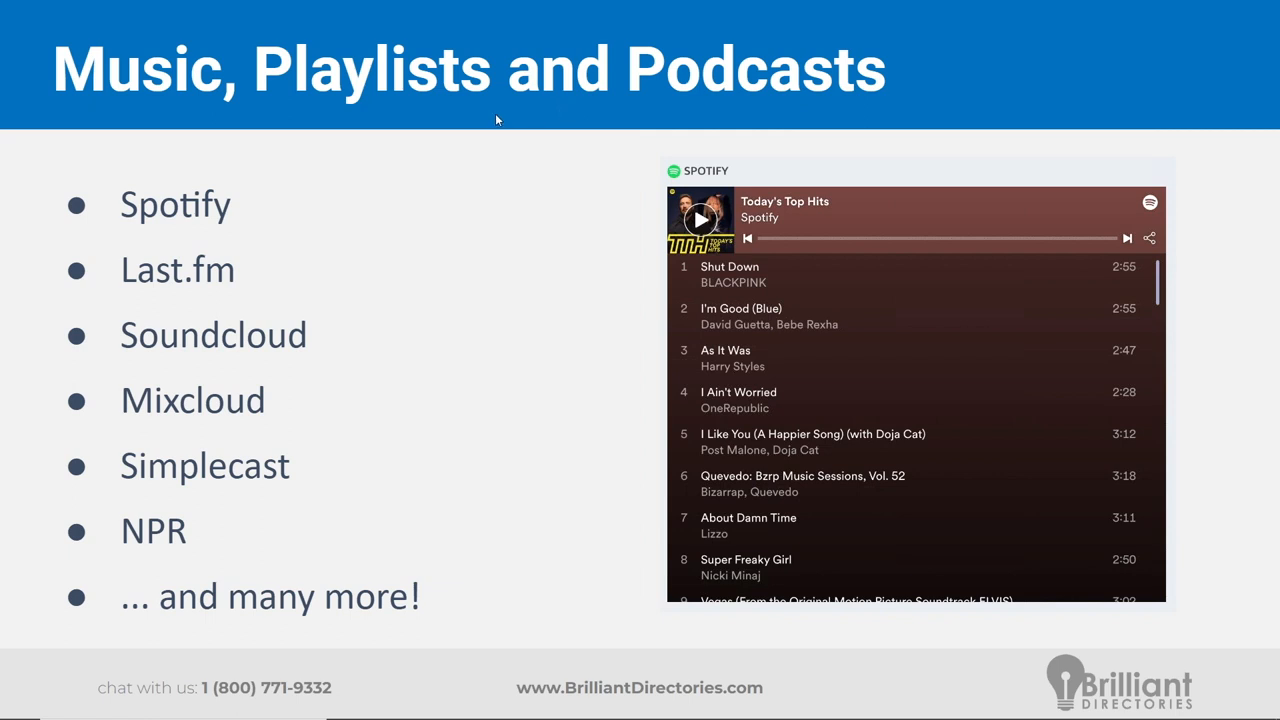
pyautogui.moveTo(500, 122)
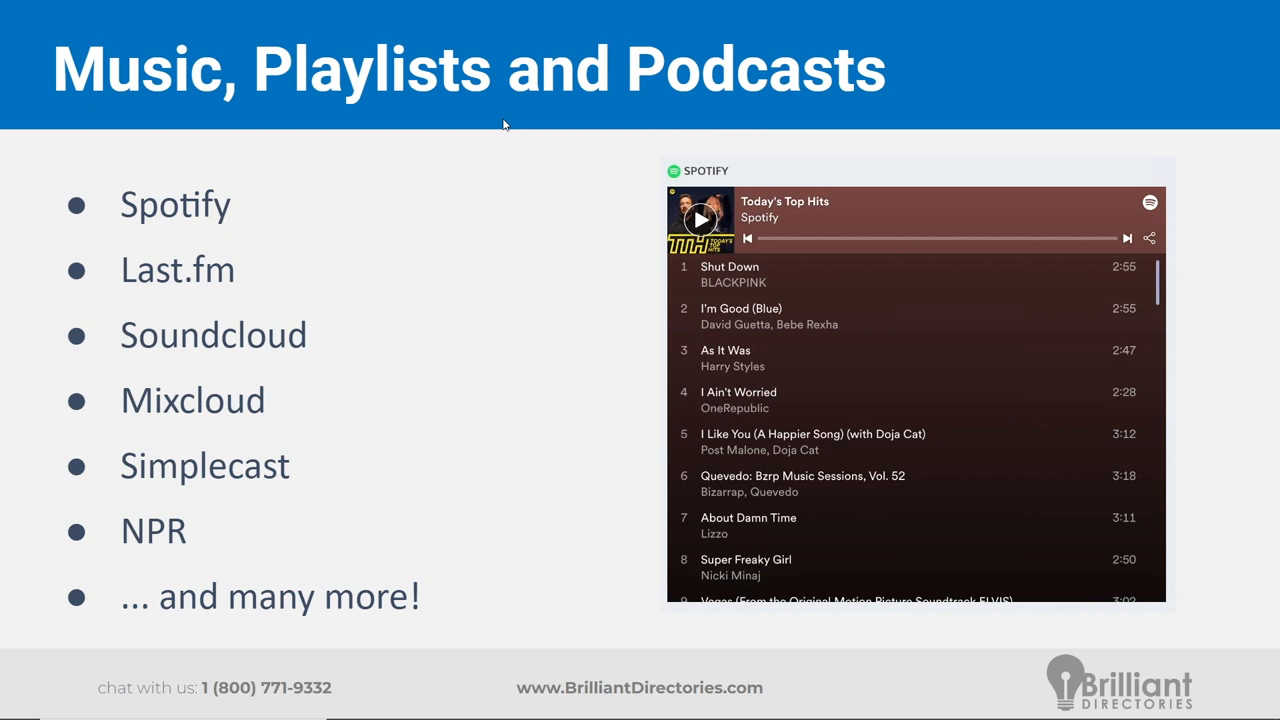
pyautogui.moveTo(508, 128)
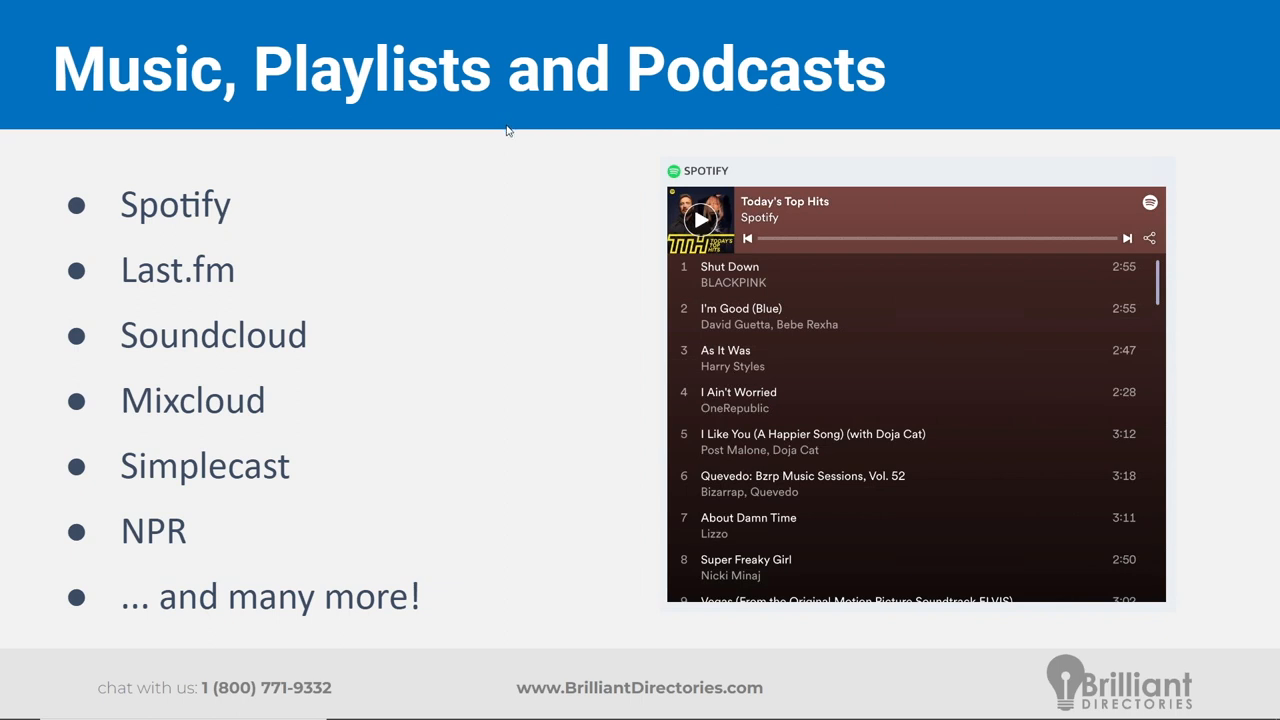
pyautogui.moveTo(504, 138)
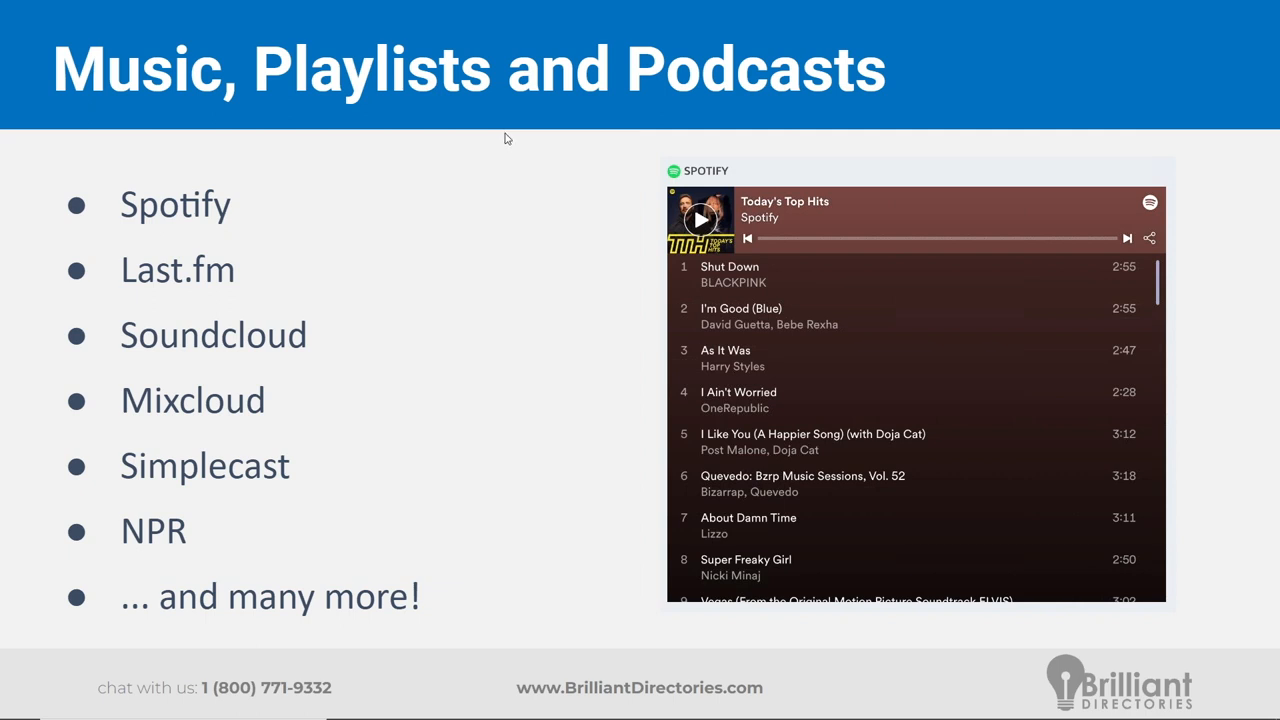
pyautogui.moveTo(508, 140)
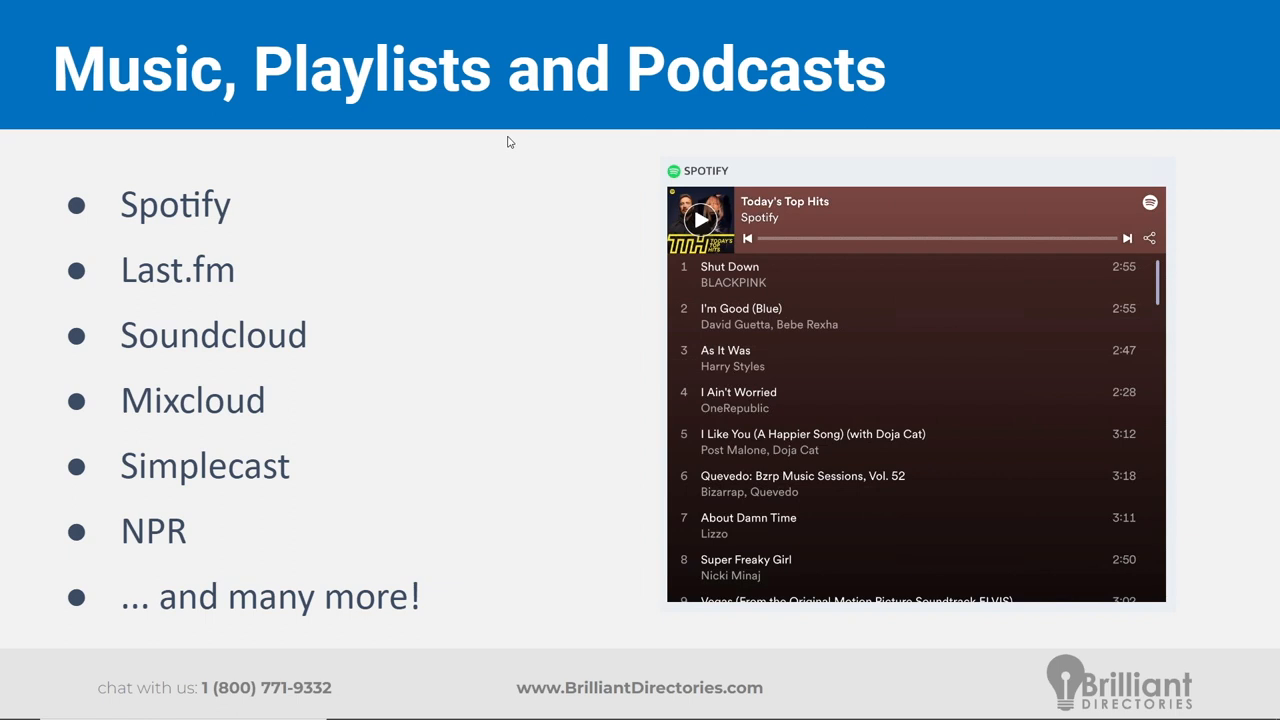
pyautogui.moveTo(436, 292)
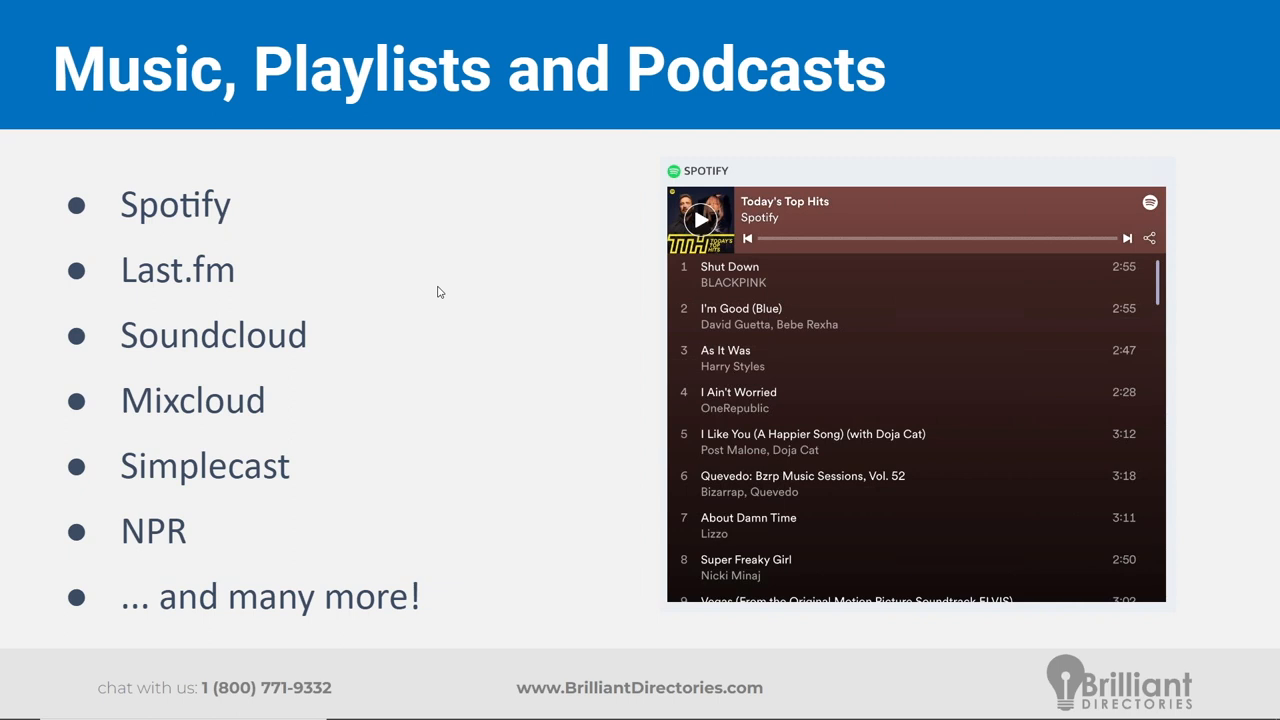
pyautogui.moveTo(420, 380)
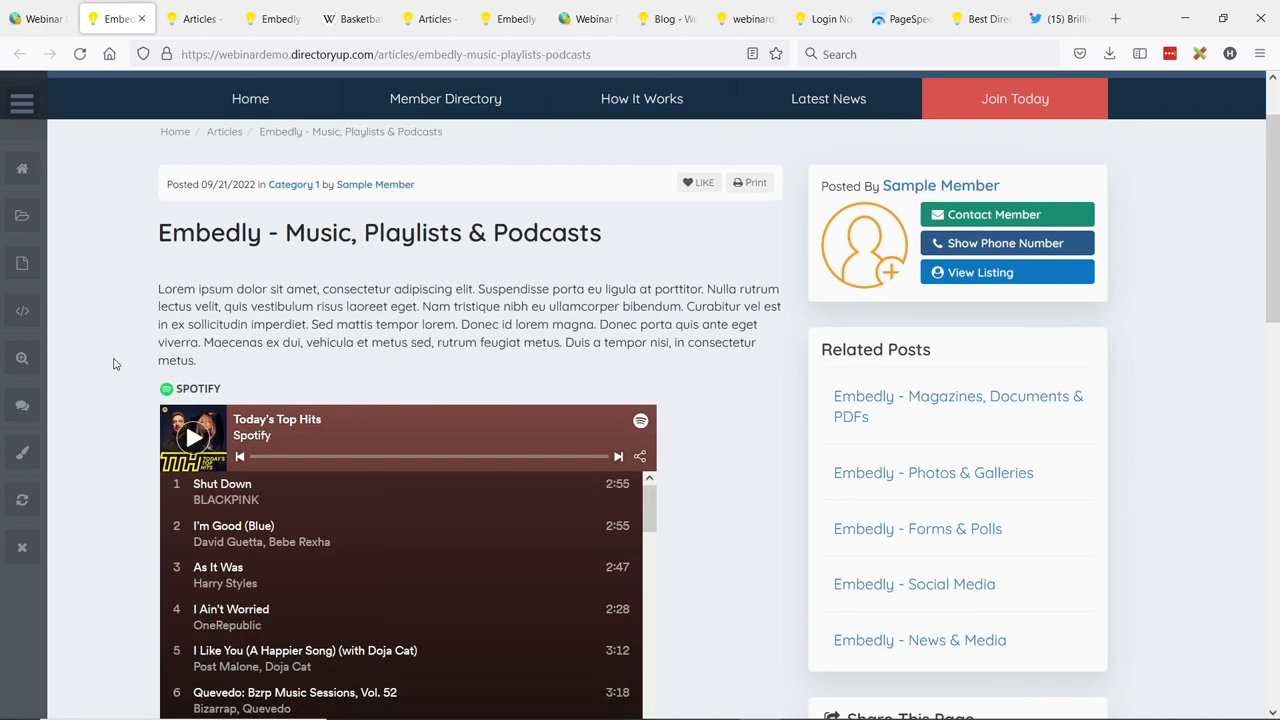
# - Play the embedded Spotify playlist on the live music article
pyautogui.scroll(-3)
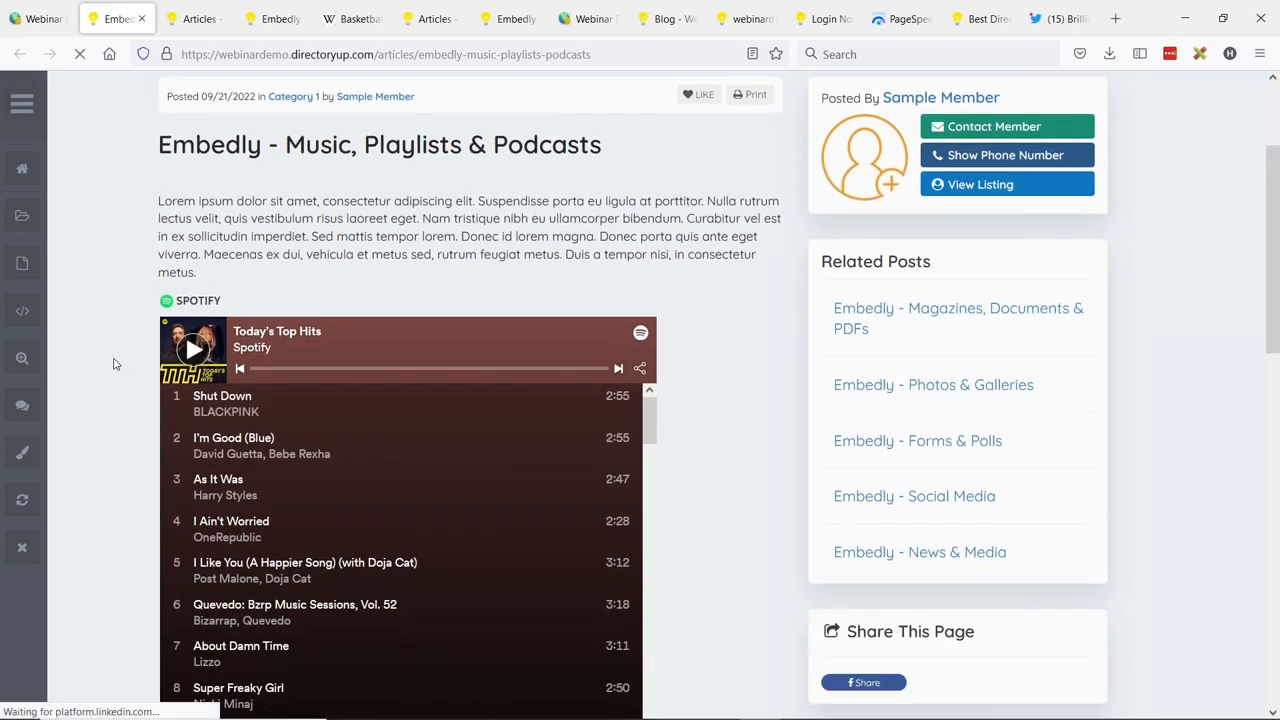
pyautogui.scroll(-3)
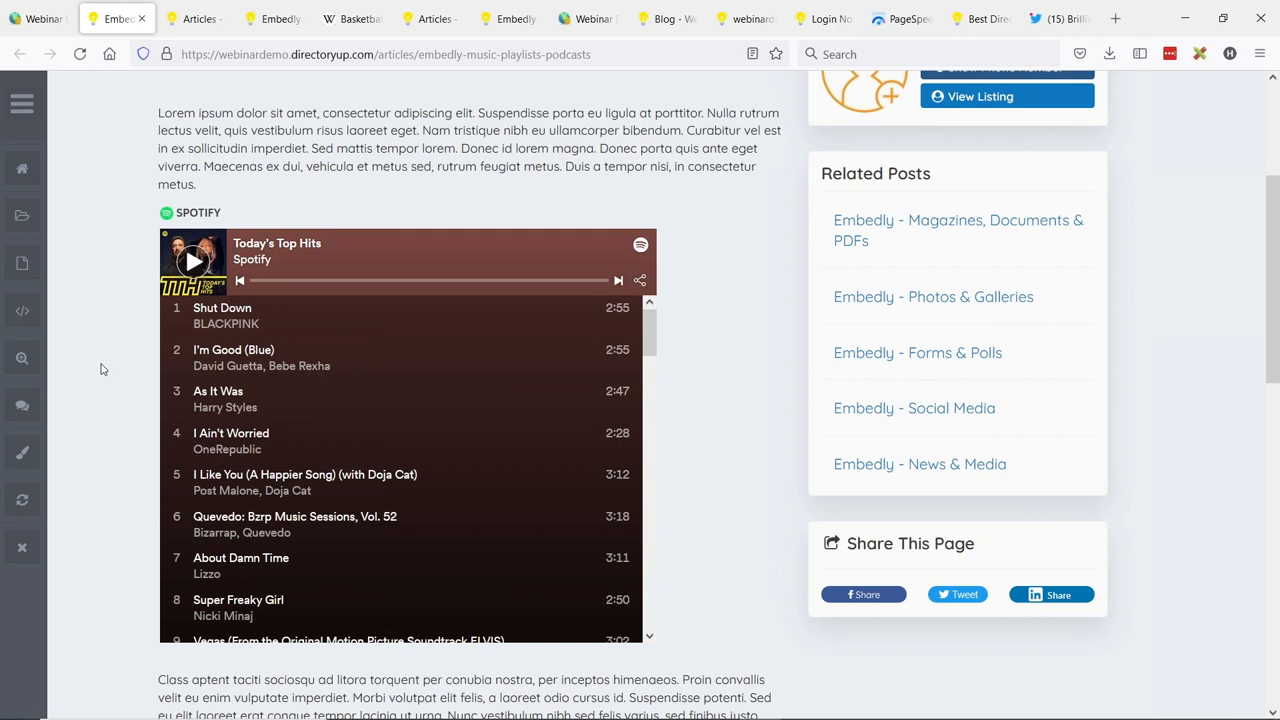
pyautogui.moveTo(132, 376)
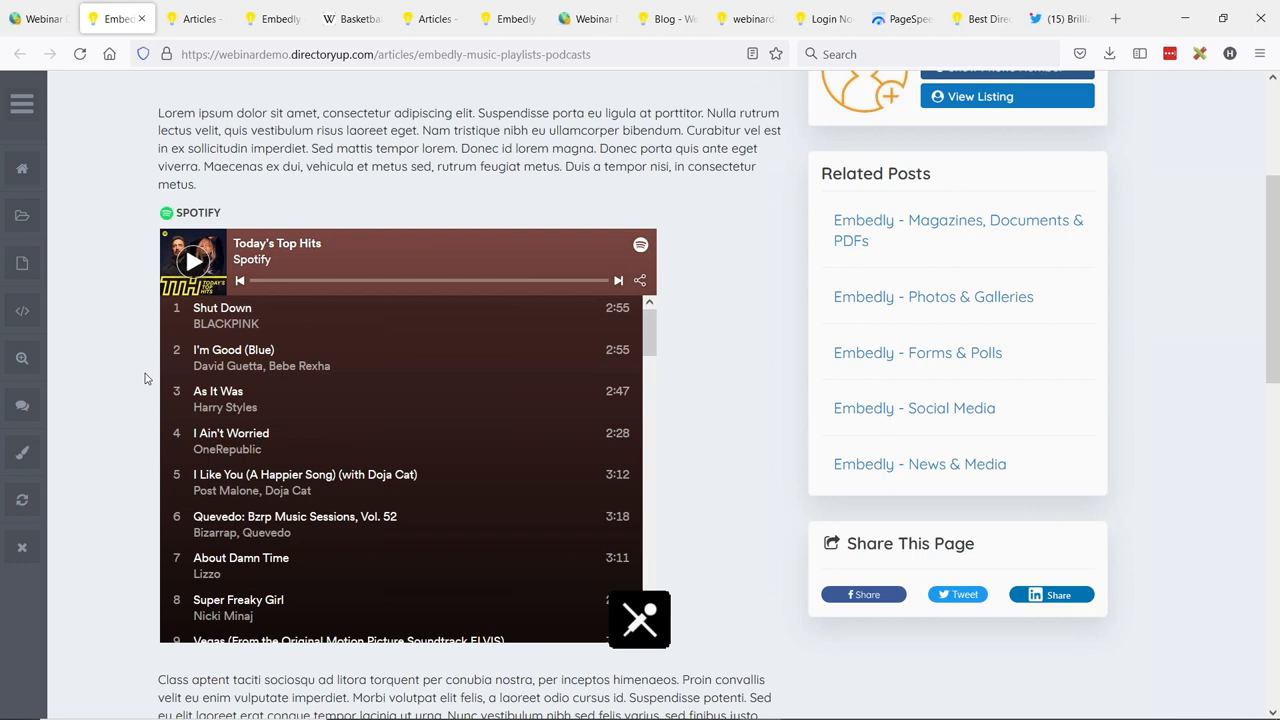
pyautogui.moveTo(192, 262)
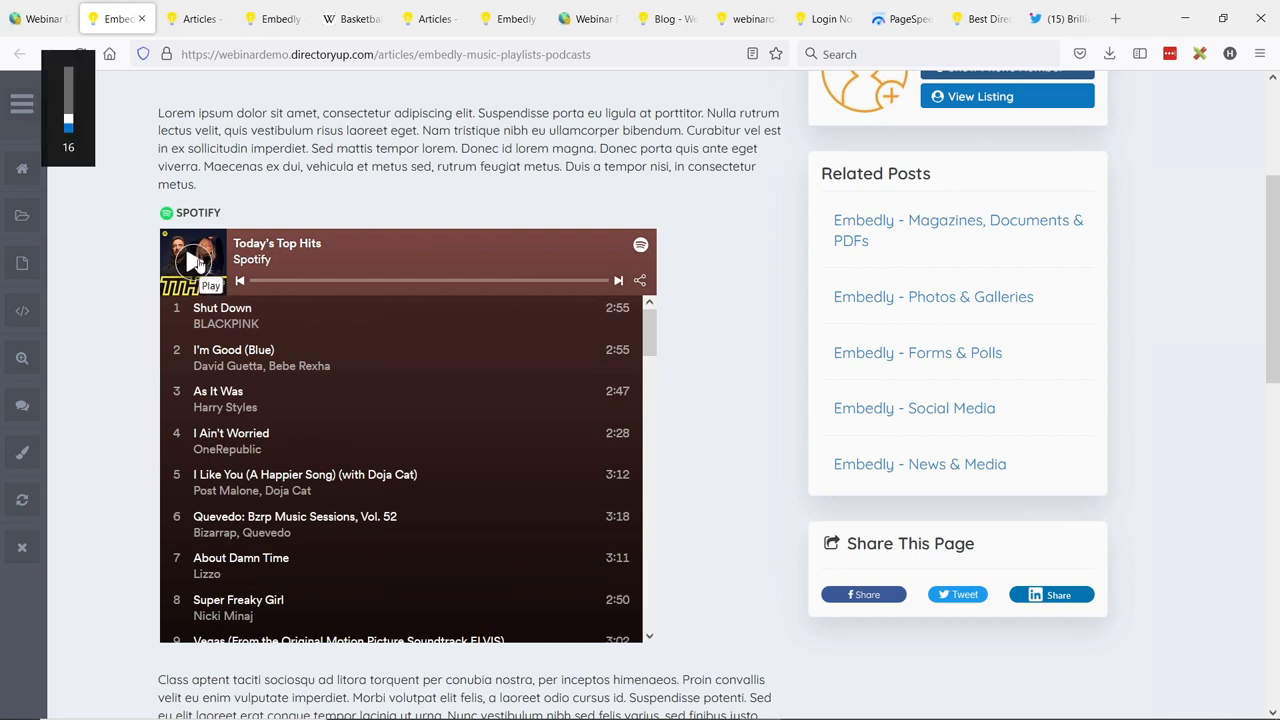
pyautogui.click(196, 262)
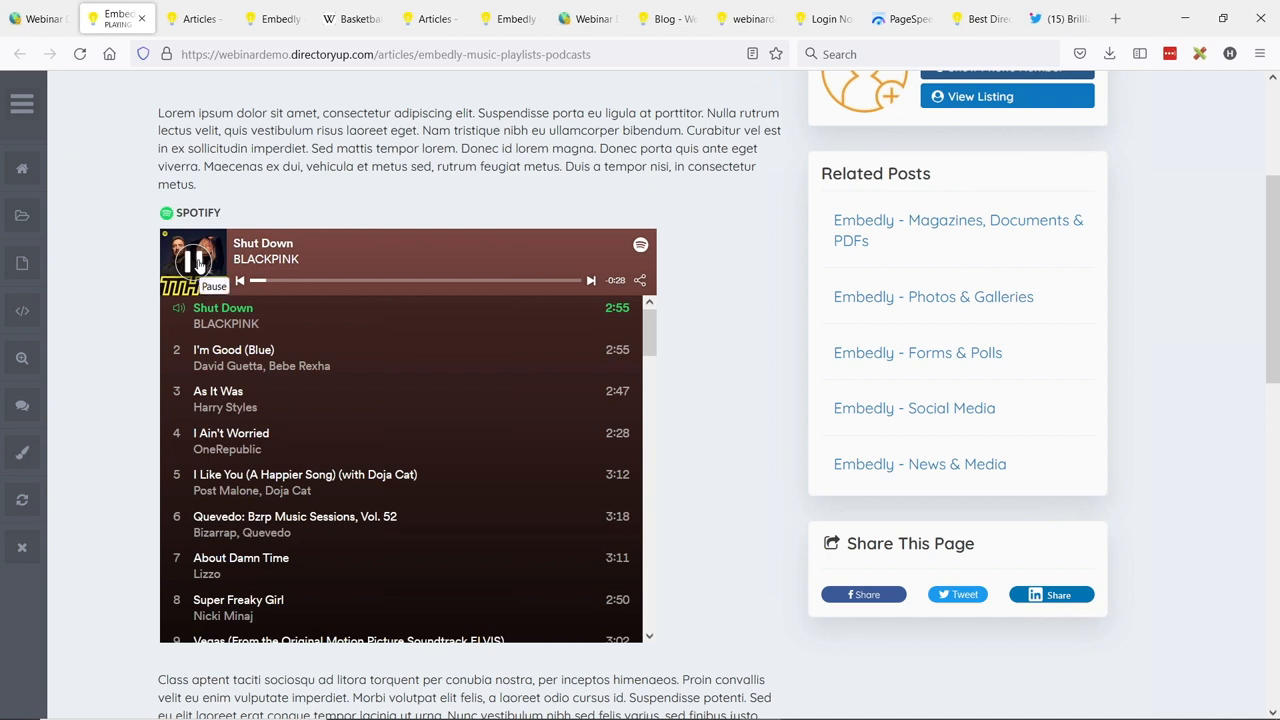
pyautogui.click(194, 260)
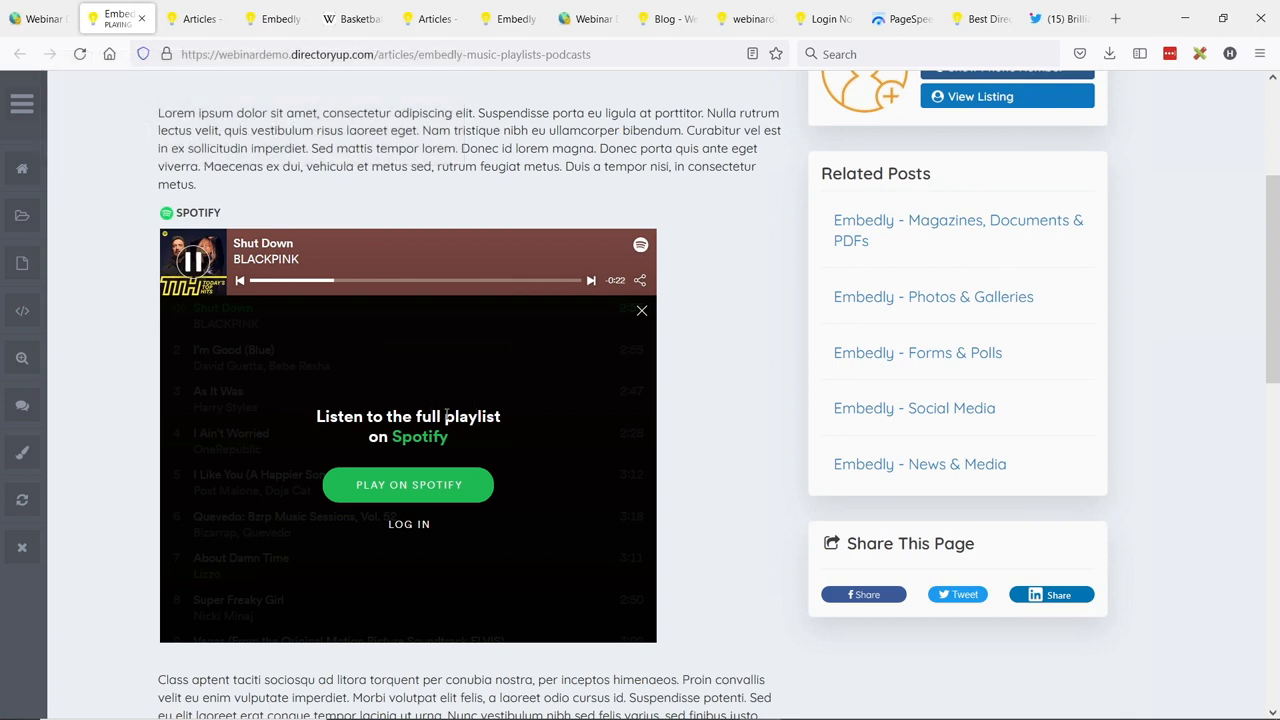
pyautogui.scroll(-3)
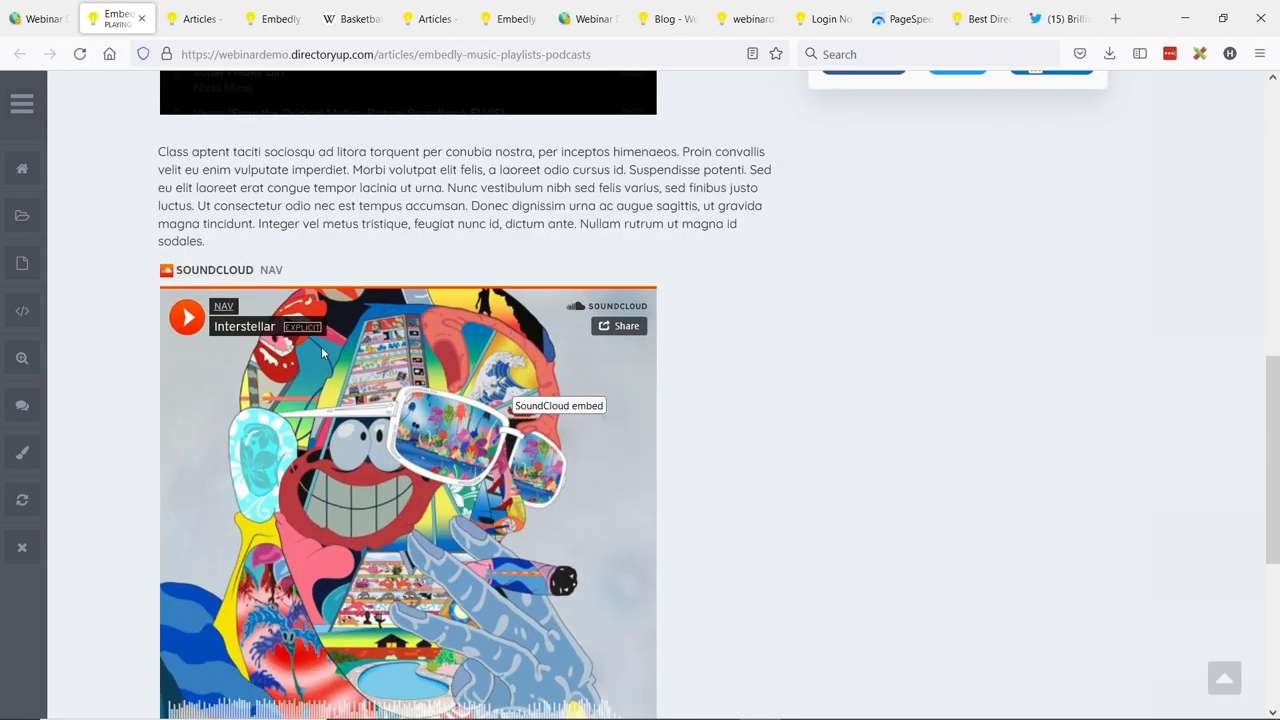
pyautogui.scroll(-3)
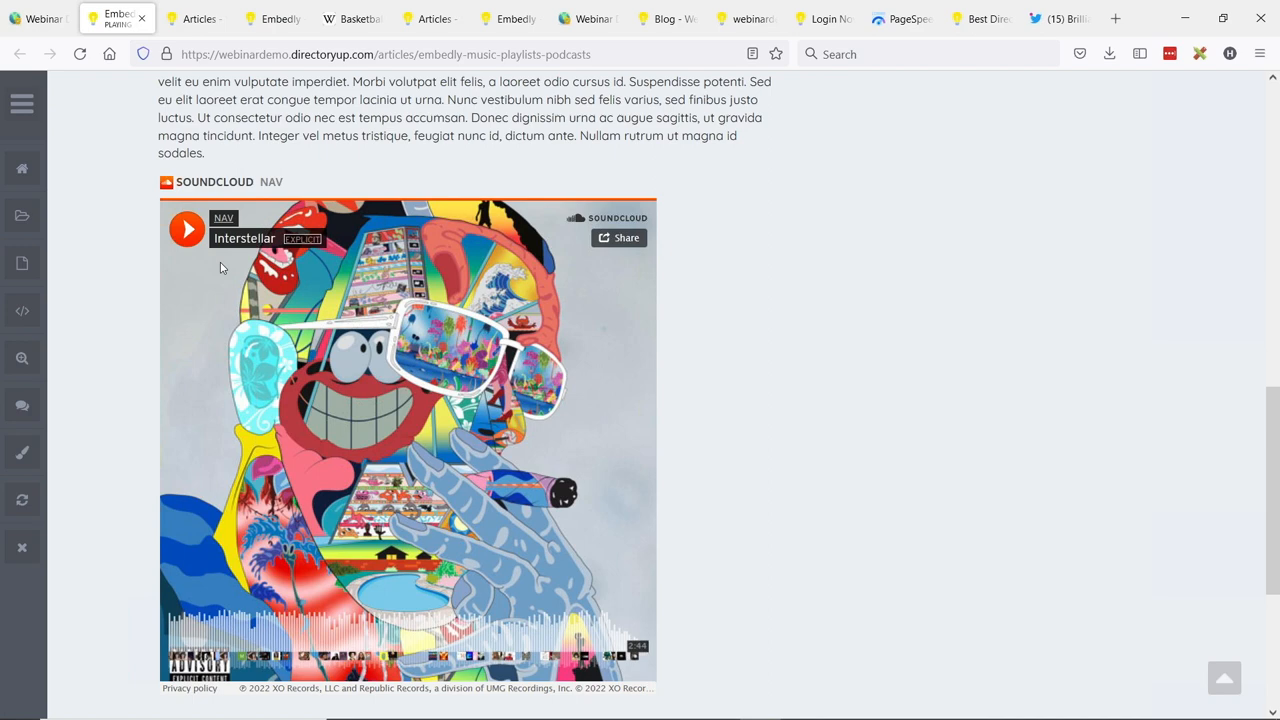
# - Play the embedded SoundCloud track Interstellar and skip to the next playlist song
pyautogui.click(188, 230)
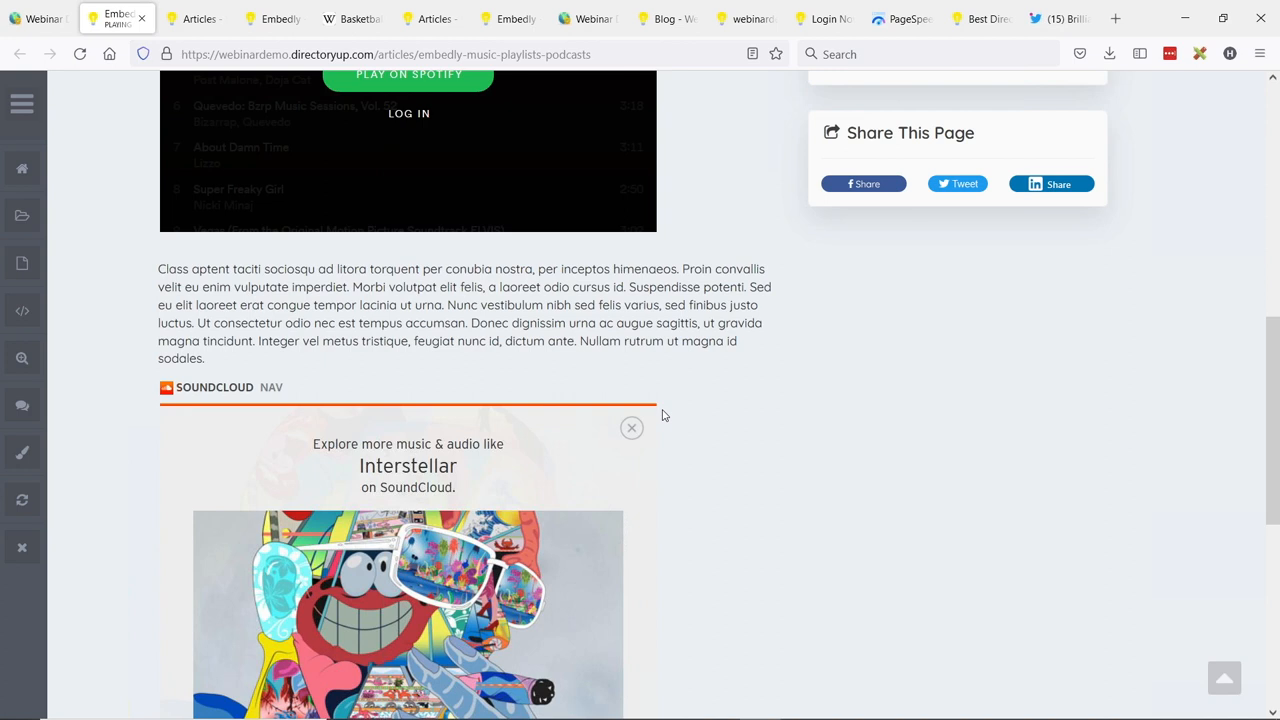
pyautogui.scroll(-3)
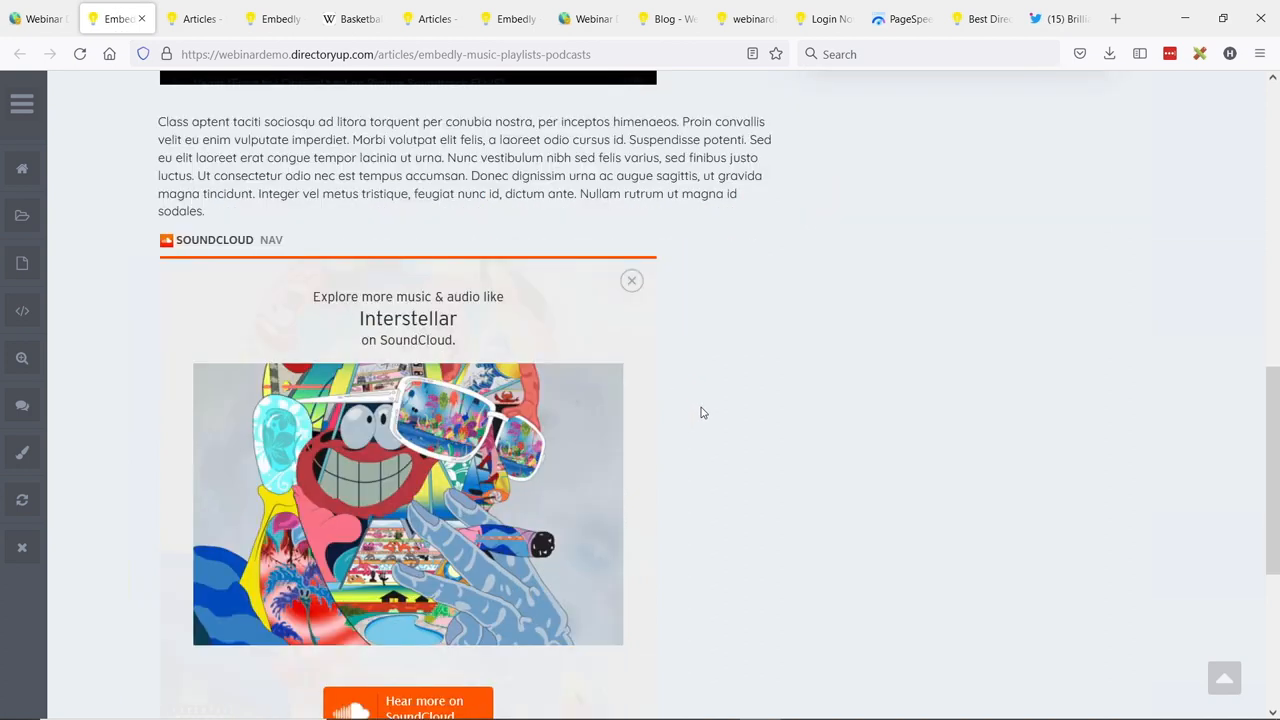
pyautogui.scroll(-3)
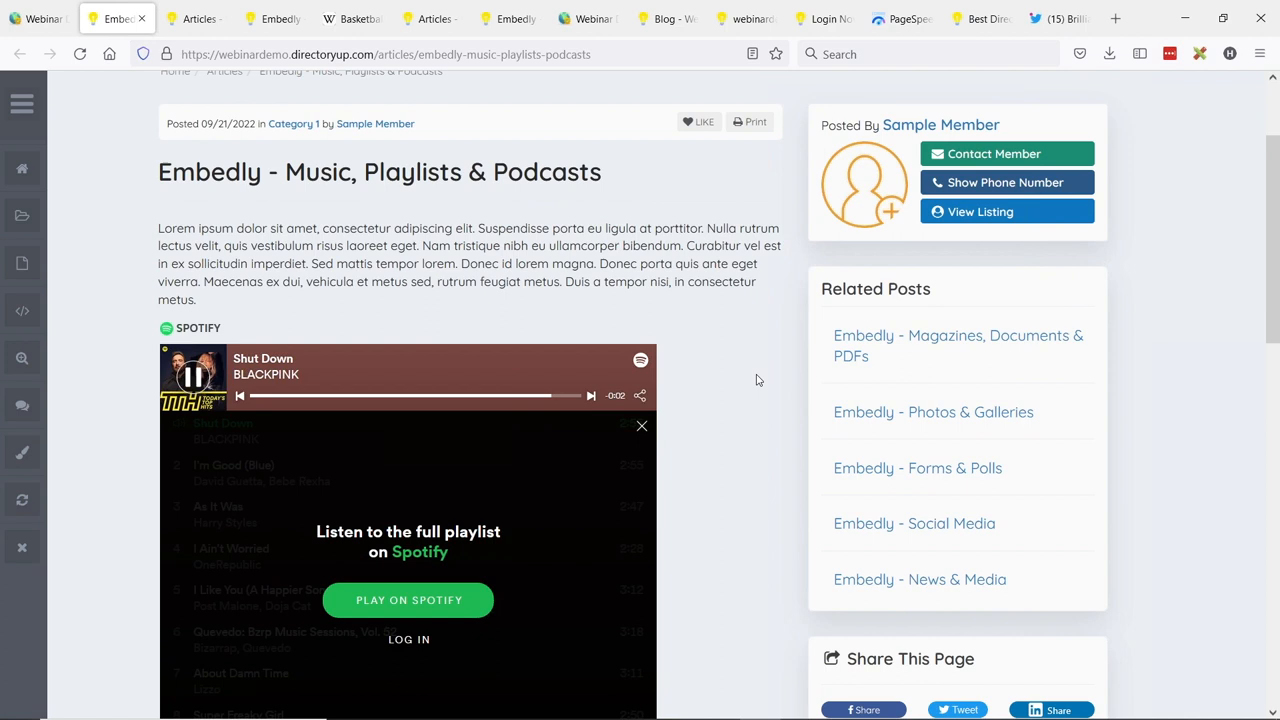
pyautogui.scroll(-3)
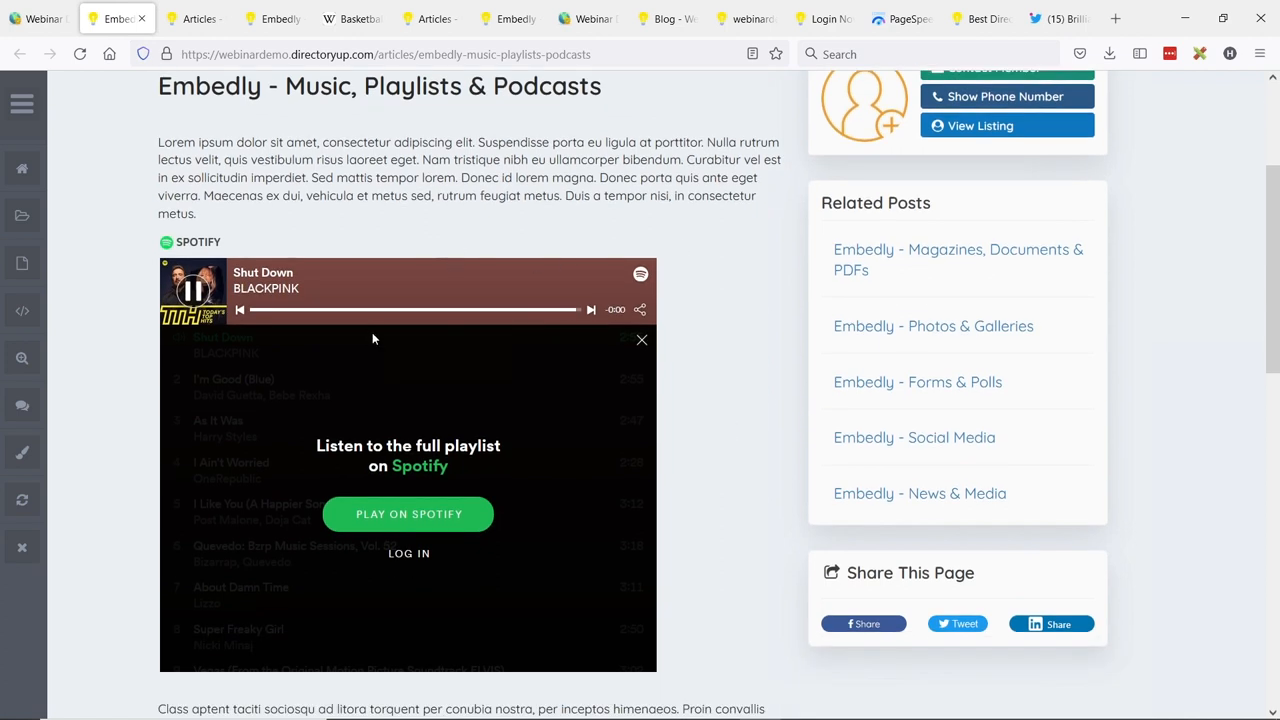
pyautogui.click(590, 310)
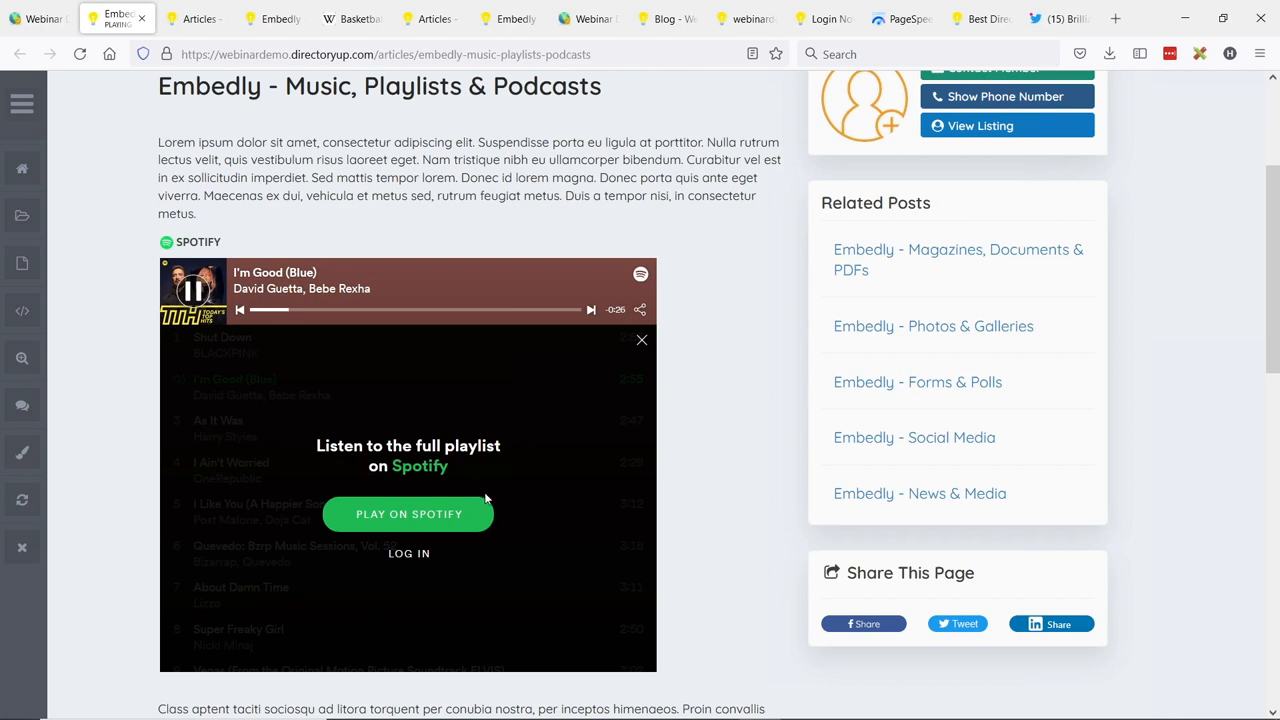
pyautogui.moveTo(754, 370)
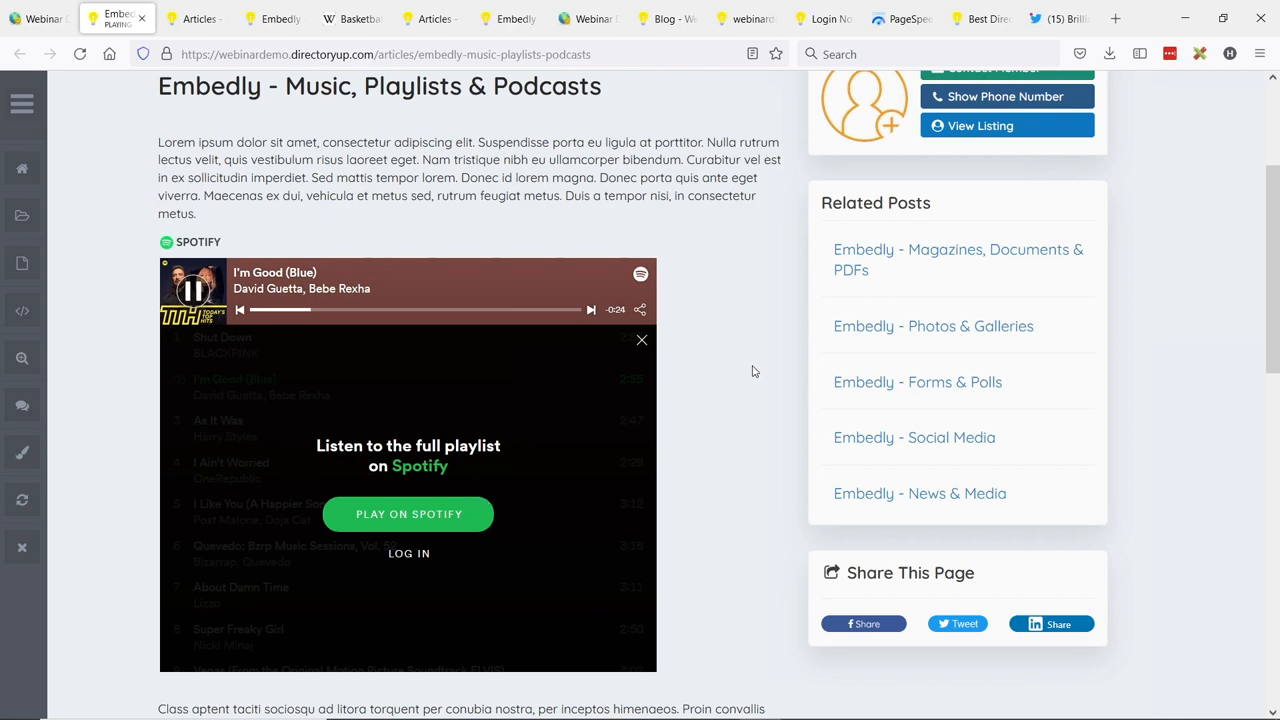
pyautogui.scroll(3)
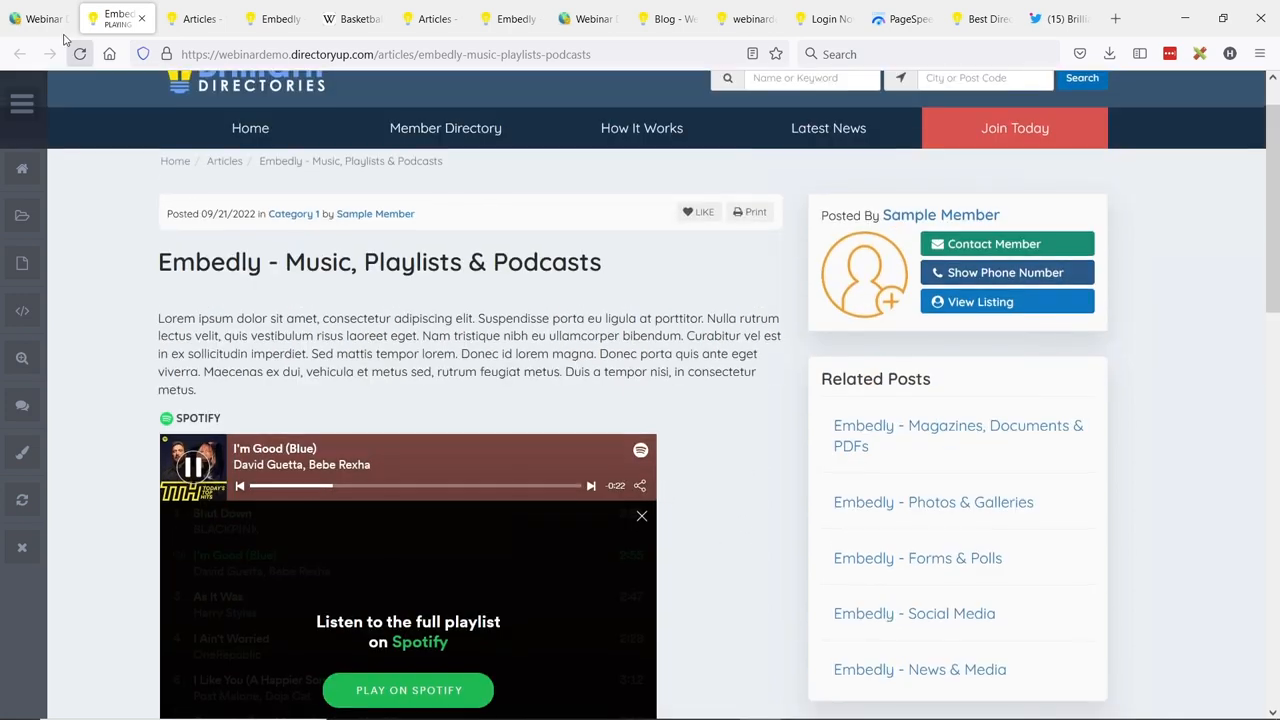
# - Edit the music article and scroll the Froala editor to the embedded Spotify playlist
pyautogui.click(38, 18)
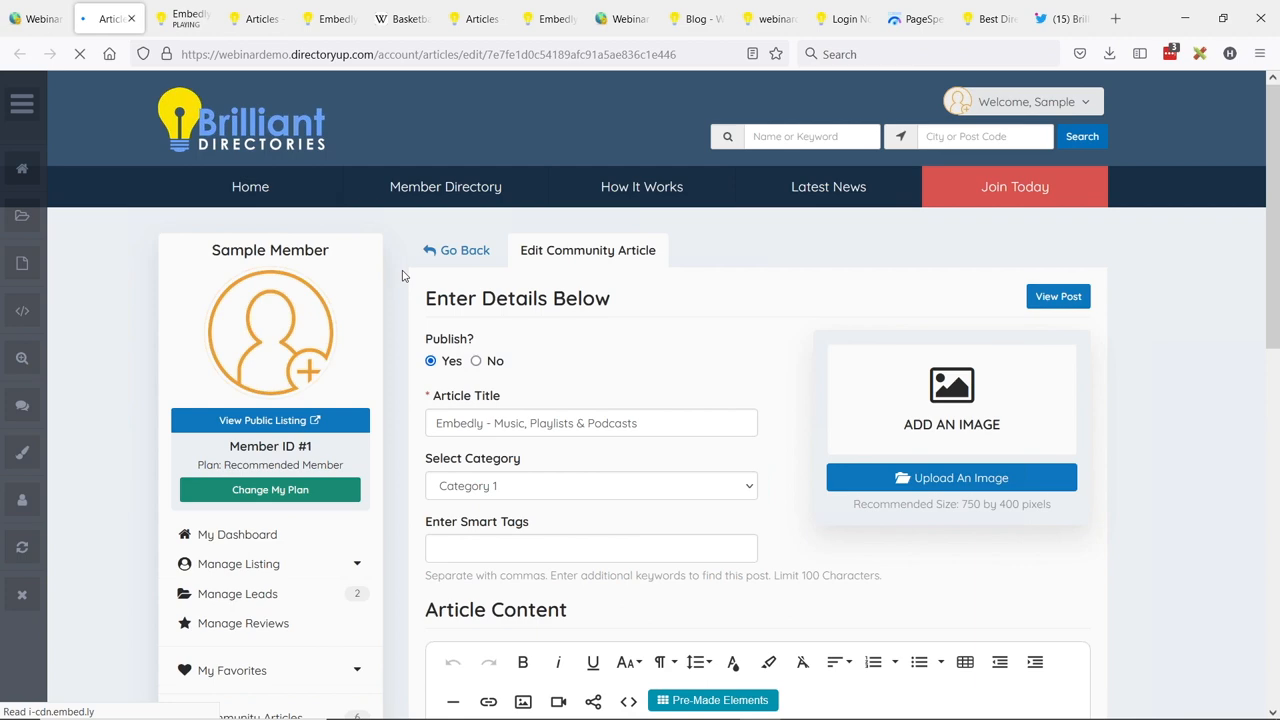
pyautogui.scroll(-3)
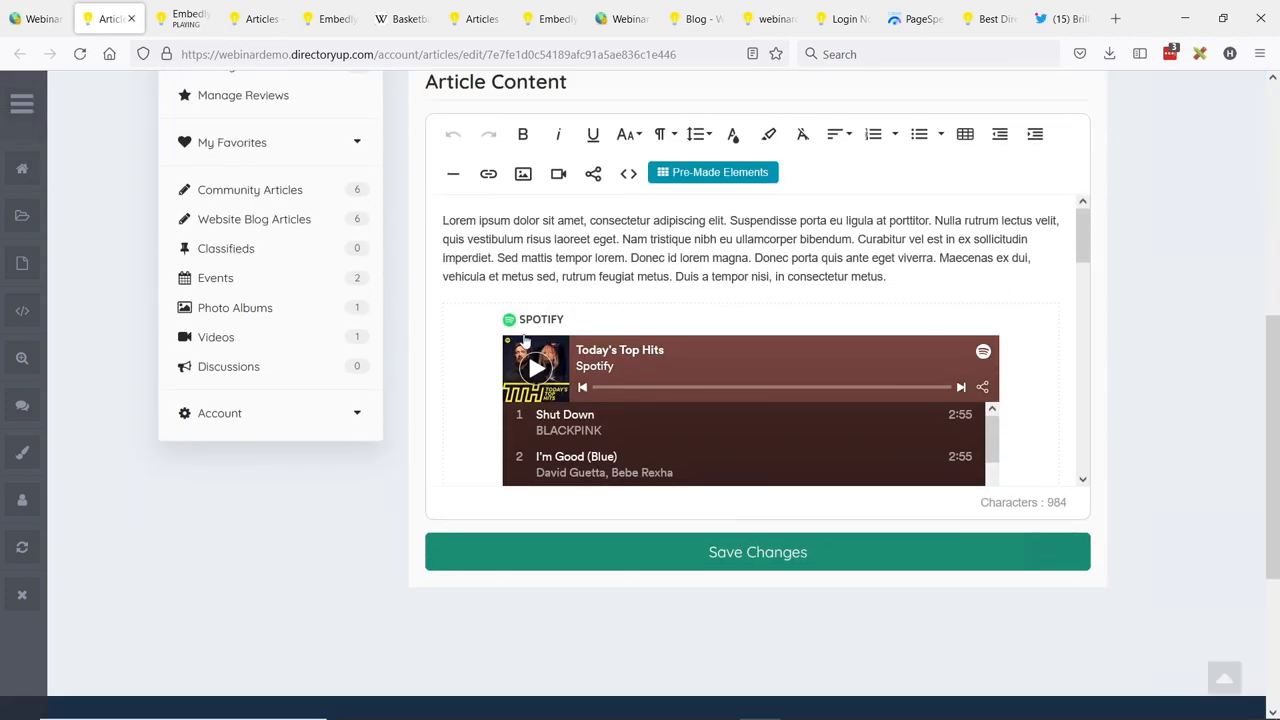
pyautogui.scroll(-3)
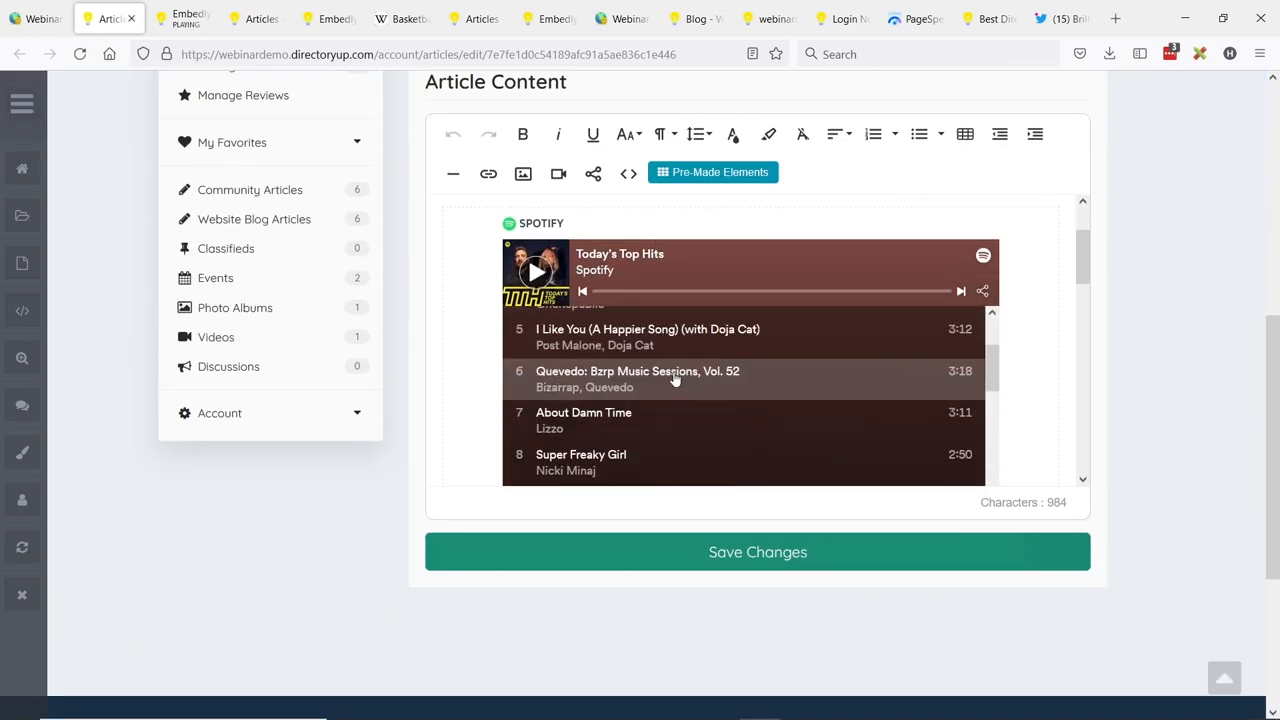
pyautogui.scroll(-3)
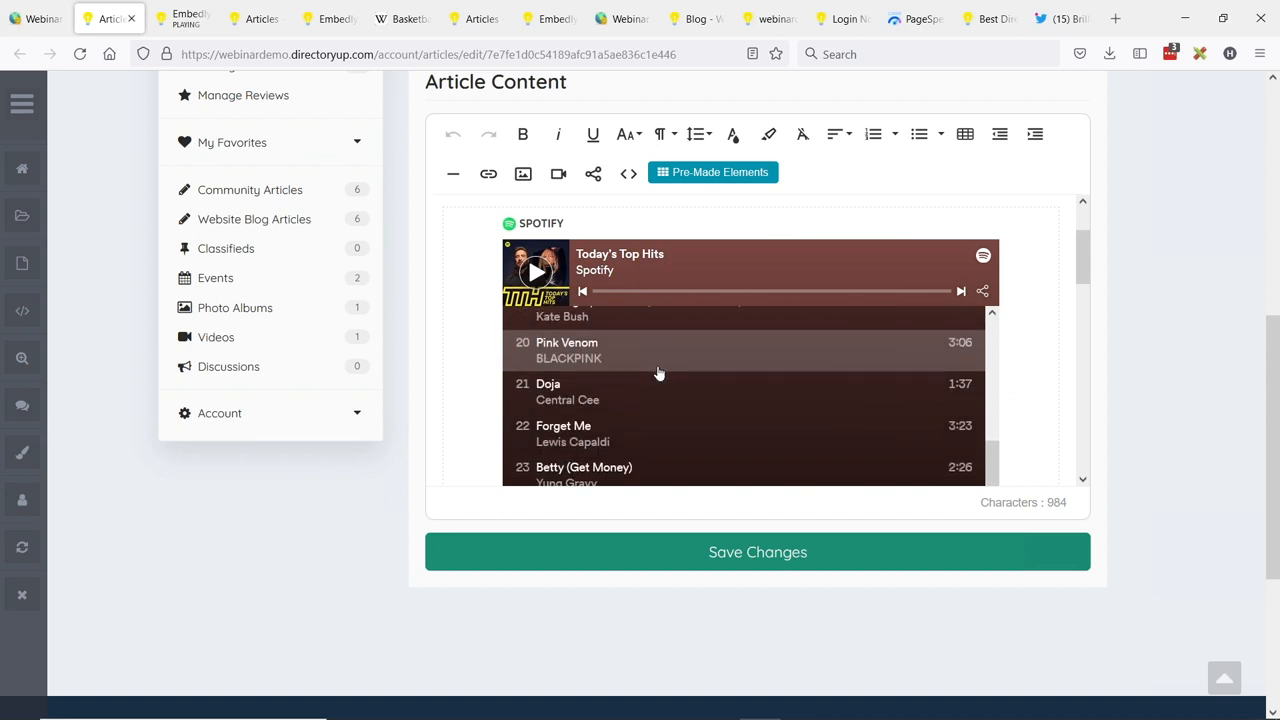
pyautogui.scroll(-3)
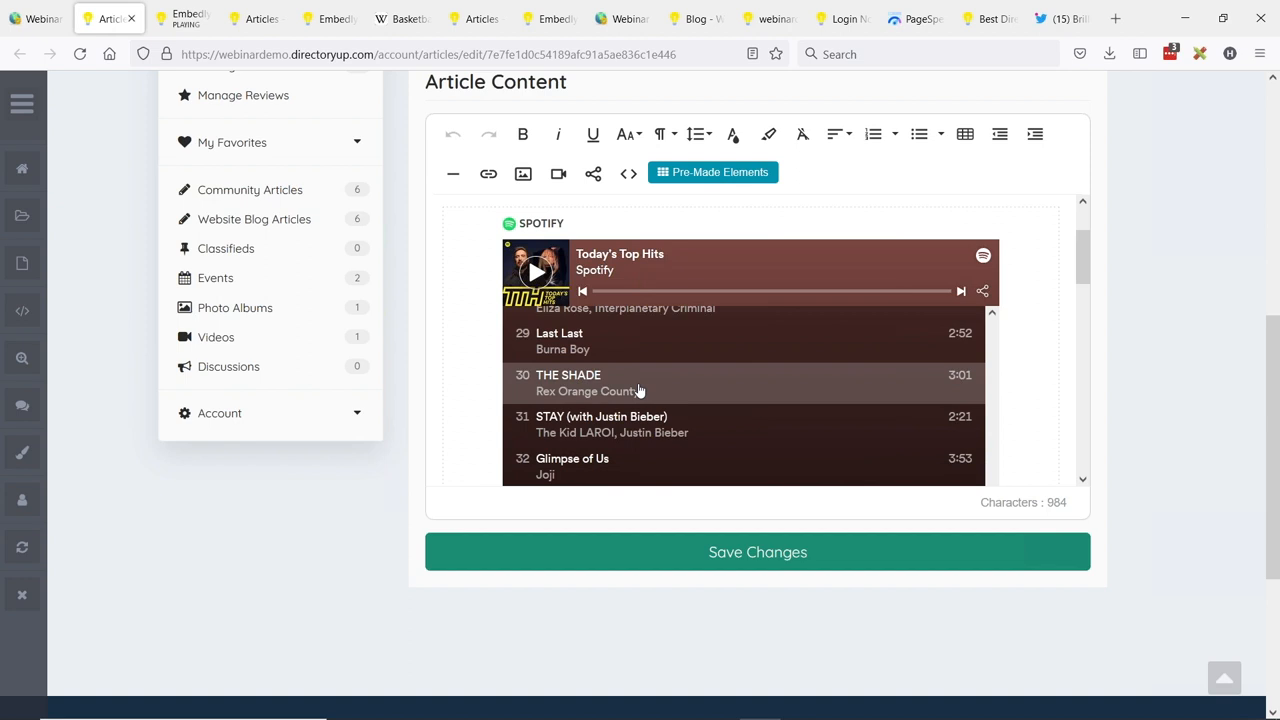
pyautogui.moveTo(624, 292)
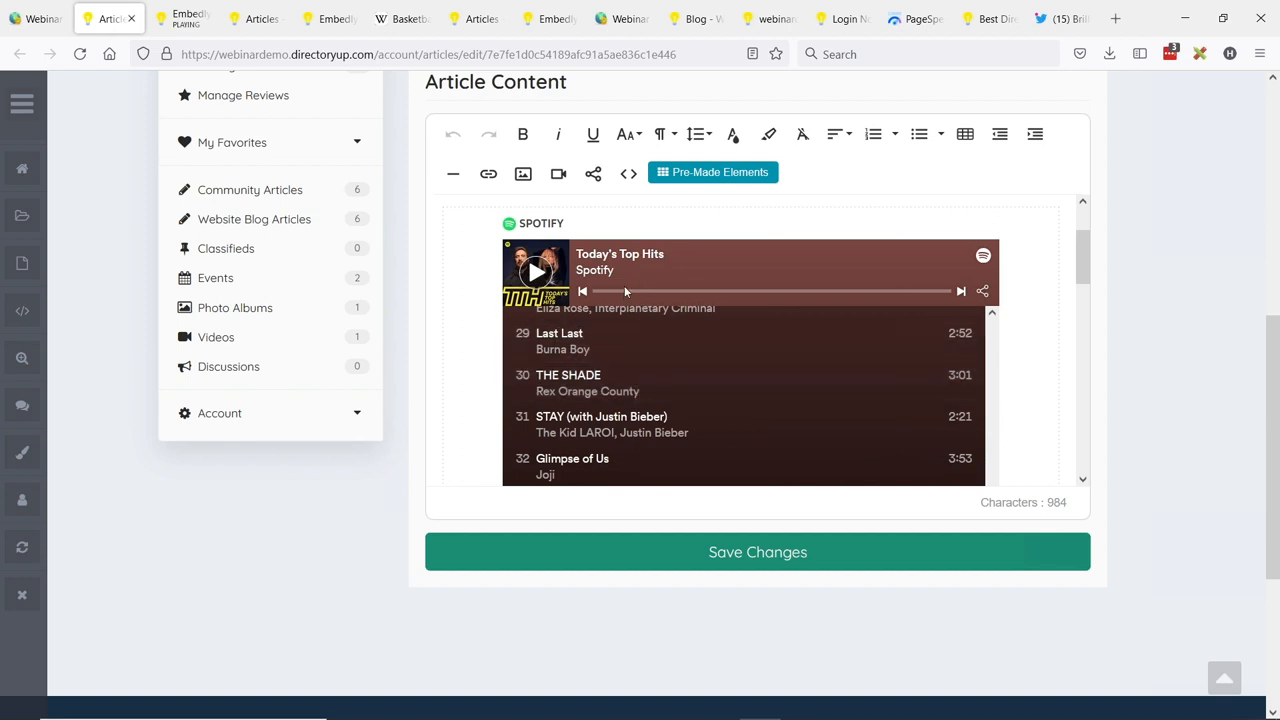
pyautogui.scroll(-3)
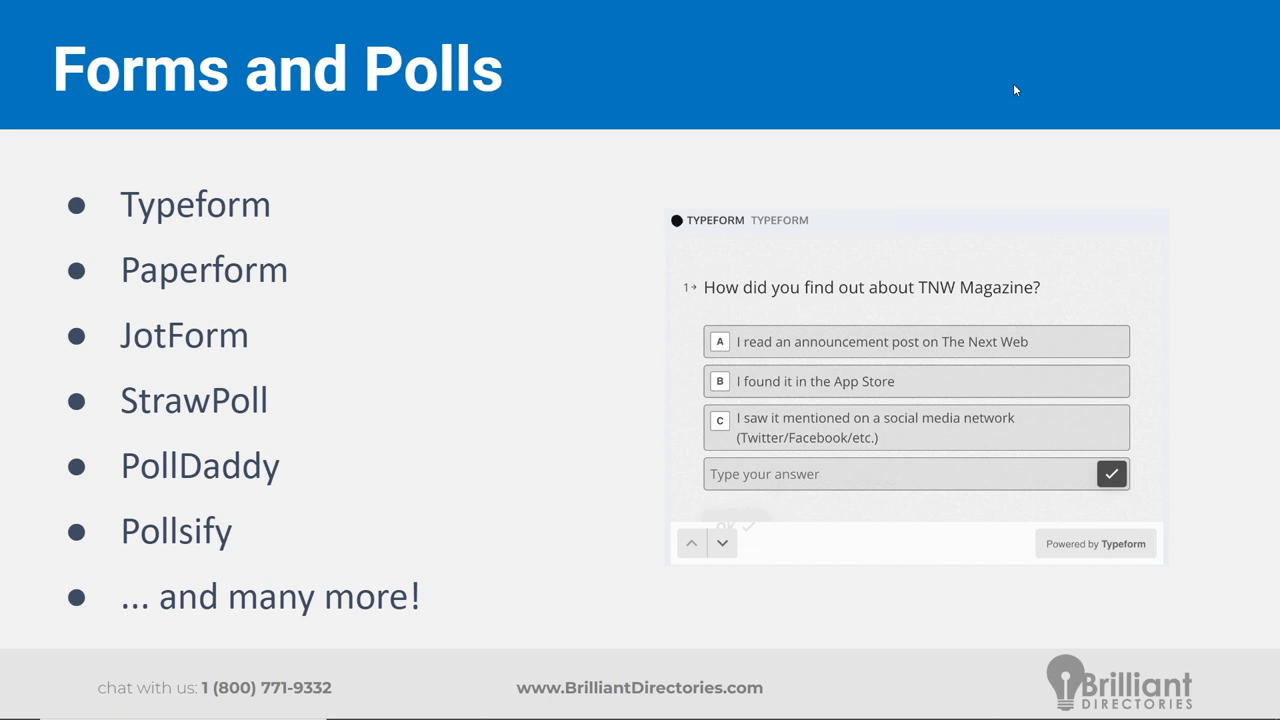
pyautogui.moveTo(1012, 90)
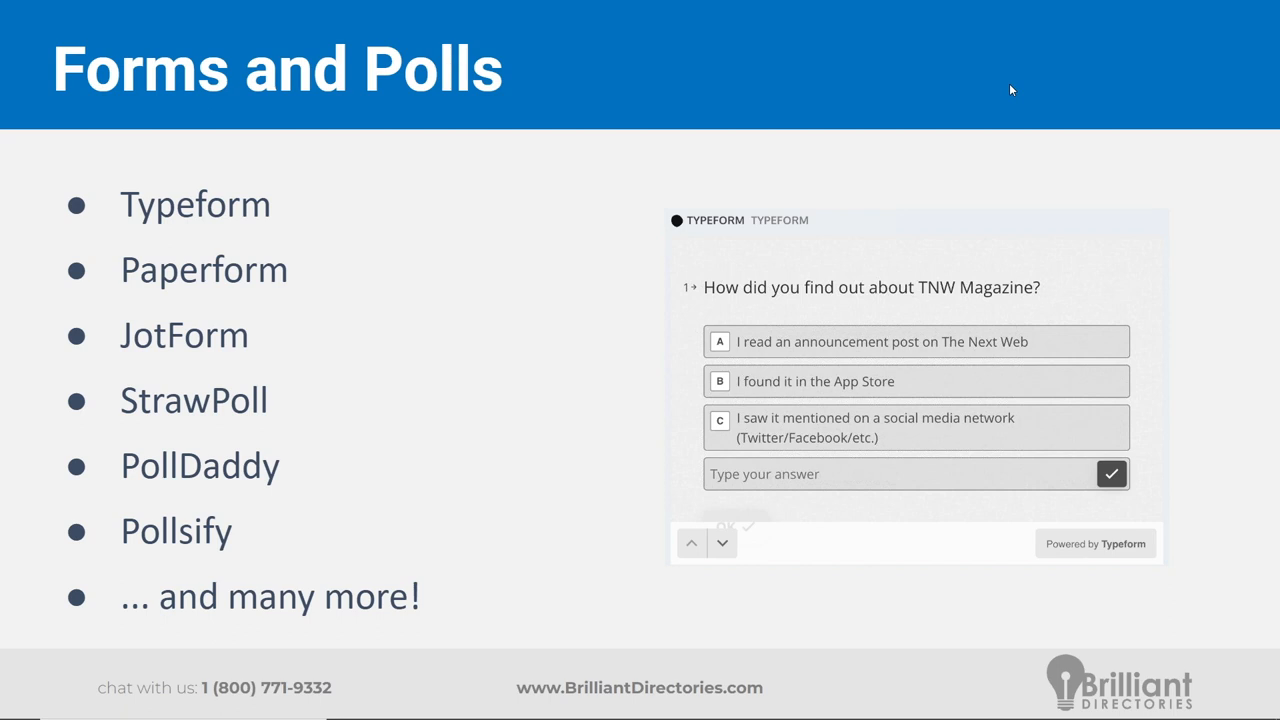
pyautogui.moveTo(992, 88)
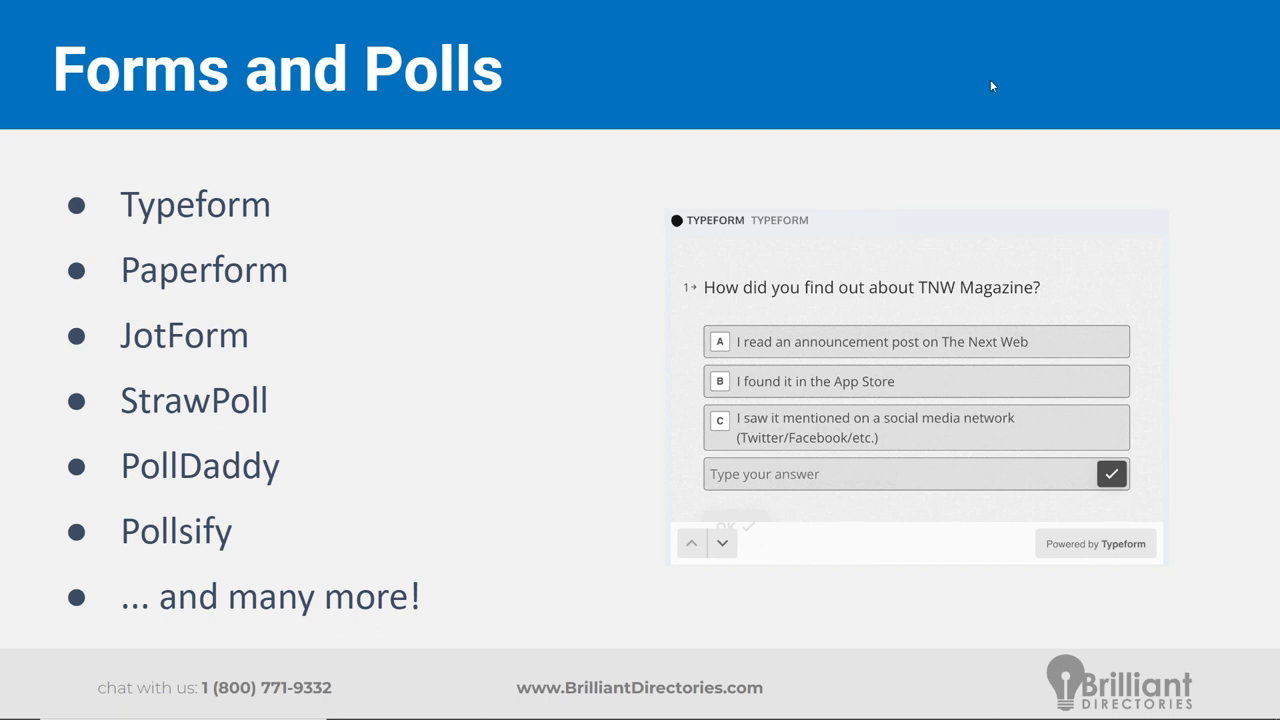
pyautogui.moveTo(442, 310)
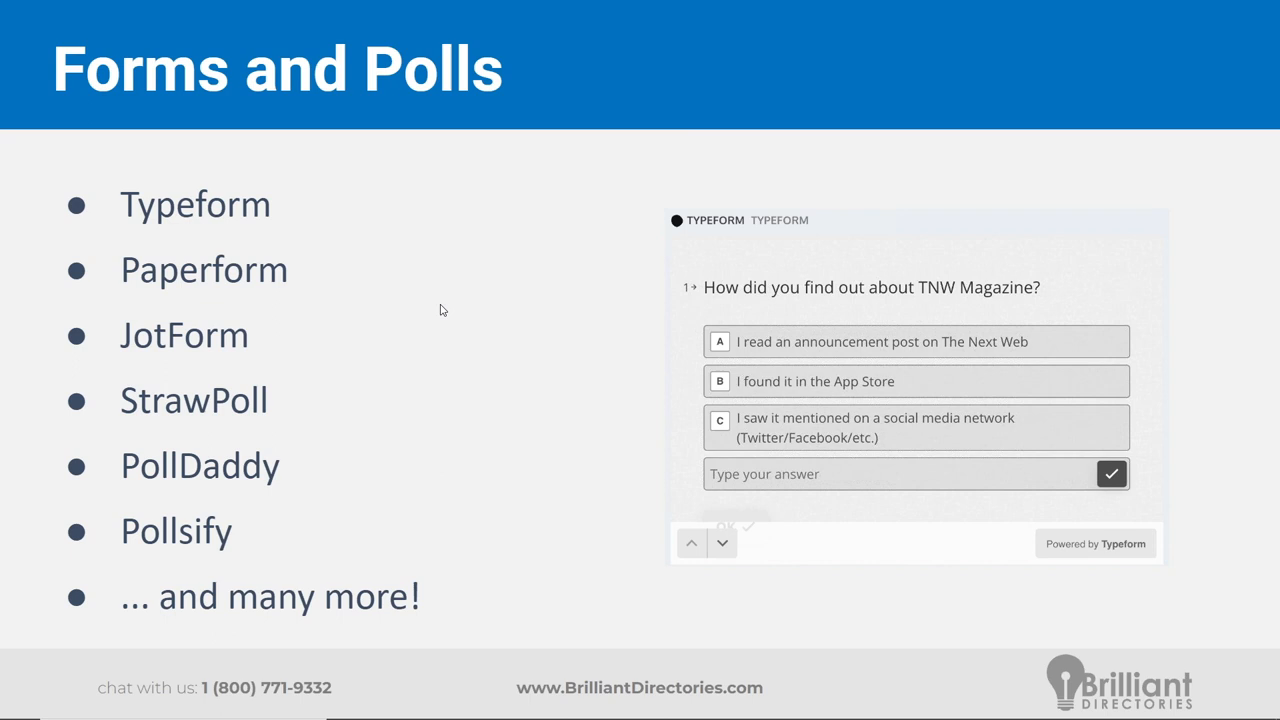
pyautogui.moveTo(498, 304)
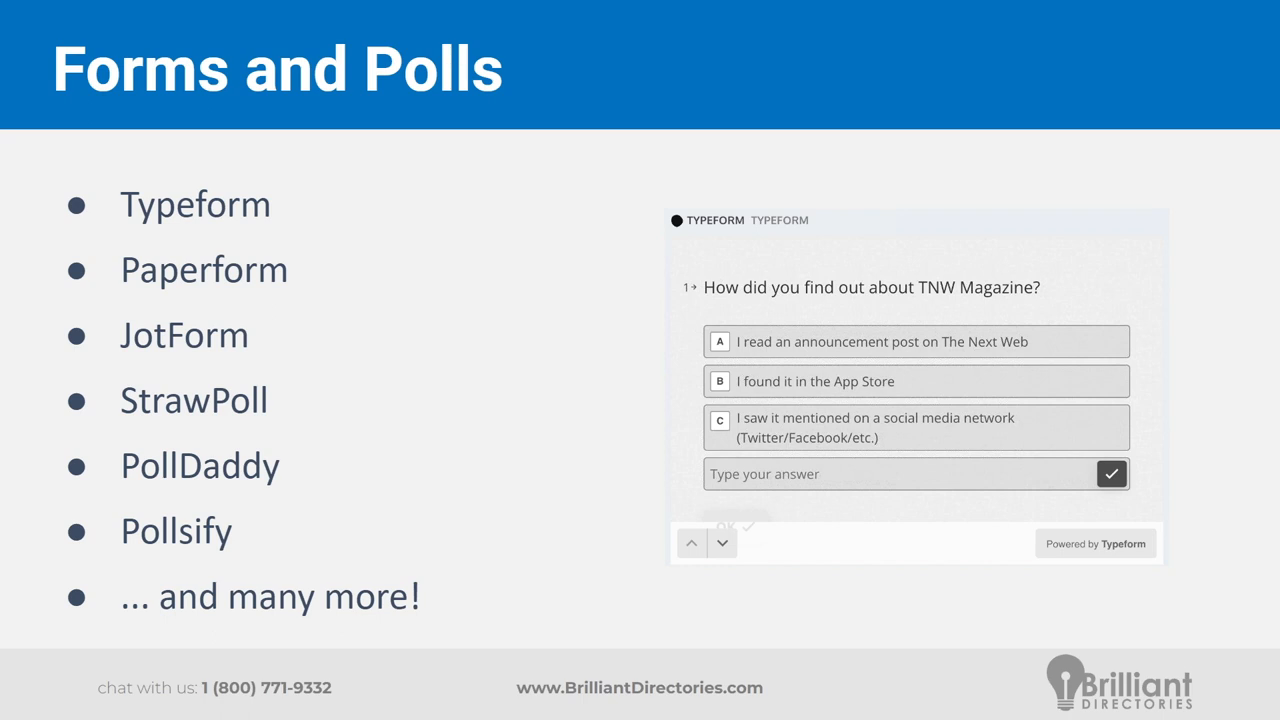
pyautogui.moveTo(734, 370)
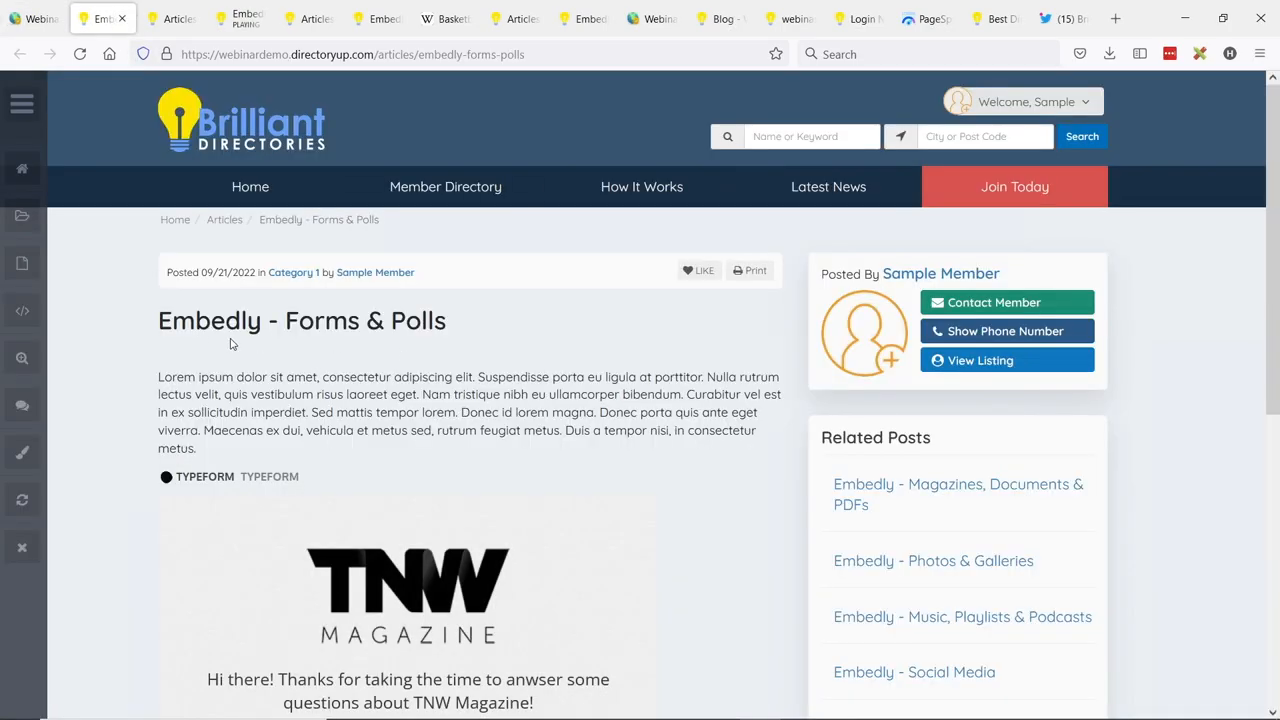
# - Start the embedded TNW Magazine Typeform survey and choose 'Music, by 22tracks' as the favorite part
pyautogui.scroll(-3)
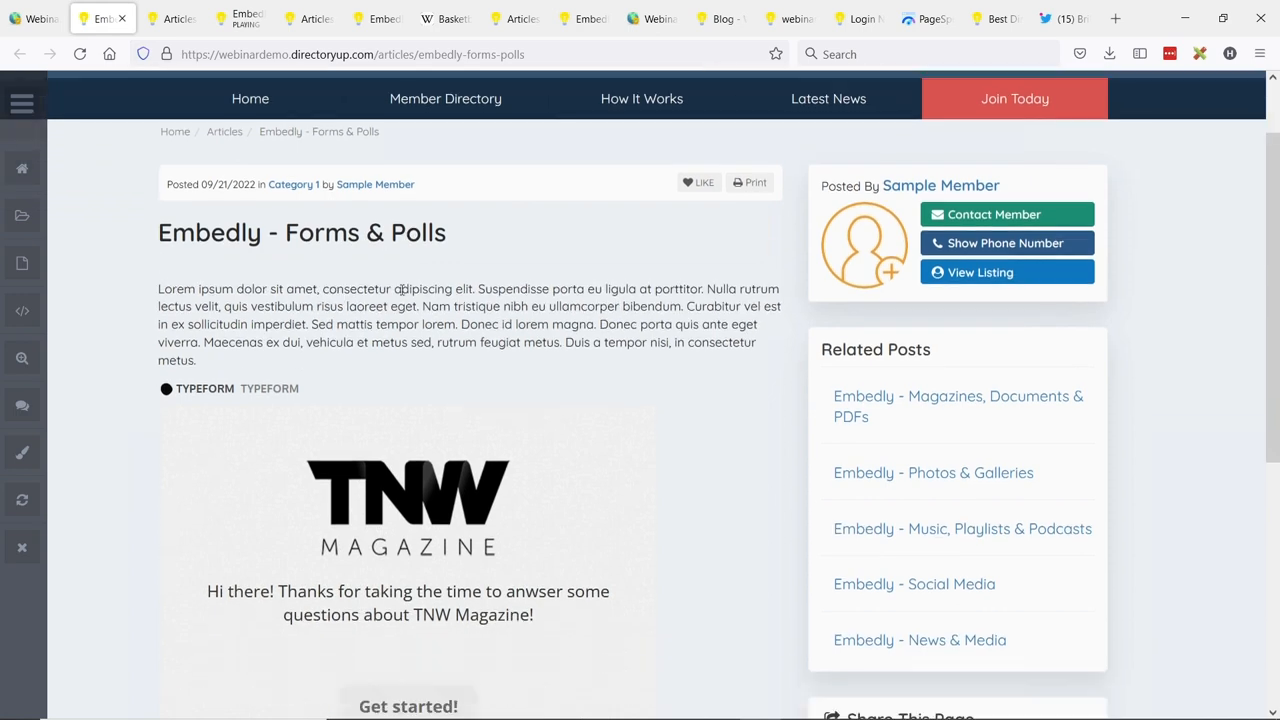
pyautogui.scroll(-3)
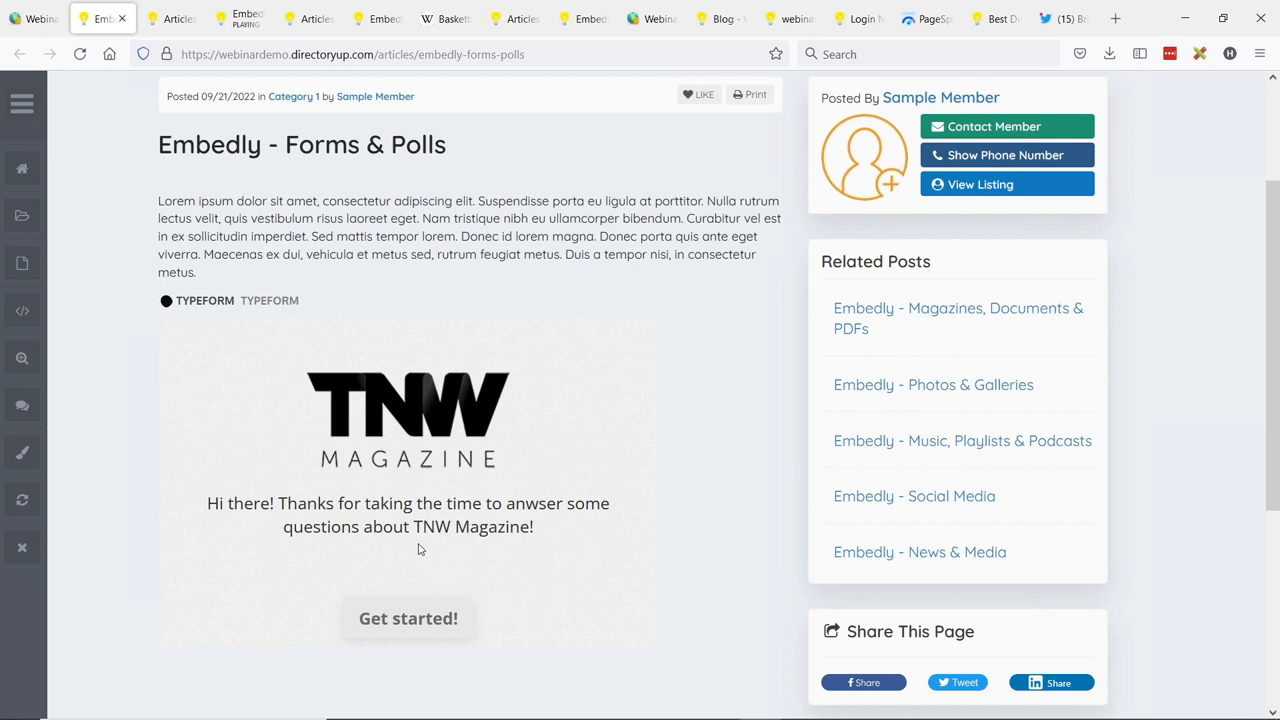
pyautogui.click(408, 618)
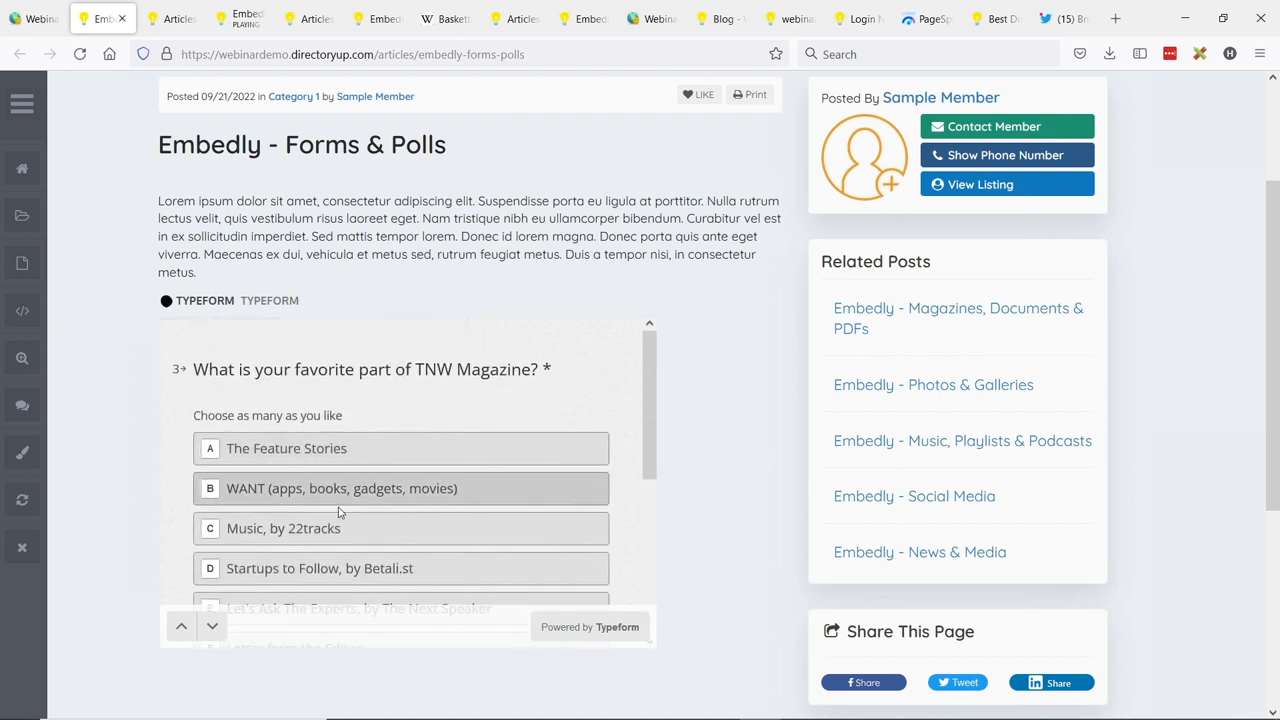
pyautogui.click(400, 520)
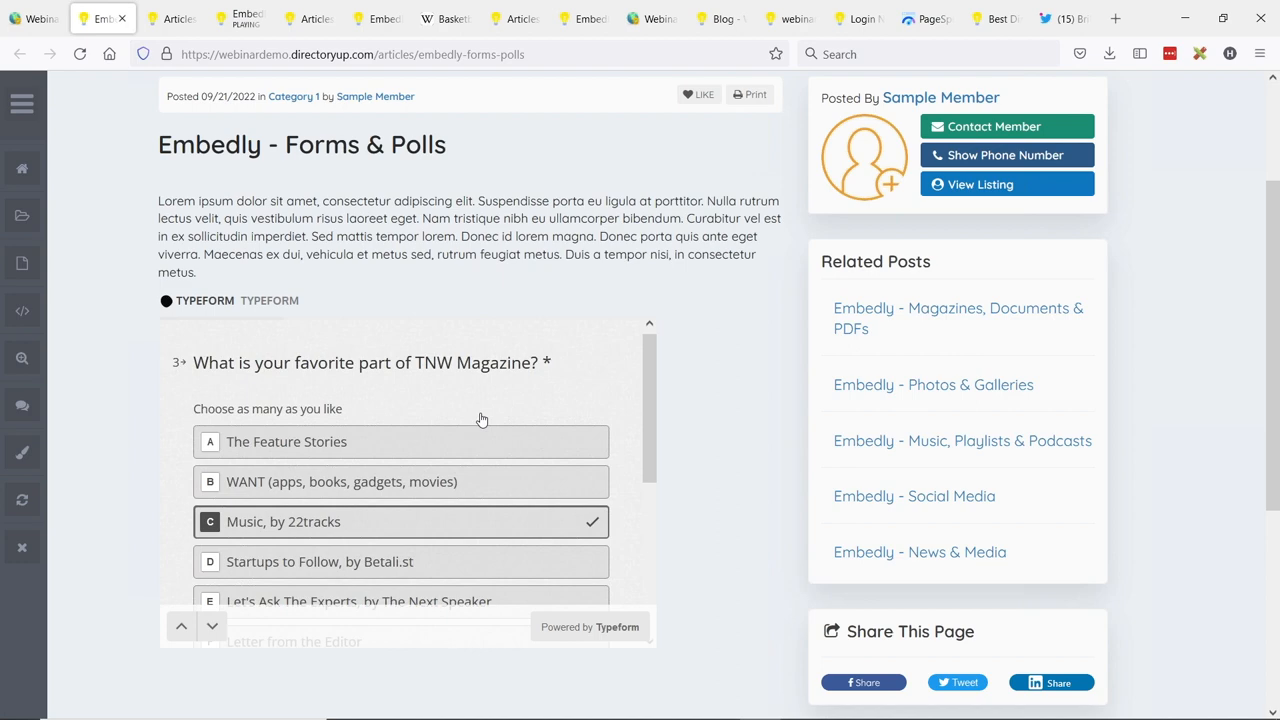
pyautogui.scroll(-3)
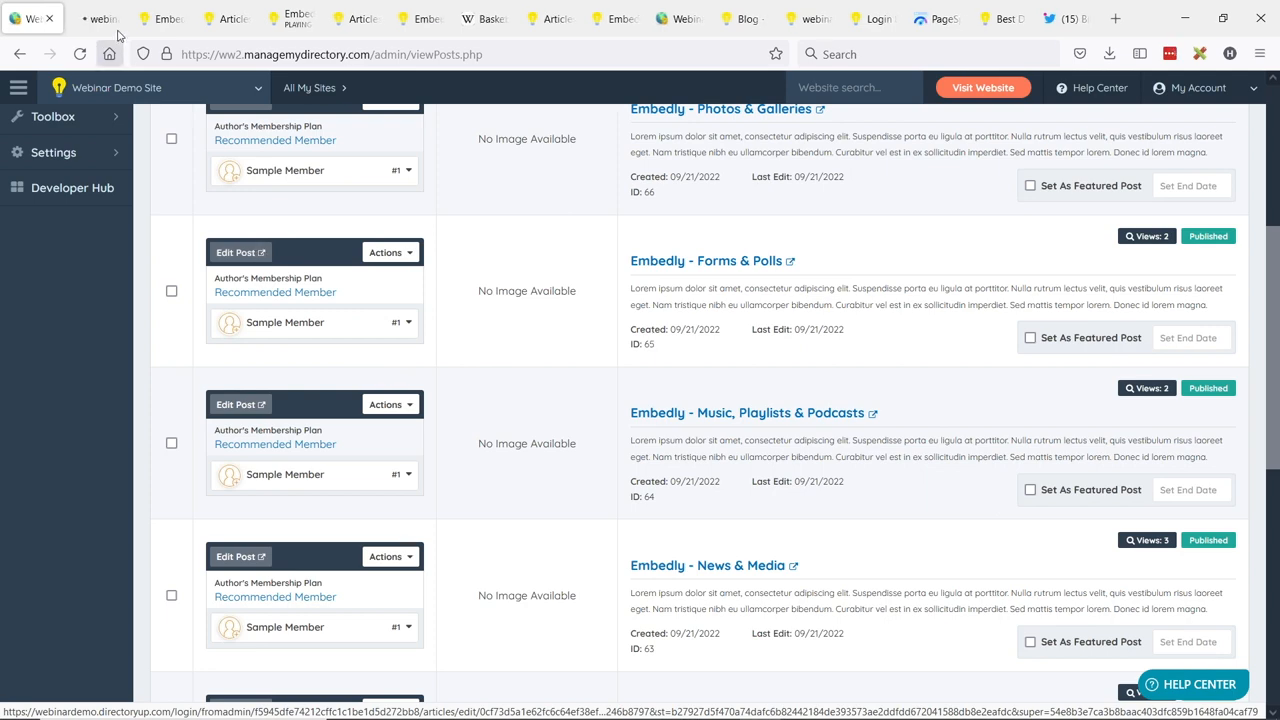
# - Open the Forms & Polls article for editing and reach the Article Content editor with the Typeform embed
pyautogui.click(236, 252)
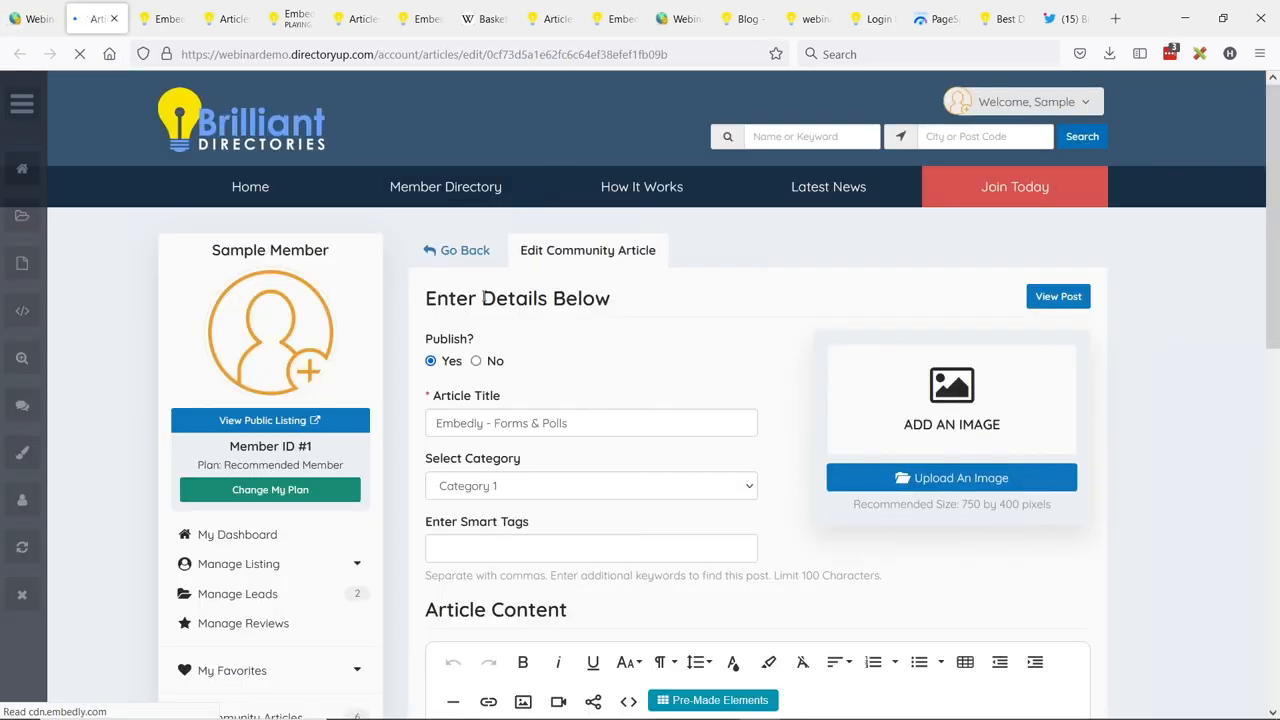
pyautogui.scroll(-3)
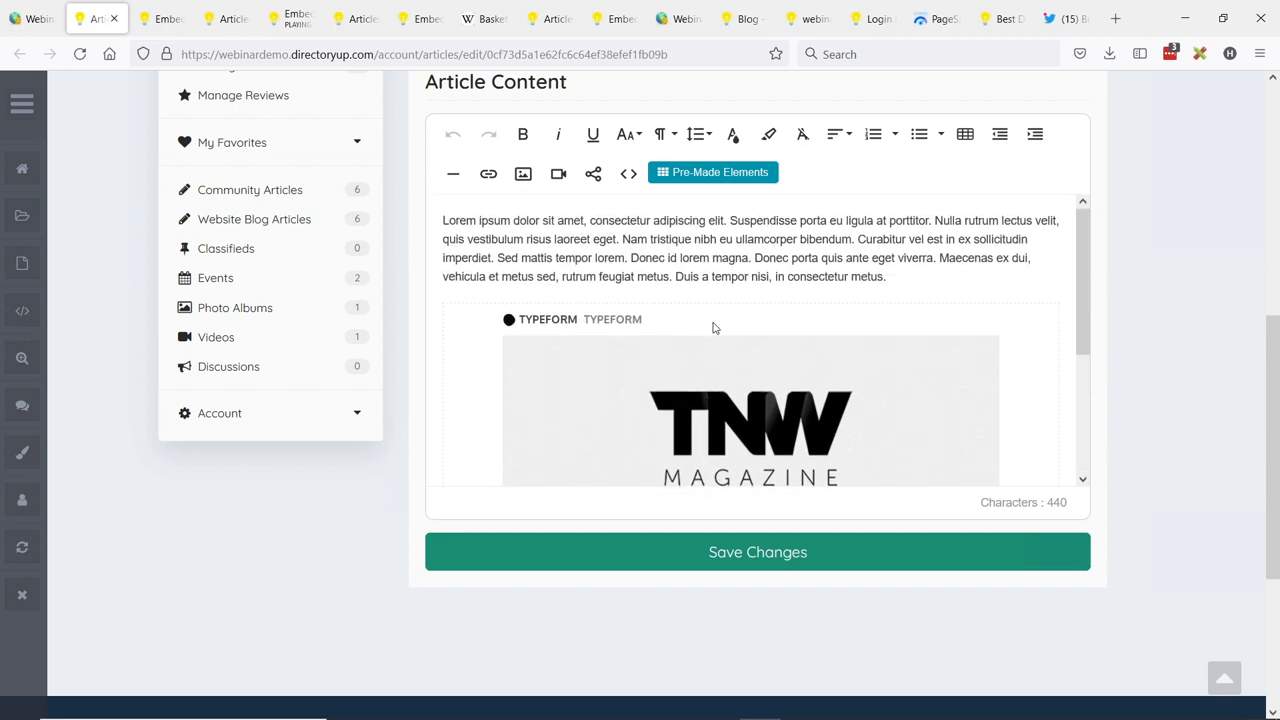
pyautogui.scroll(-3)
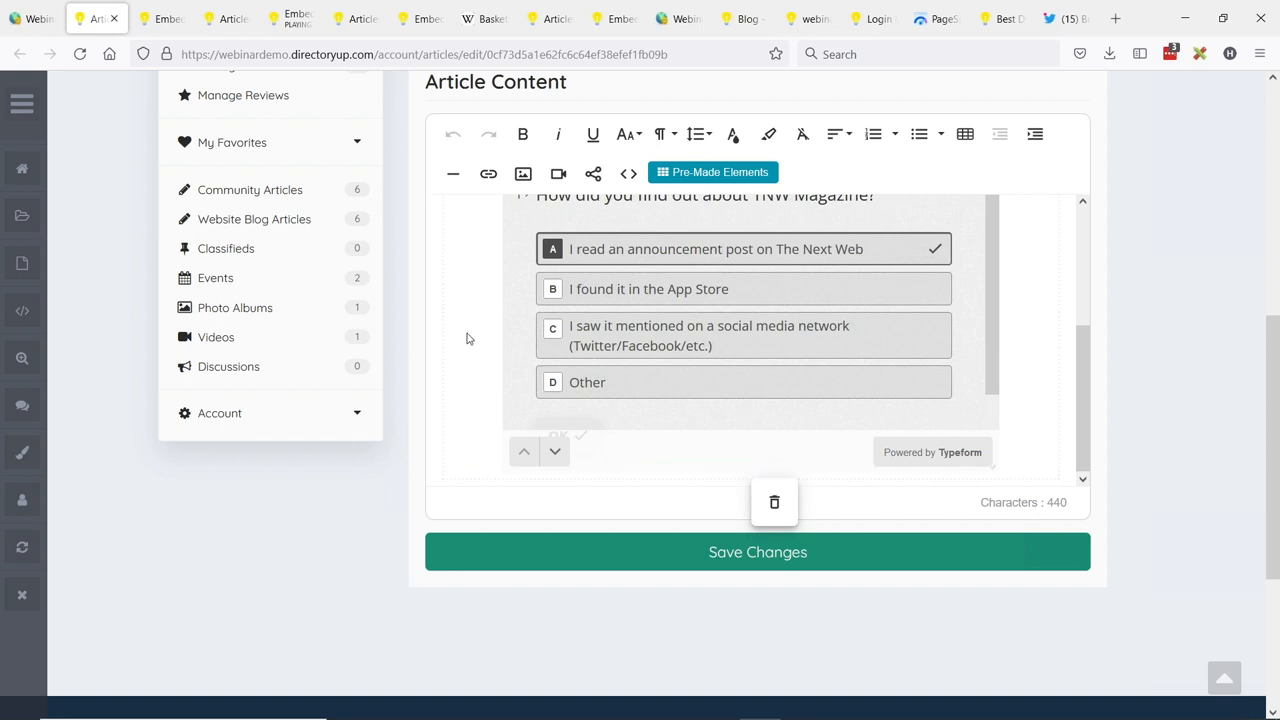
pyautogui.moveTo(774, 502)
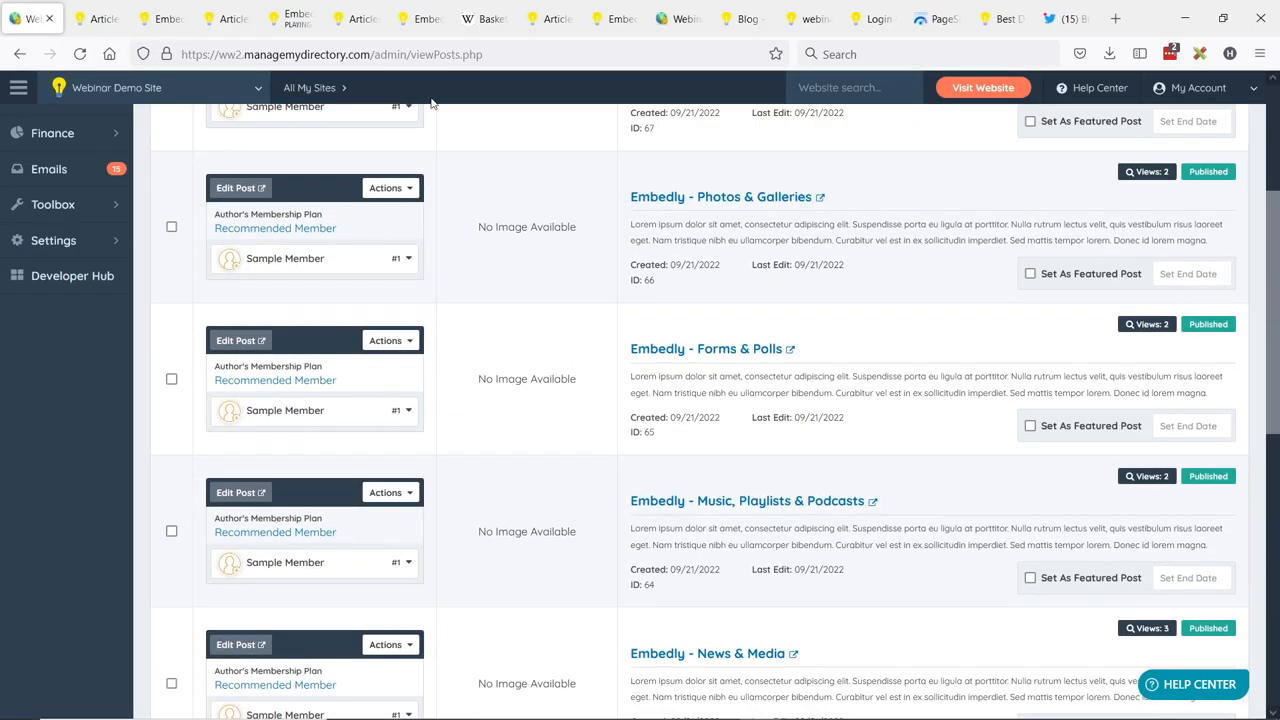
# - Advance the embedded SlideShare deck forward slide by slide up to slide 12 of 42
pyautogui.scroll(-3)
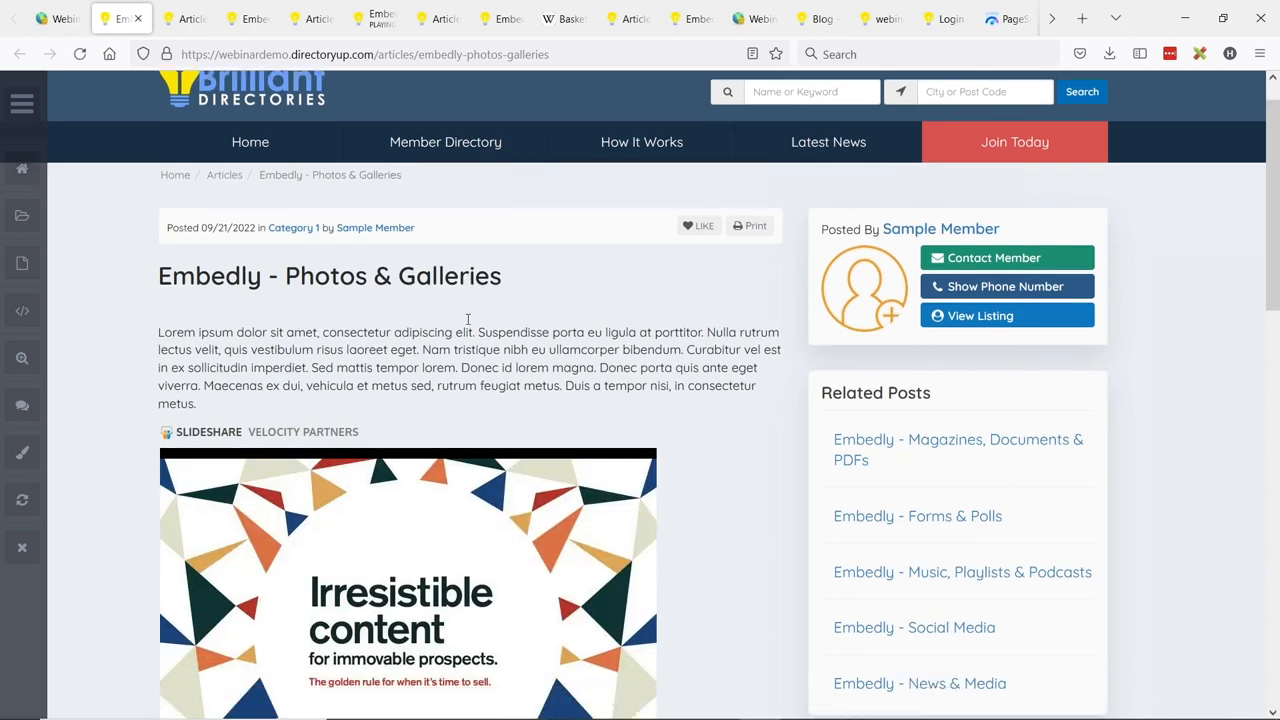
pyautogui.scroll(-3)
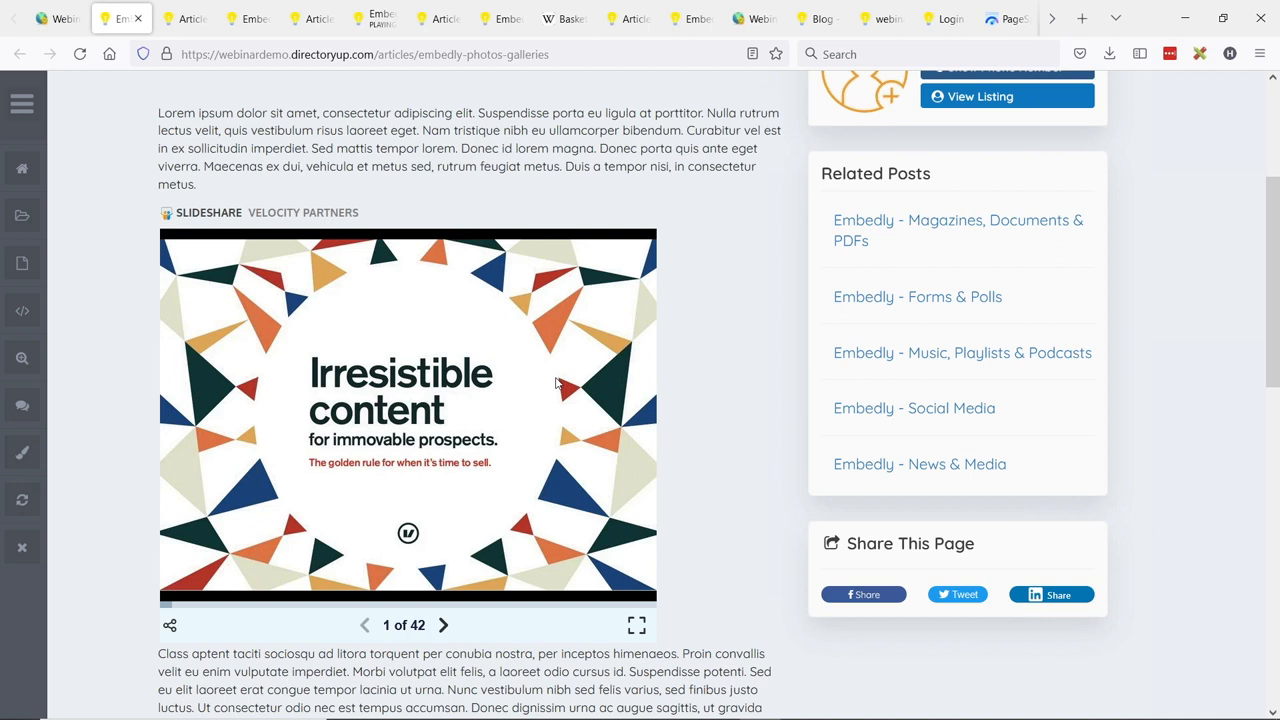
pyautogui.moveTo(518, 224)
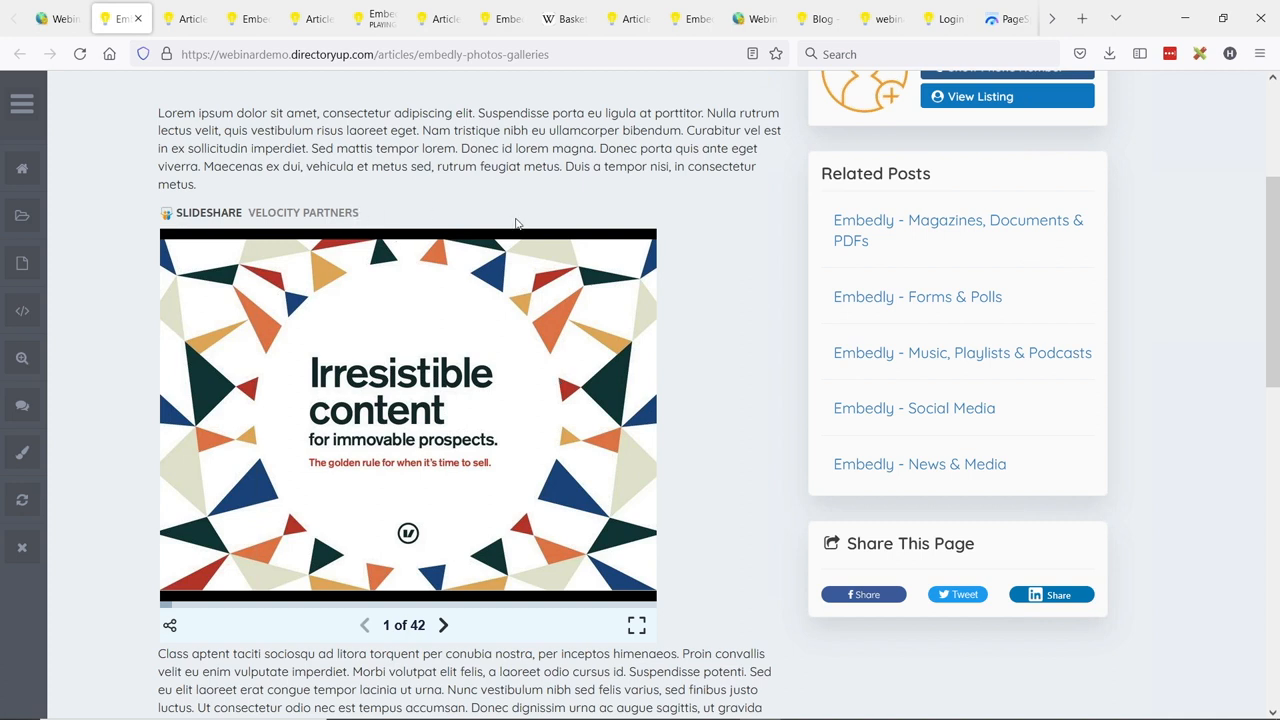
pyautogui.moveTo(688, 400)
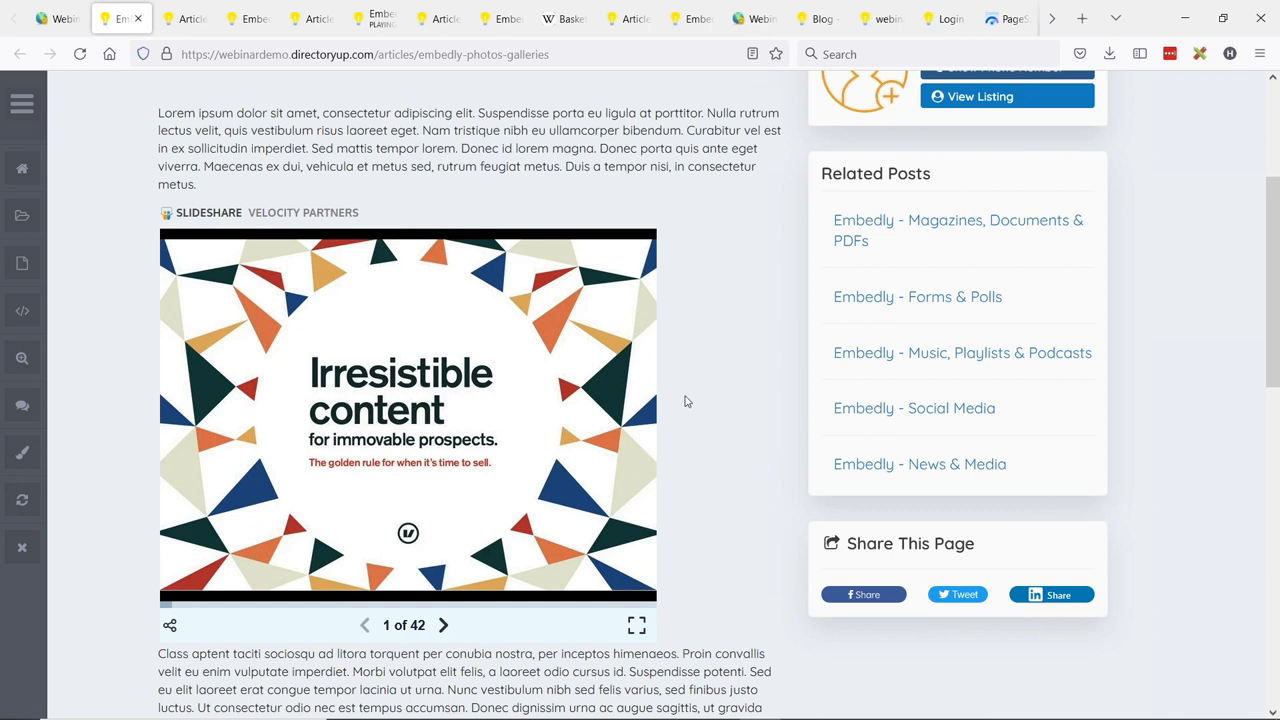
pyautogui.moveTo(600, 448)
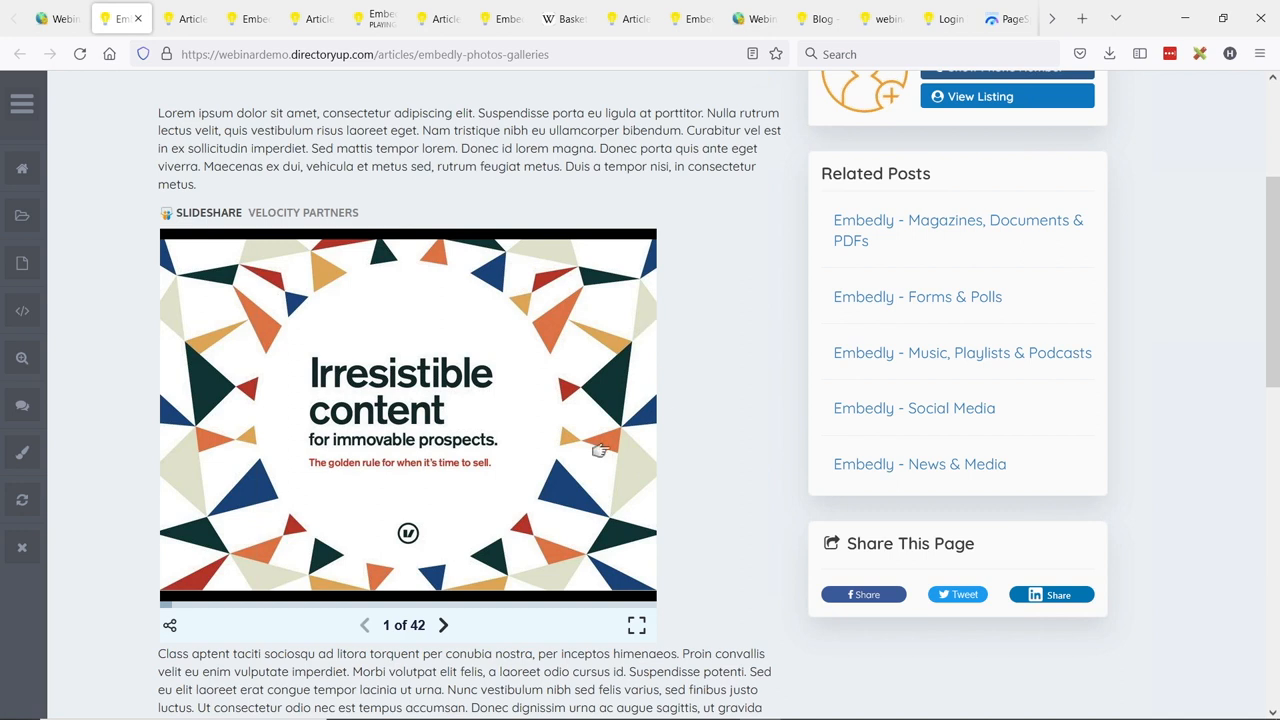
pyautogui.moveTo(504, 456)
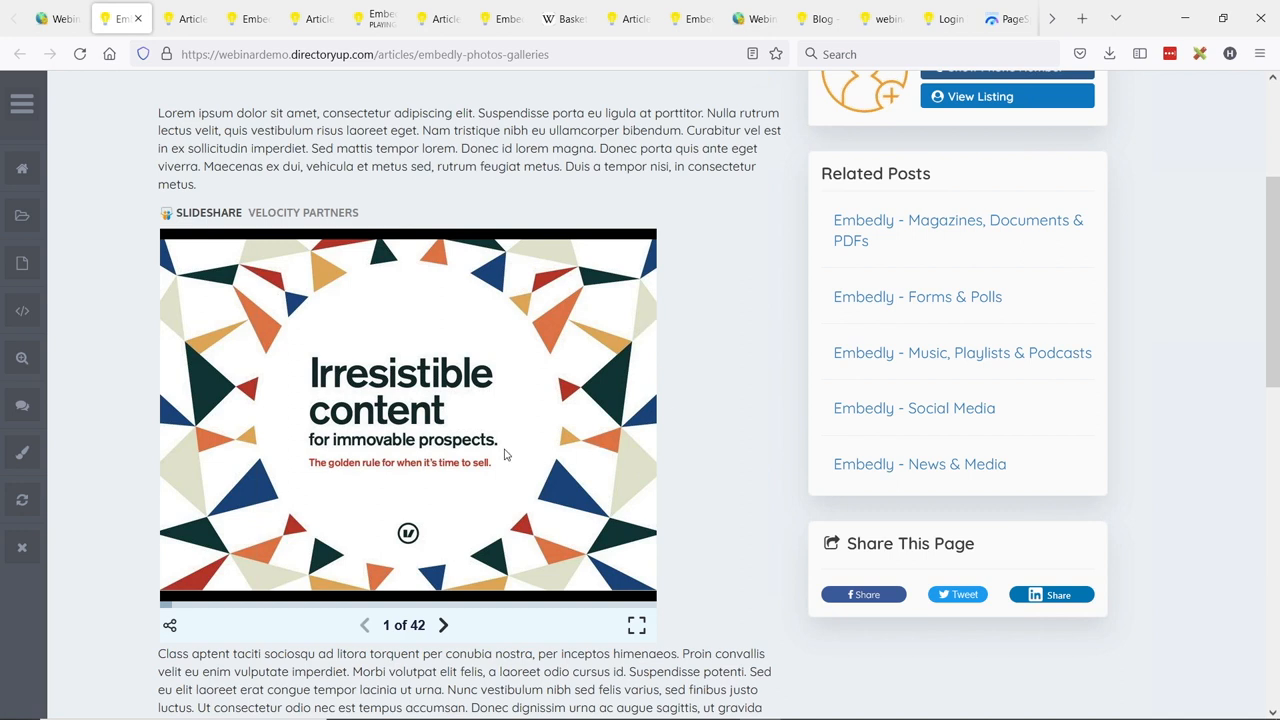
pyautogui.click(444, 624)
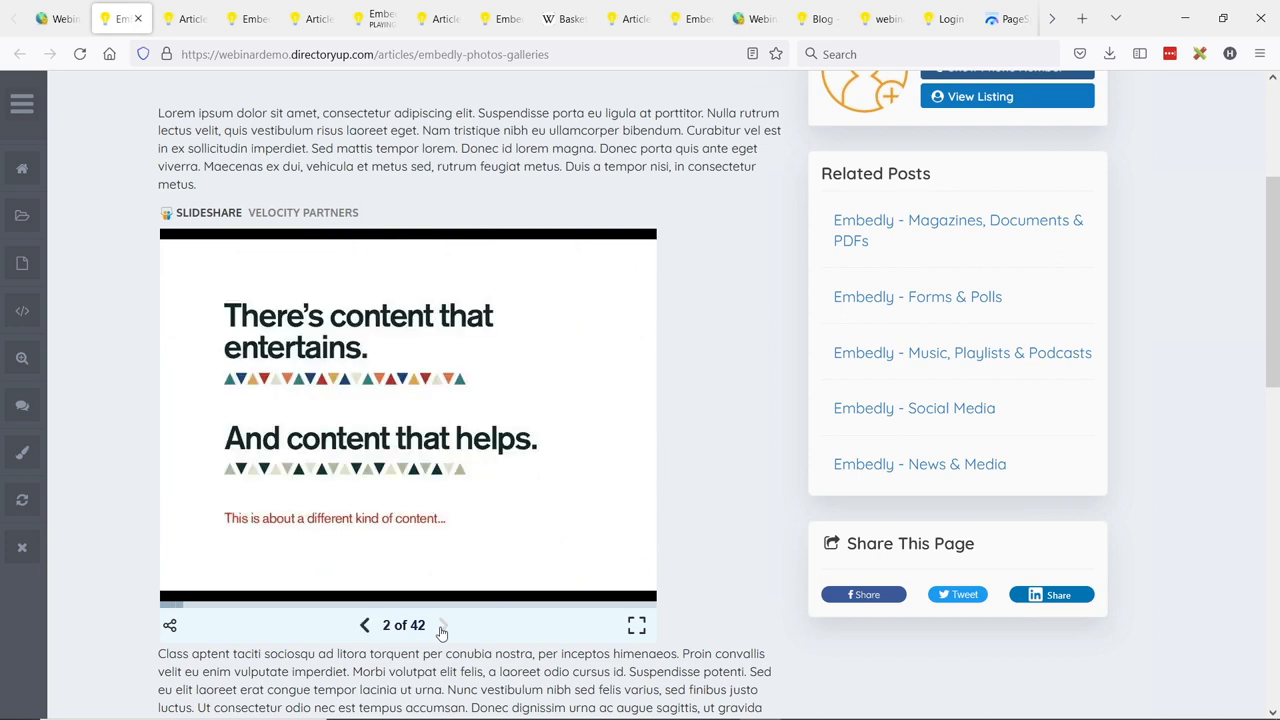
pyautogui.click(444, 624)
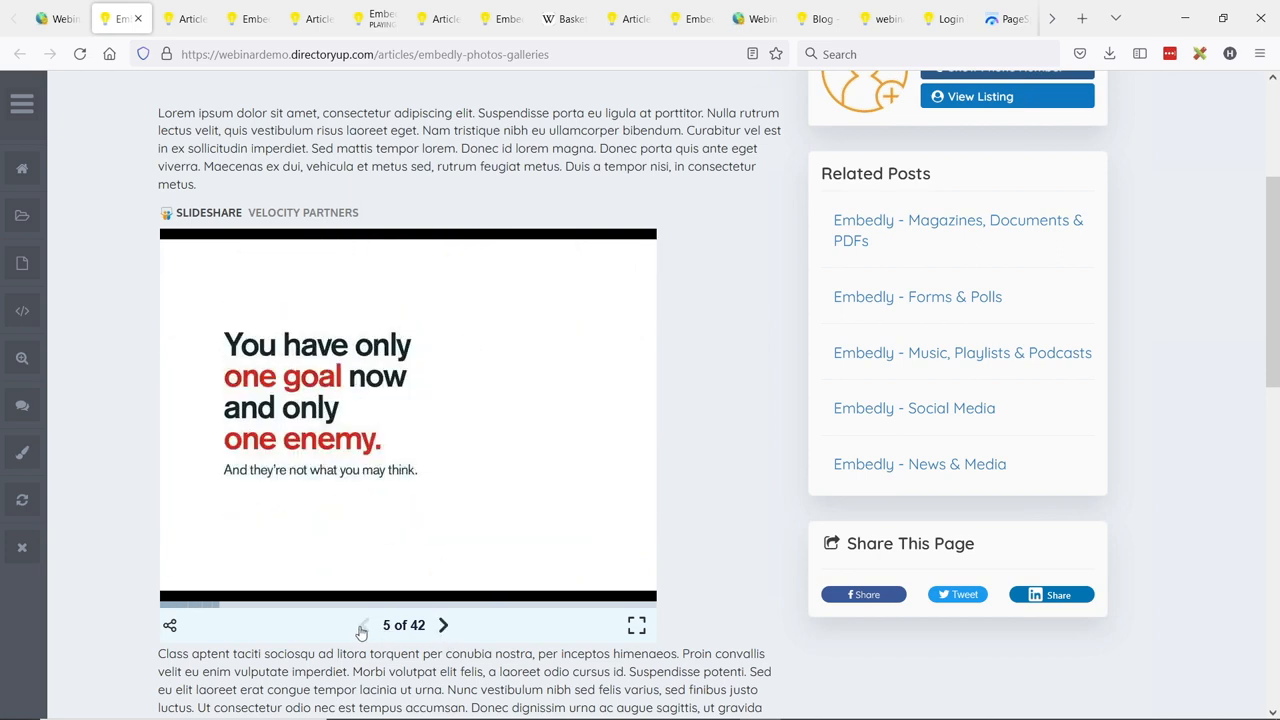
pyautogui.click(444, 624)
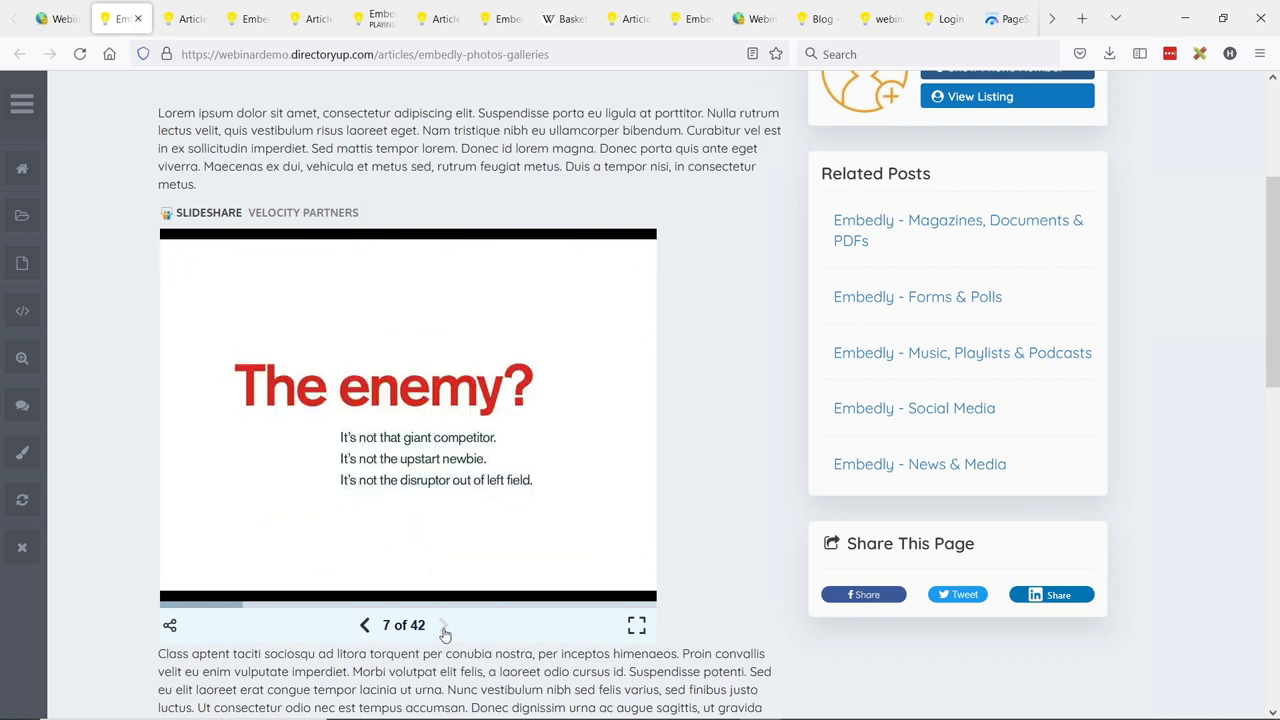
pyautogui.click(444, 624)
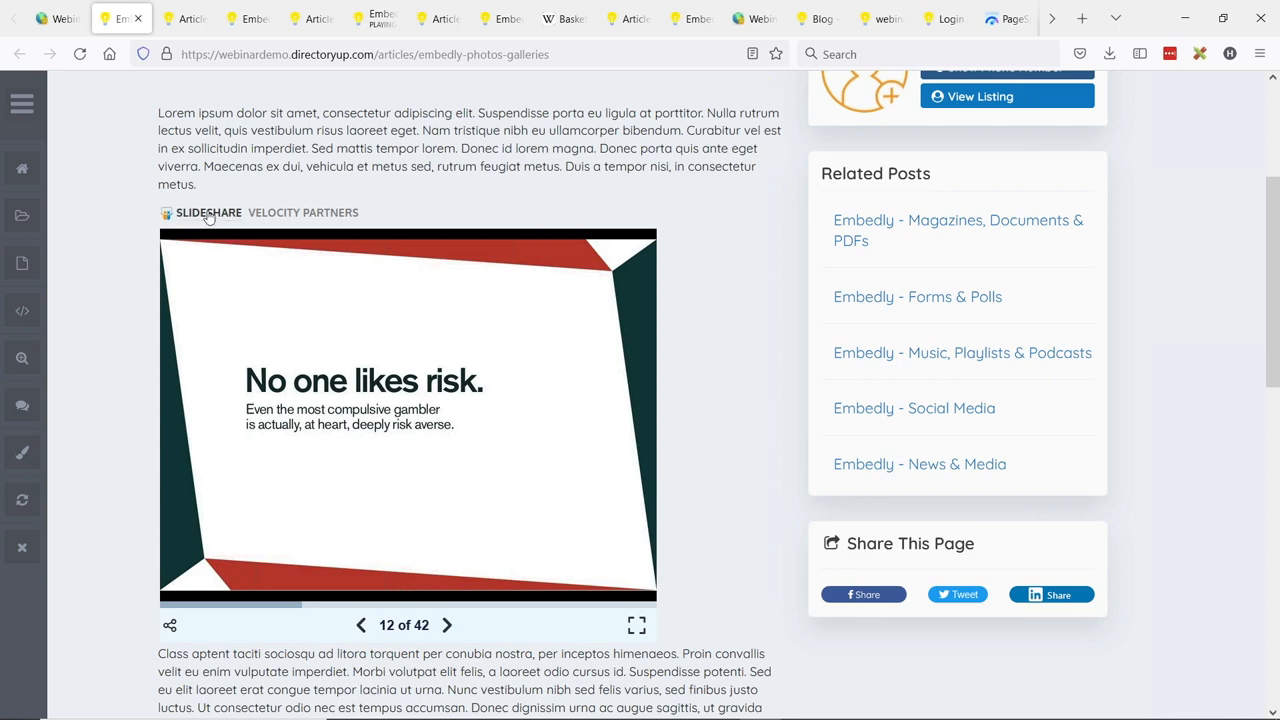
pyautogui.click(122, 18)
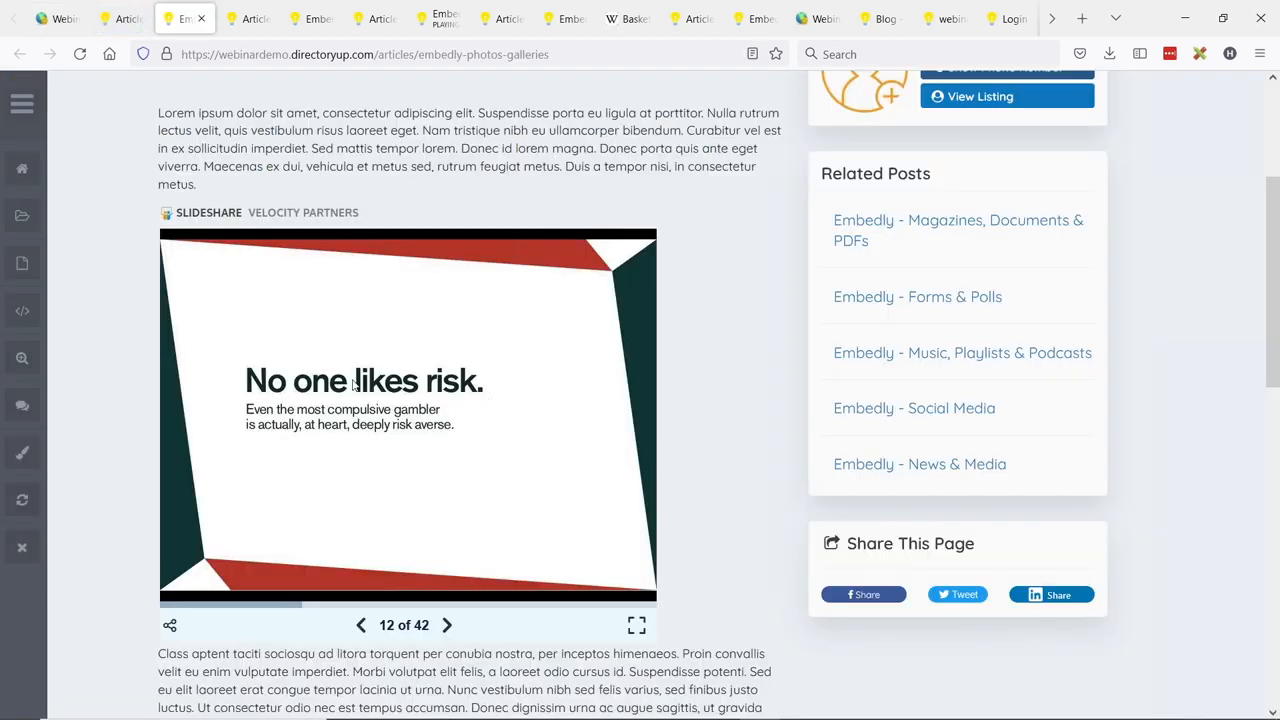
pyautogui.moveTo(492, 450)
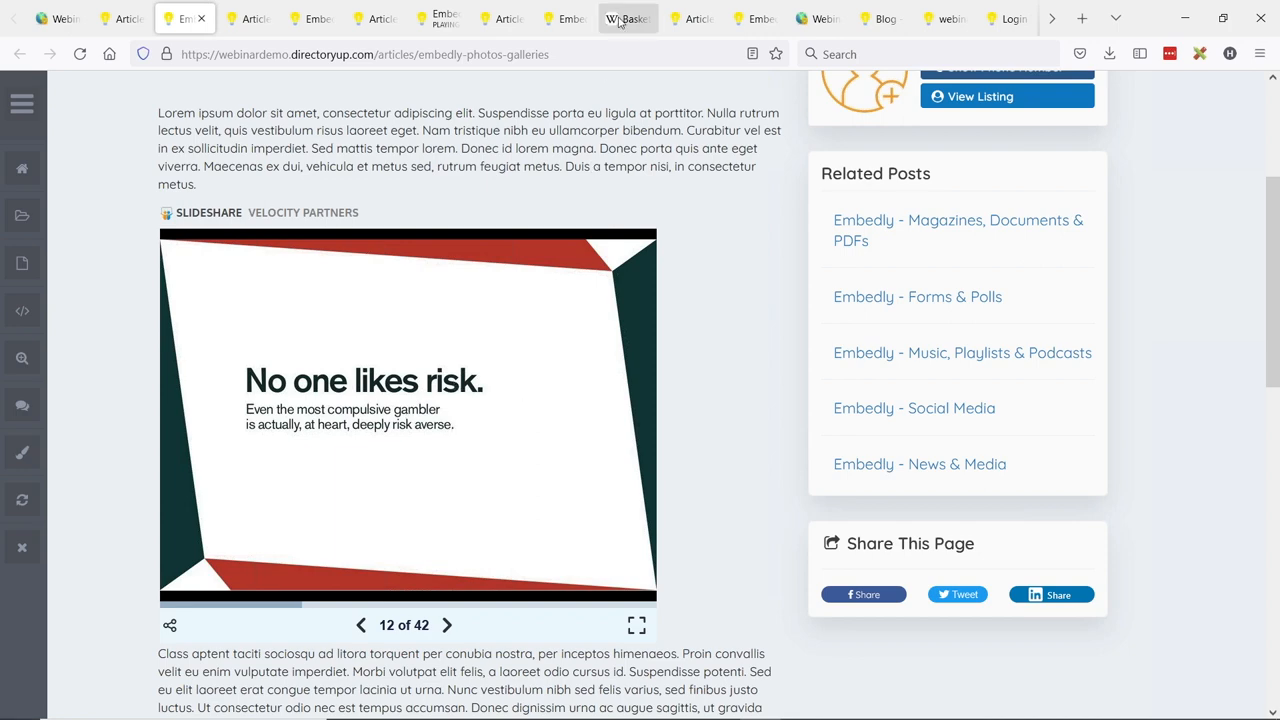
# - Show the SlideShare deck's sharing options and select its embed code for copying
pyautogui.click(628, 18)
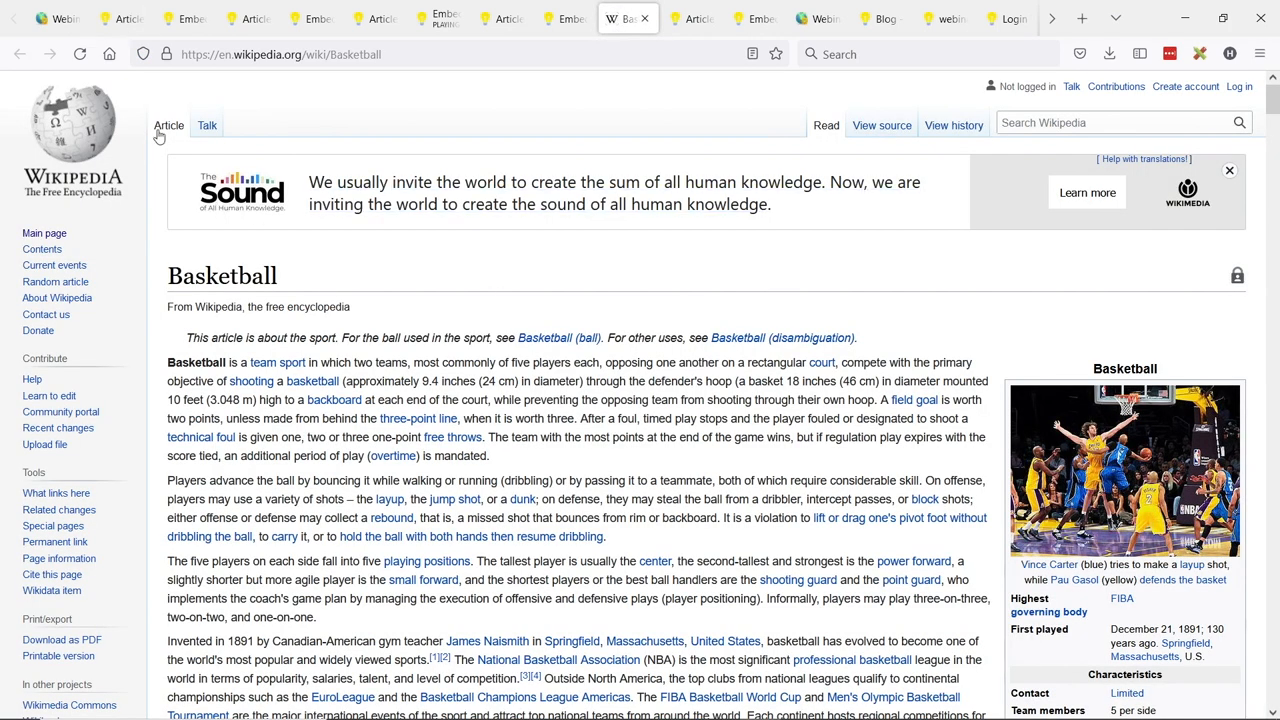
pyautogui.click(184, 18)
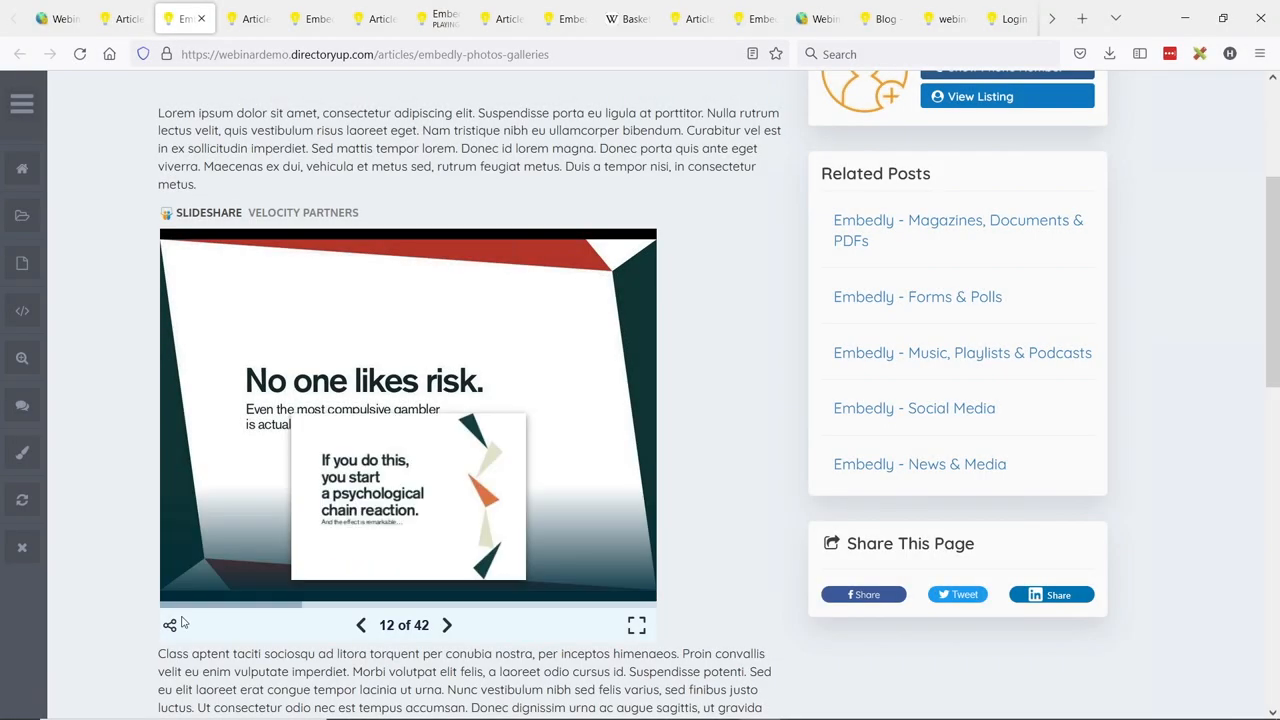
pyautogui.click(168, 624)
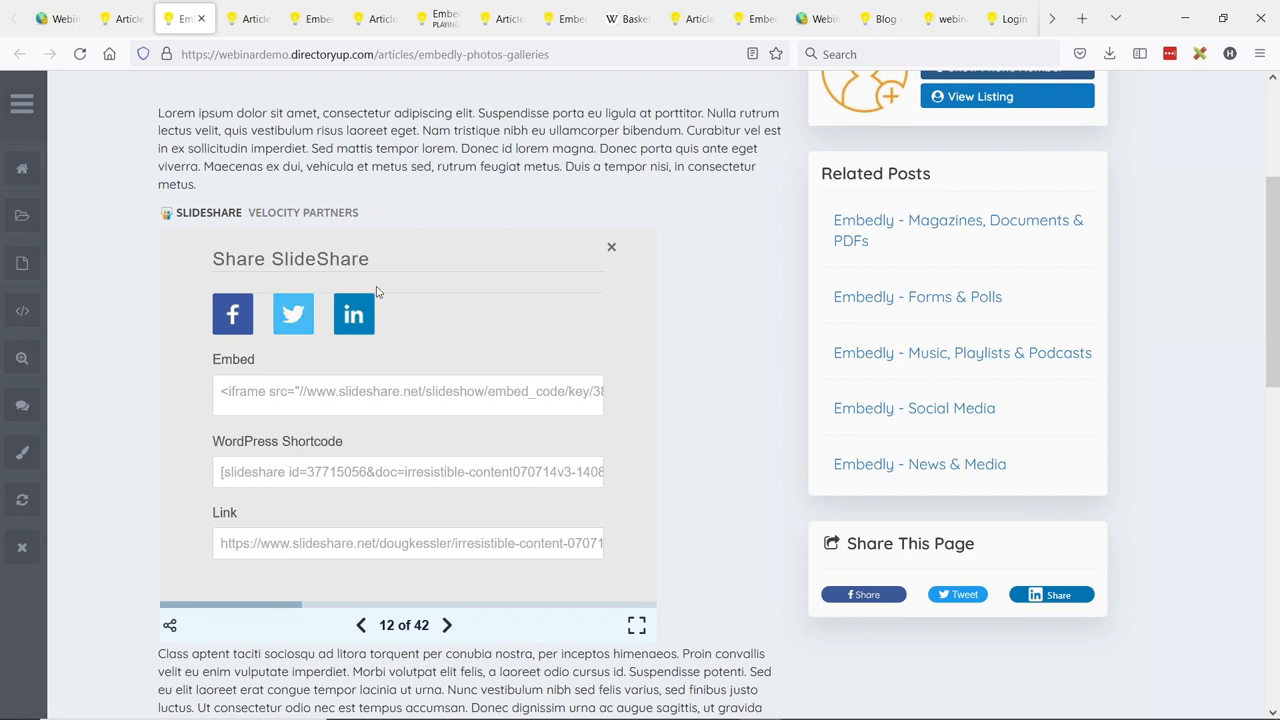
pyautogui.tripleClick(408, 544)
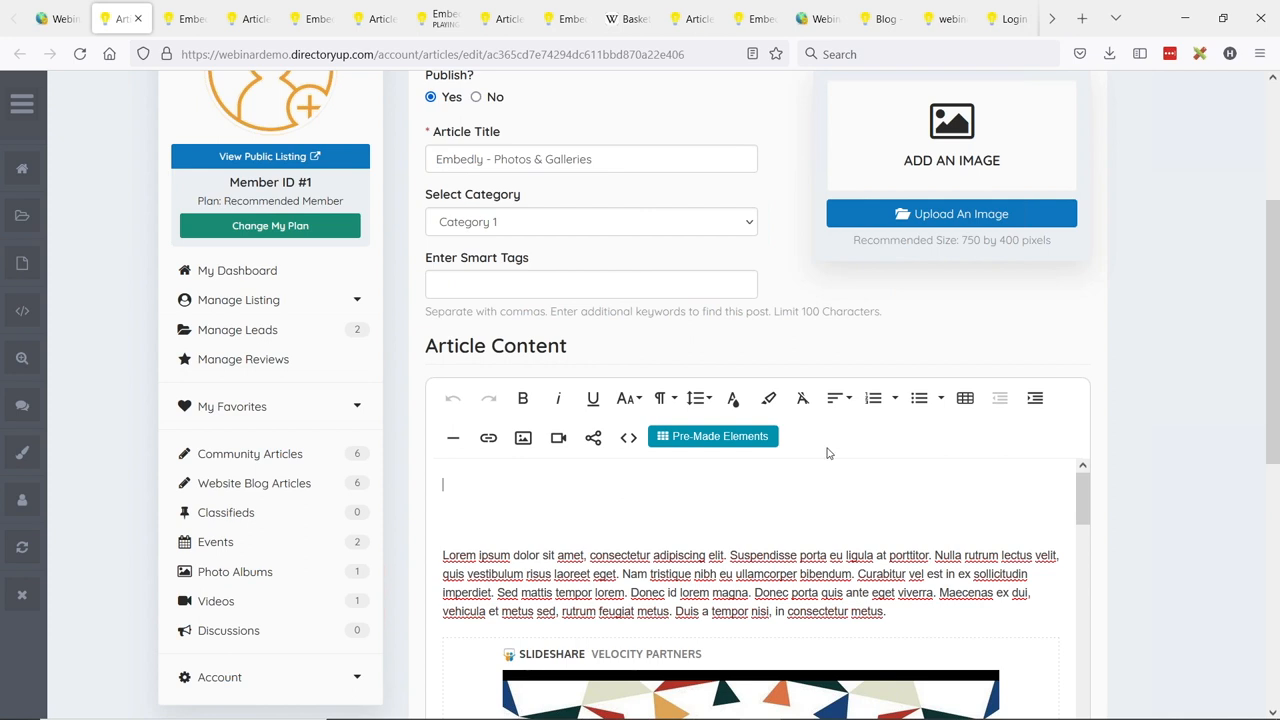
# - Insert the pasted SlideShare presentation link above the first paragraph via the Embedly button
pyautogui.click(964, 396)
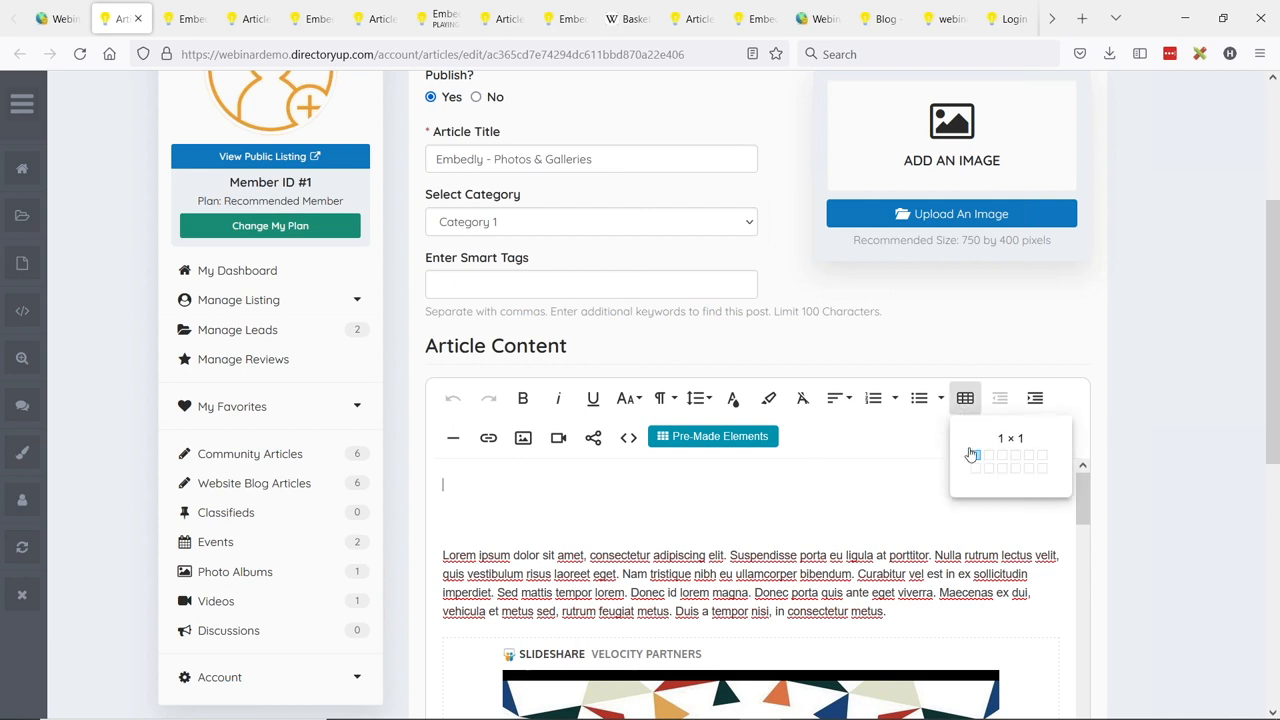
pyautogui.click(976, 456)
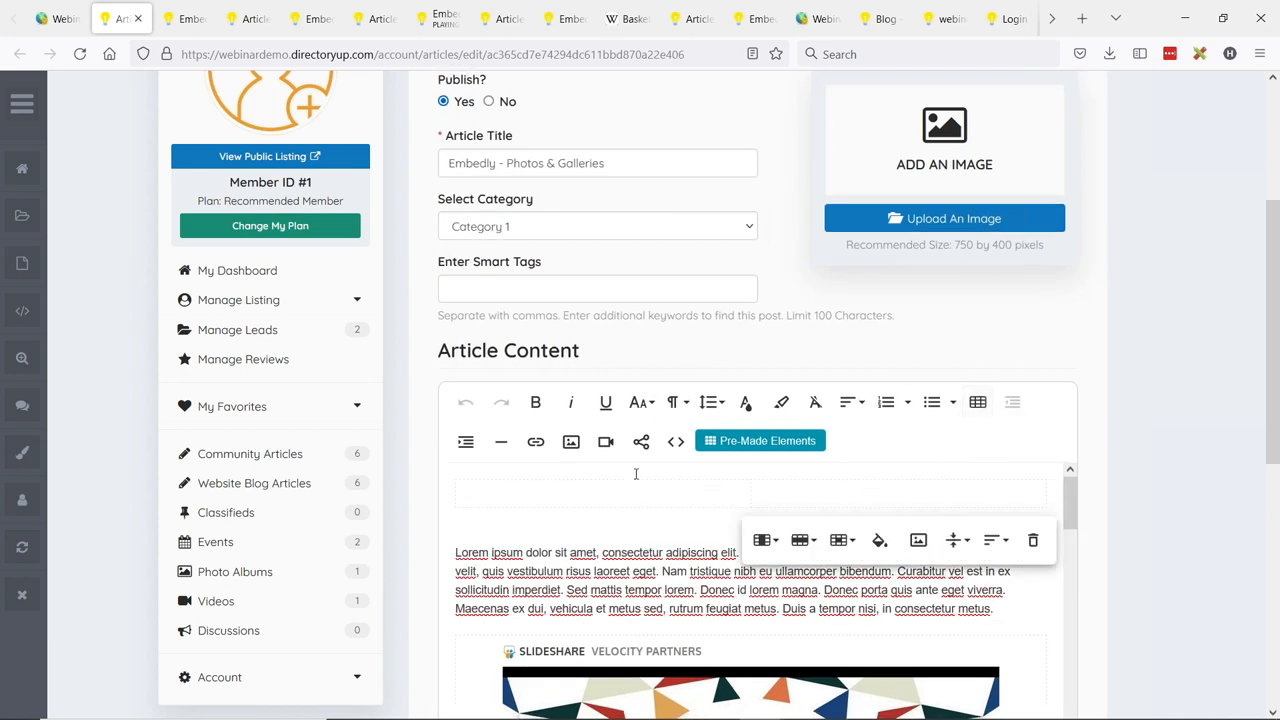
pyautogui.click(640, 442)
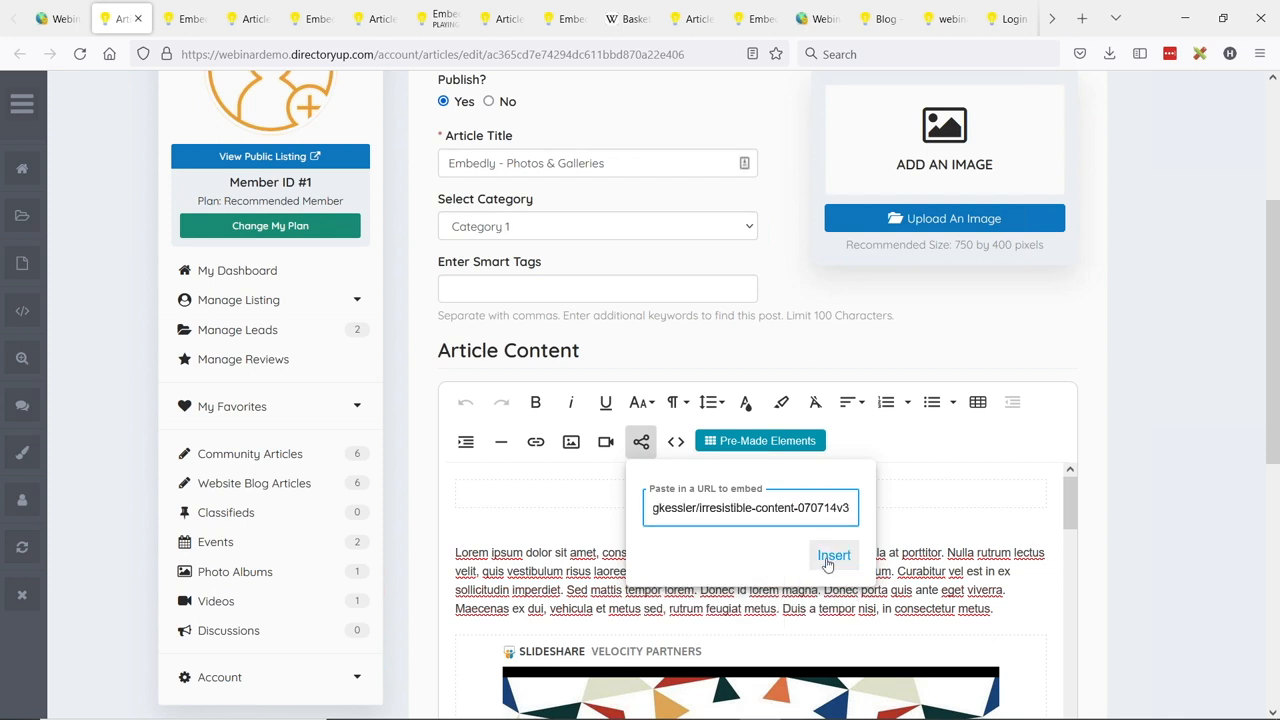
pyautogui.click(834, 556)
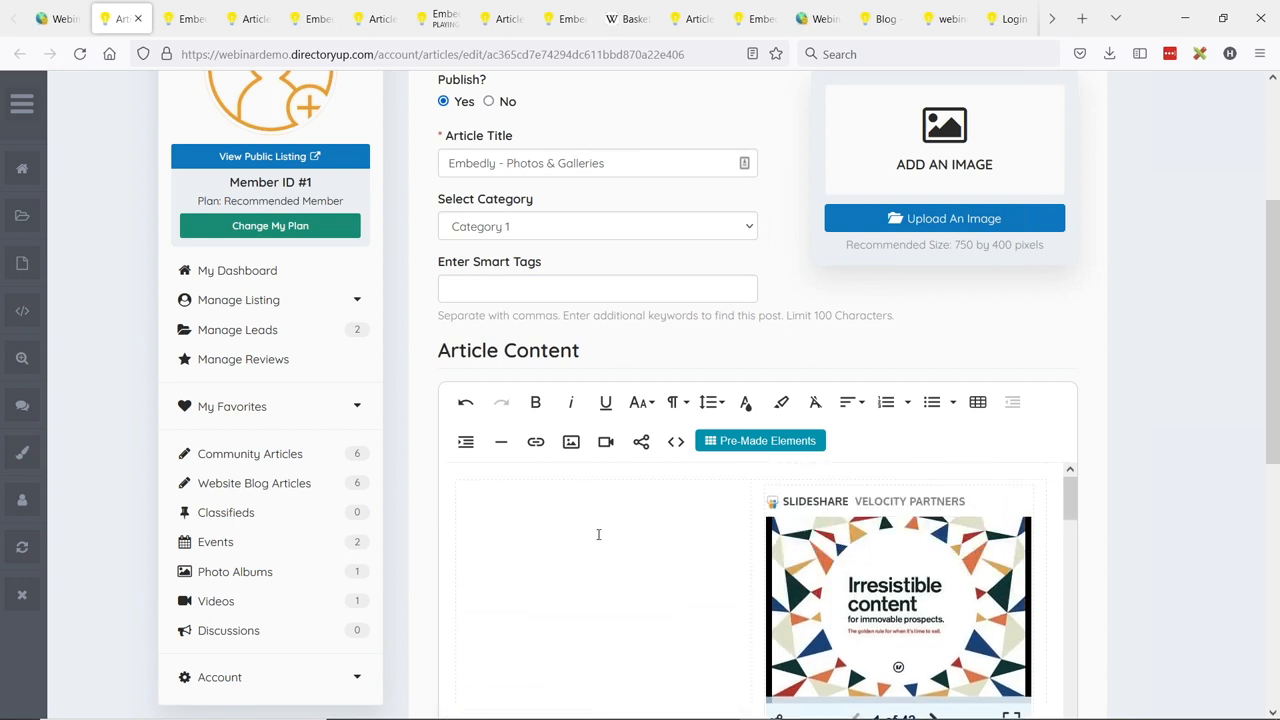
# - Add the words 'Read Our Infographic' beside the embed and select them
pyautogui.write('Le')
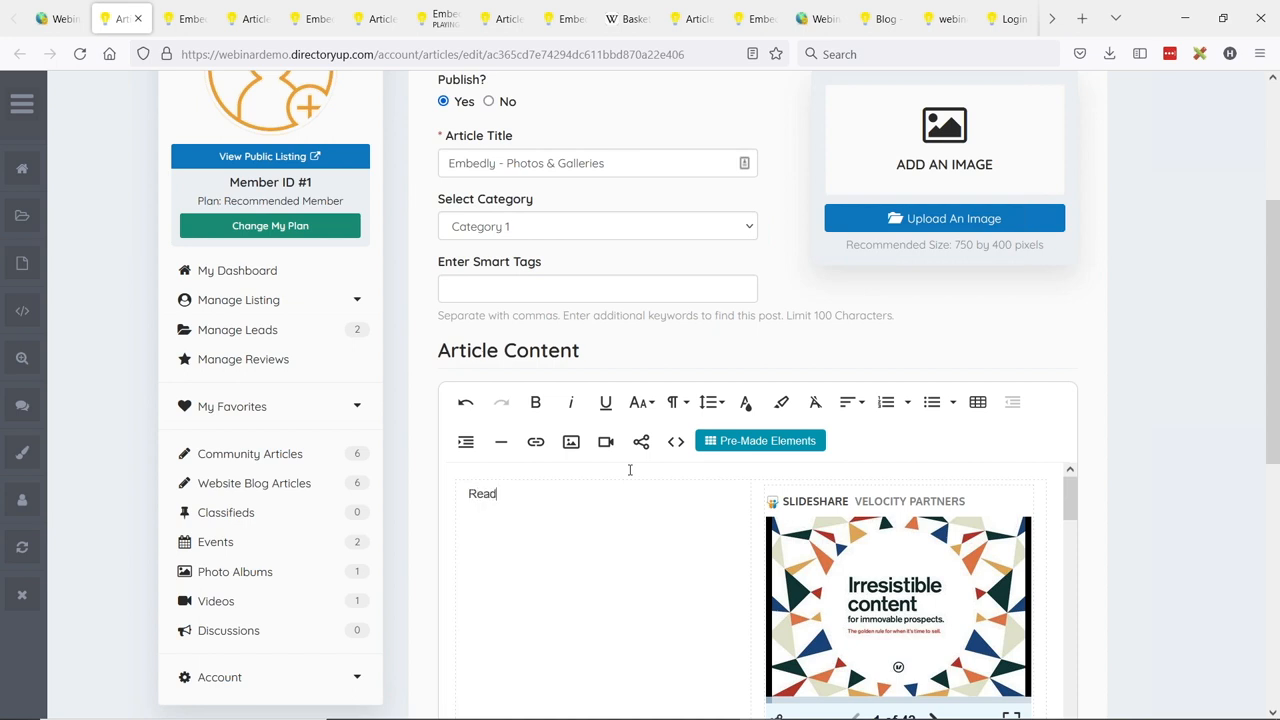
pyautogui.write('Our Info')
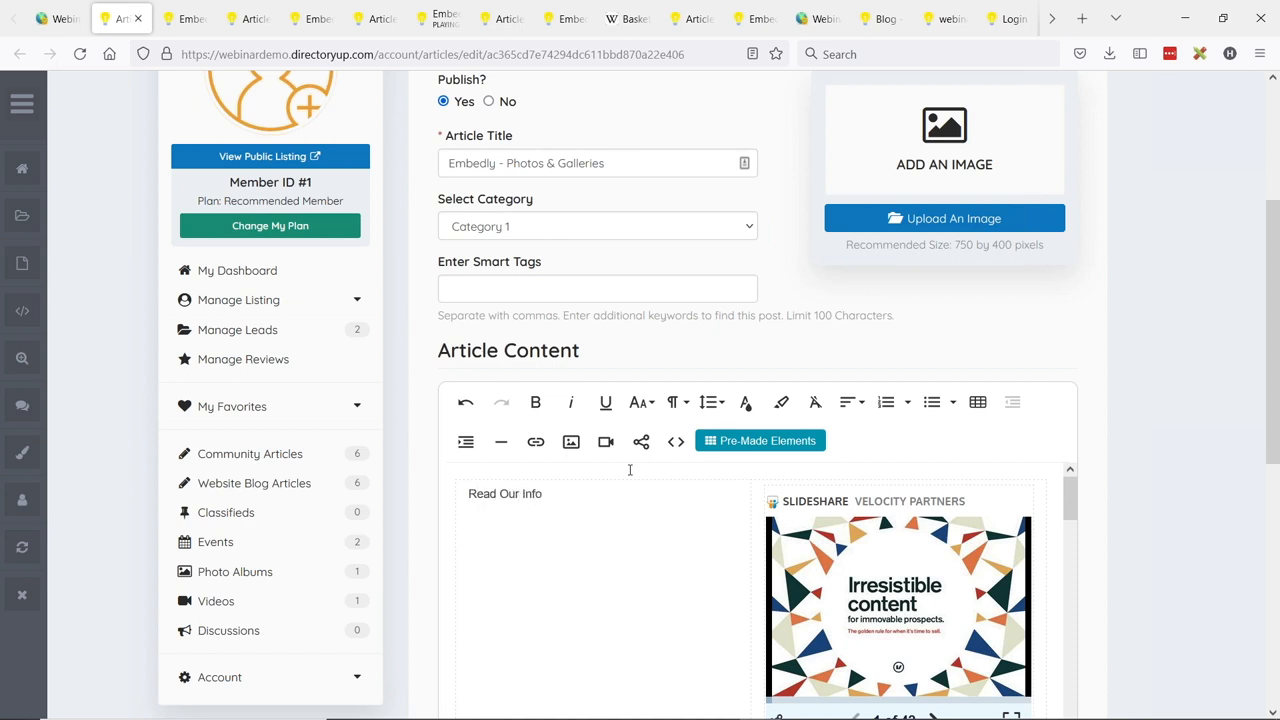
pyautogui.write('graphic')
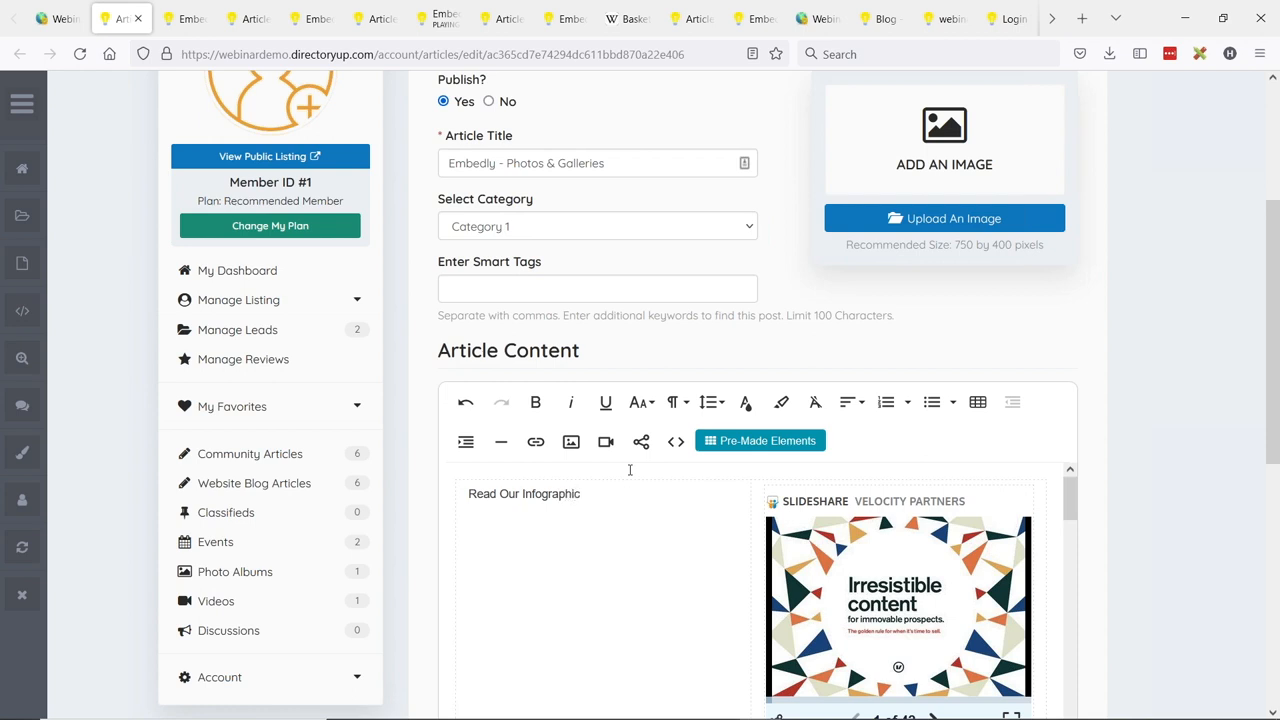
pyautogui.tripleClick(524, 492)
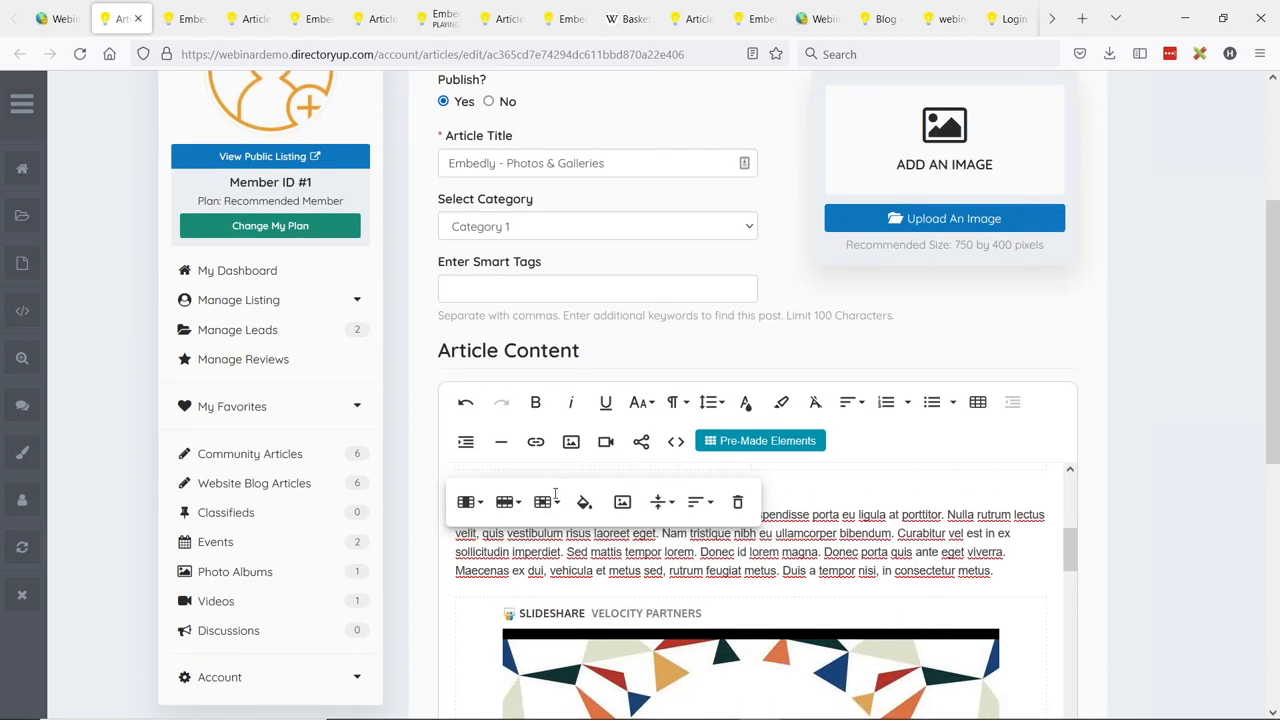
pyautogui.scroll(-3)
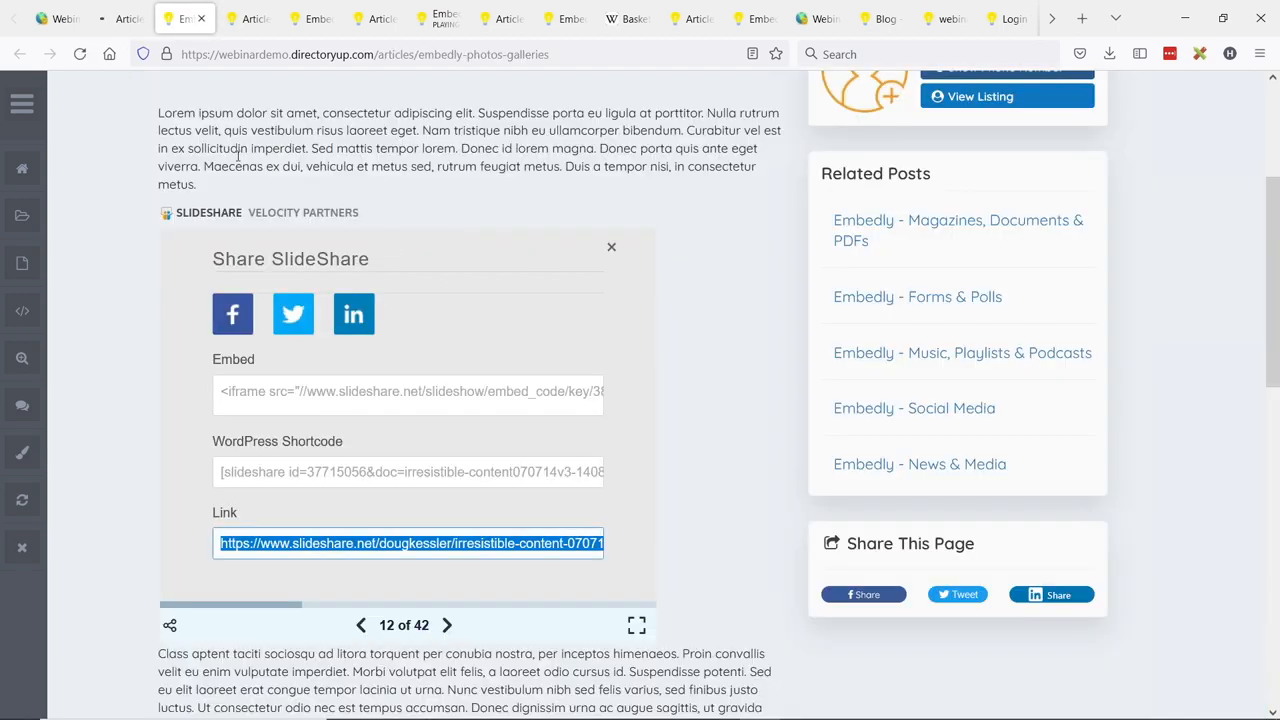
# - Close the sharing panel, page the infographic forward several slides, then open the Magazines, Documents & PDFs article
pyautogui.click(612, 248)
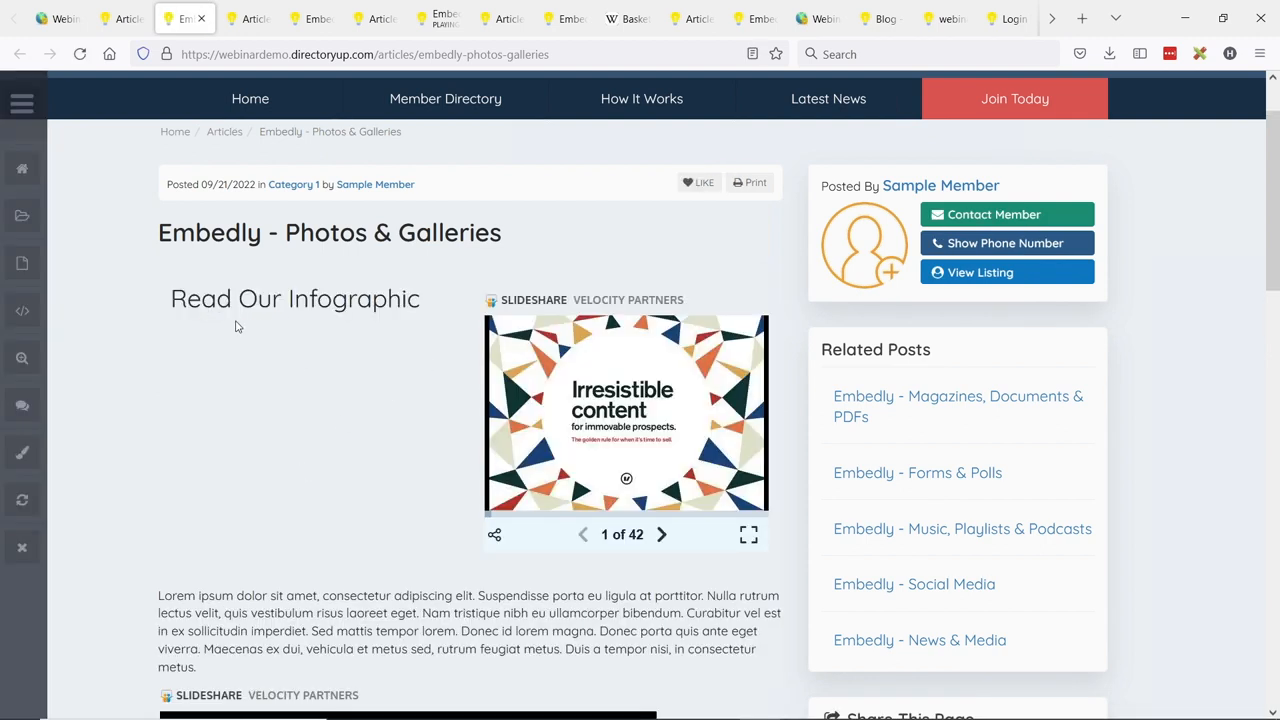
pyautogui.moveTo(196, 340)
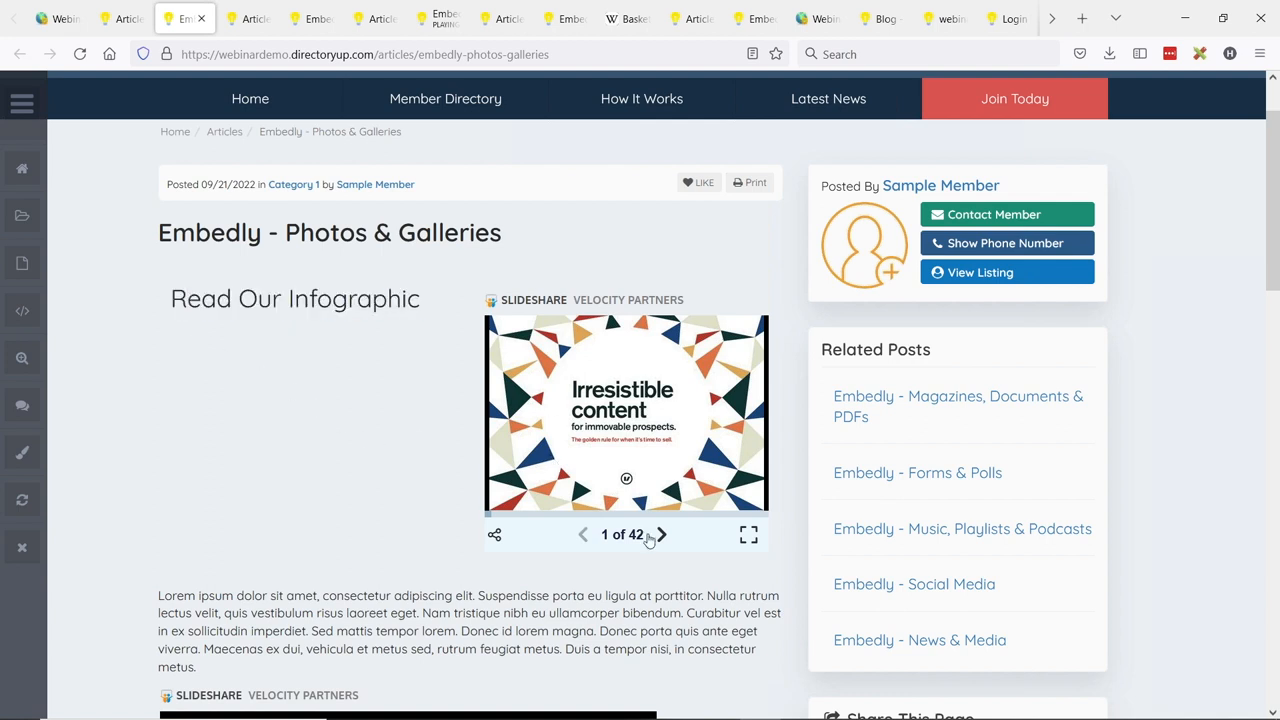
pyautogui.click(660, 534)
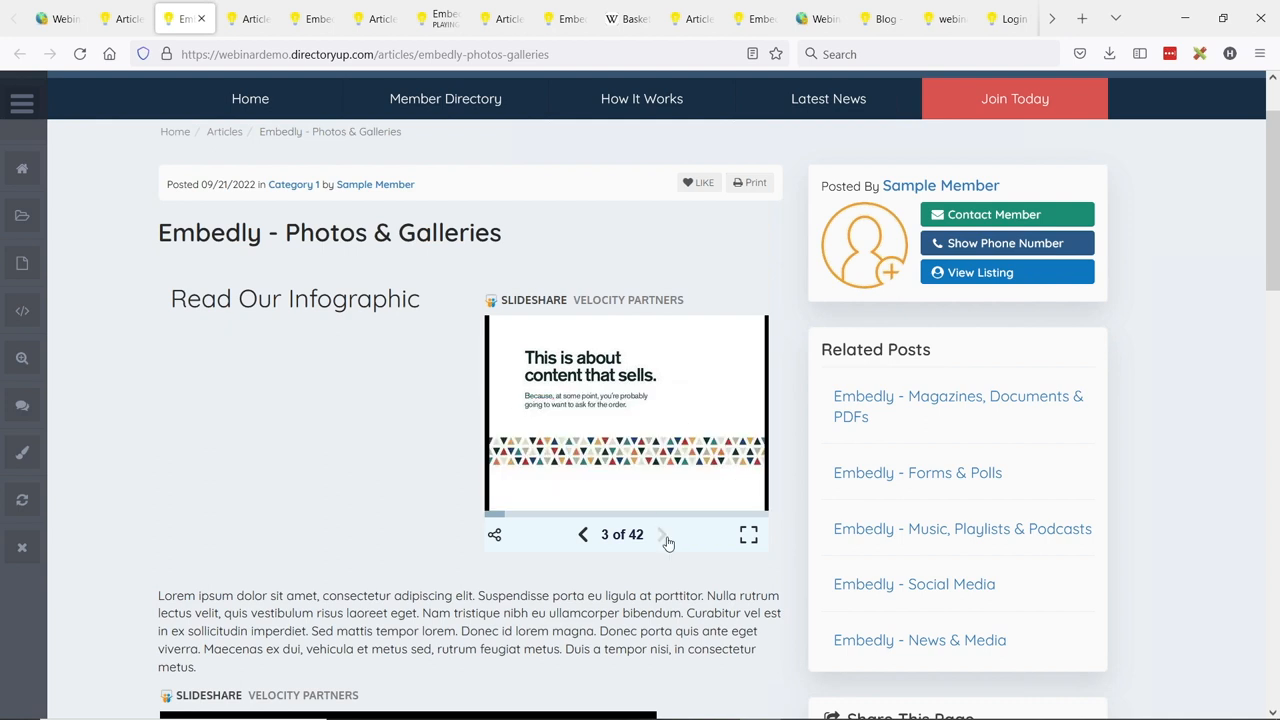
pyautogui.click(660, 534)
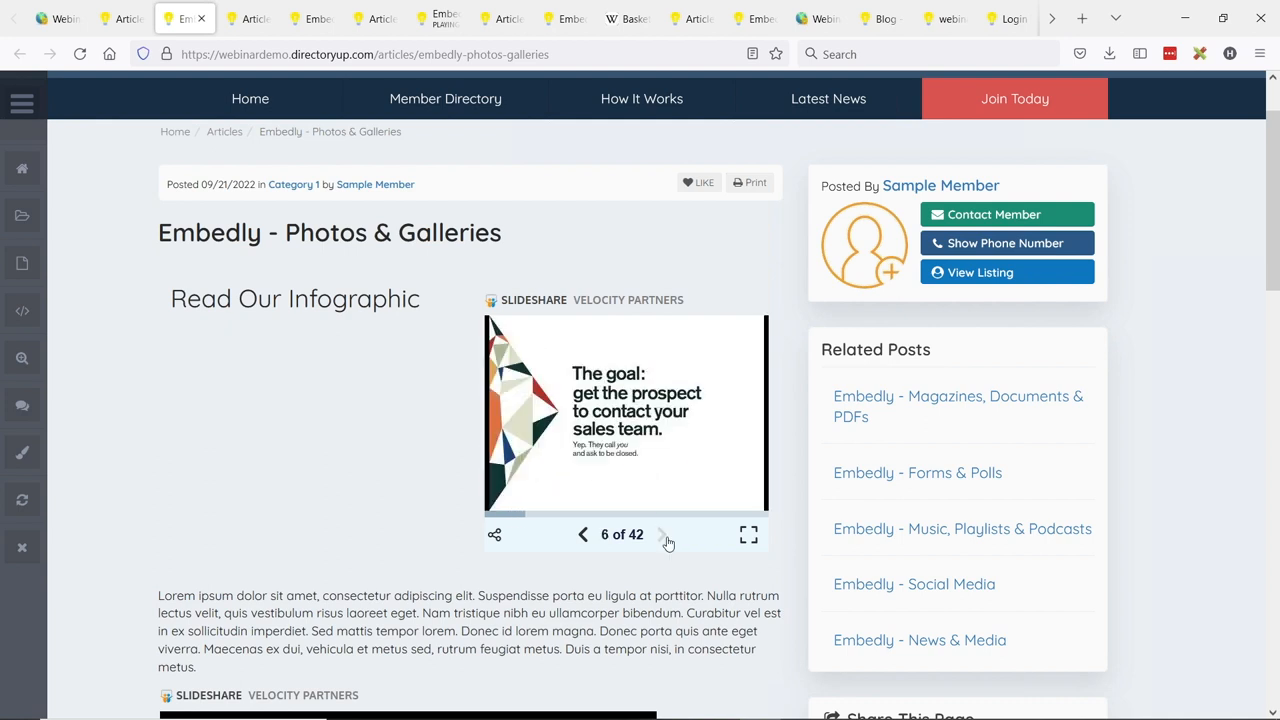
pyautogui.click(660, 534)
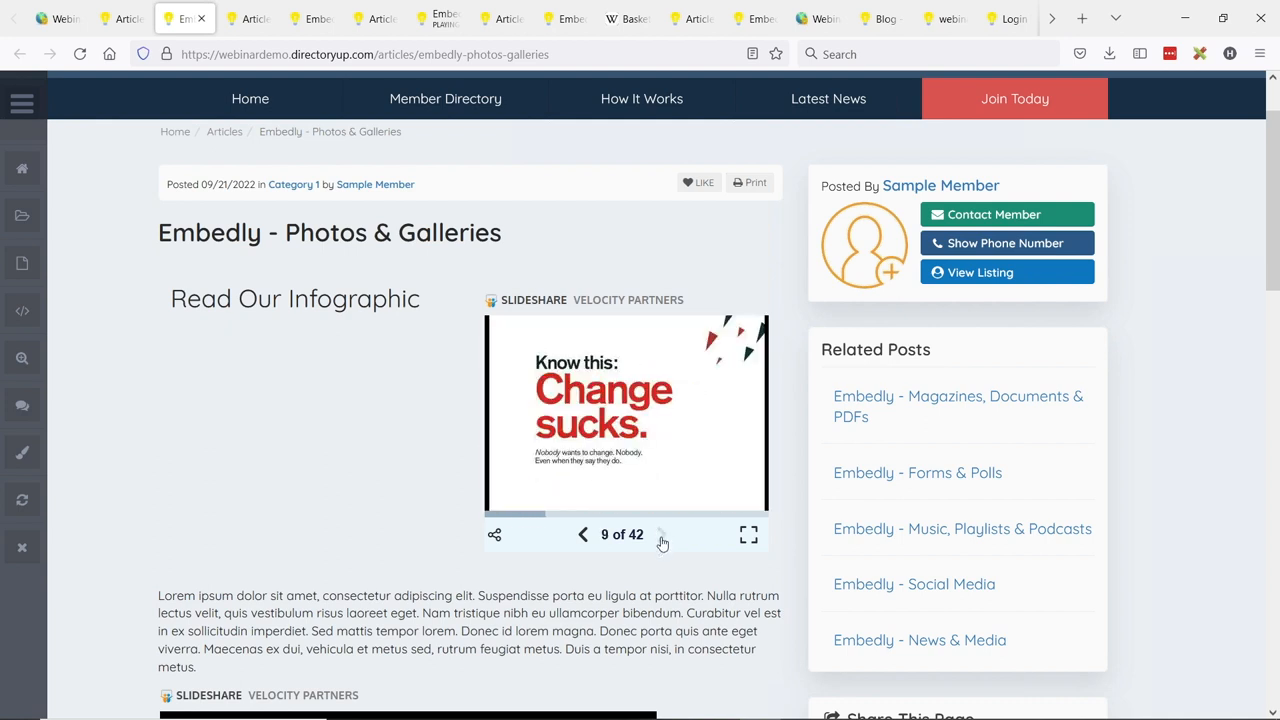
pyautogui.click(664, 534)
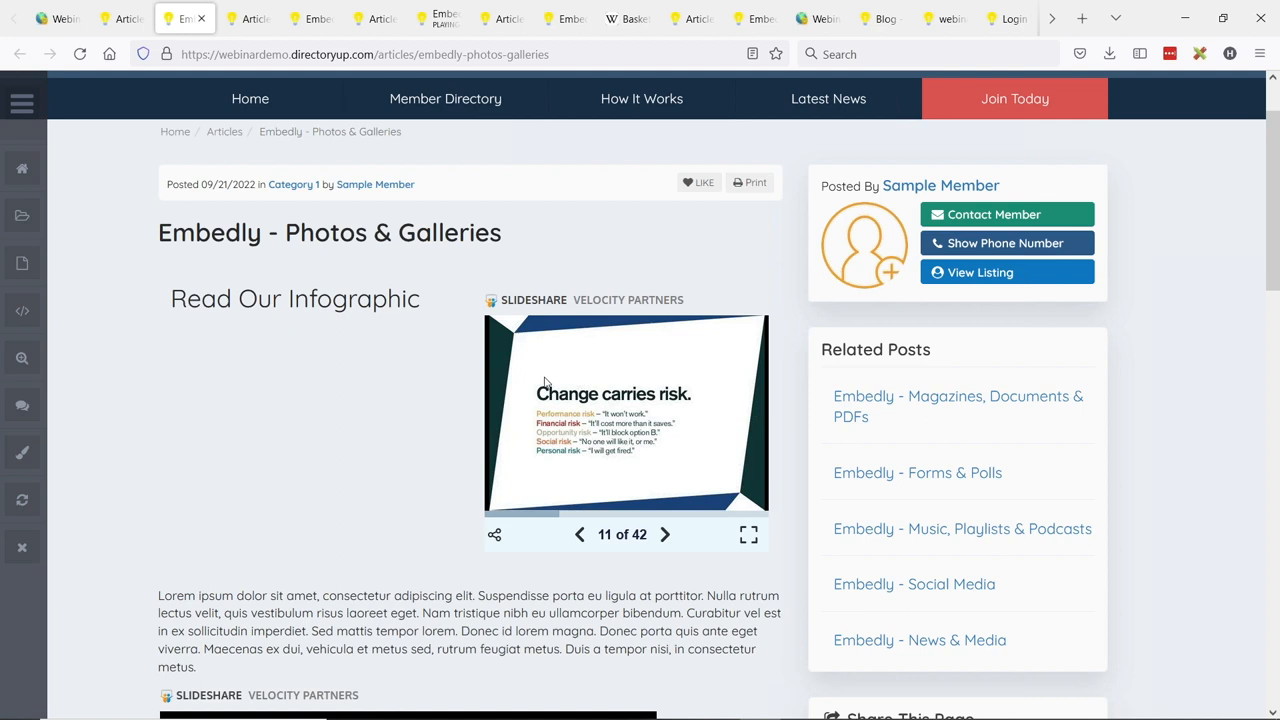
pyautogui.moveTo(508, 350)
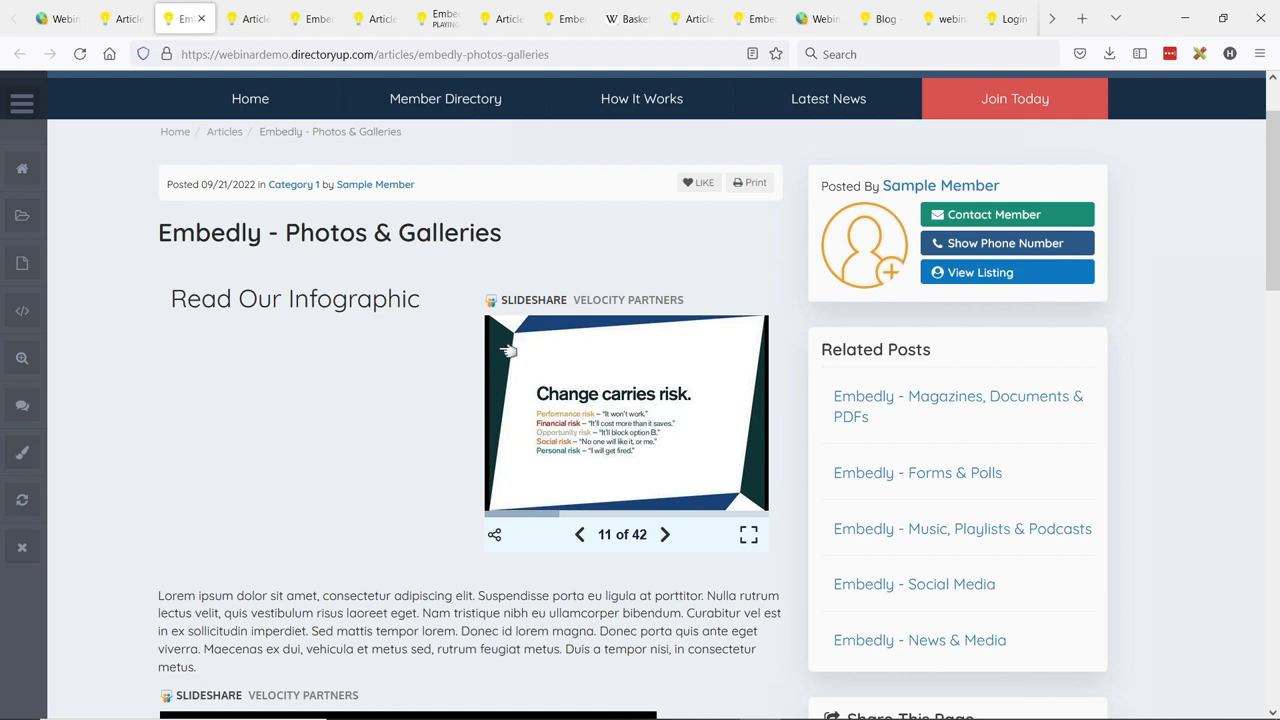
pyautogui.moveTo(364, 372)
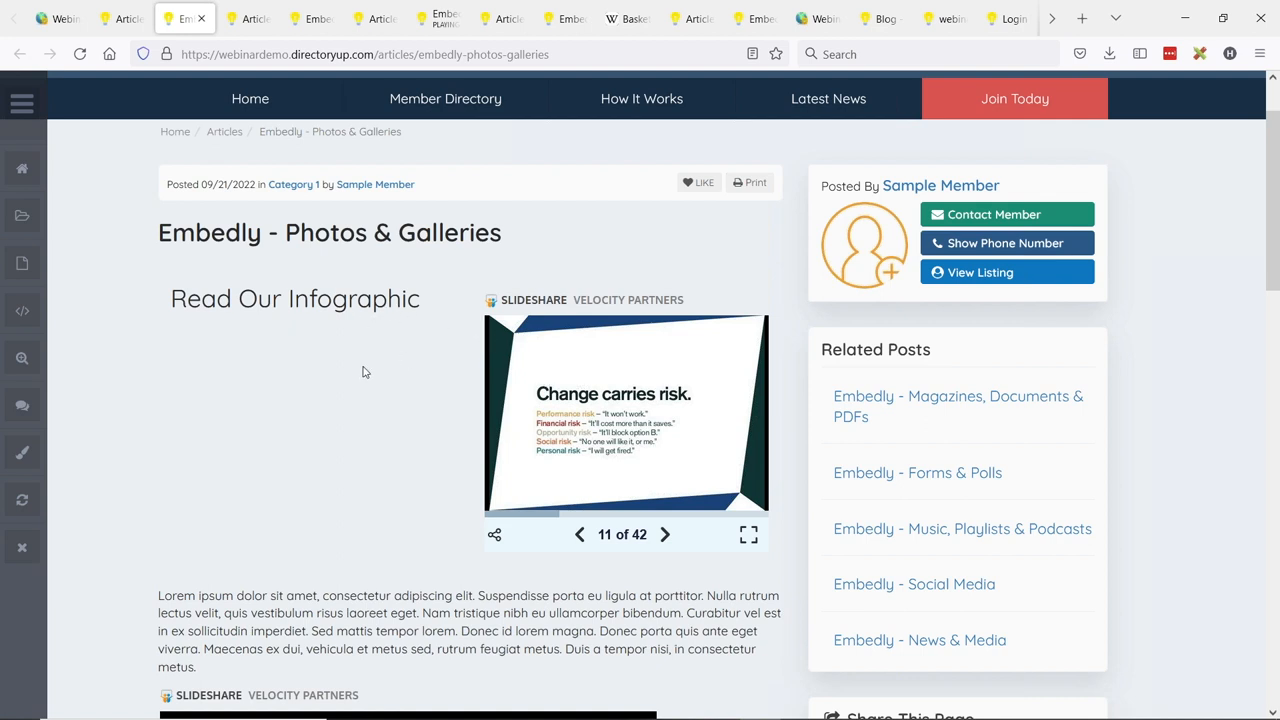
pyautogui.moveTo(500, 388)
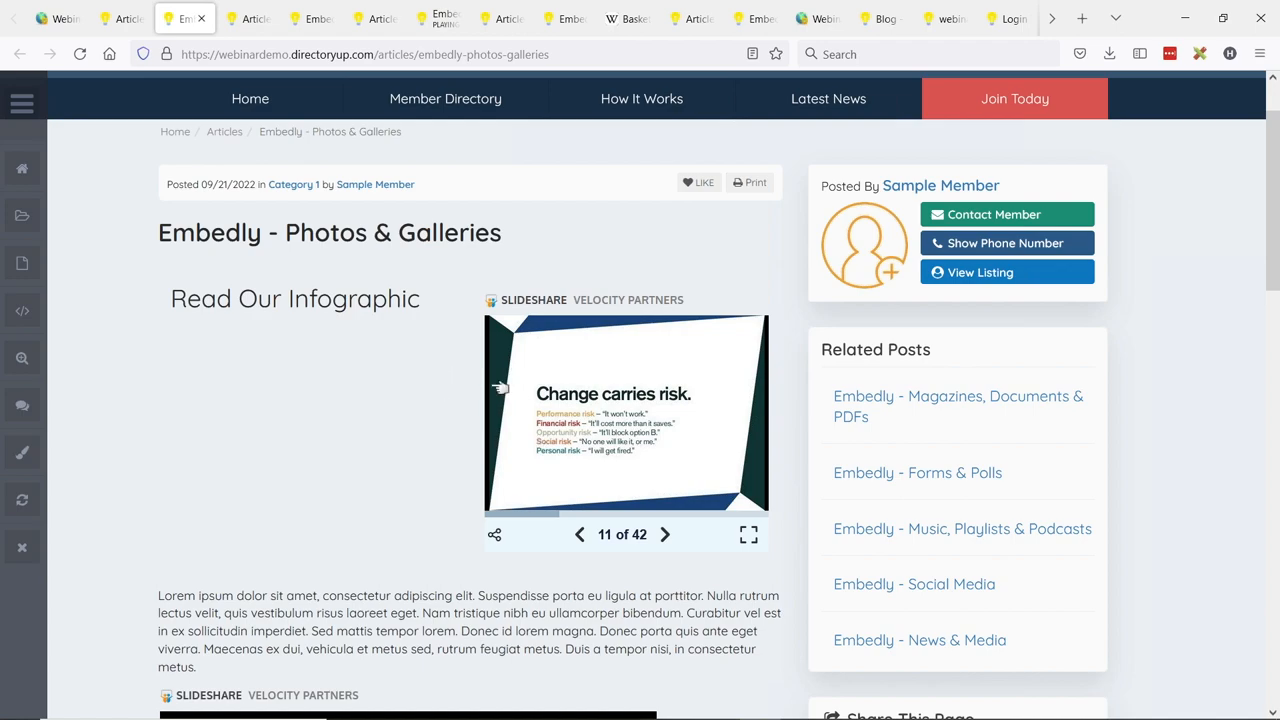
pyautogui.click(56, 18)
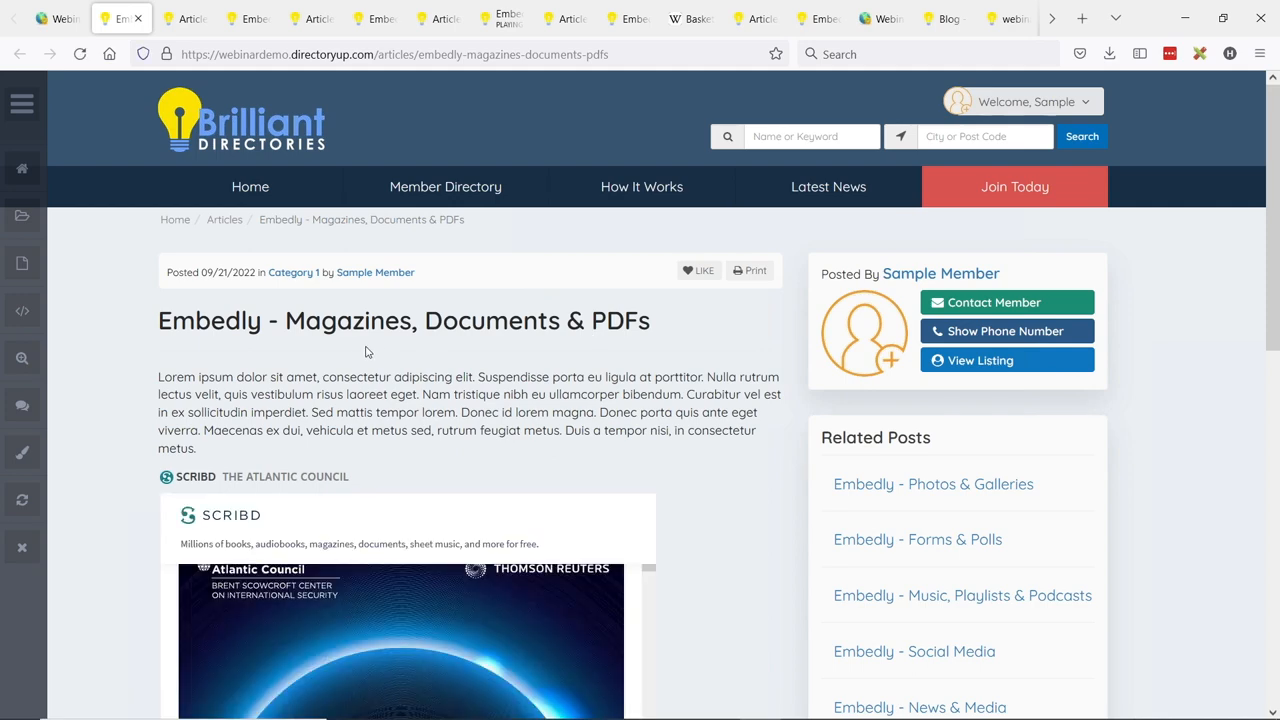
# - Scroll through the embedded Scribd Big Data report, then open it full-size on Scribd
pyautogui.scroll(-3)
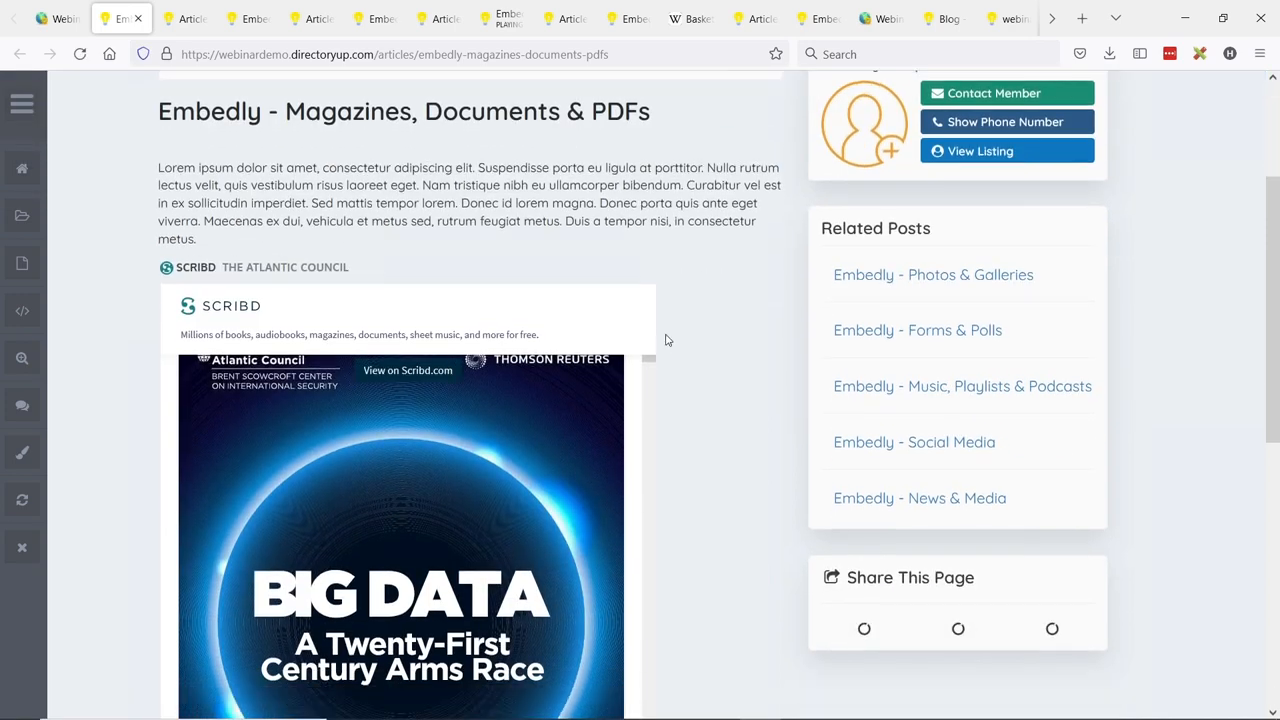
pyautogui.scroll(-3)
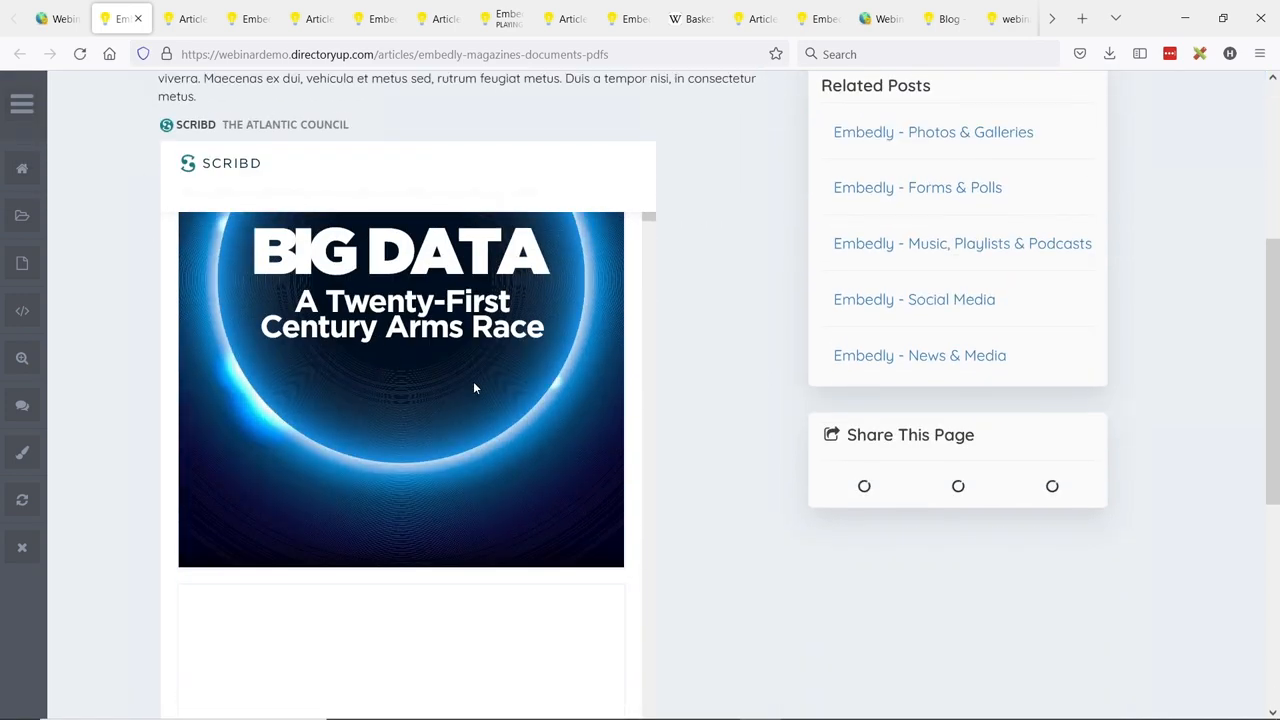
pyautogui.scroll(-3)
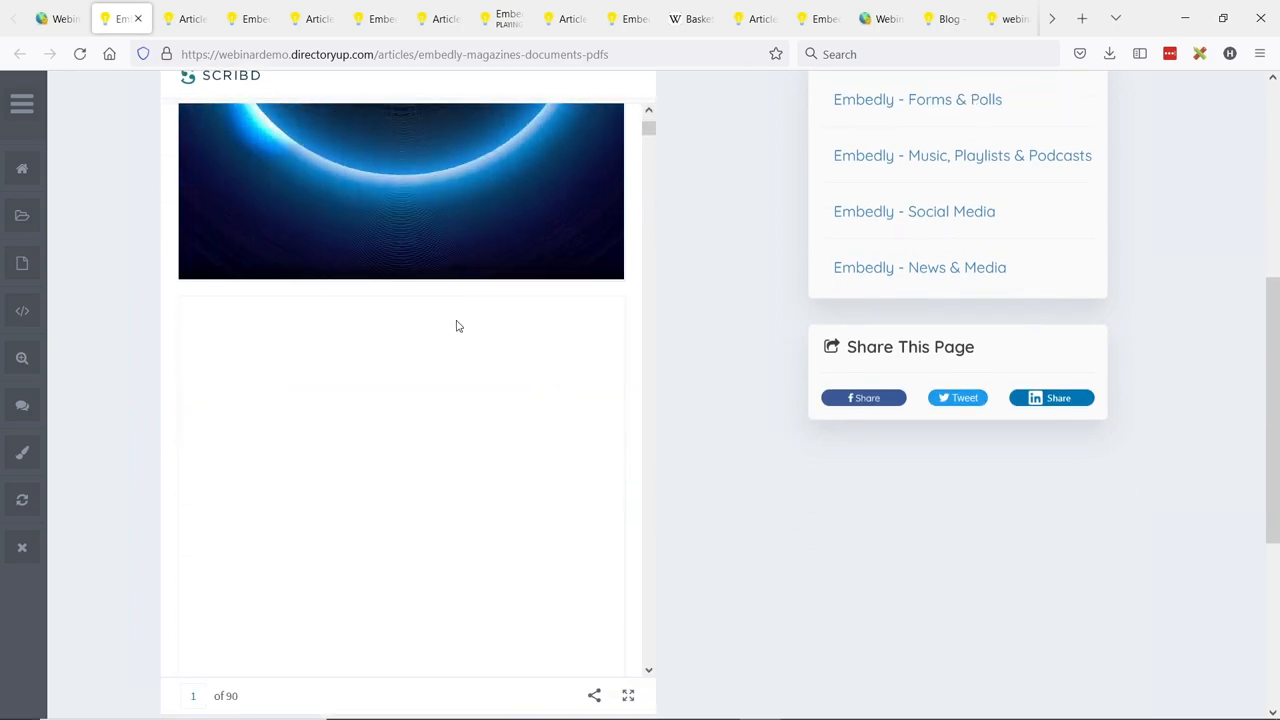
pyautogui.scroll(-3)
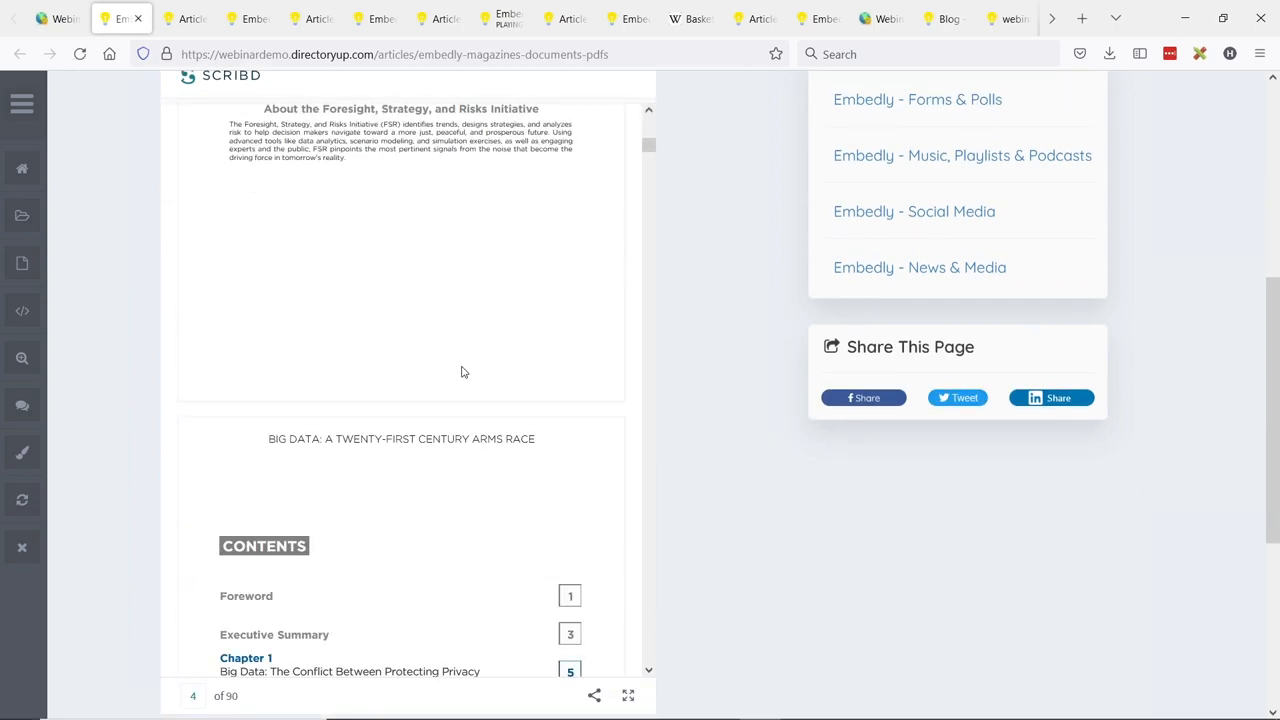
pyautogui.scroll(-3)
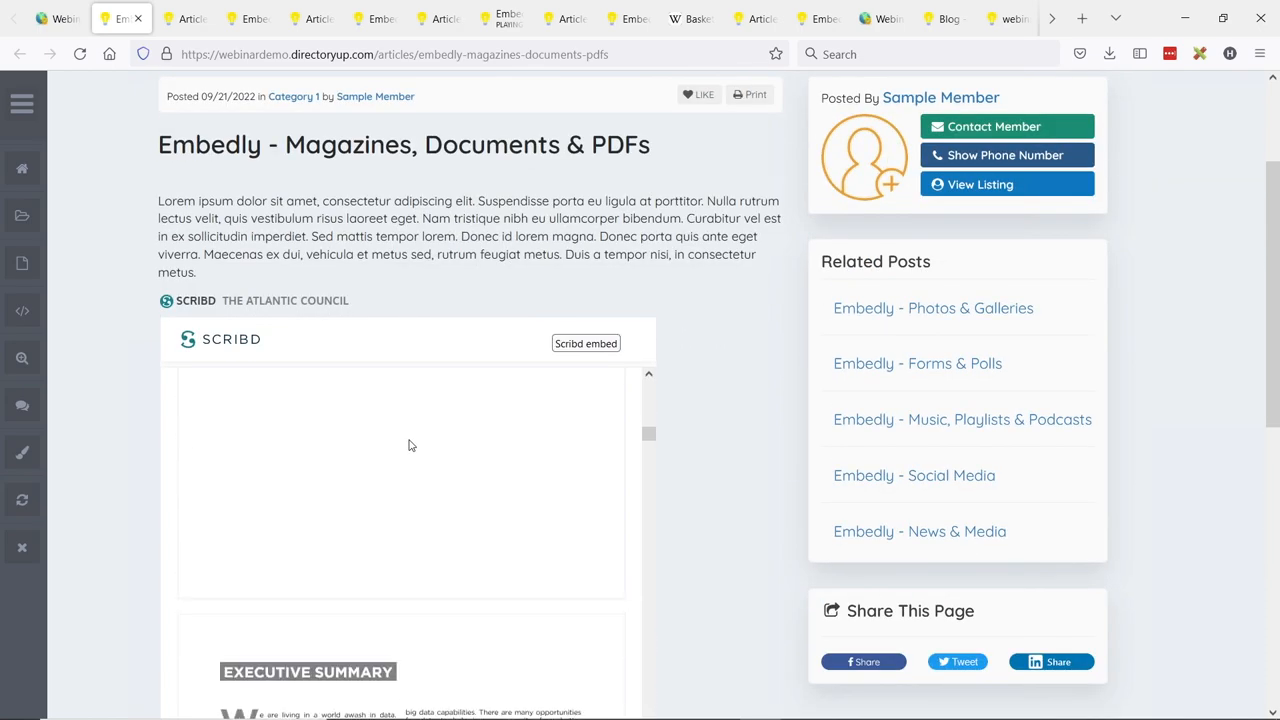
pyautogui.scroll(-3)
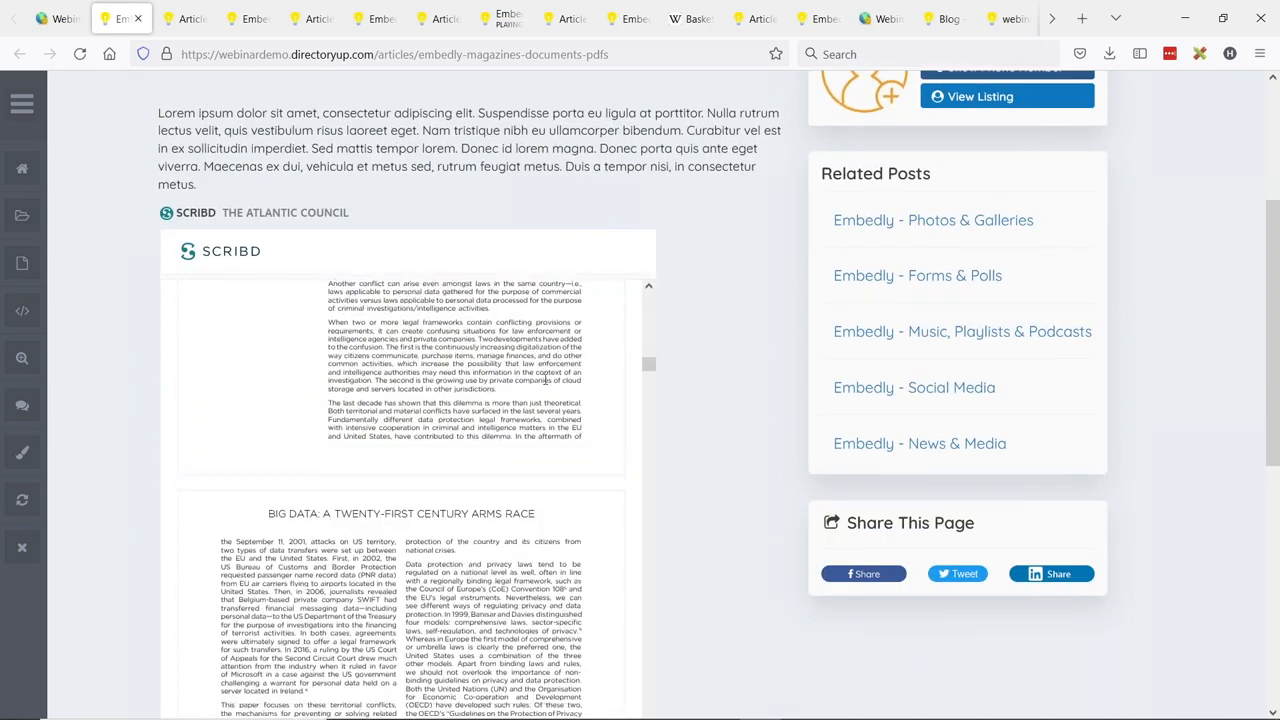
pyautogui.scroll(-3)
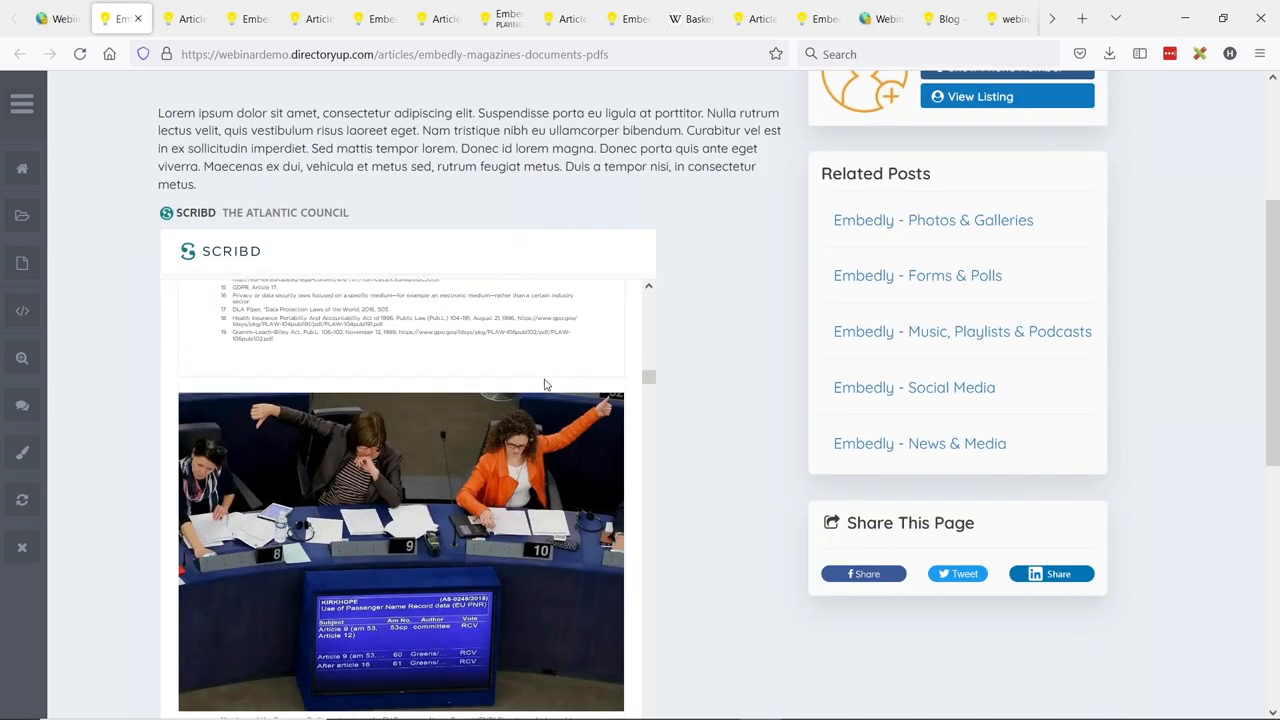
pyautogui.scroll(-3)
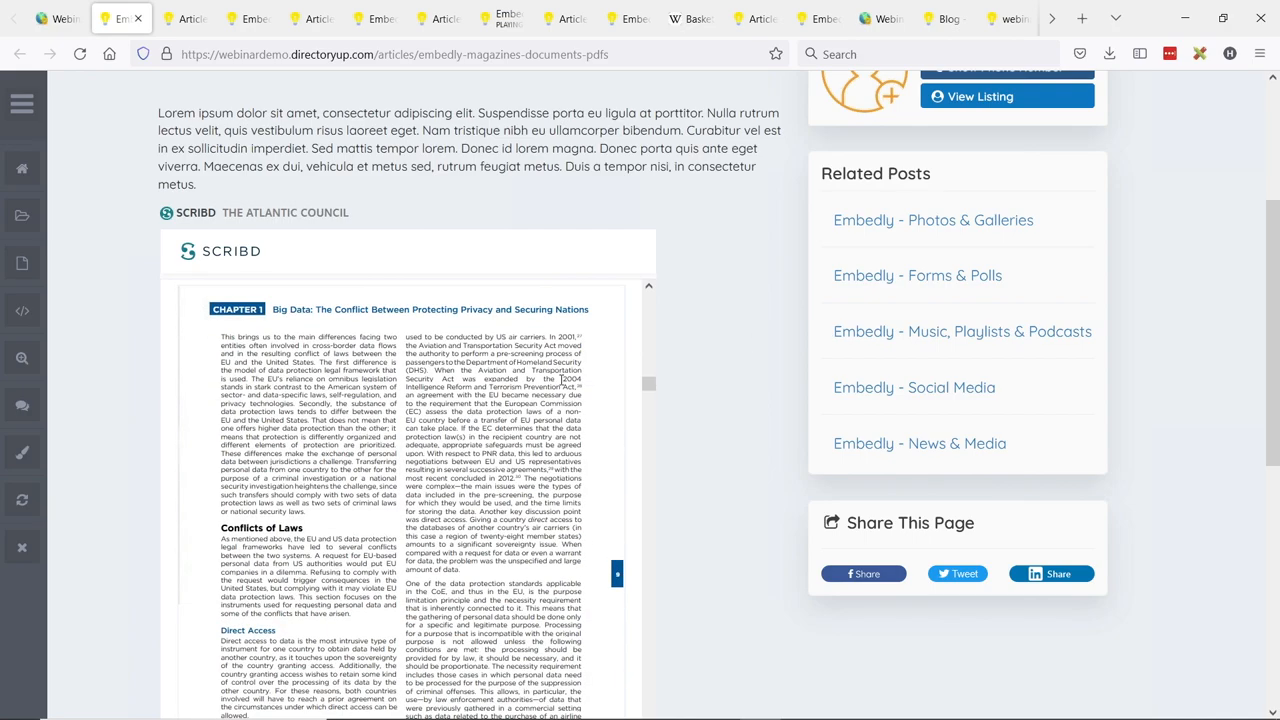
pyautogui.scroll(-3)
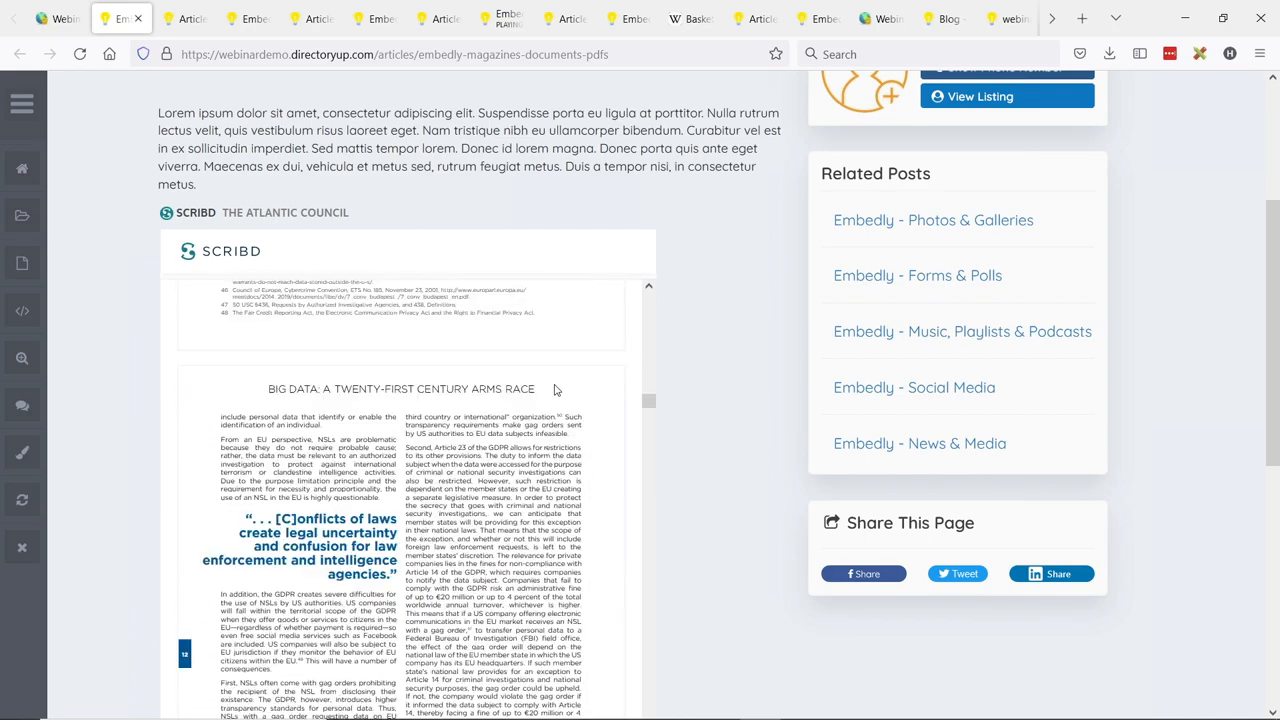
pyautogui.scroll(-3)
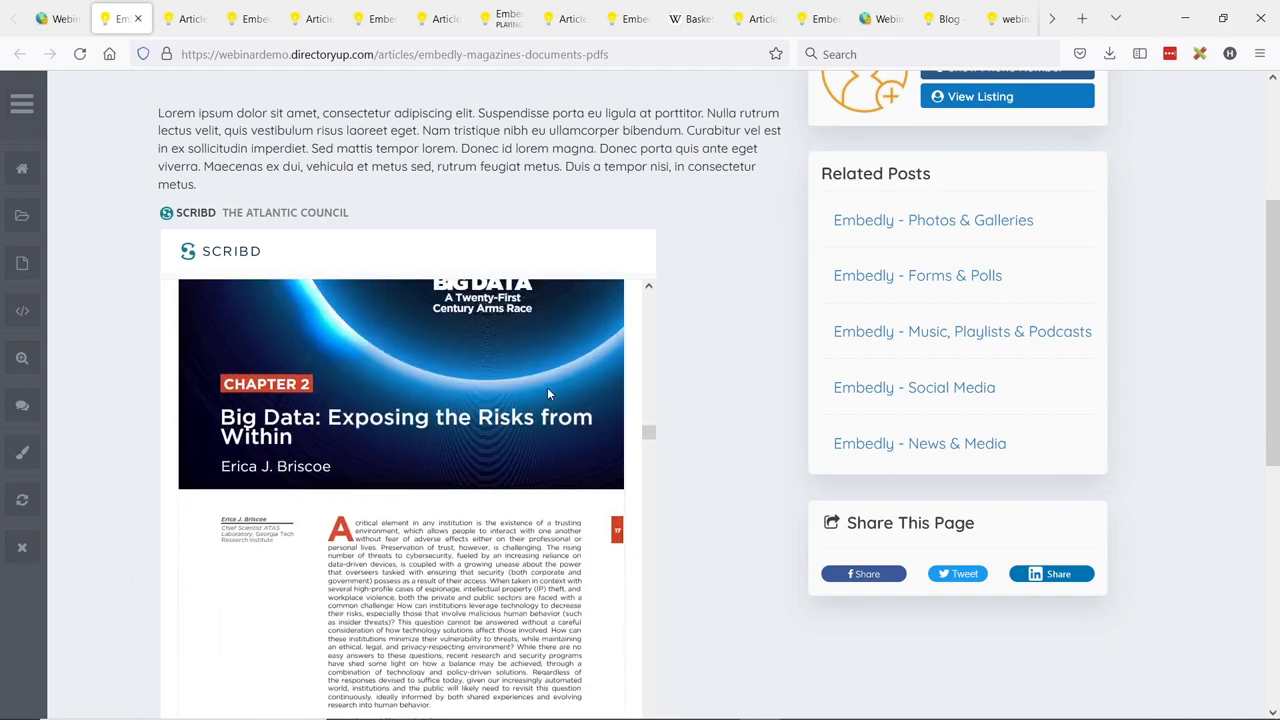
pyautogui.scroll(-3)
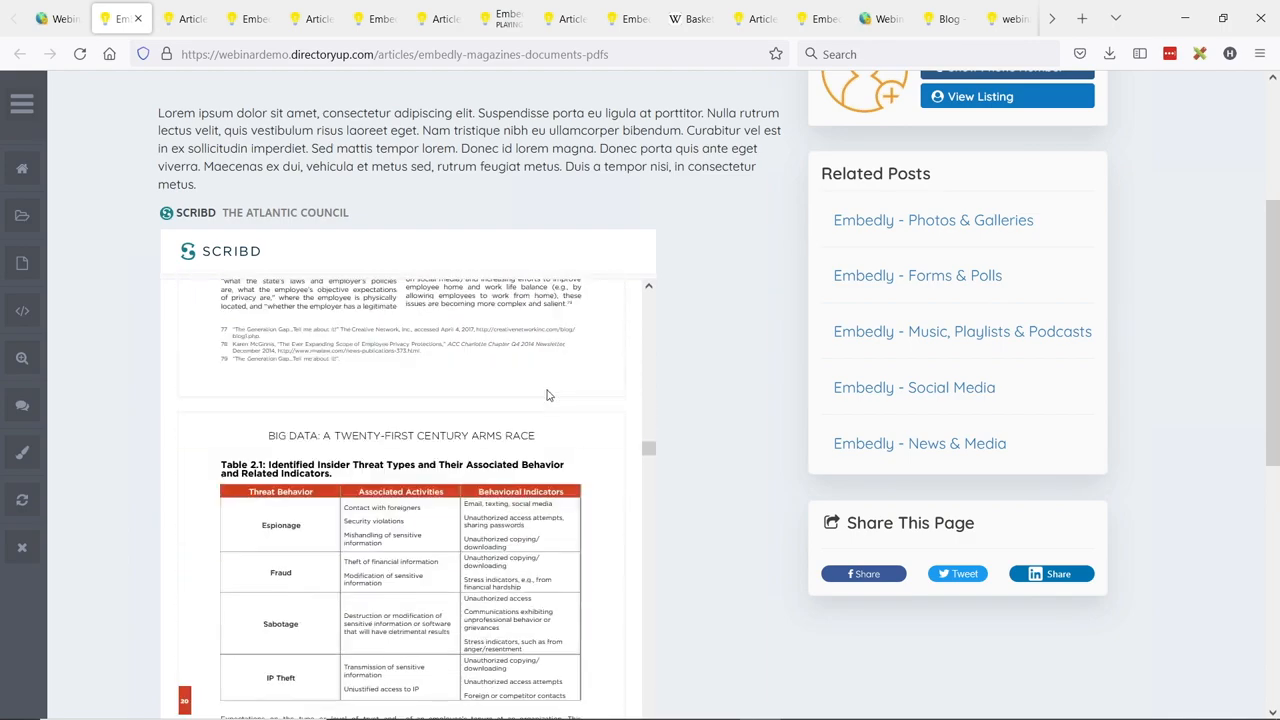
pyautogui.scroll(-3)
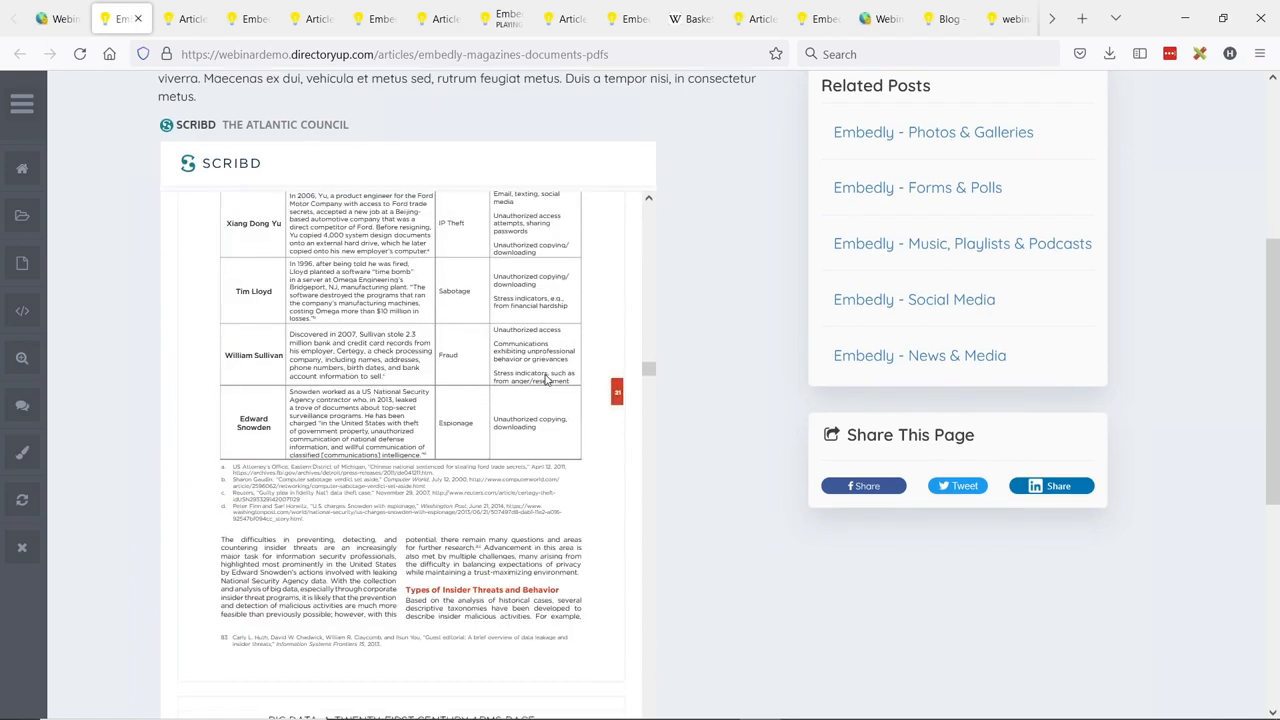
pyautogui.scroll(-3)
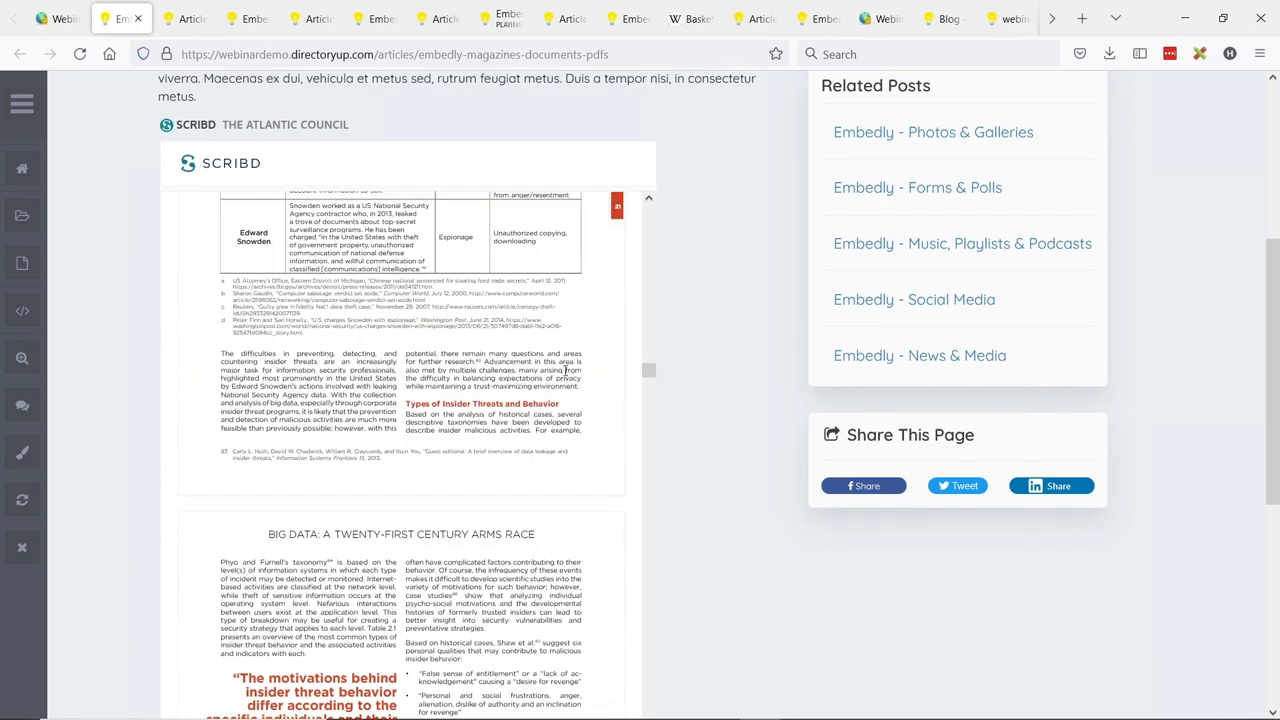
pyautogui.scroll(-3)
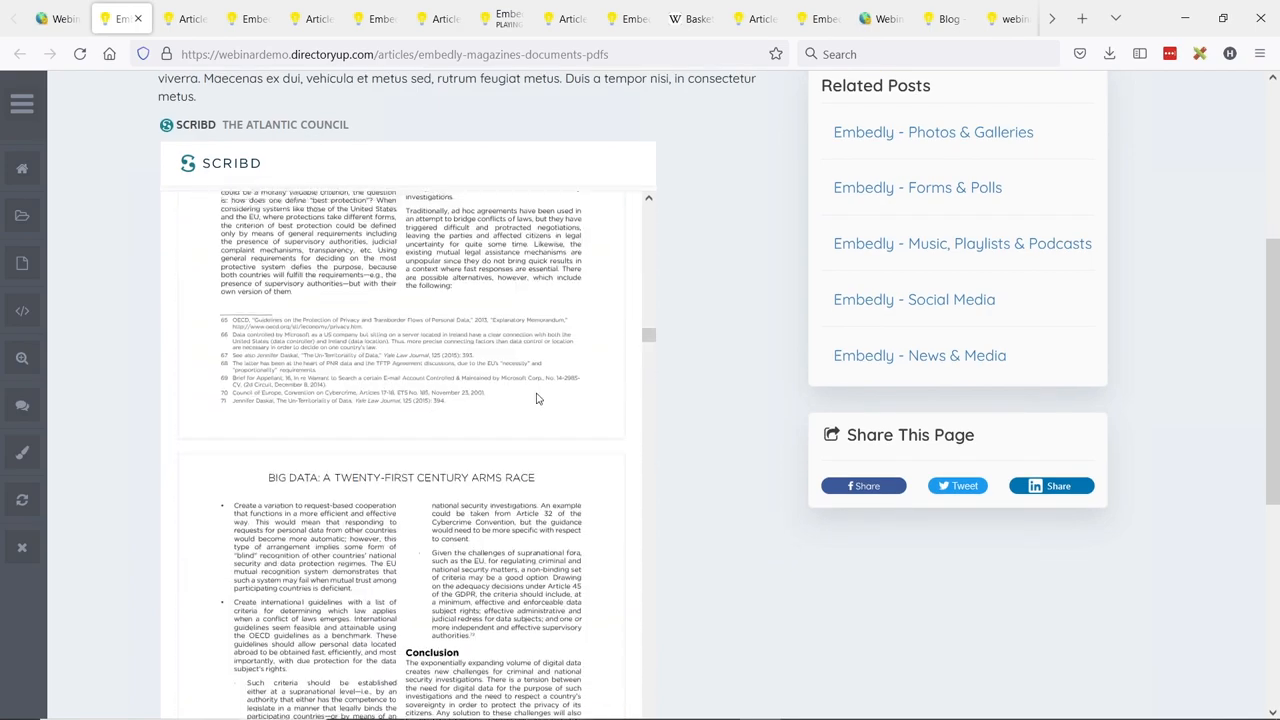
pyautogui.scroll(-3)
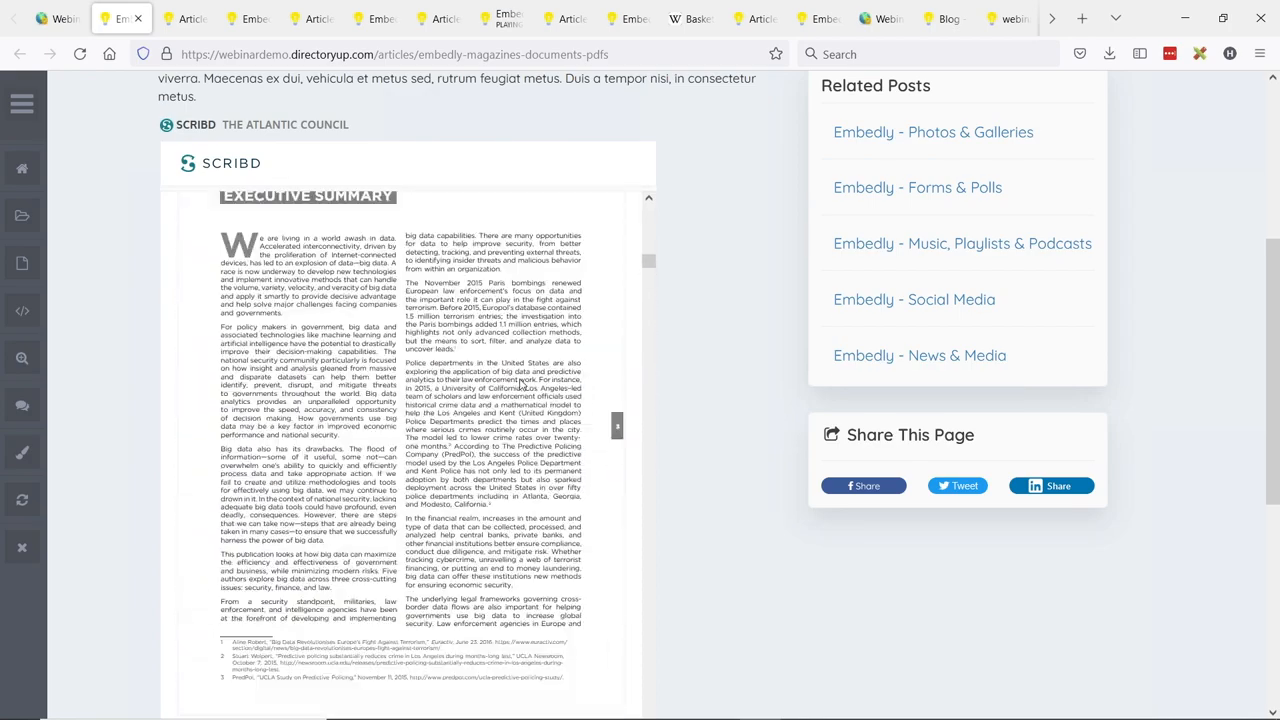
pyautogui.scroll(-3)
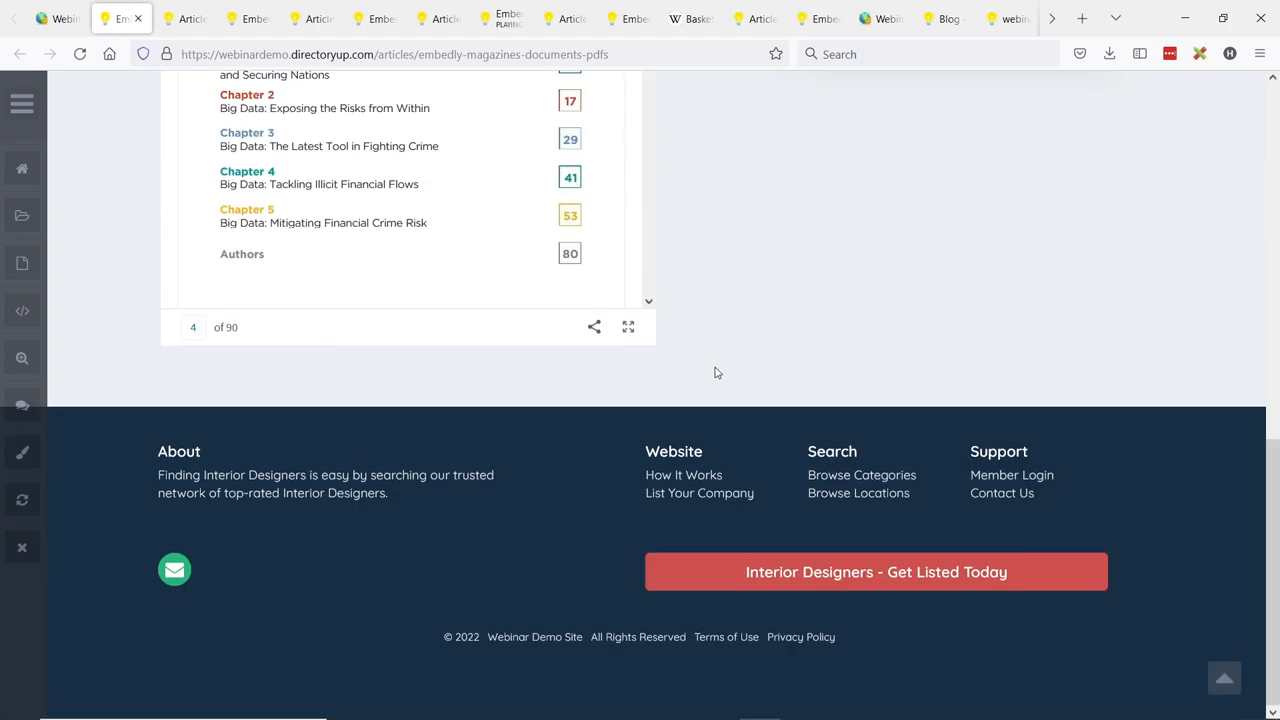
pyautogui.moveTo(248, 332)
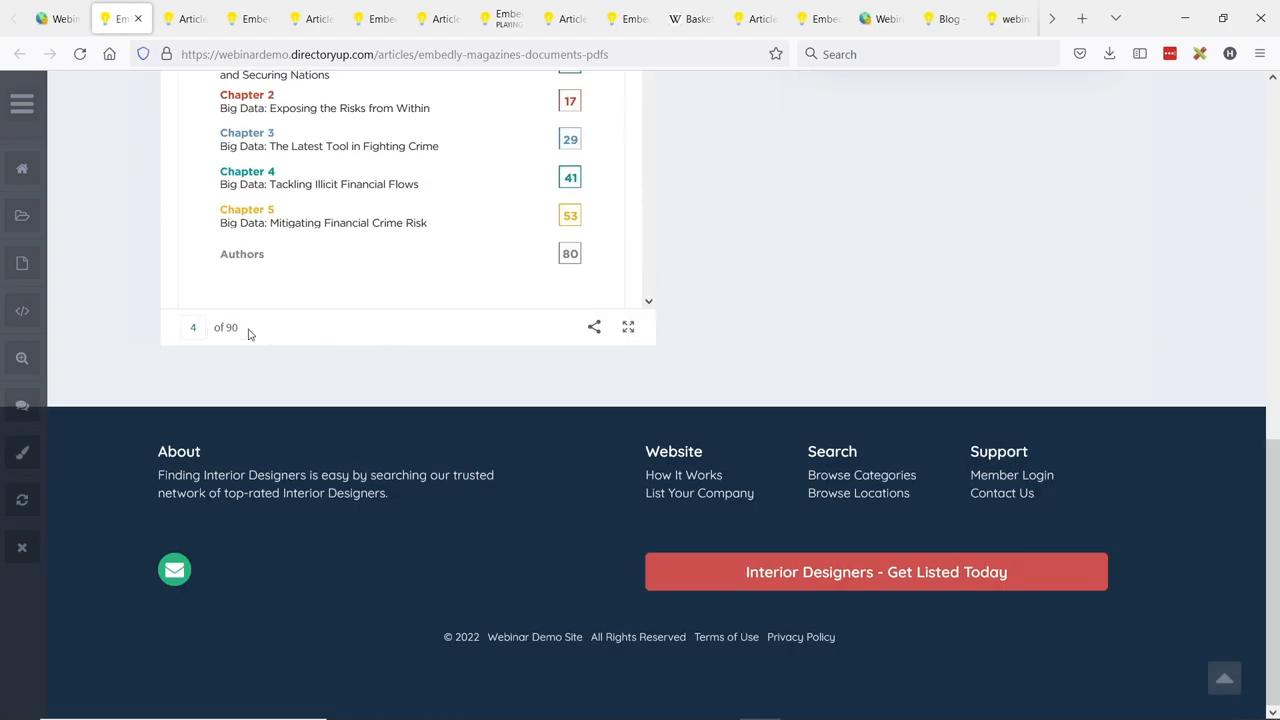
pyautogui.scroll(-3)
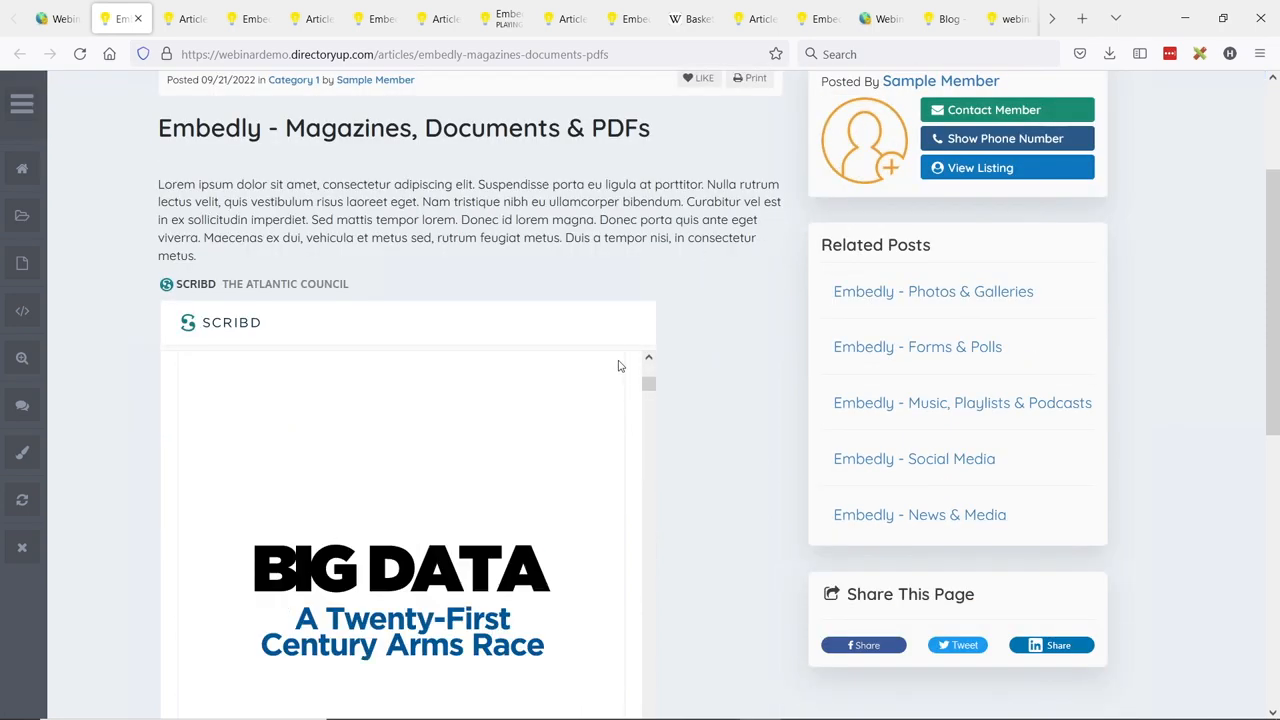
pyautogui.scroll(-3)
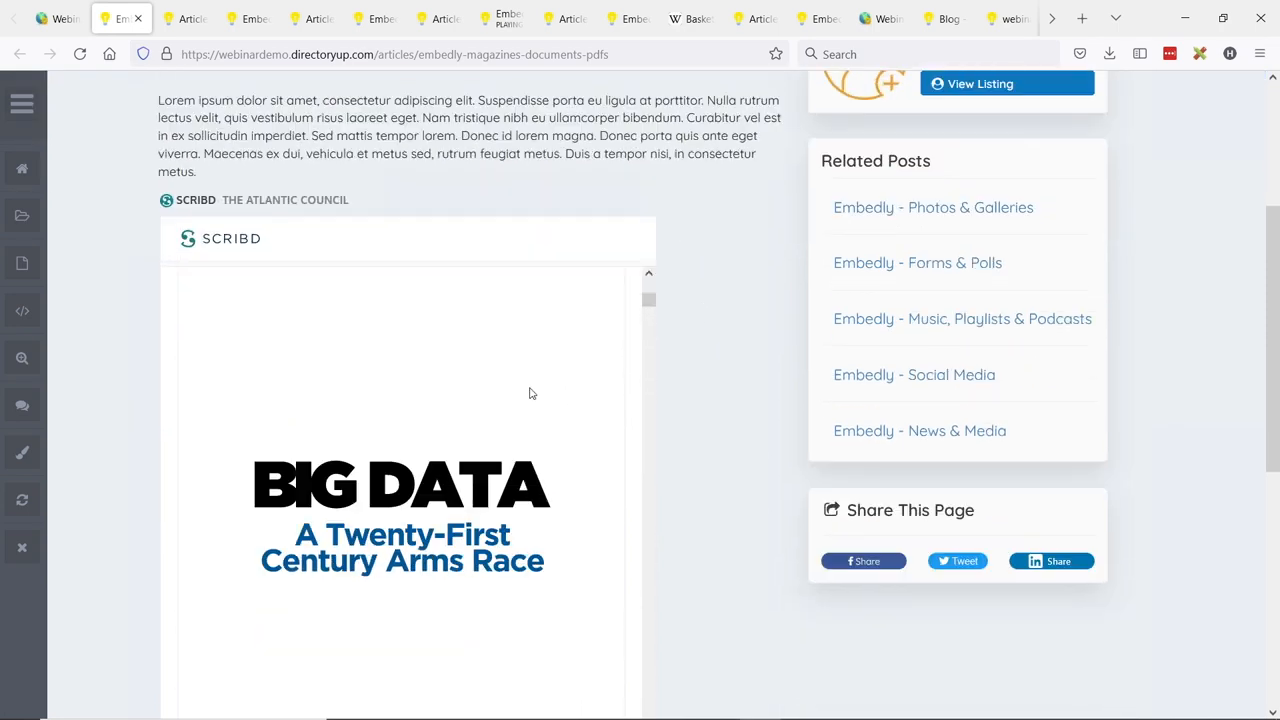
pyautogui.scroll(-3)
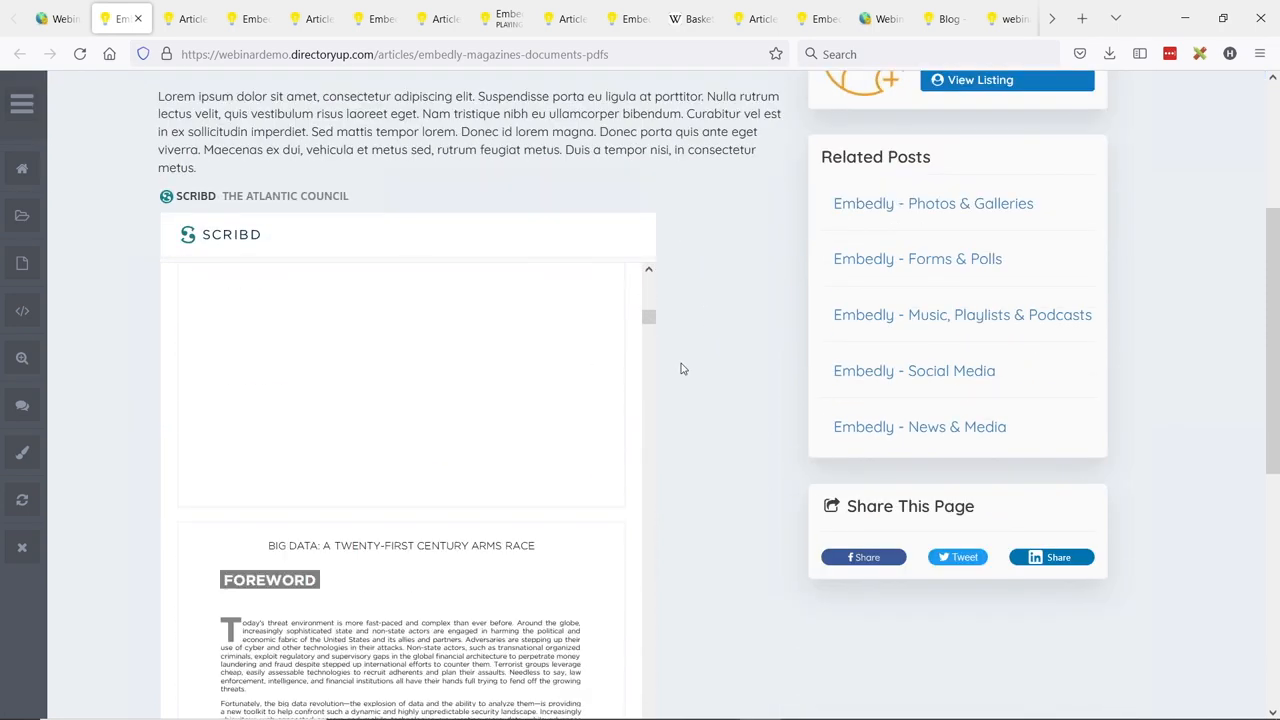
pyautogui.scroll(-3)
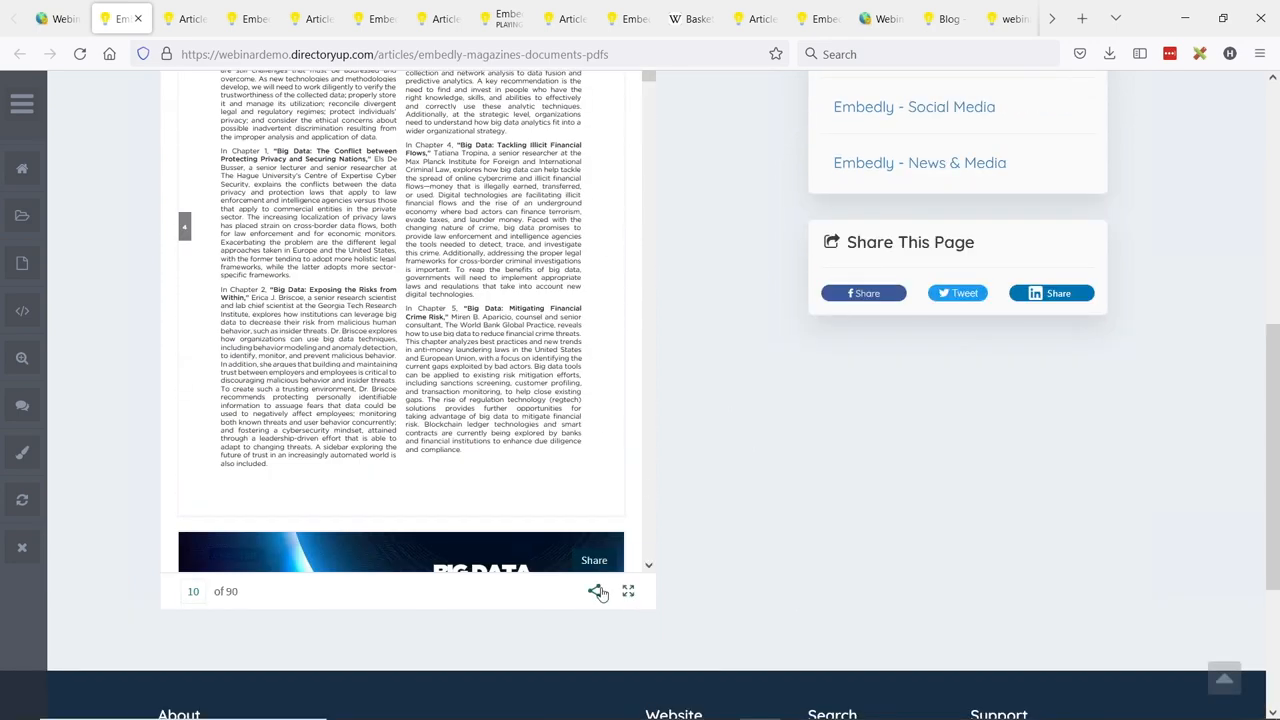
pyautogui.click(628, 592)
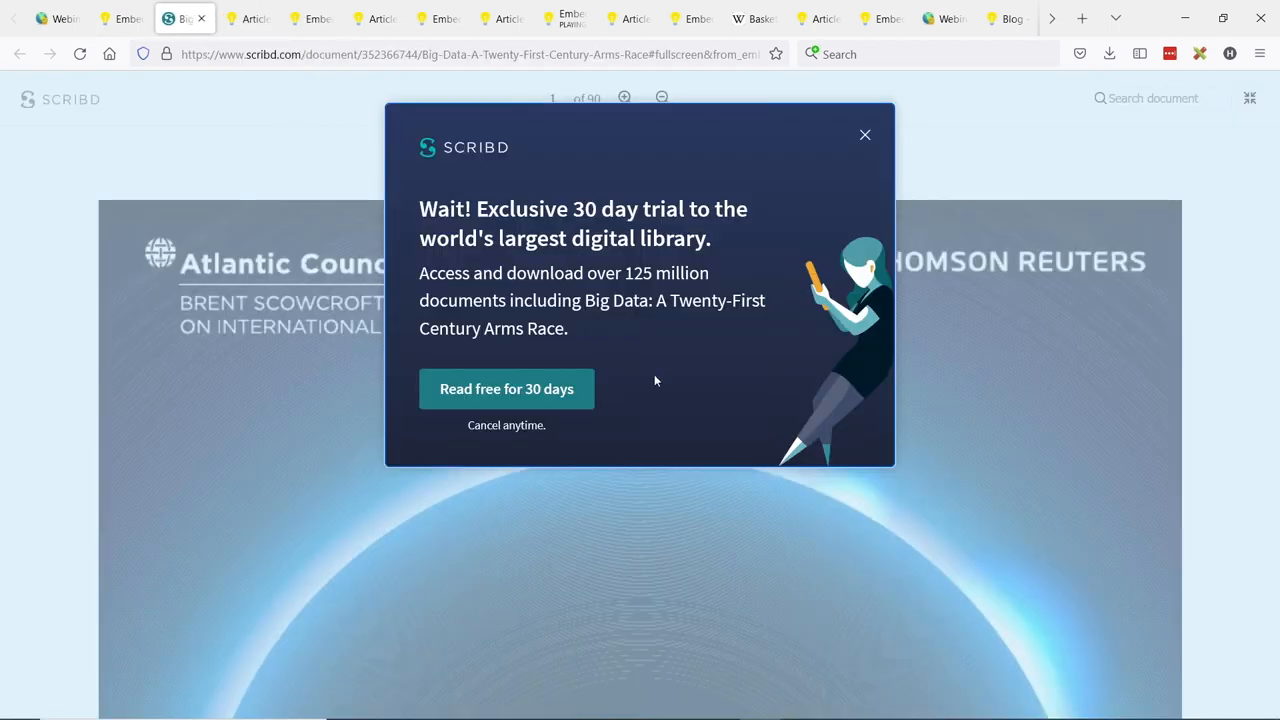
# - Dismiss Scribd's 30-day free trial popup and select the document's page address
pyautogui.click(864, 134)
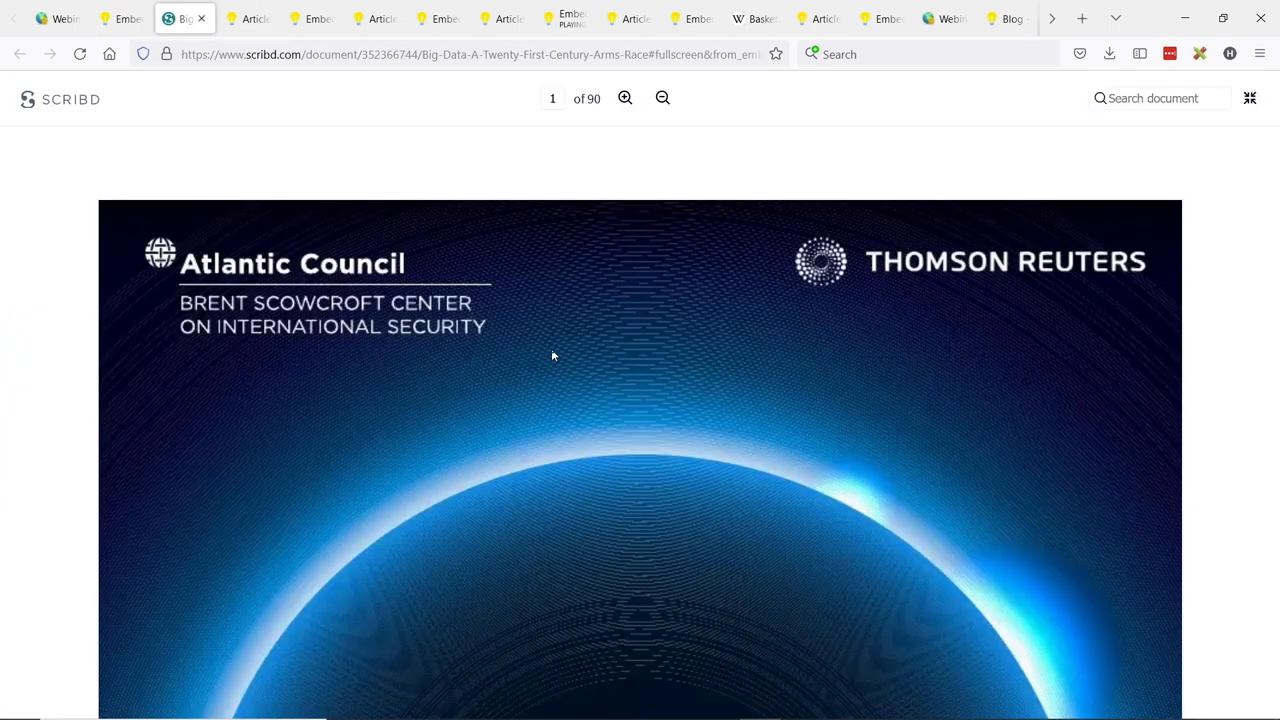
pyautogui.click(470, 54)
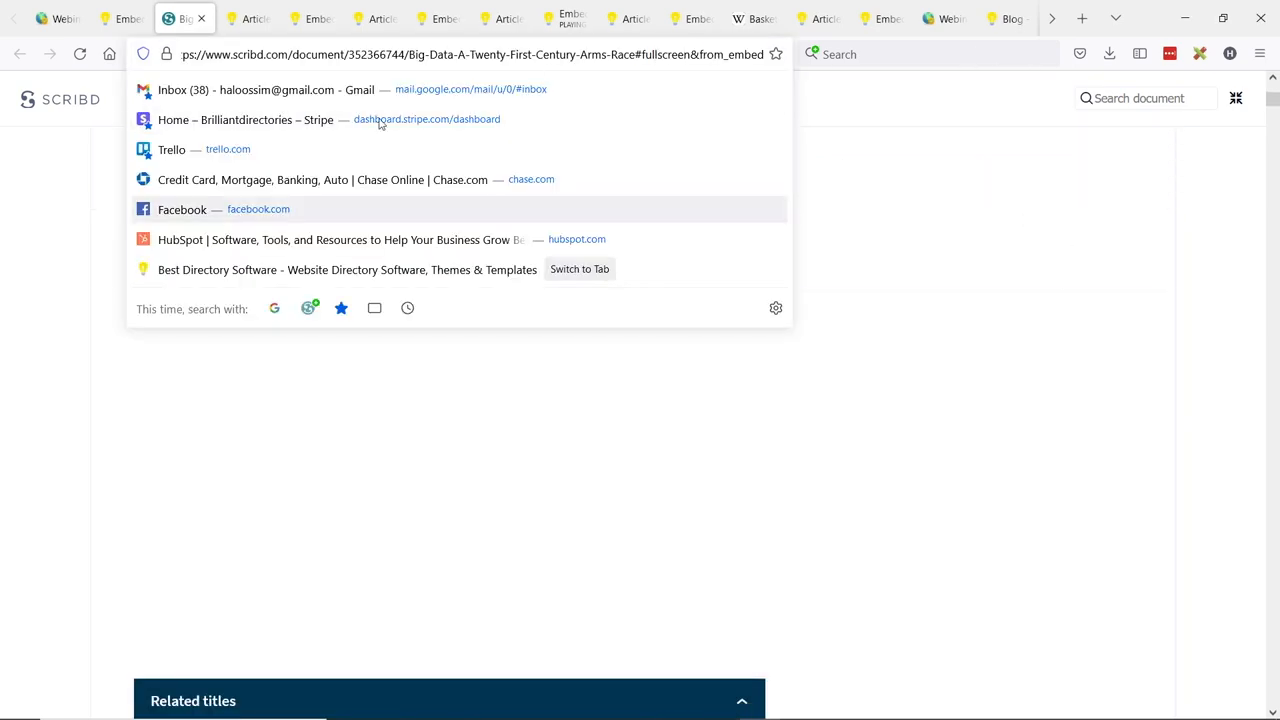
pyautogui.click(120, 18)
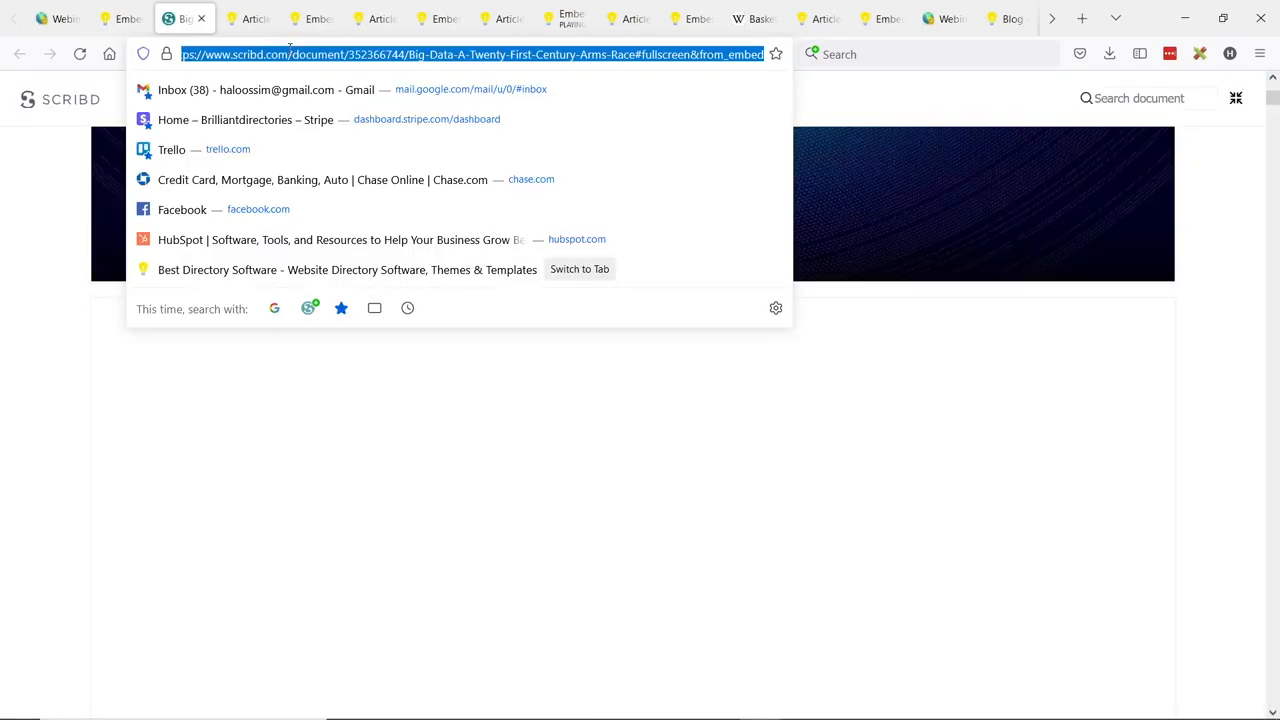
# - Go to embed.ly's Providers page and reach the Rich Media section listing Scribd and SlideShare
pyautogui.write('embed.ly/provider/yelp')
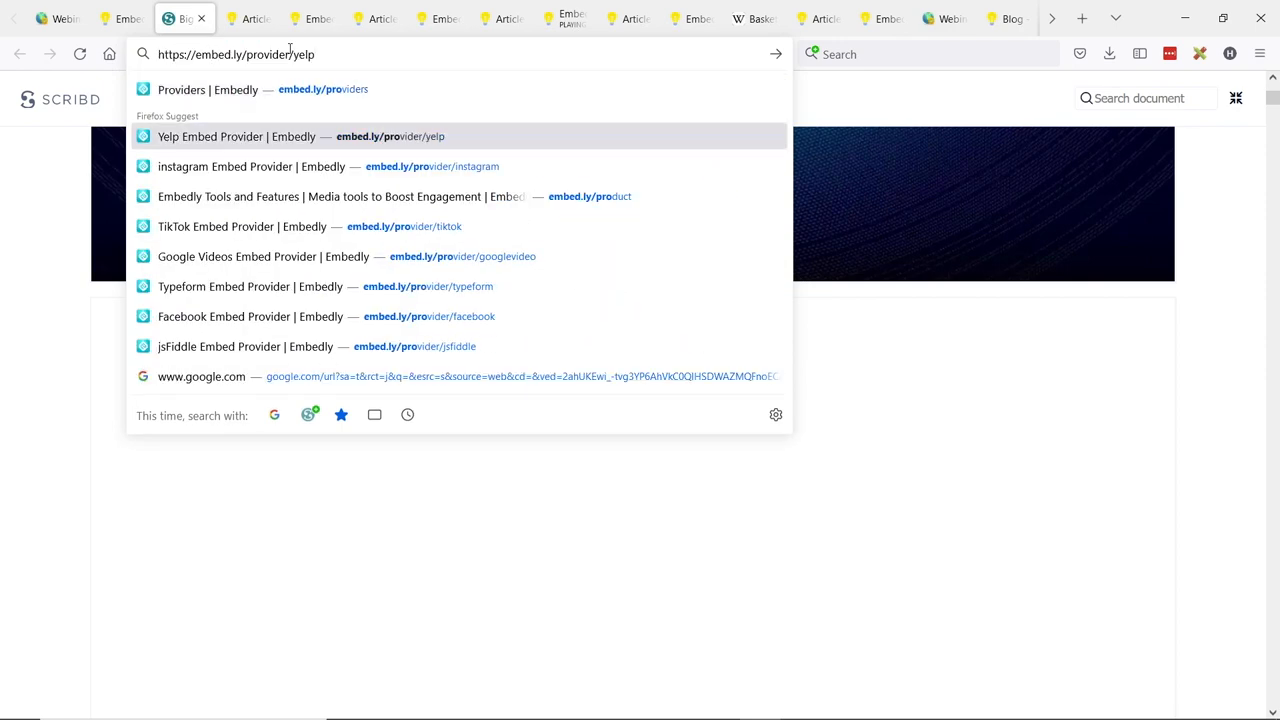
pyautogui.click(208, 88)
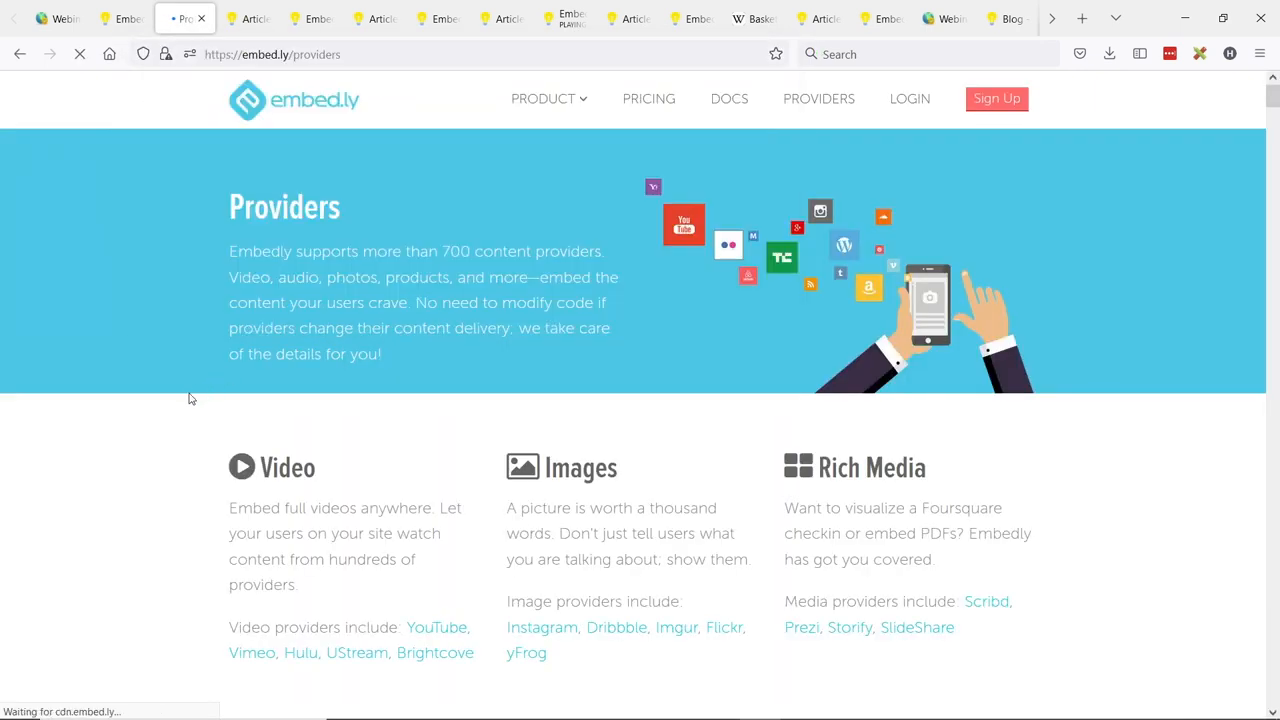
pyautogui.scroll(-3)
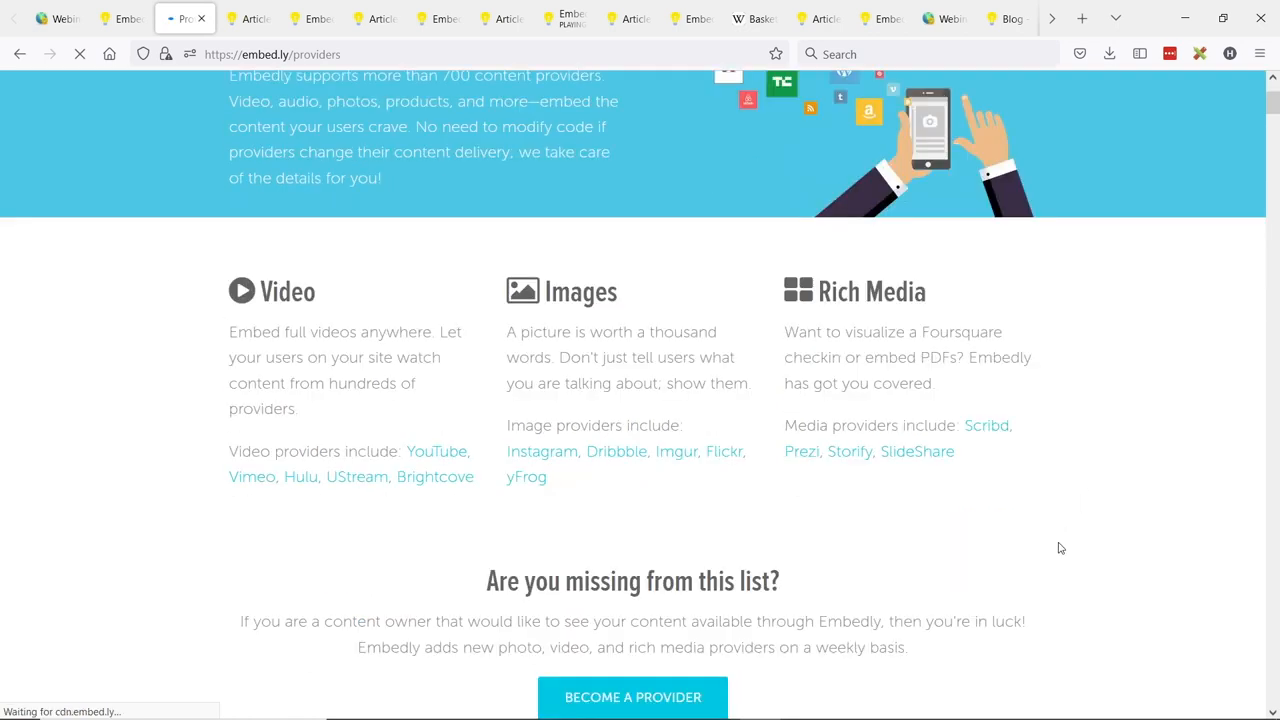
pyautogui.moveTo(1142, 534)
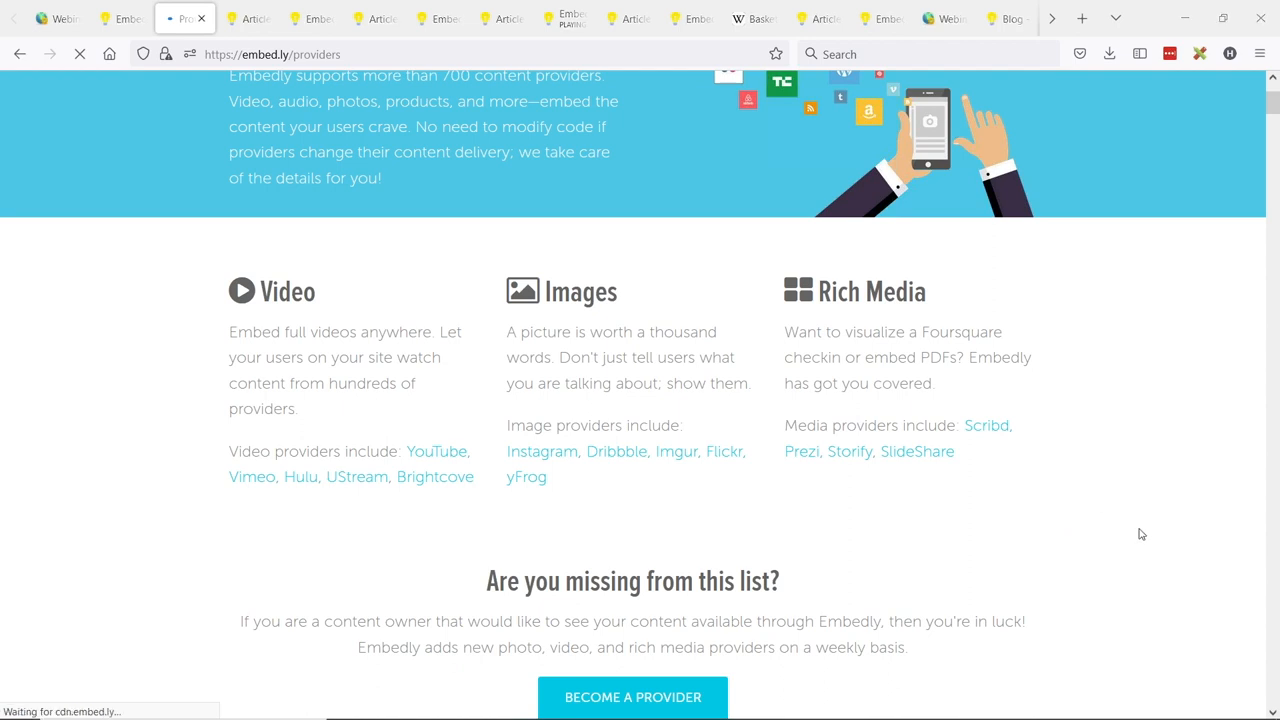
pyautogui.moveTo(1136, 578)
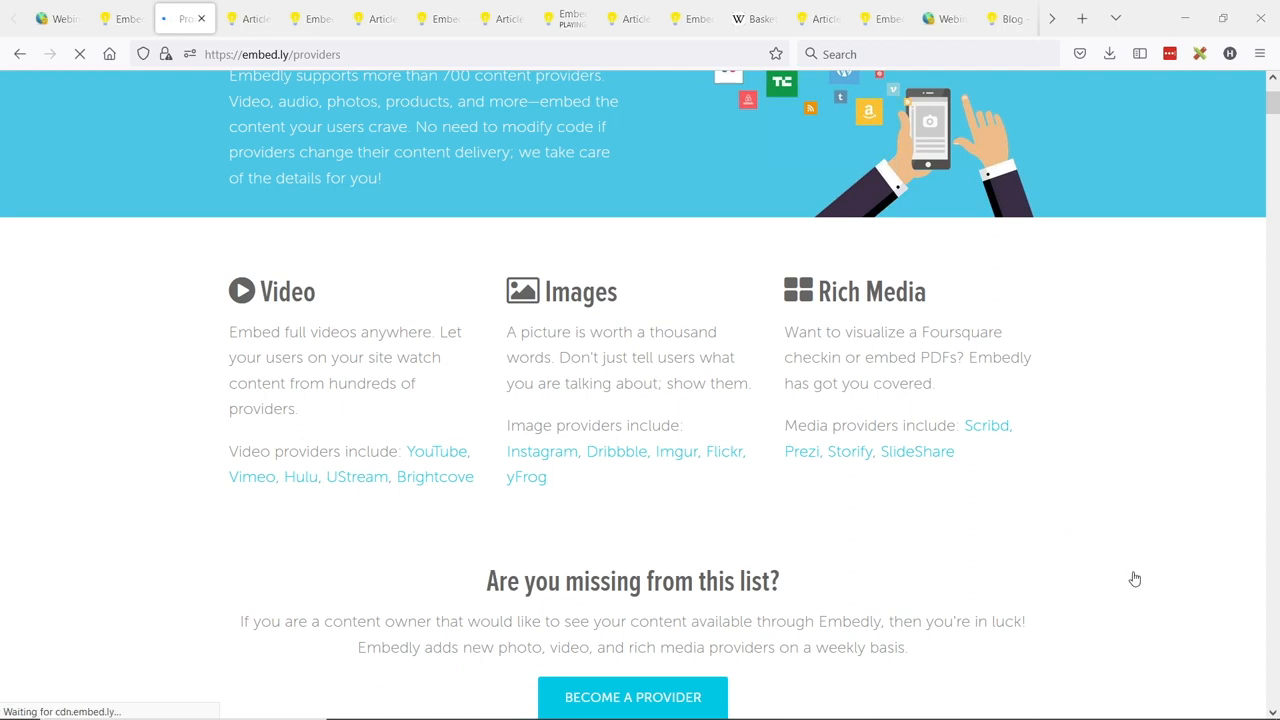
pyautogui.moveTo(1180, 556)
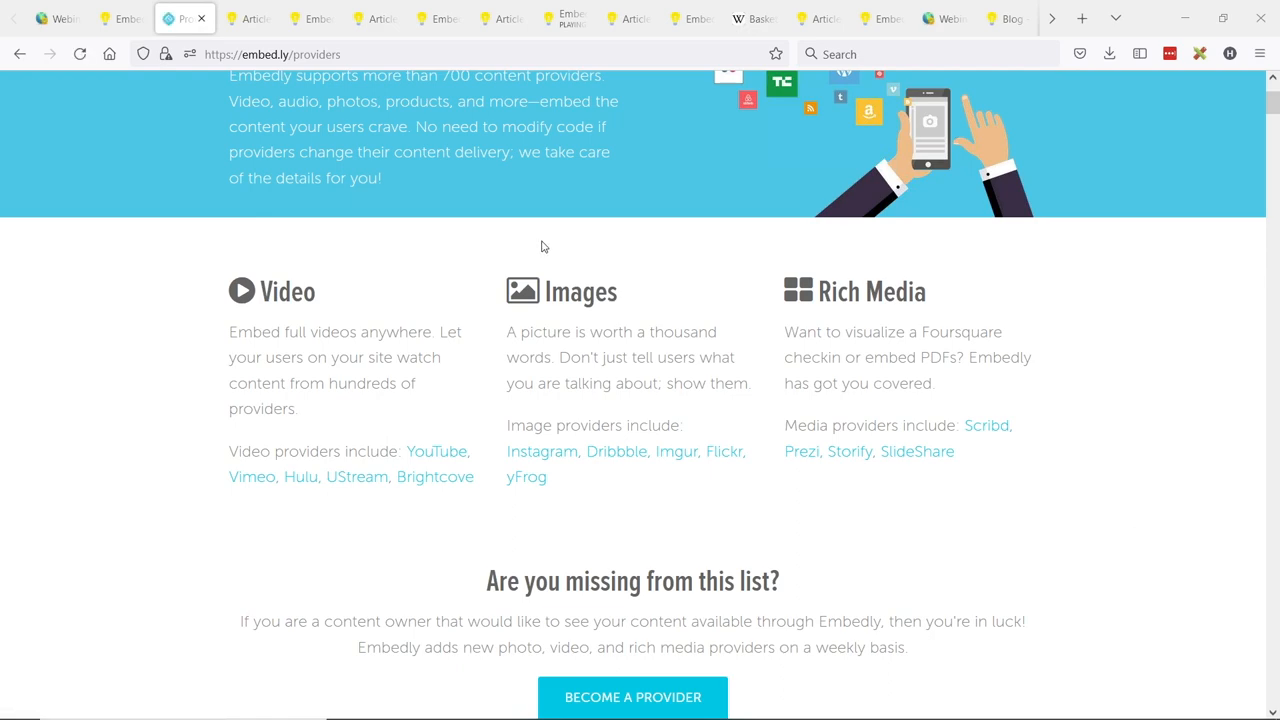
pyautogui.moveTo(40, 18)
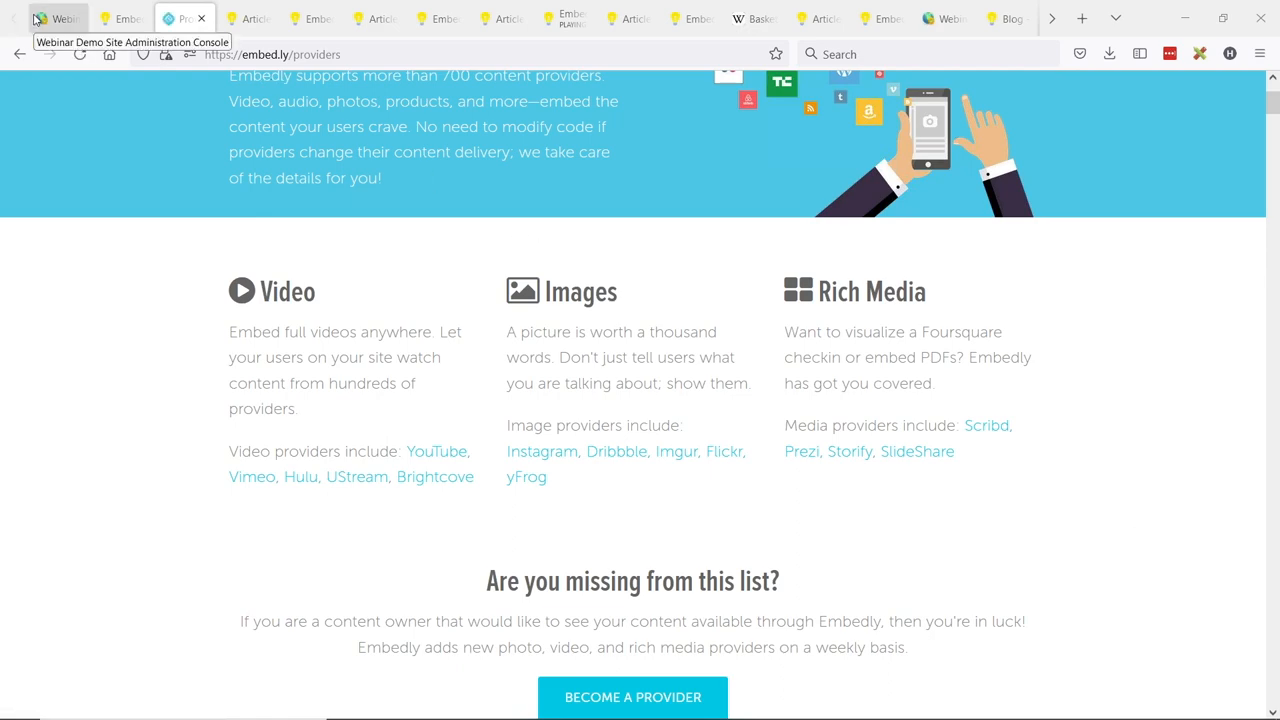
# - Return to the admin console and open Advanced Settings from the Settings sidebar menu
pyautogui.click(56, 18)
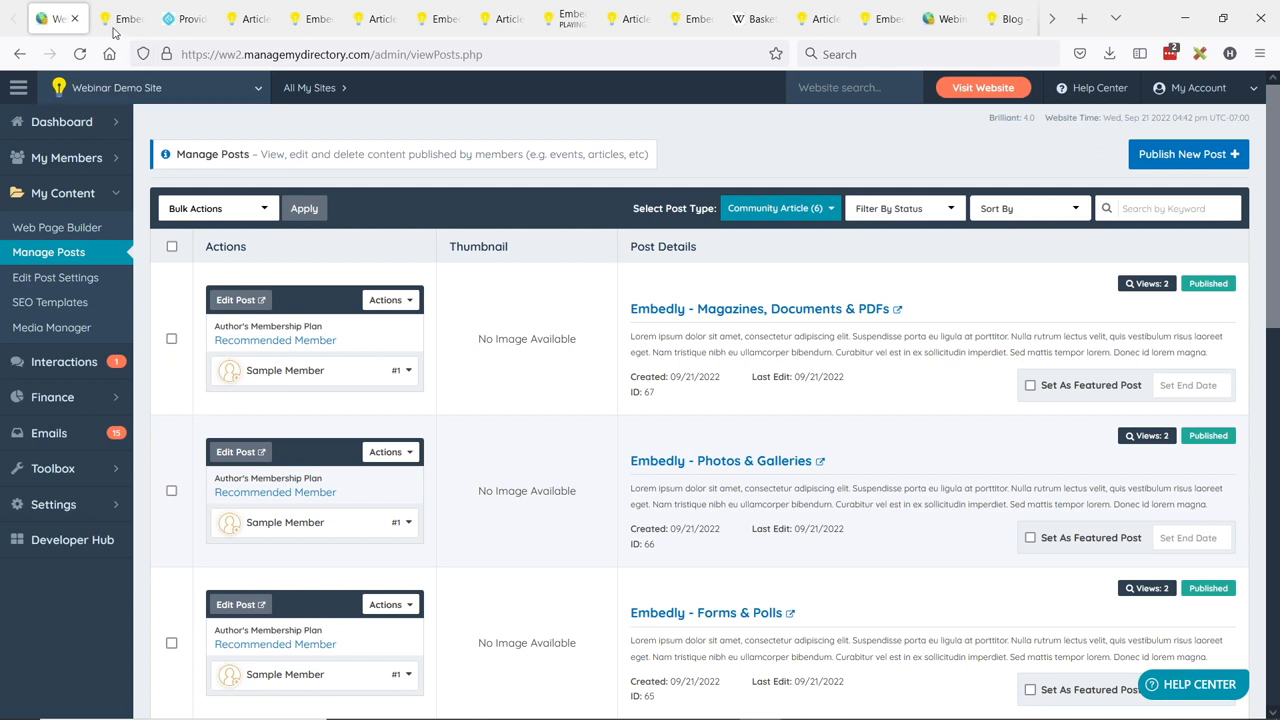
pyautogui.click(52, 504)
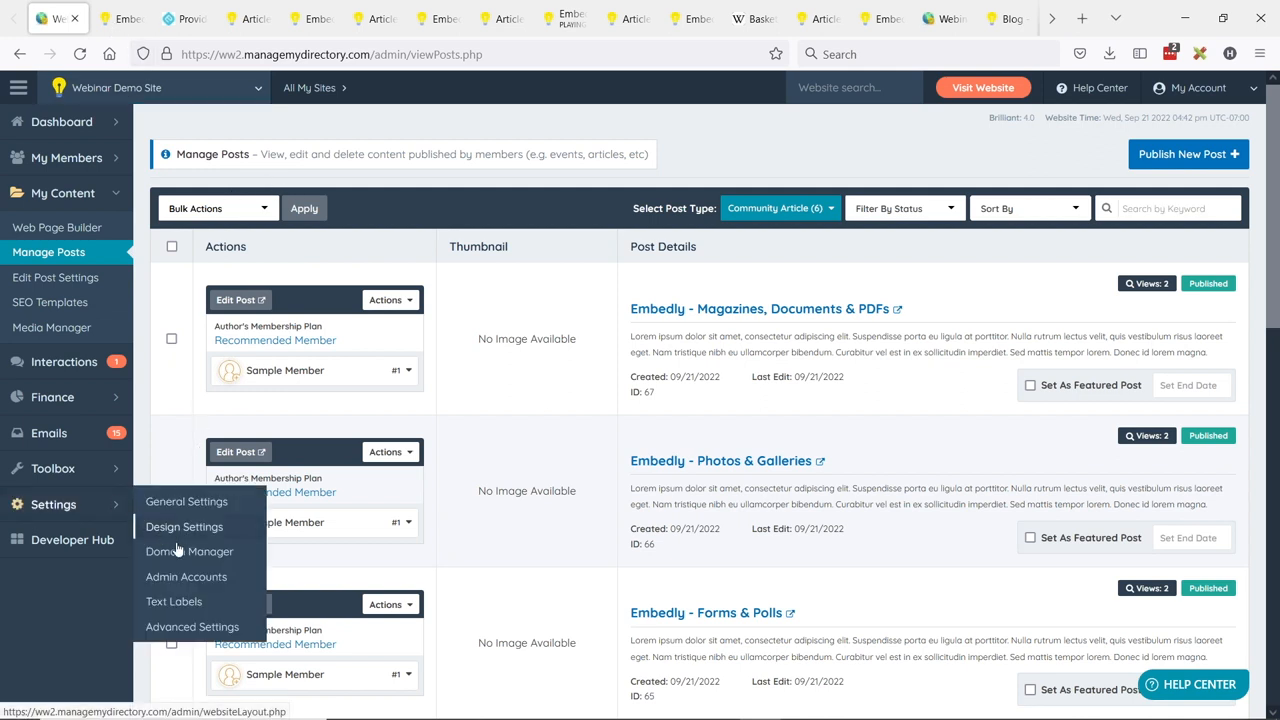
pyautogui.click(192, 626)
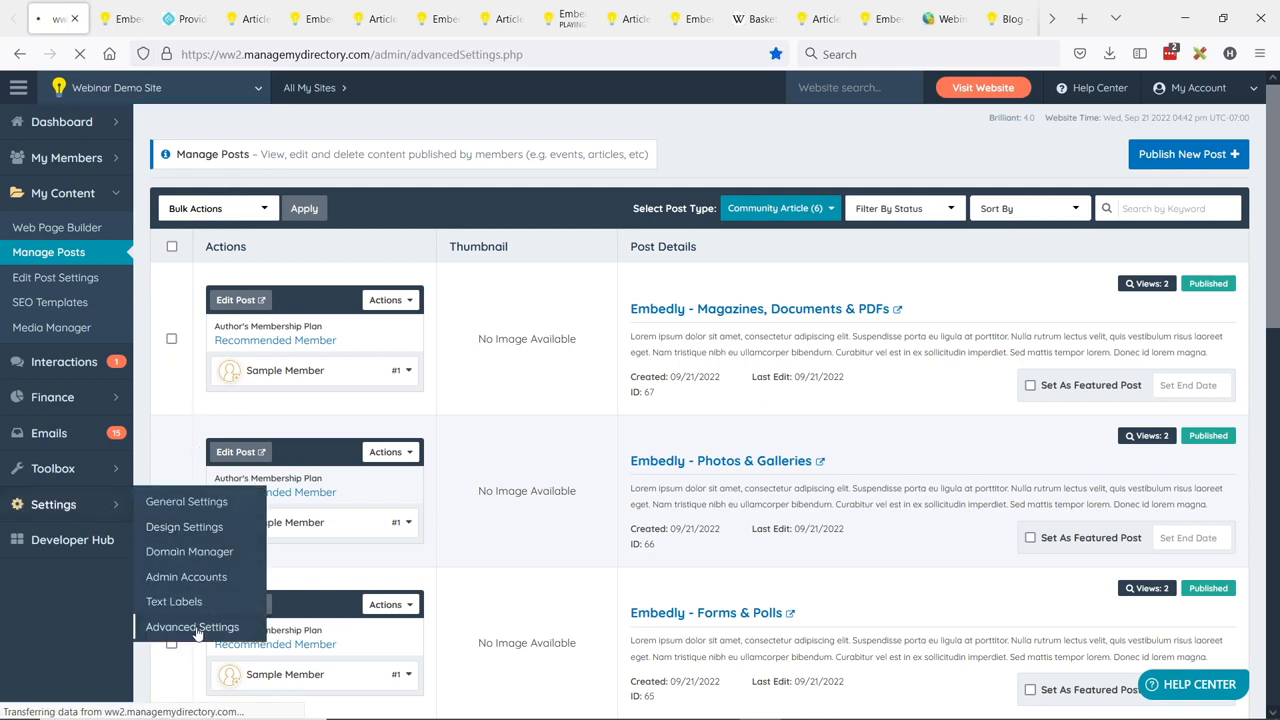
pyautogui.click(192, 626)
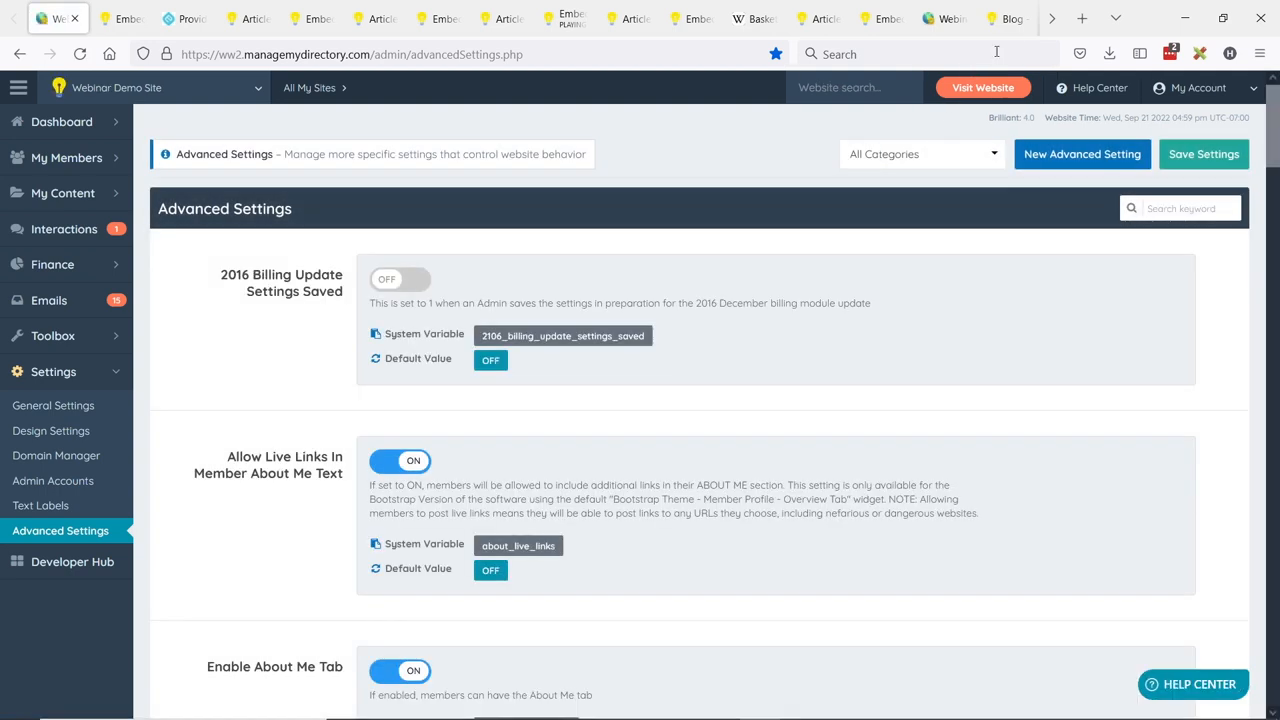
pyautogui.moveTo(926, 340)
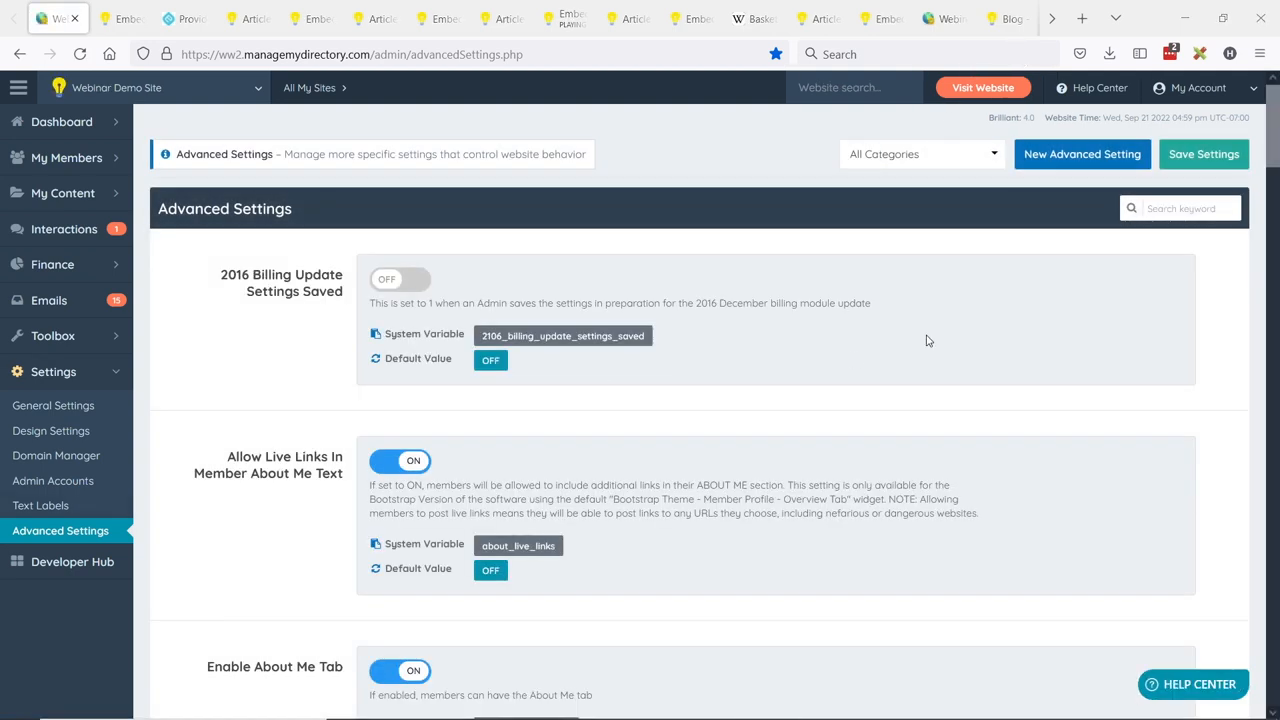
# - Search 'embedly' in Advanced Settings and tick the Froala Text Editor checkboxes to enable Embedly
pyautogui.write('emo')
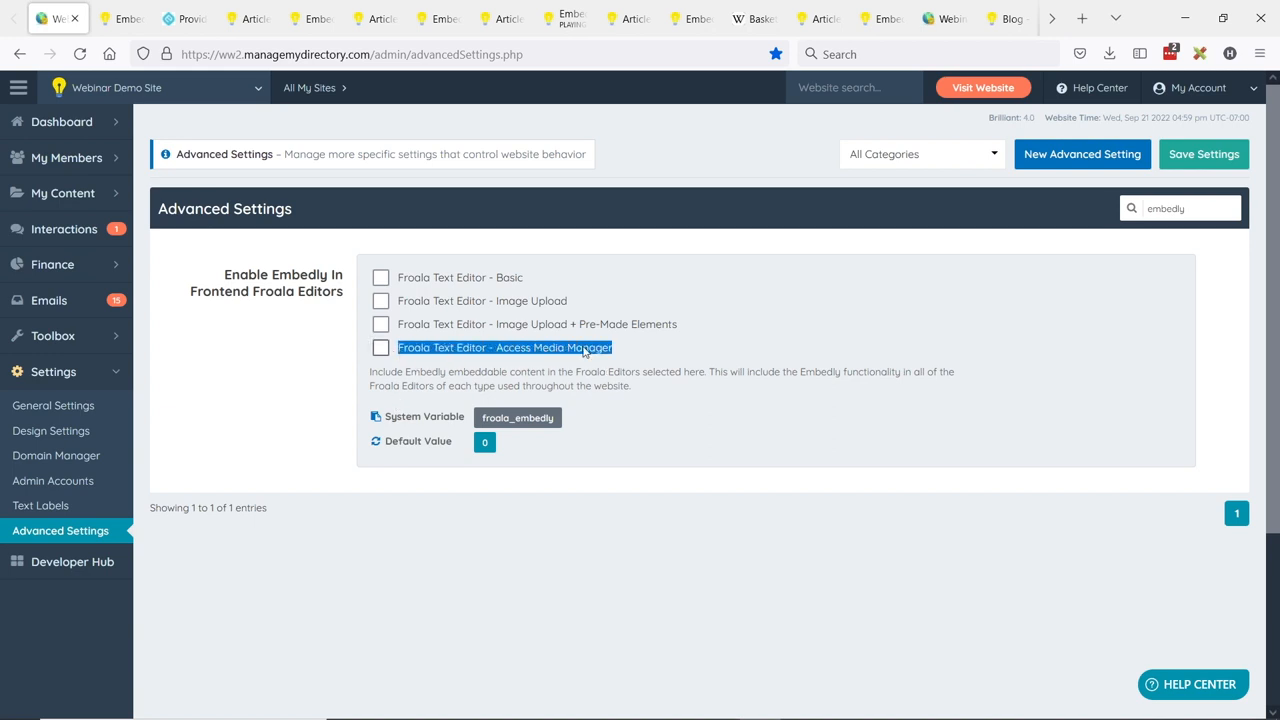
pyautogui.click(380, 348)
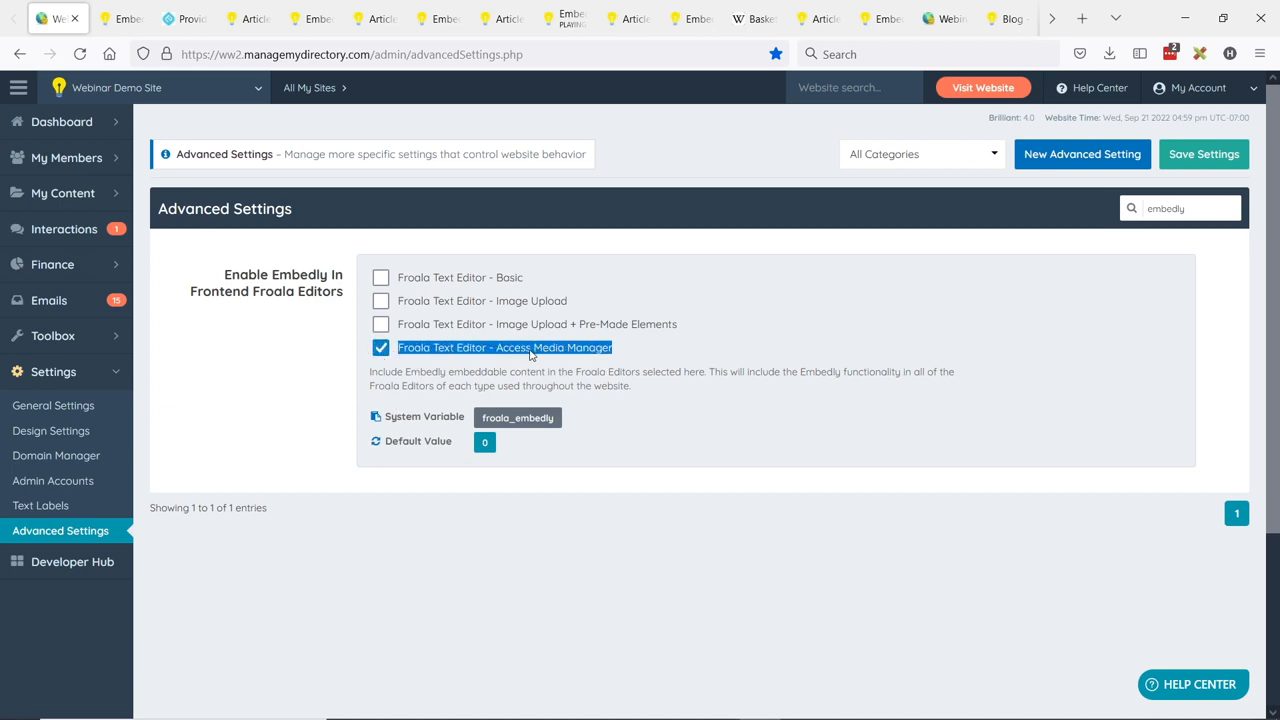
pyautogui.moveTo(568, 348)
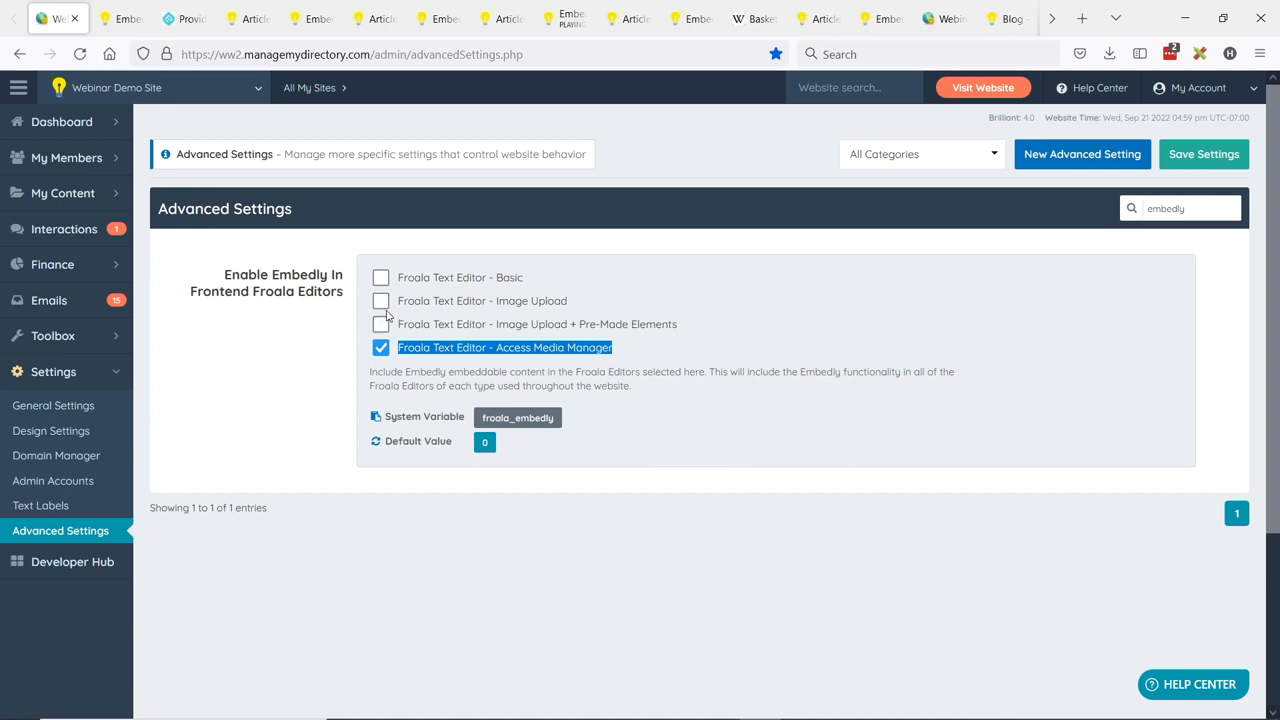
pyautogui.click(380, 324)
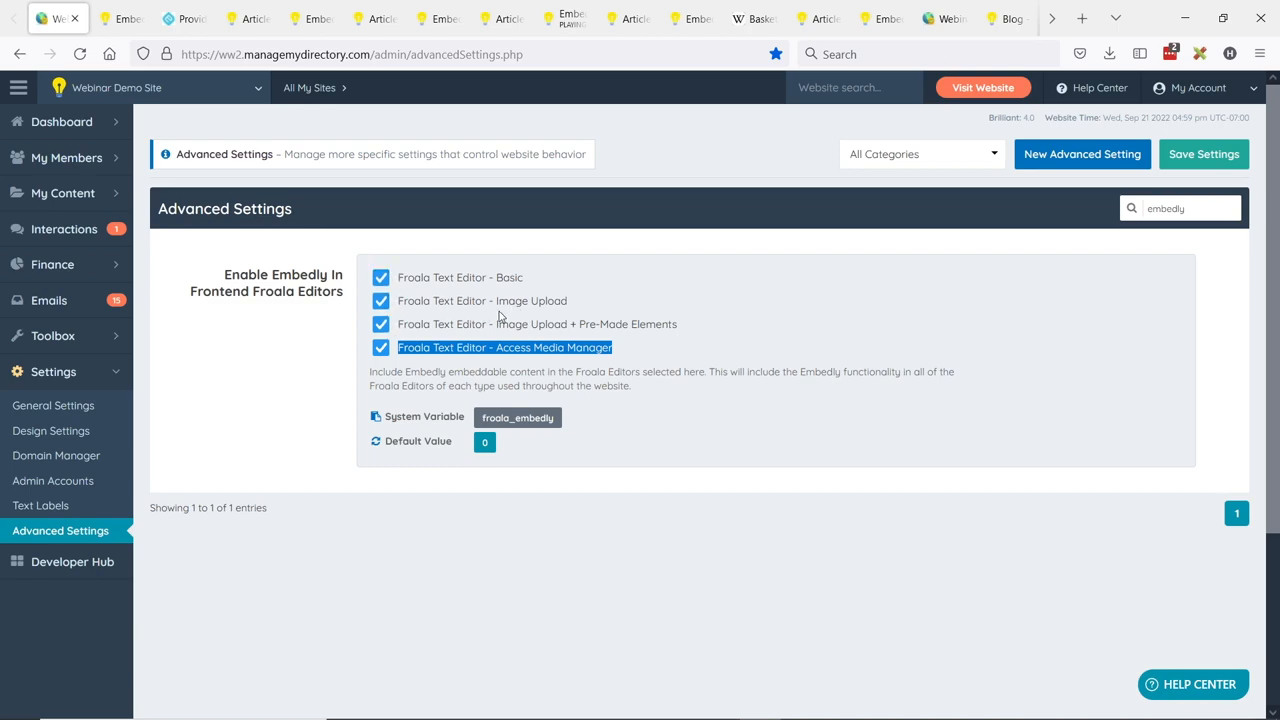
pyautogui.moveTo(724, 328)
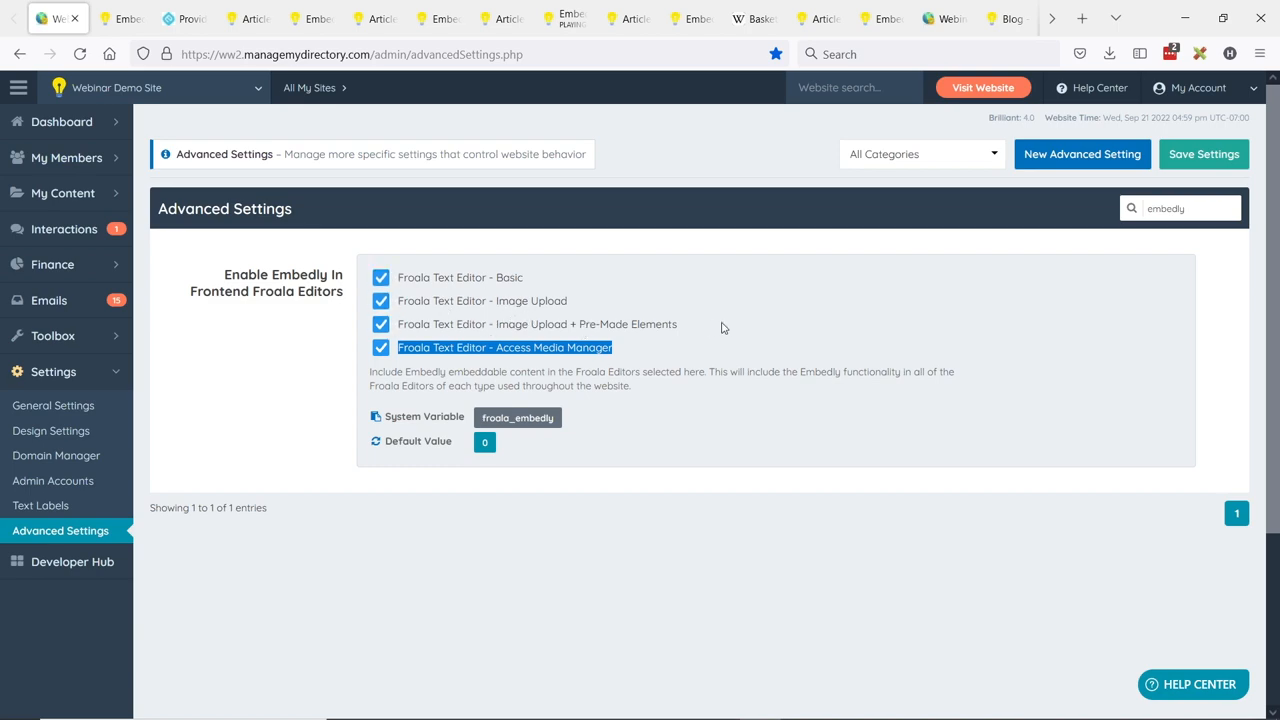